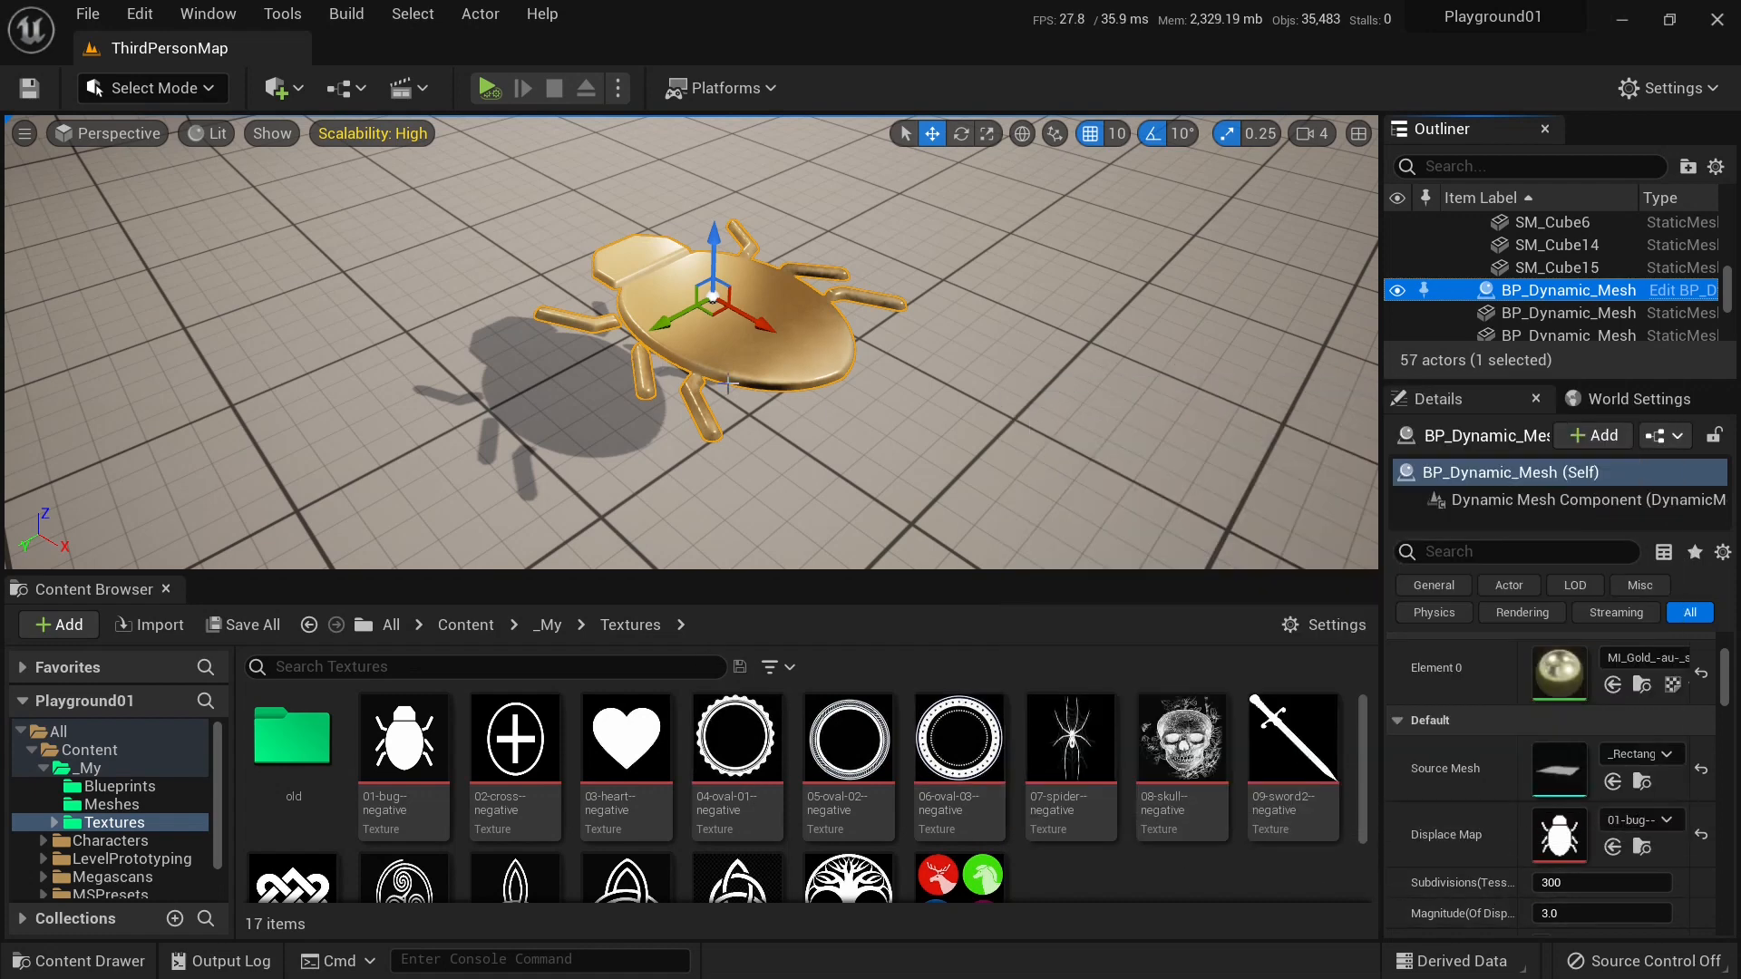
mouse_move(624, 738)
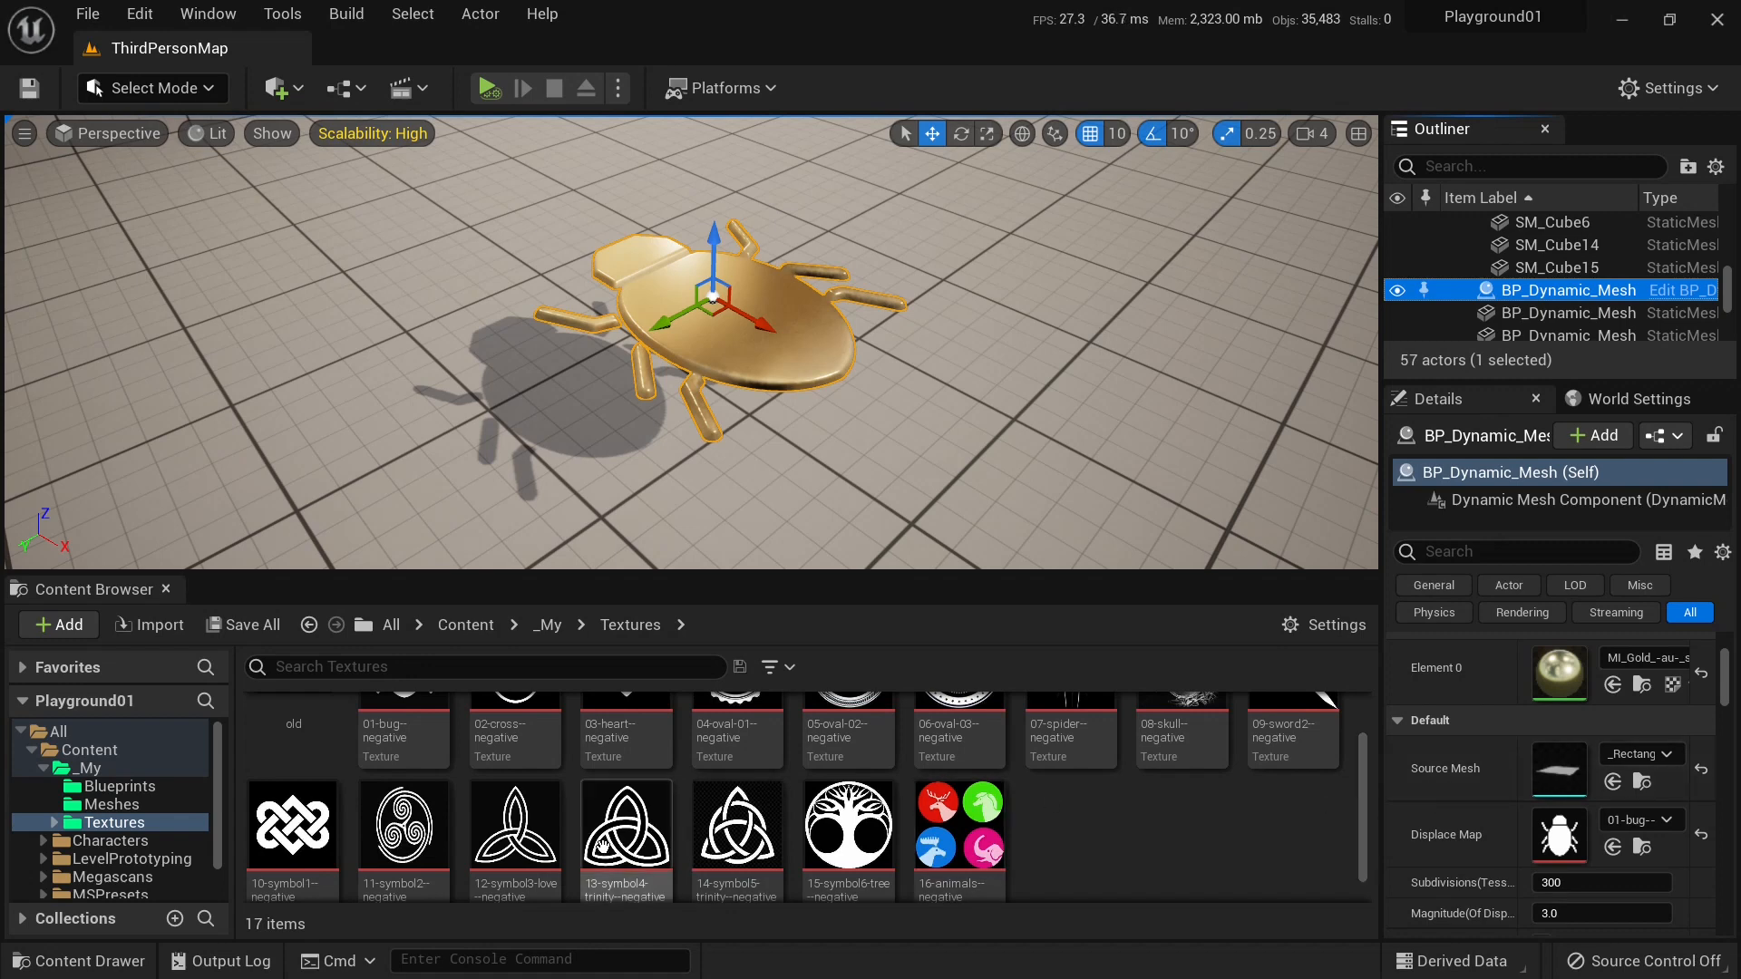
Try trinity knot and heart textures as Displace Map, then use 02-cross-negative at Magnitude 3.0.
click(737, 826)
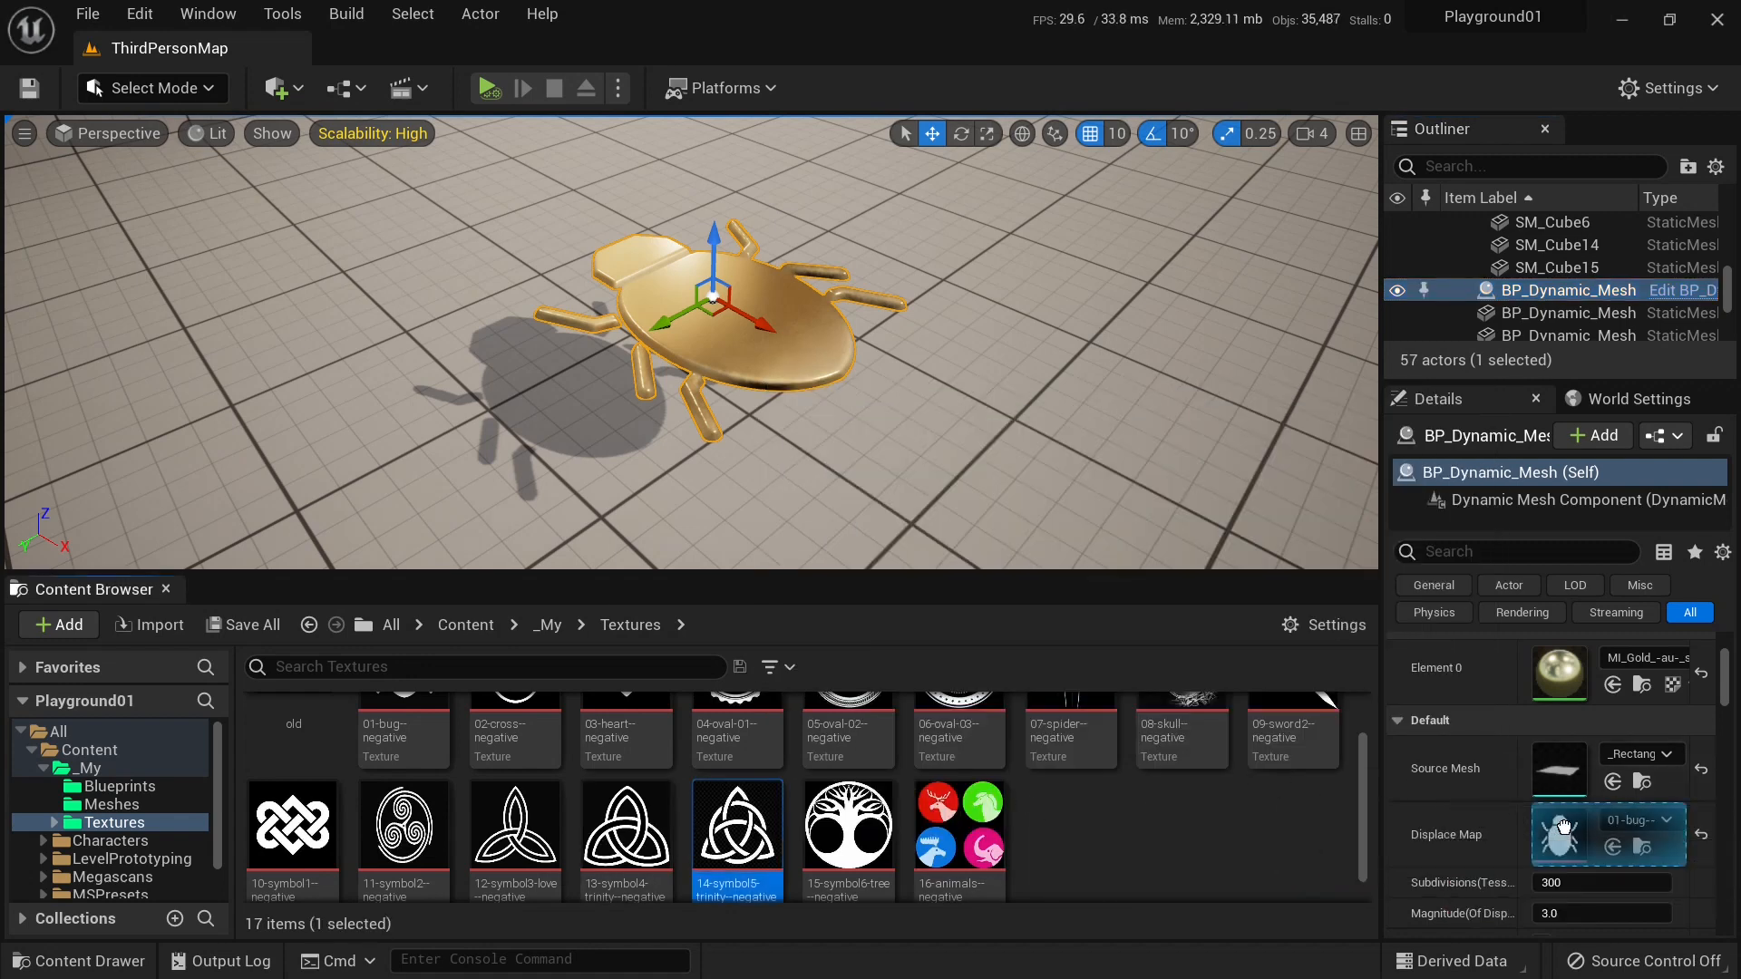
click(735, 825)
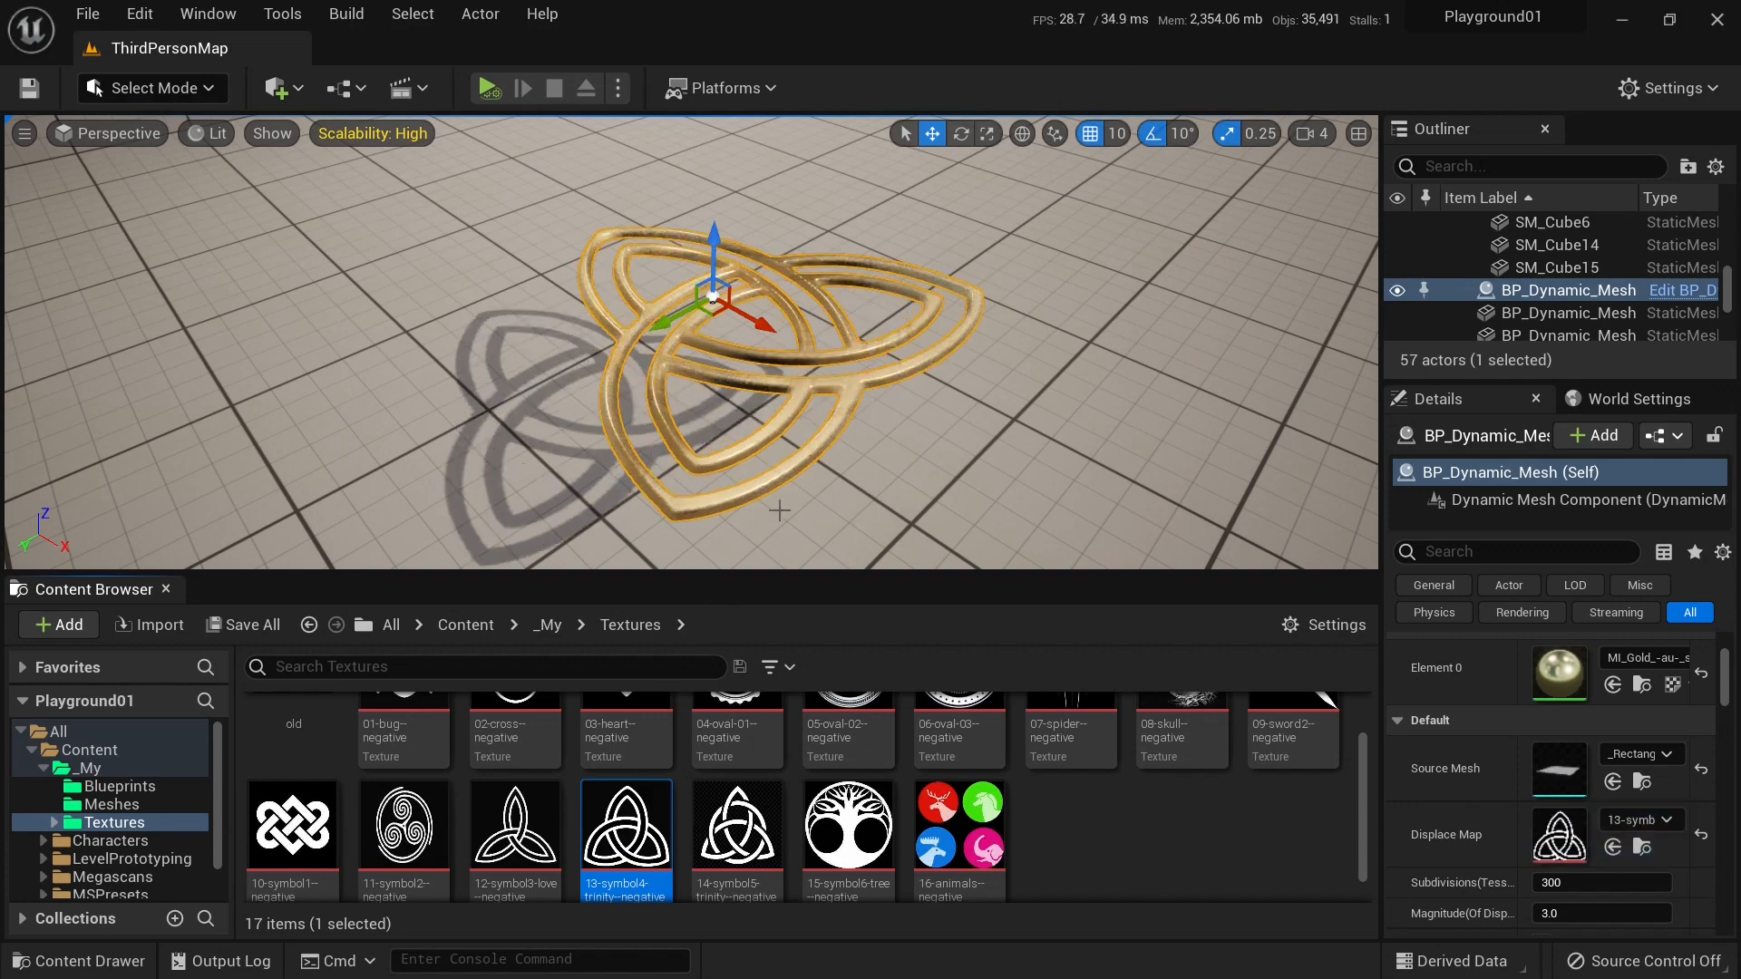
scroll(down, 3)
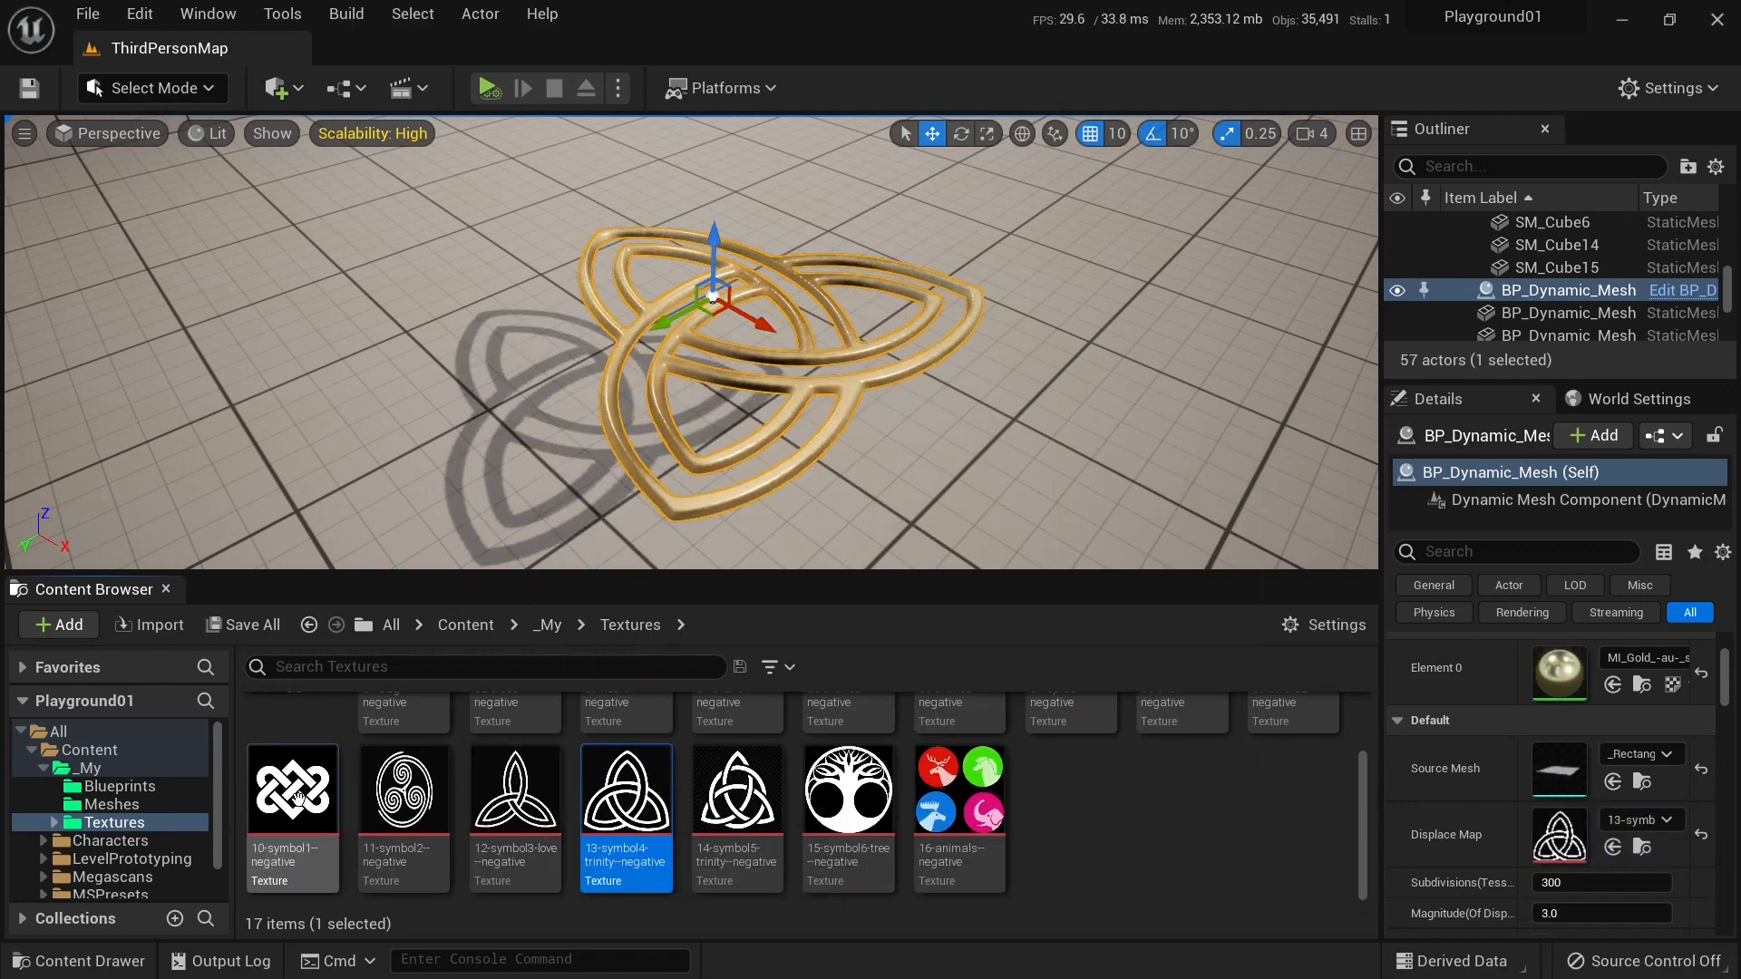
click(291, 788)
text(9)
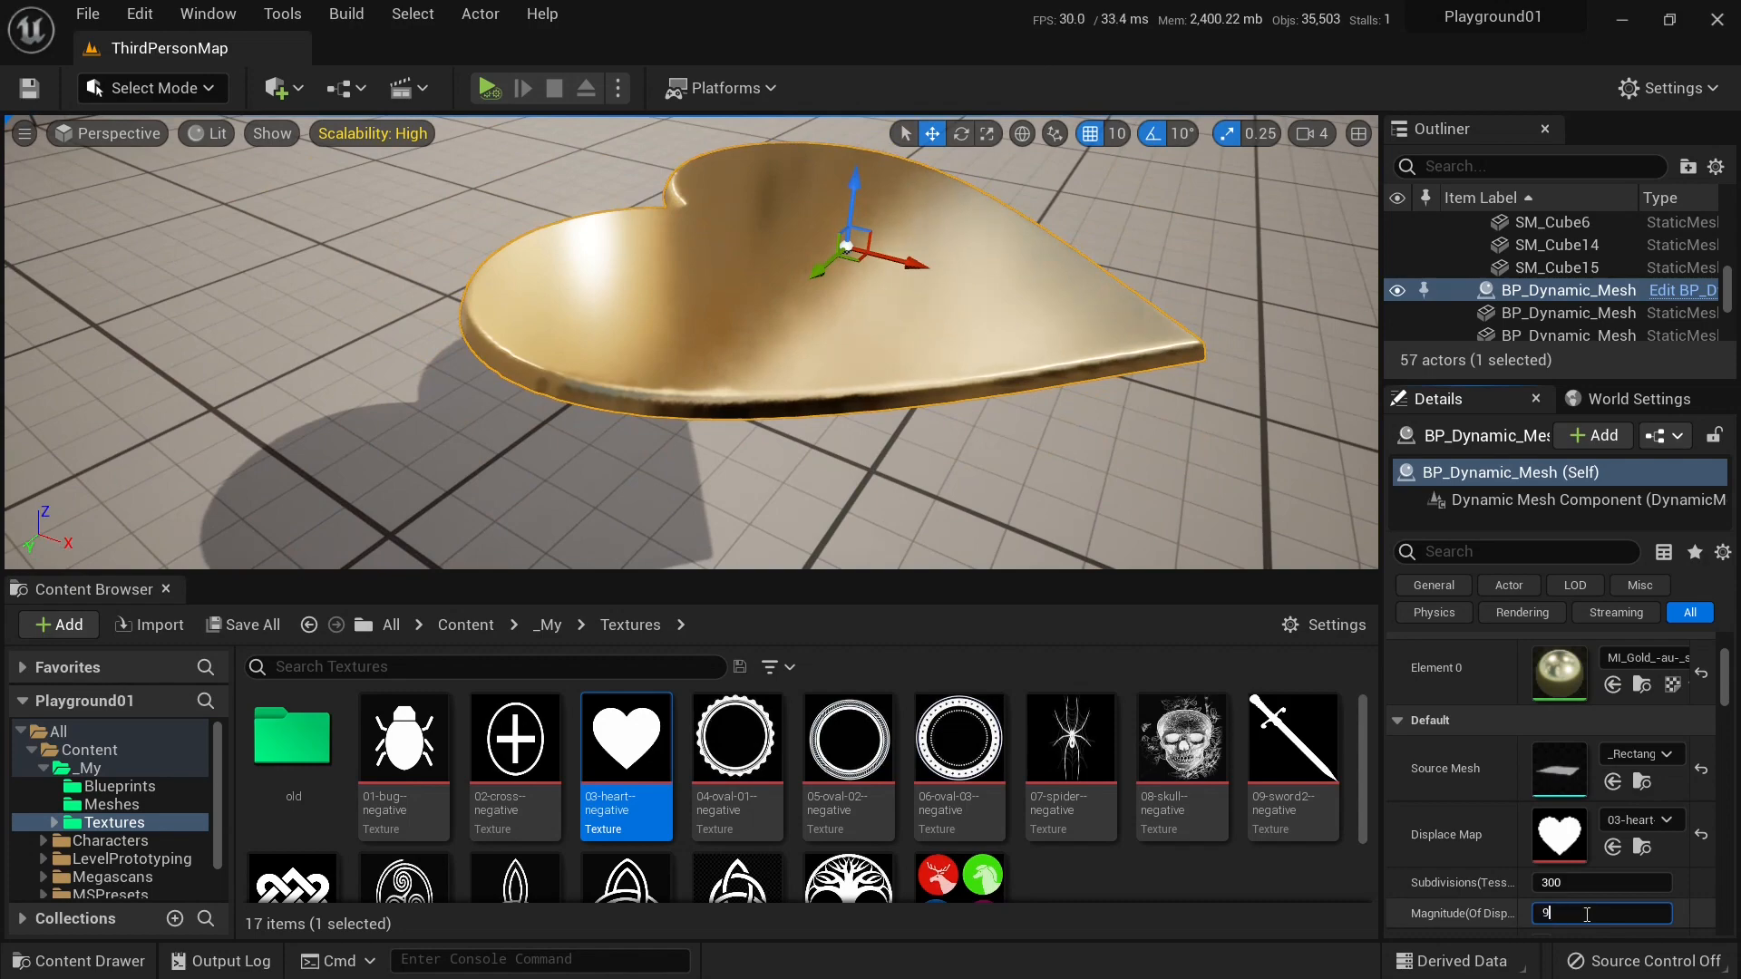
key(Return)
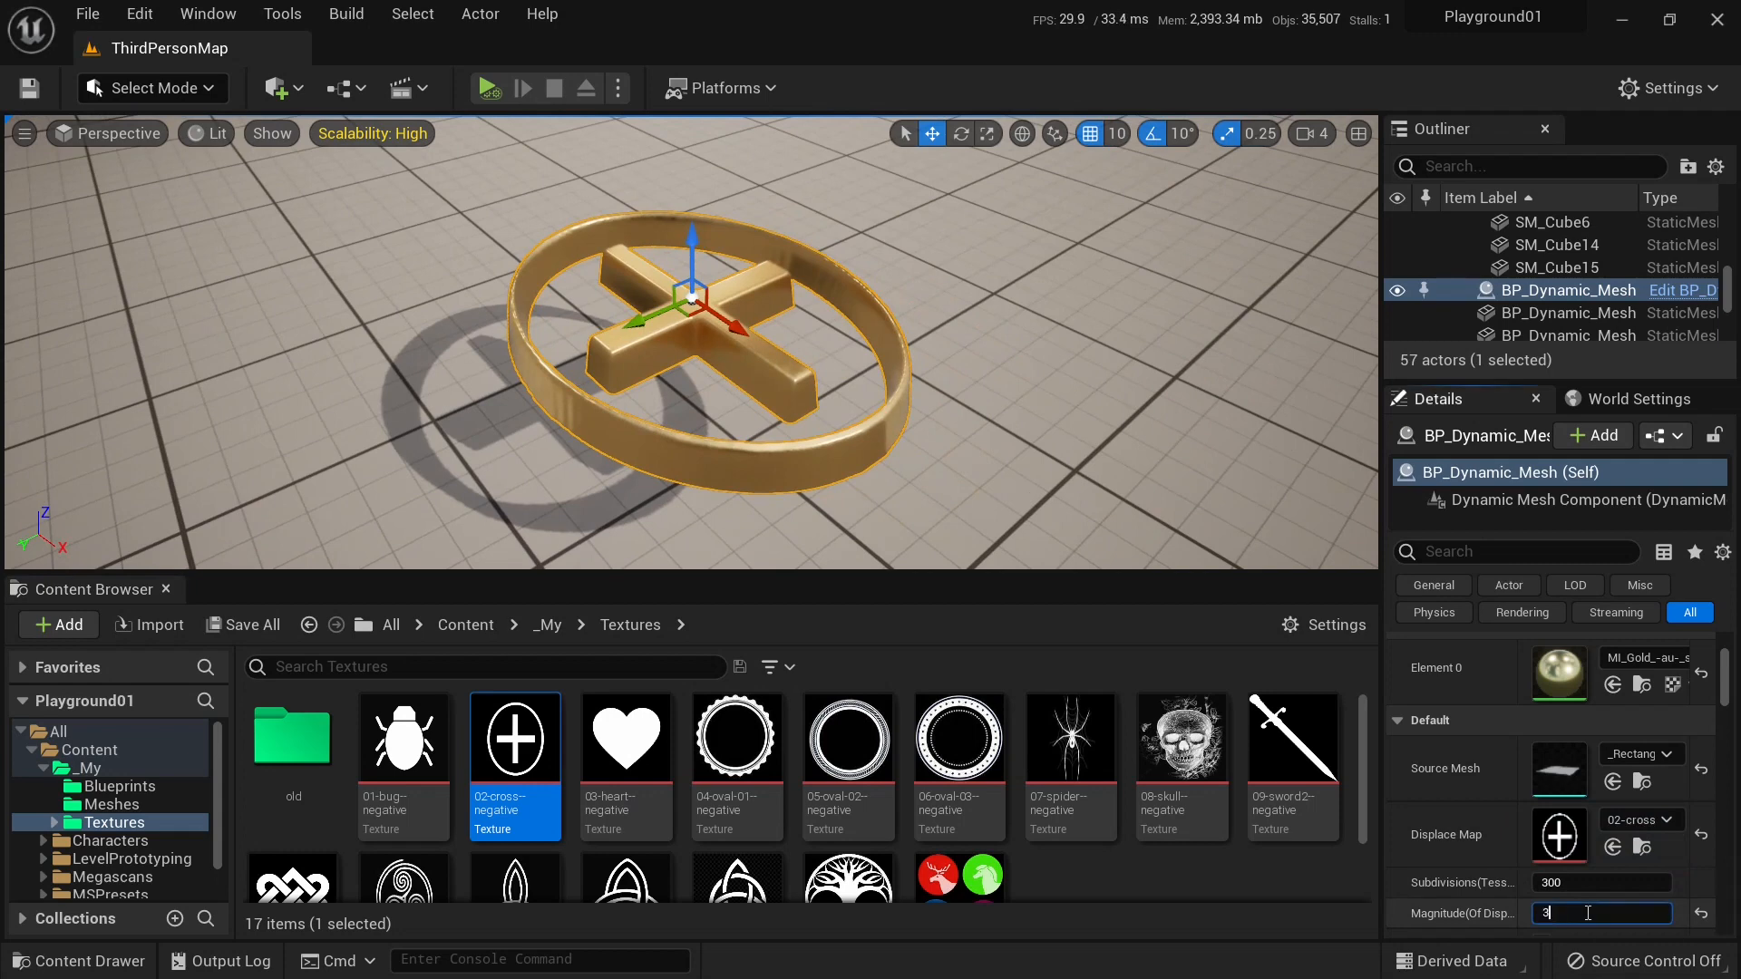
key(Return)
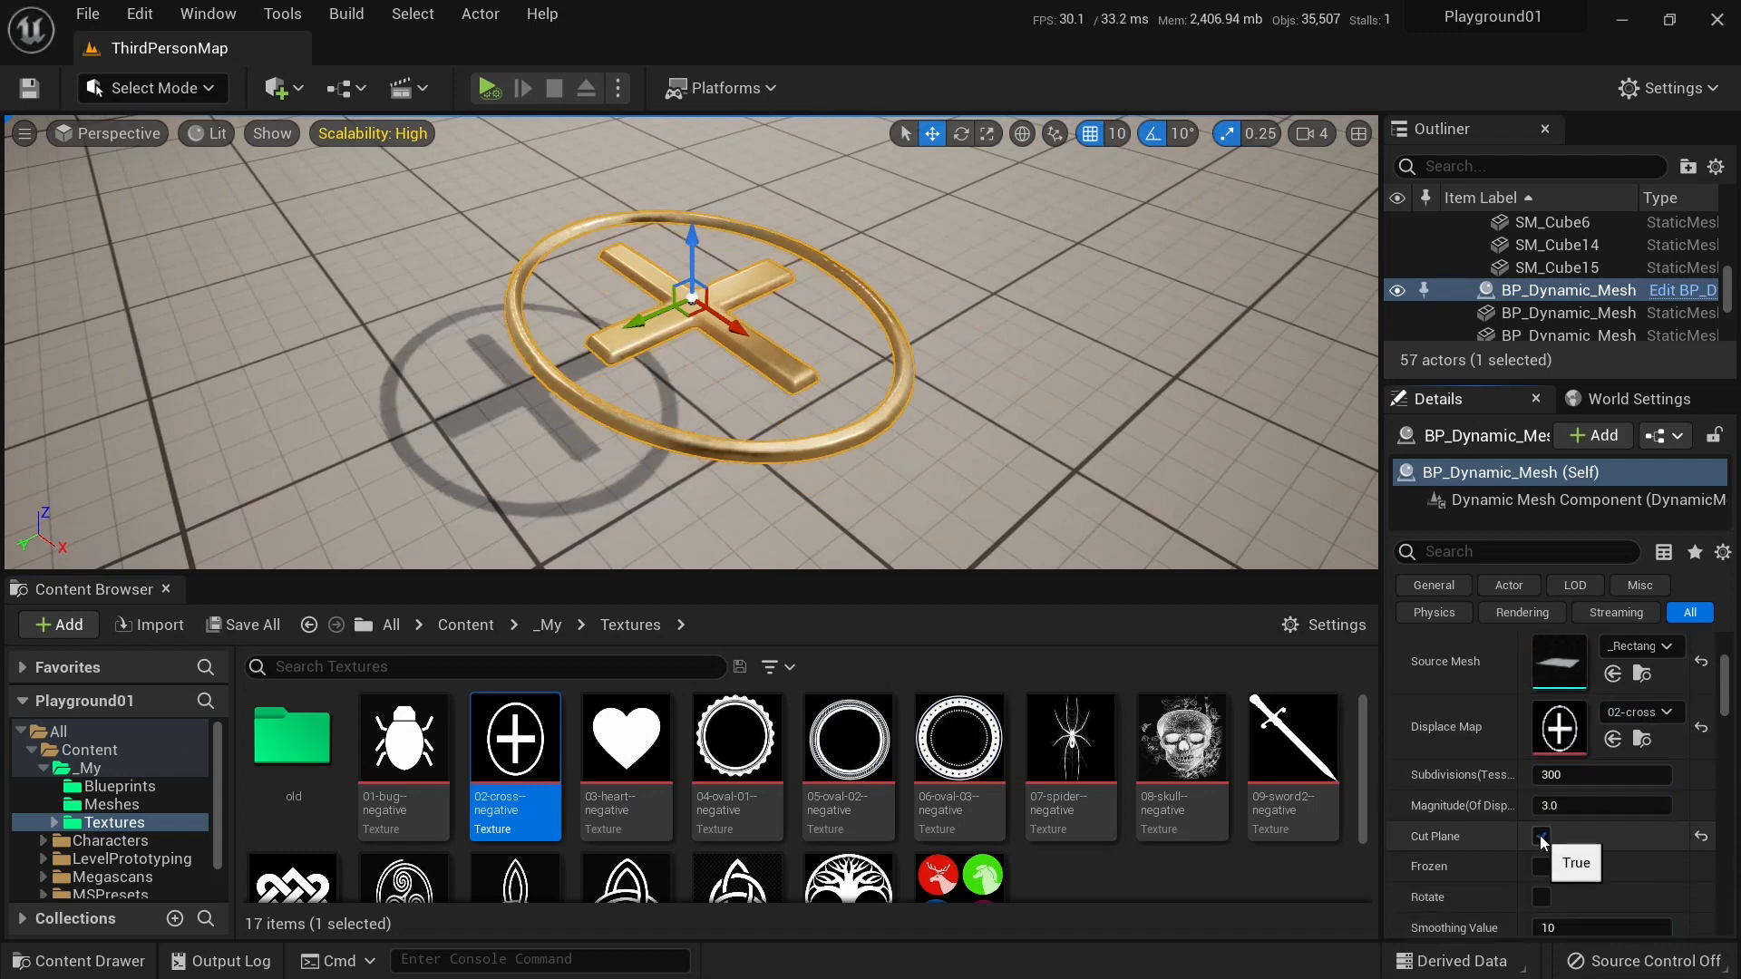
Untick Cut Plane, assign 03-heart-negative as Displace Map, then re-enable Cut Plane.
click(1541, 836)
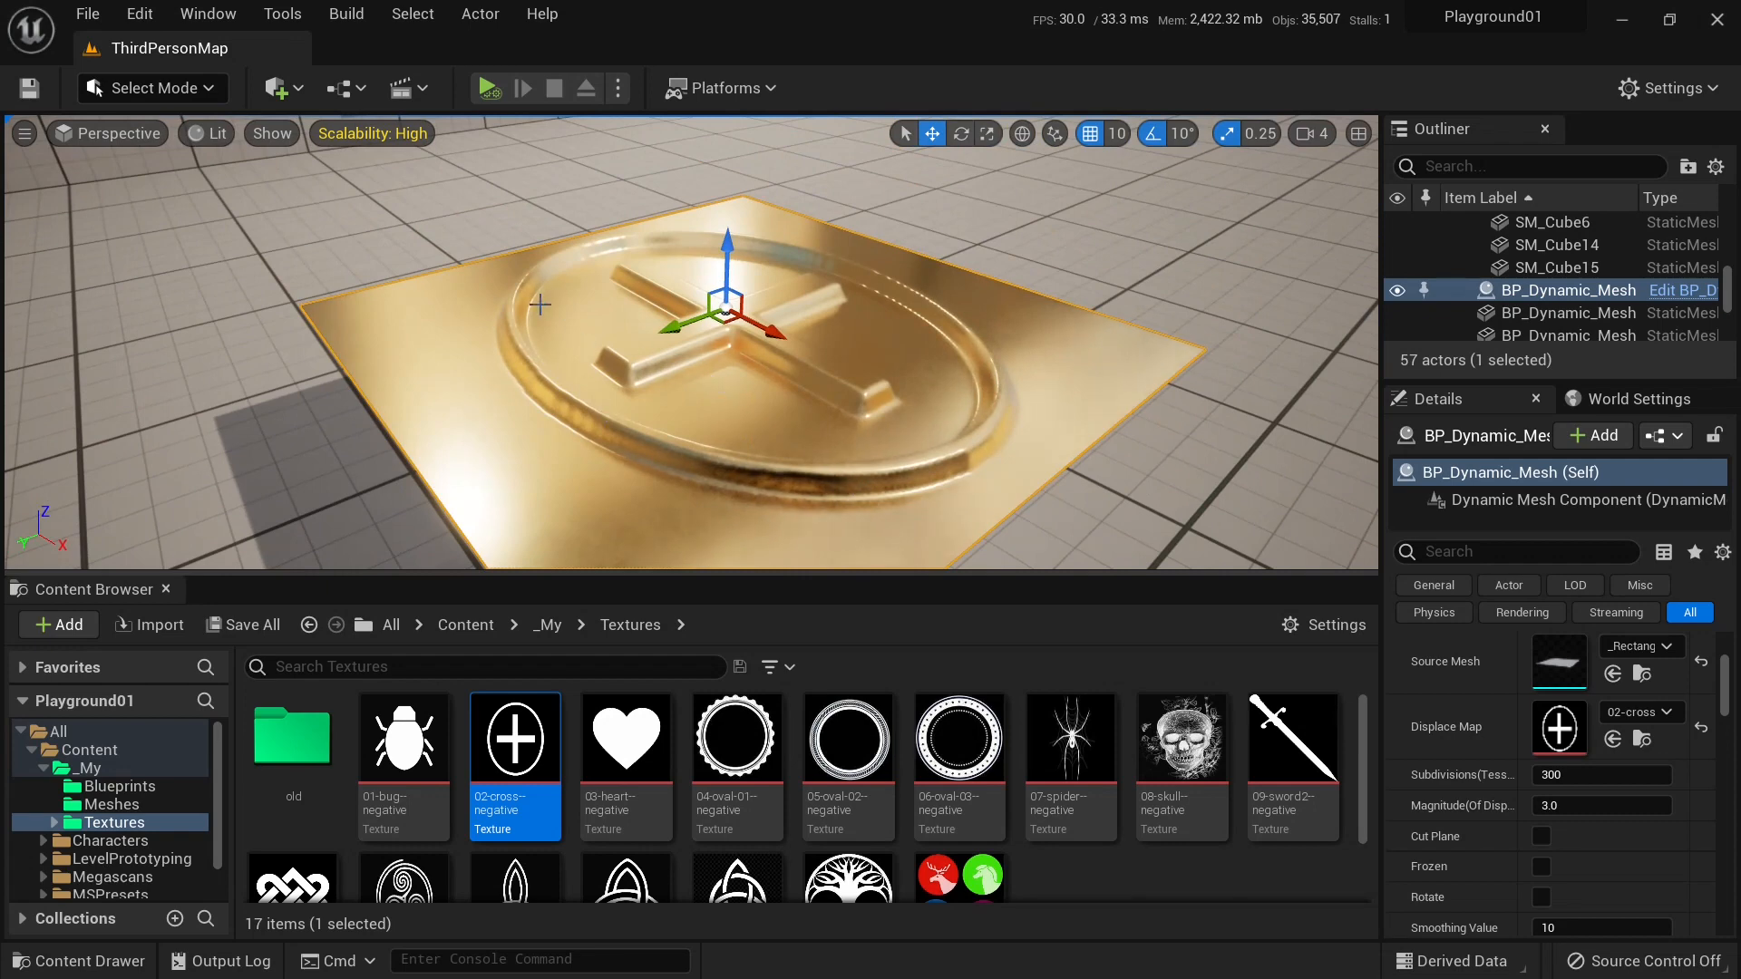
mouse_move(847, 737)
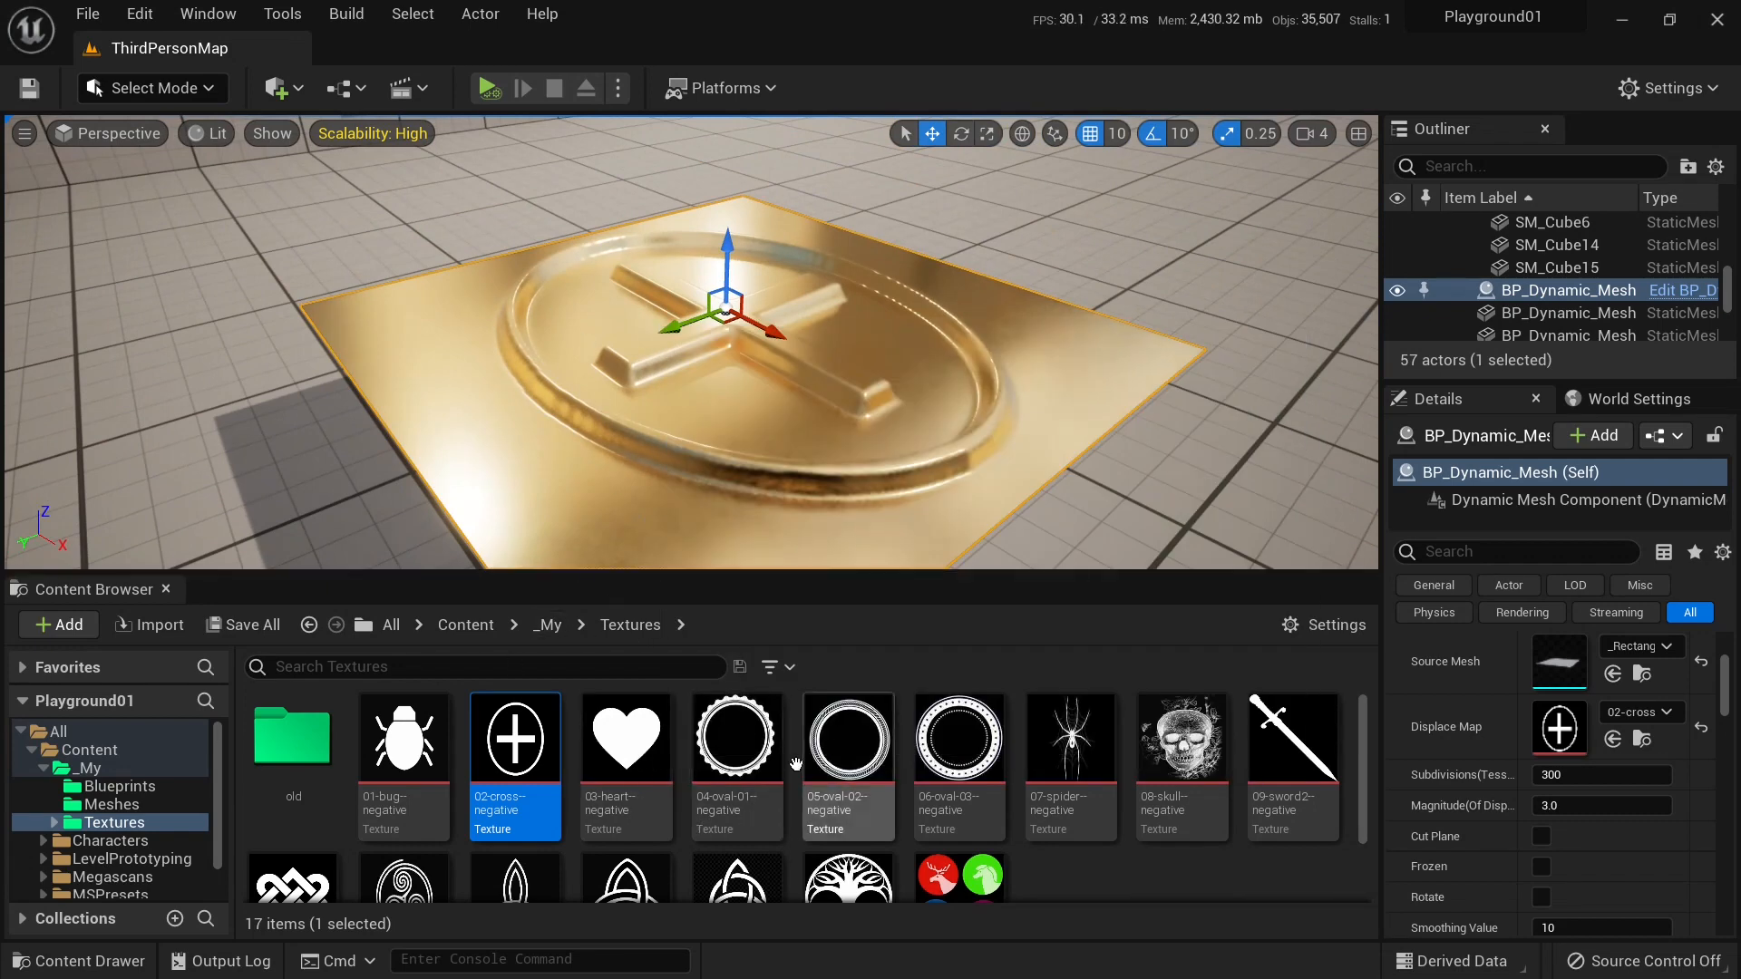
mouse_move(624, 738)
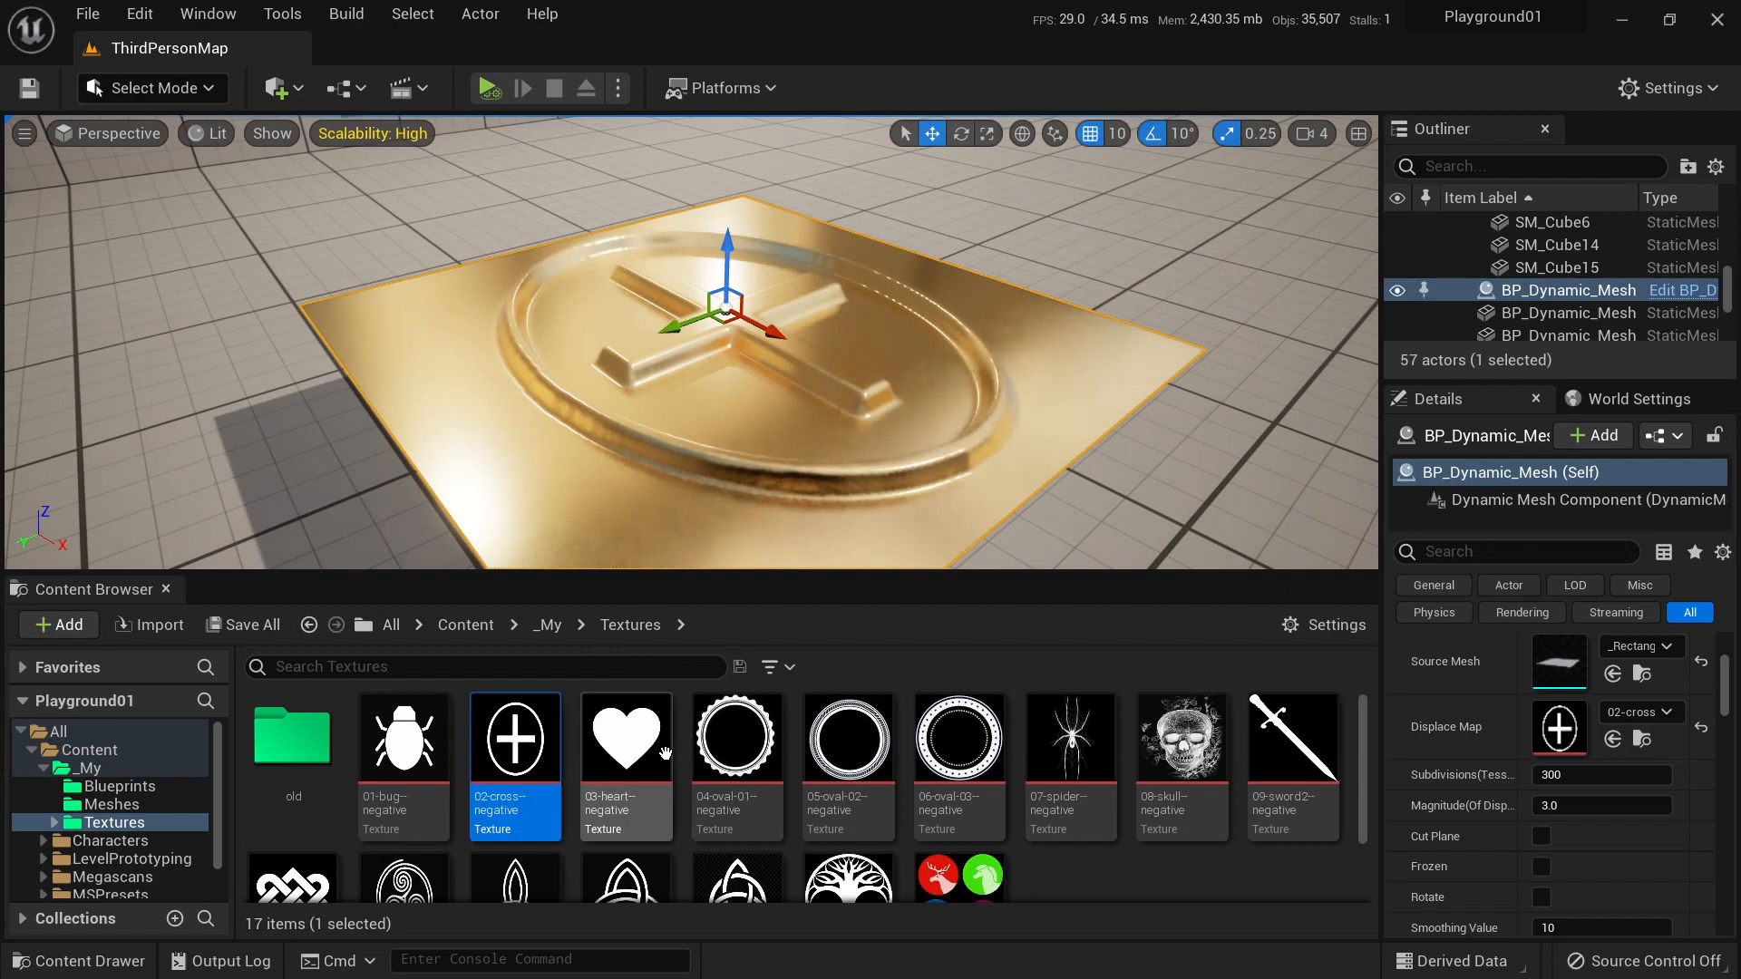
mouse_move(624, 738)
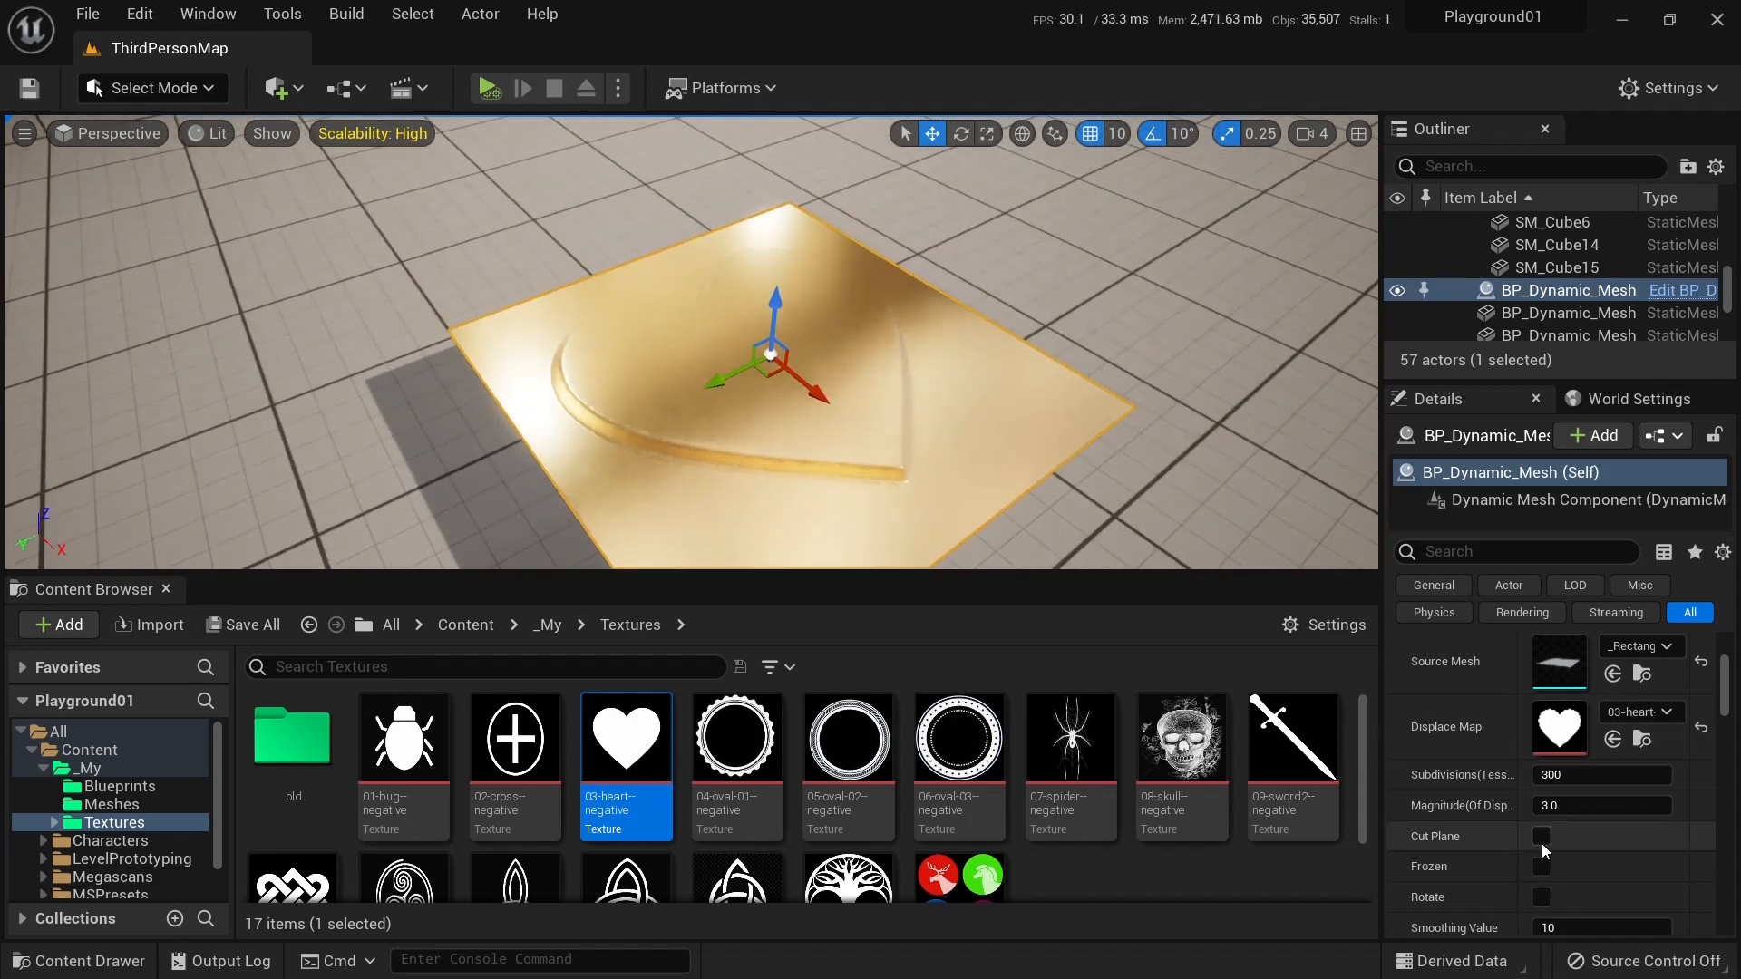
click(1539, 835)
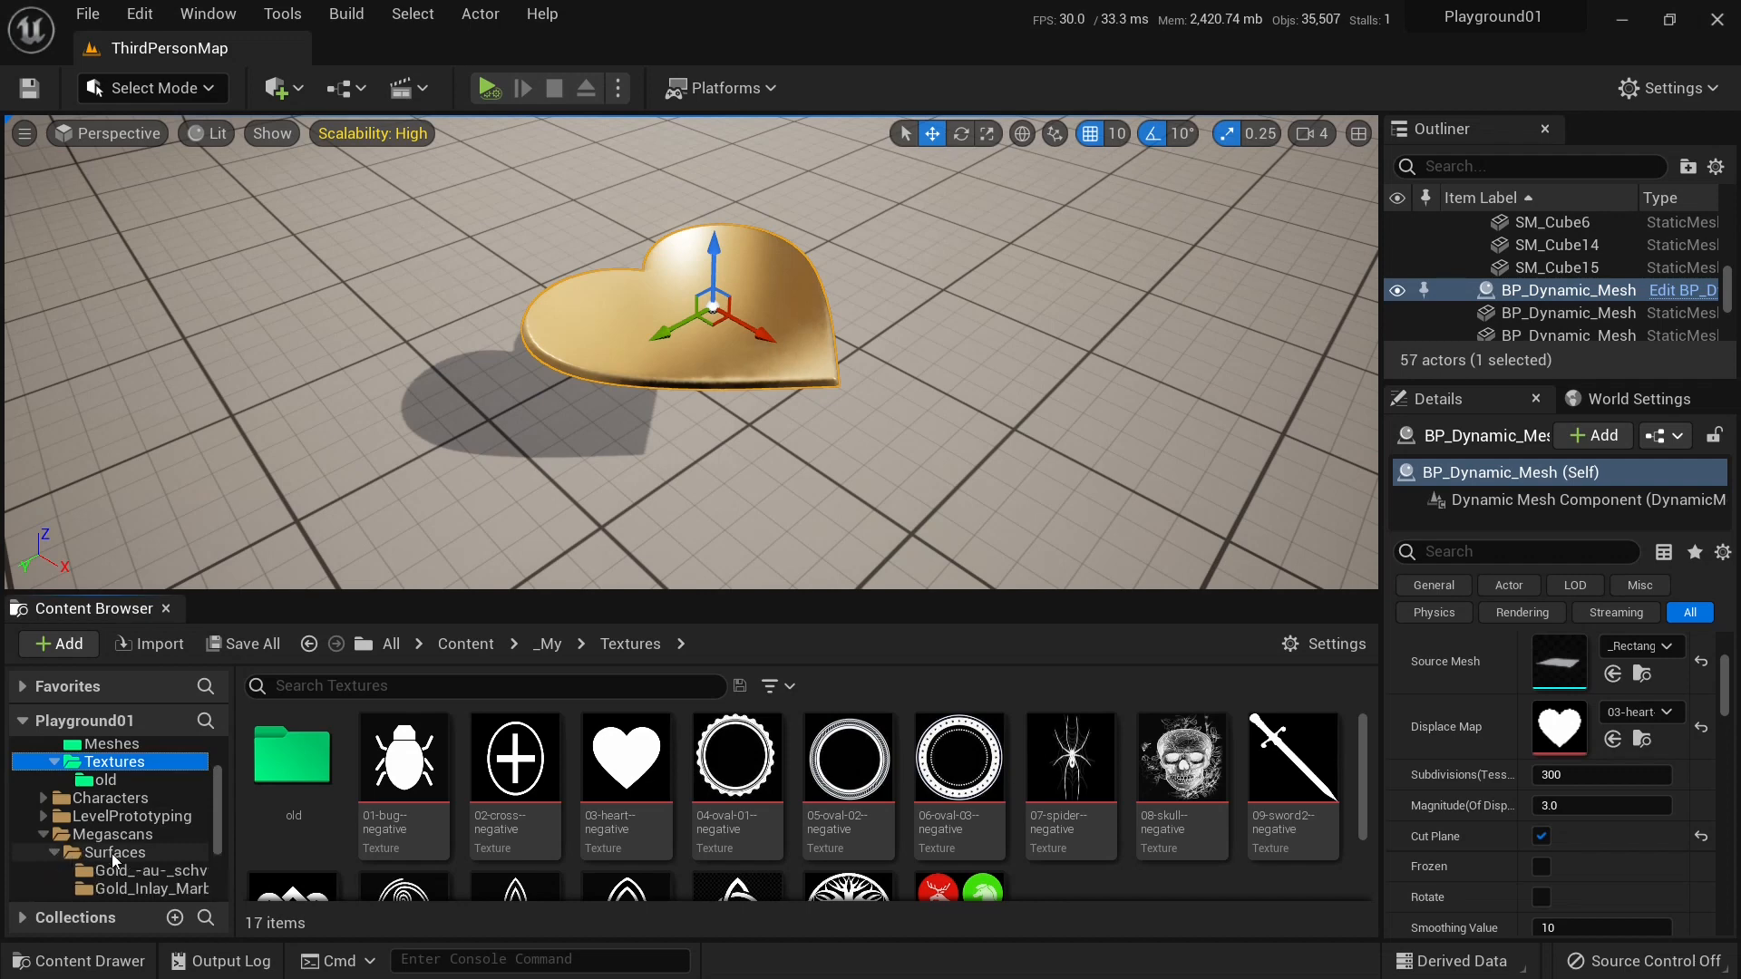
Try wooden floor and gold inlay marble tile materials on Element 0, then restore gold.
click(144, 852)
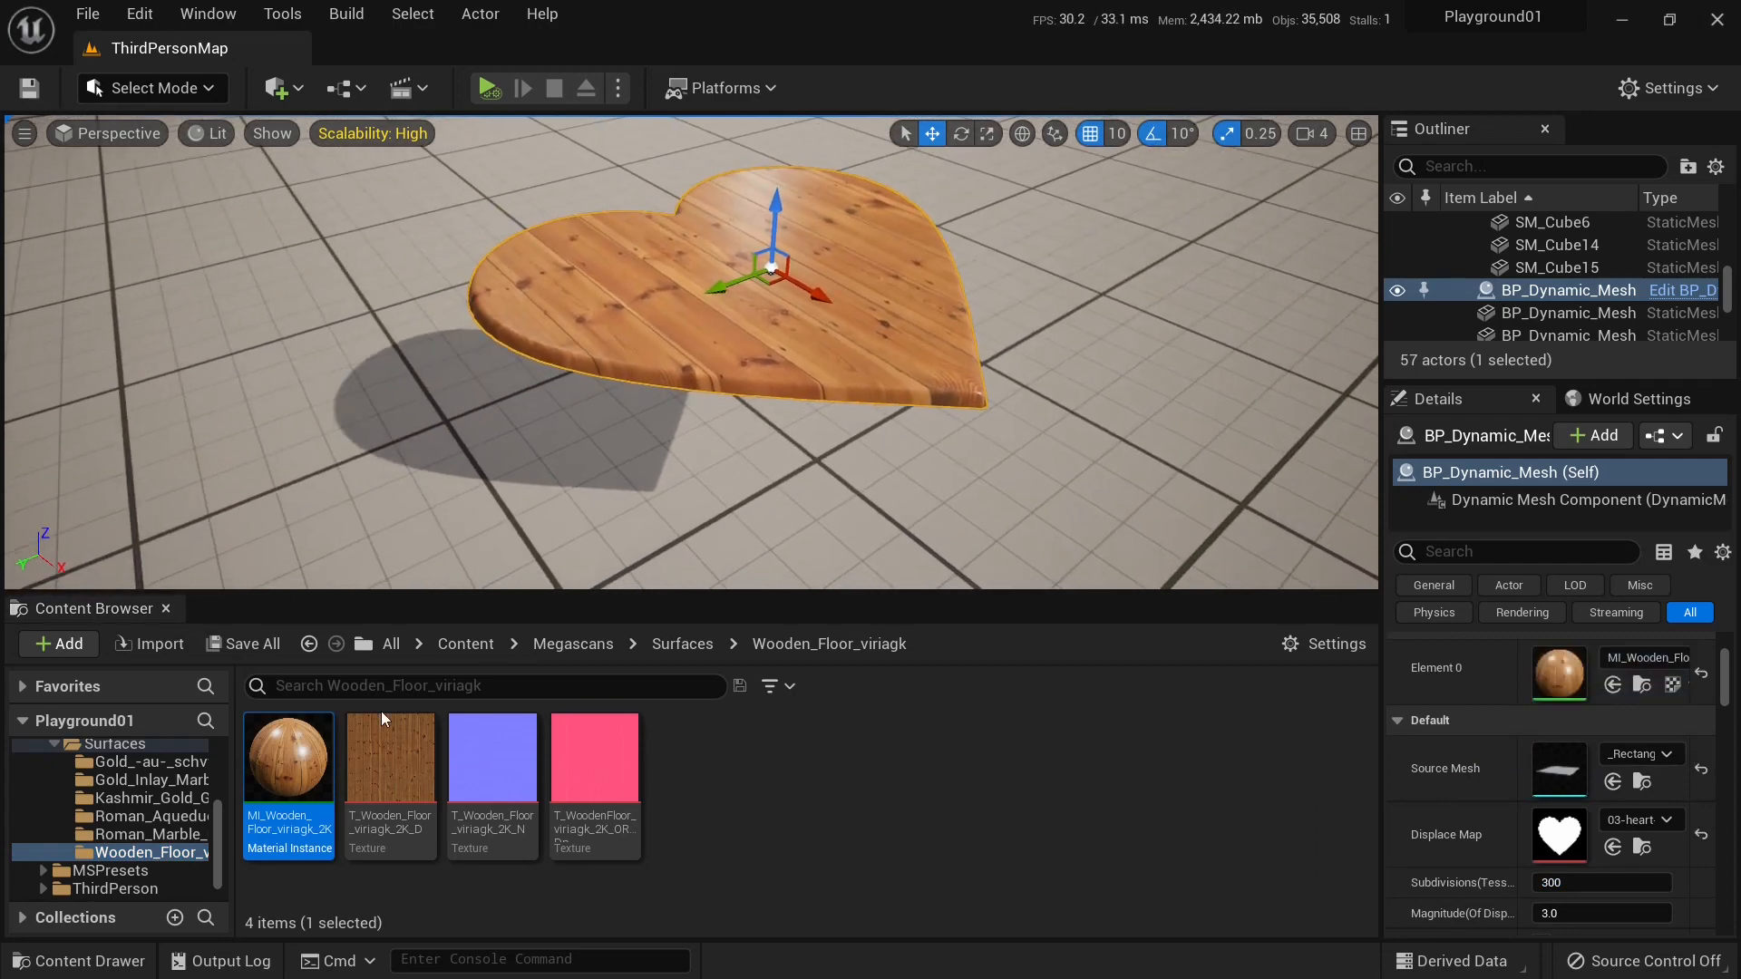
click(145, 780)
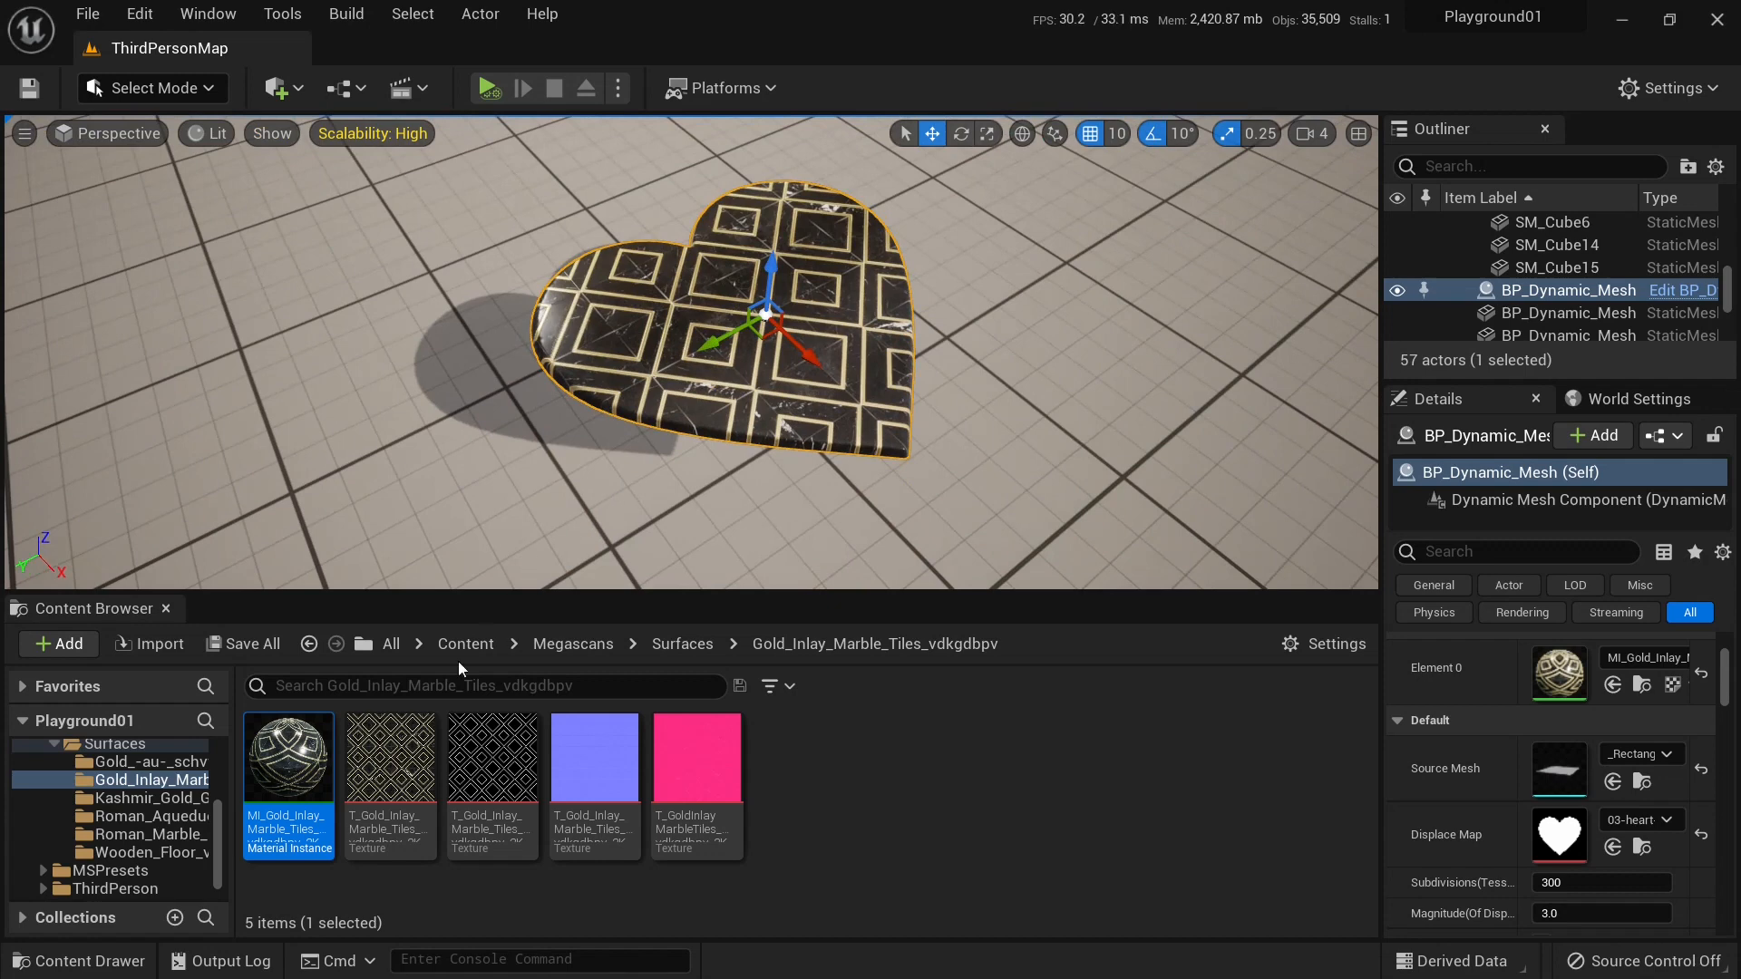
click(149, 762)
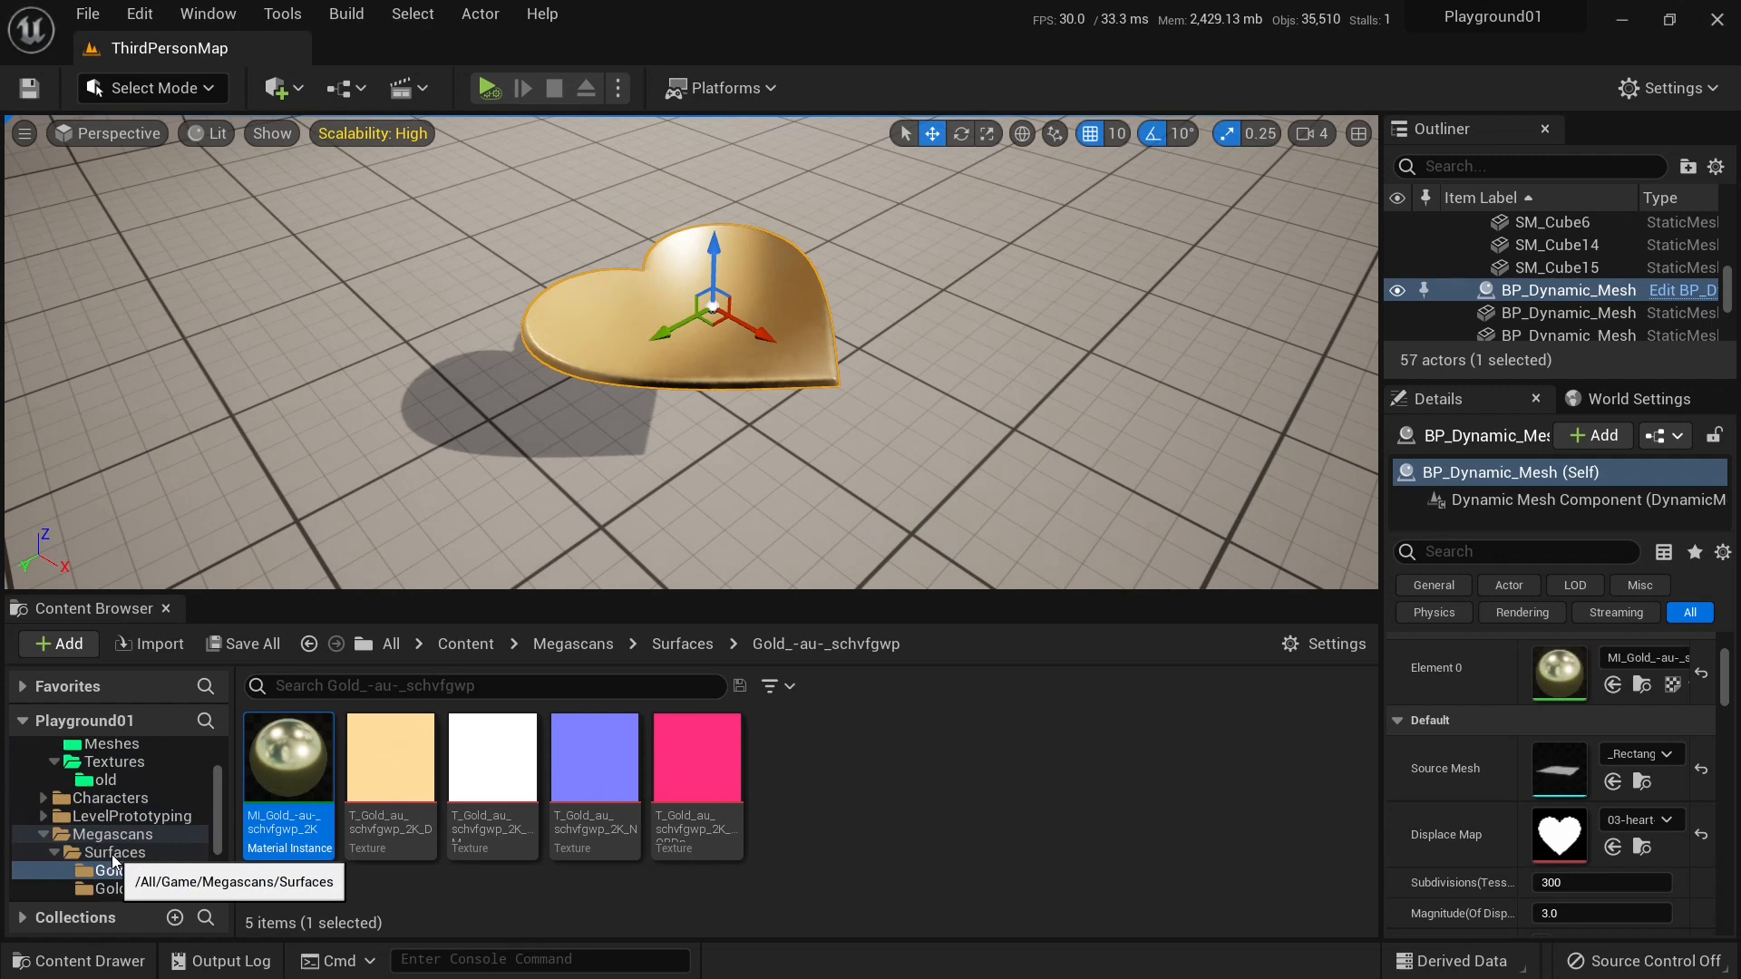
click(114, 762)
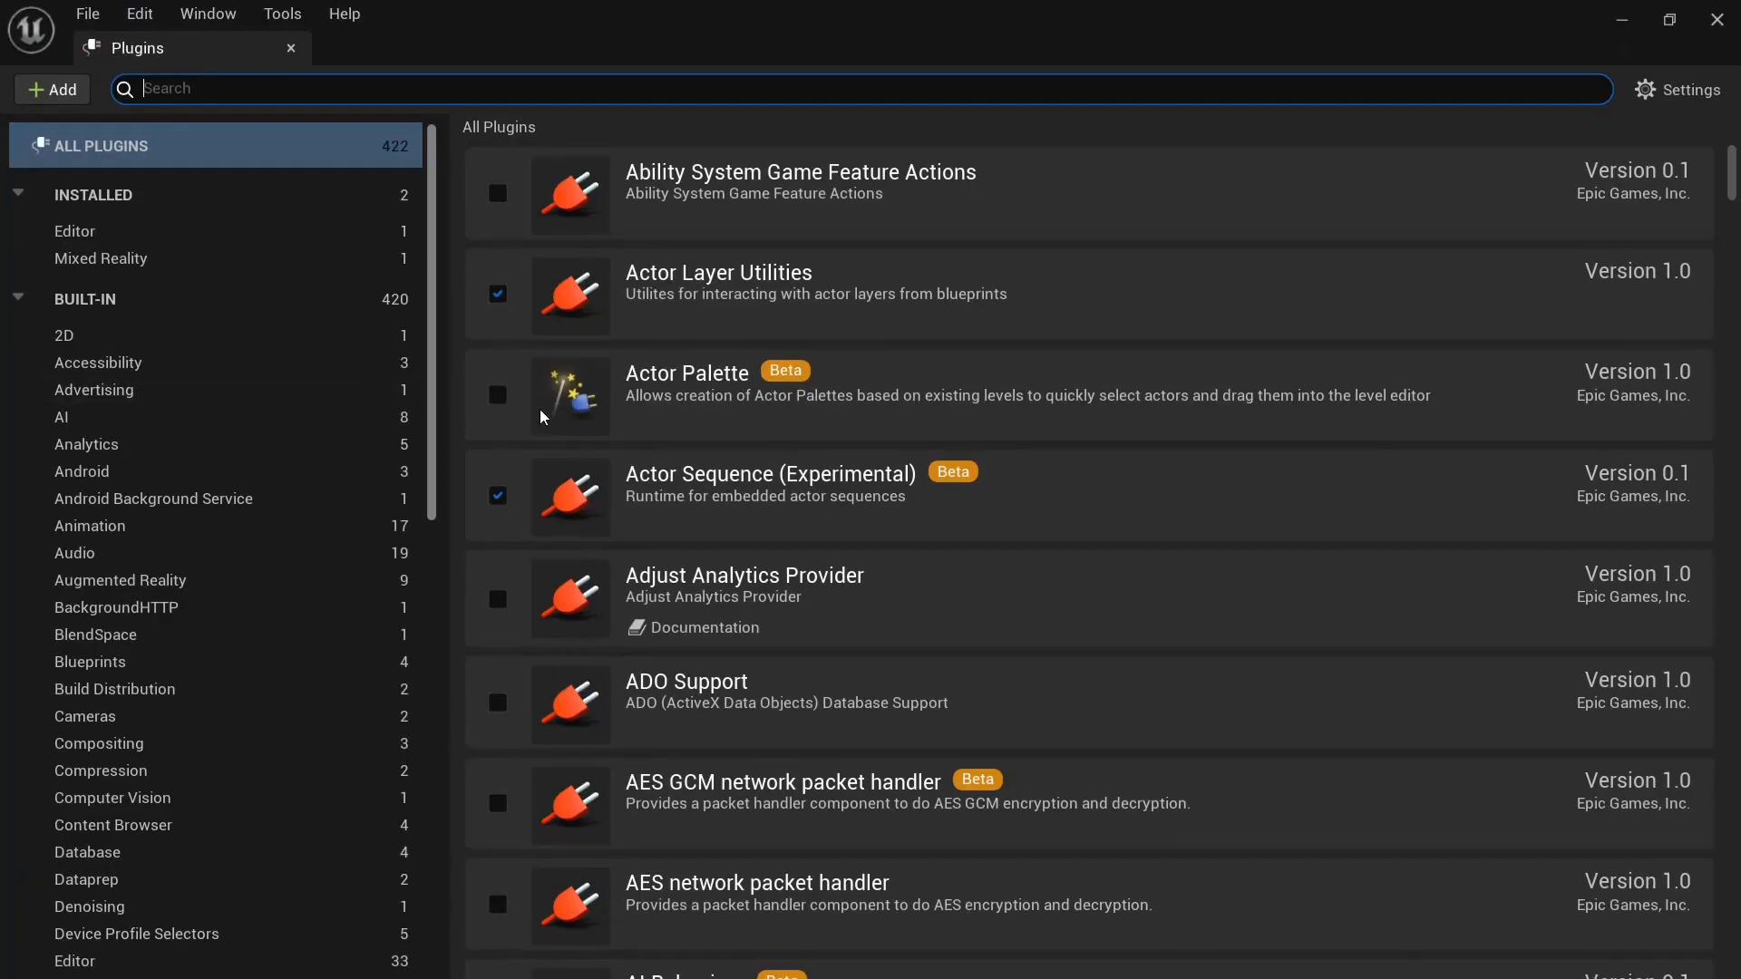
Filter the plugin list for 'geomet' and confirm Geometry Script is enabled.
text(geomet)
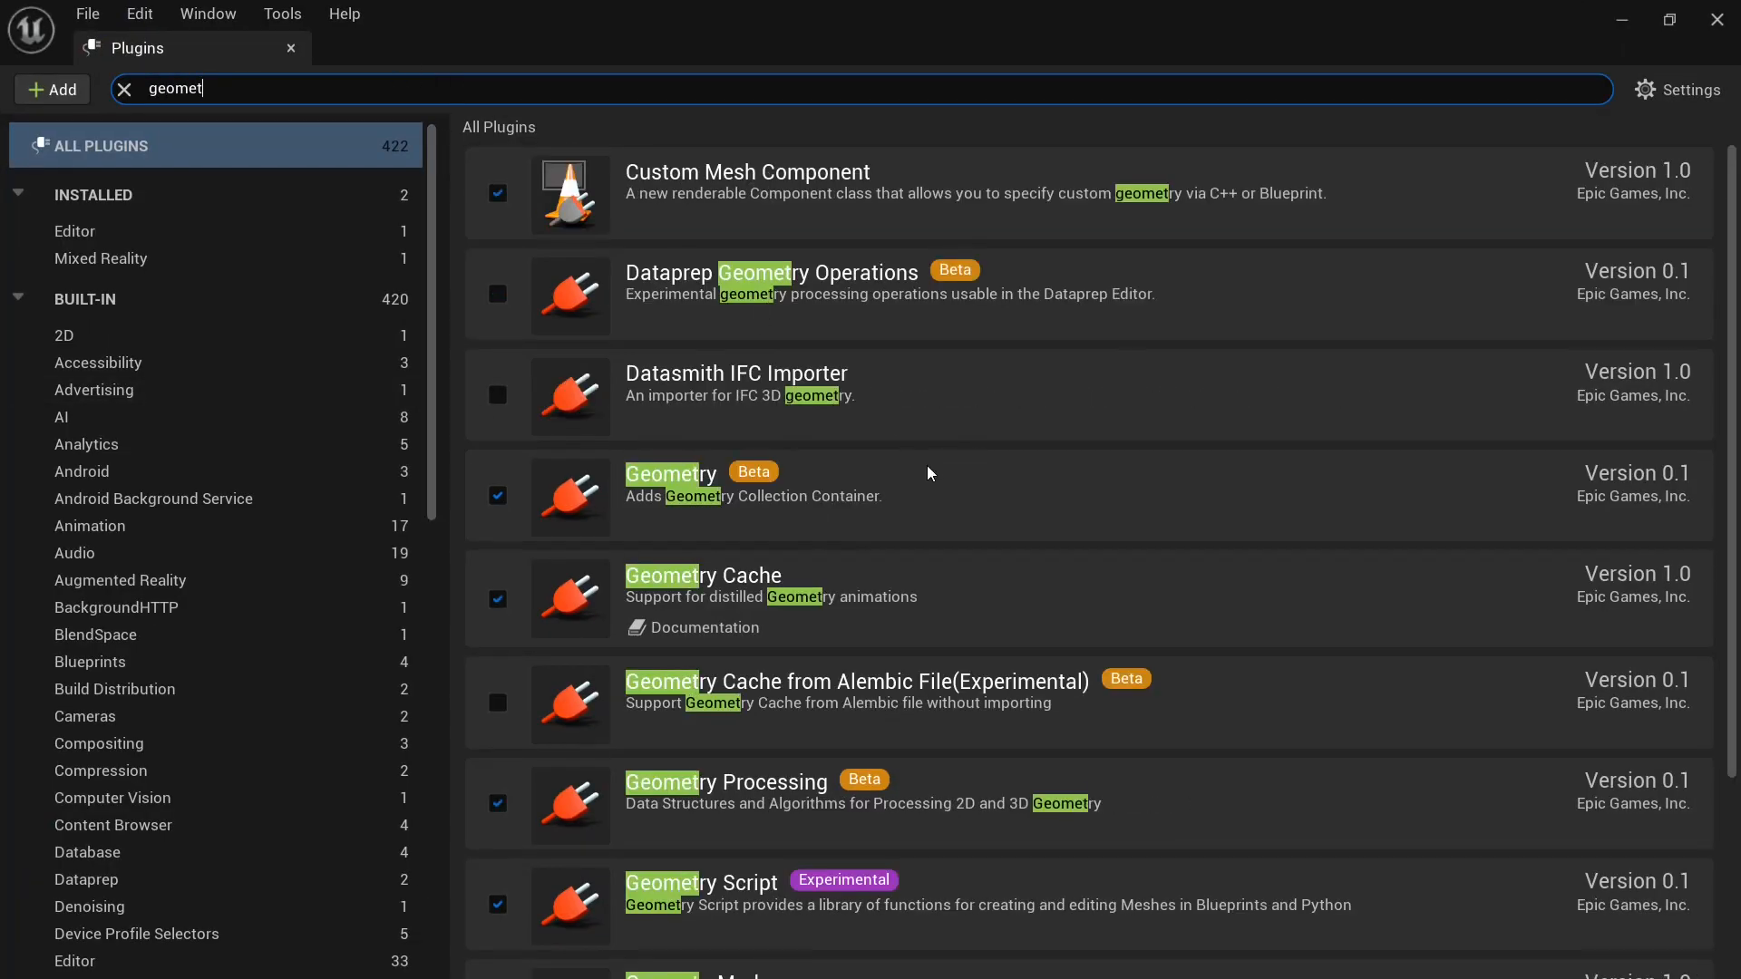
scroll(down, 3)
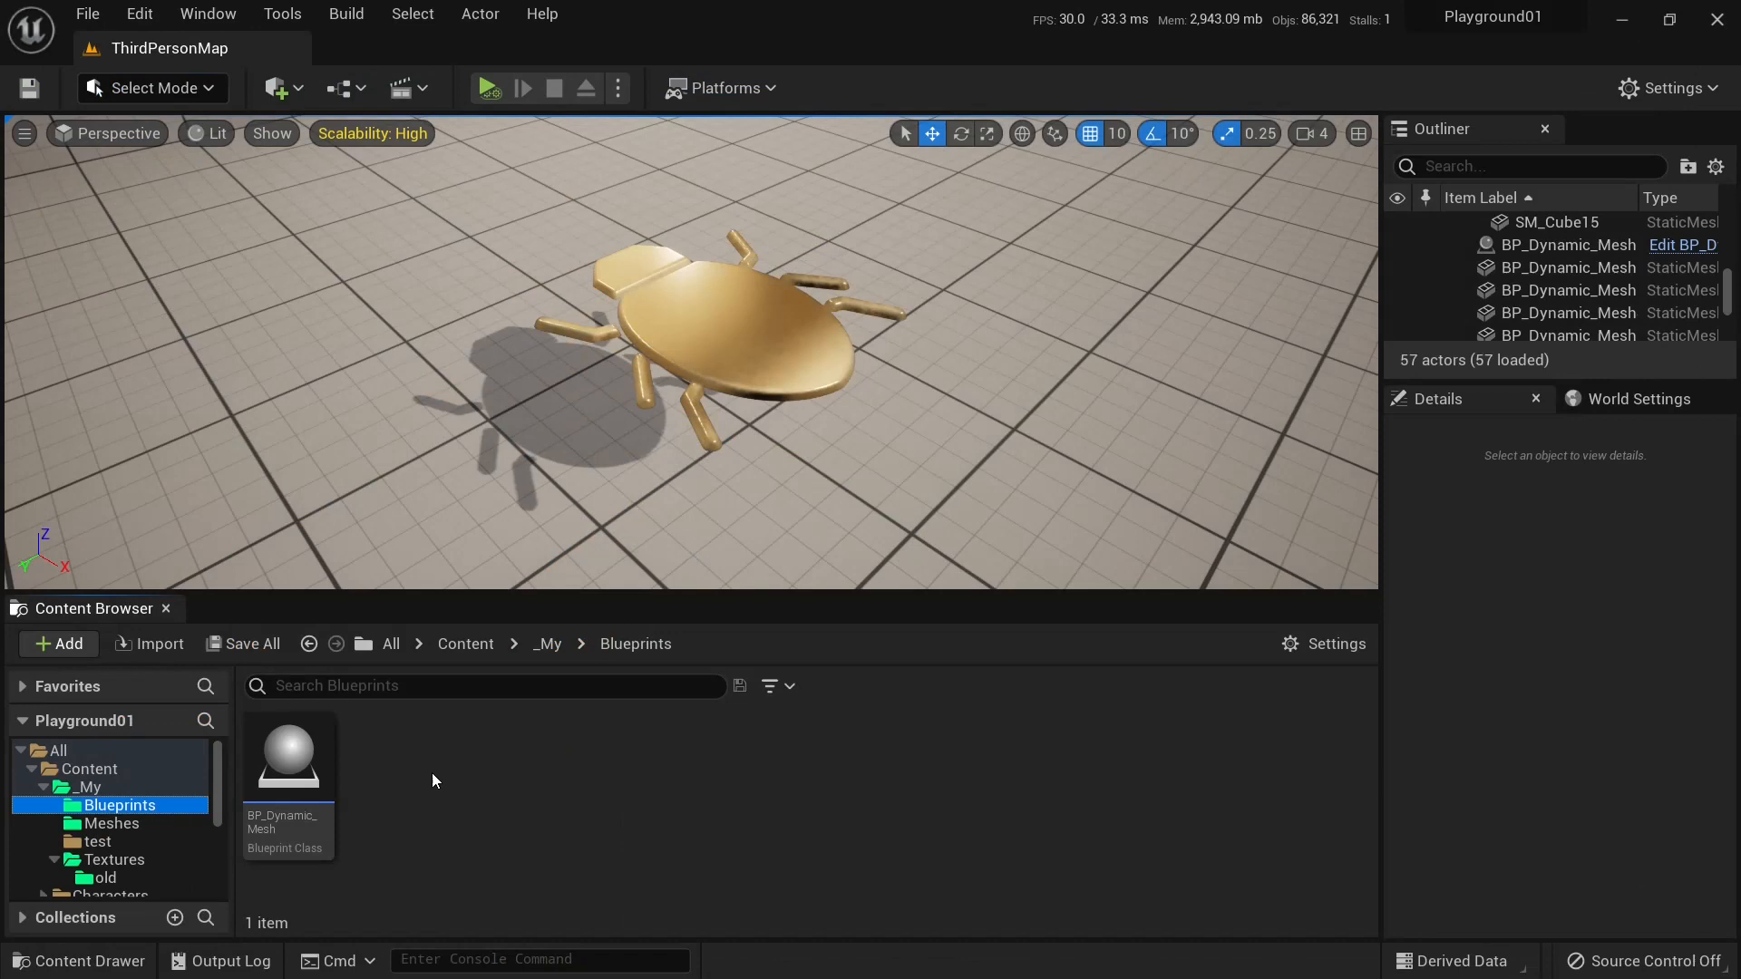
Create blueprint BP_Dynamic_Mesh_2 with GeneratedDynamicMeshActor as its parent class.
click(56, 644)
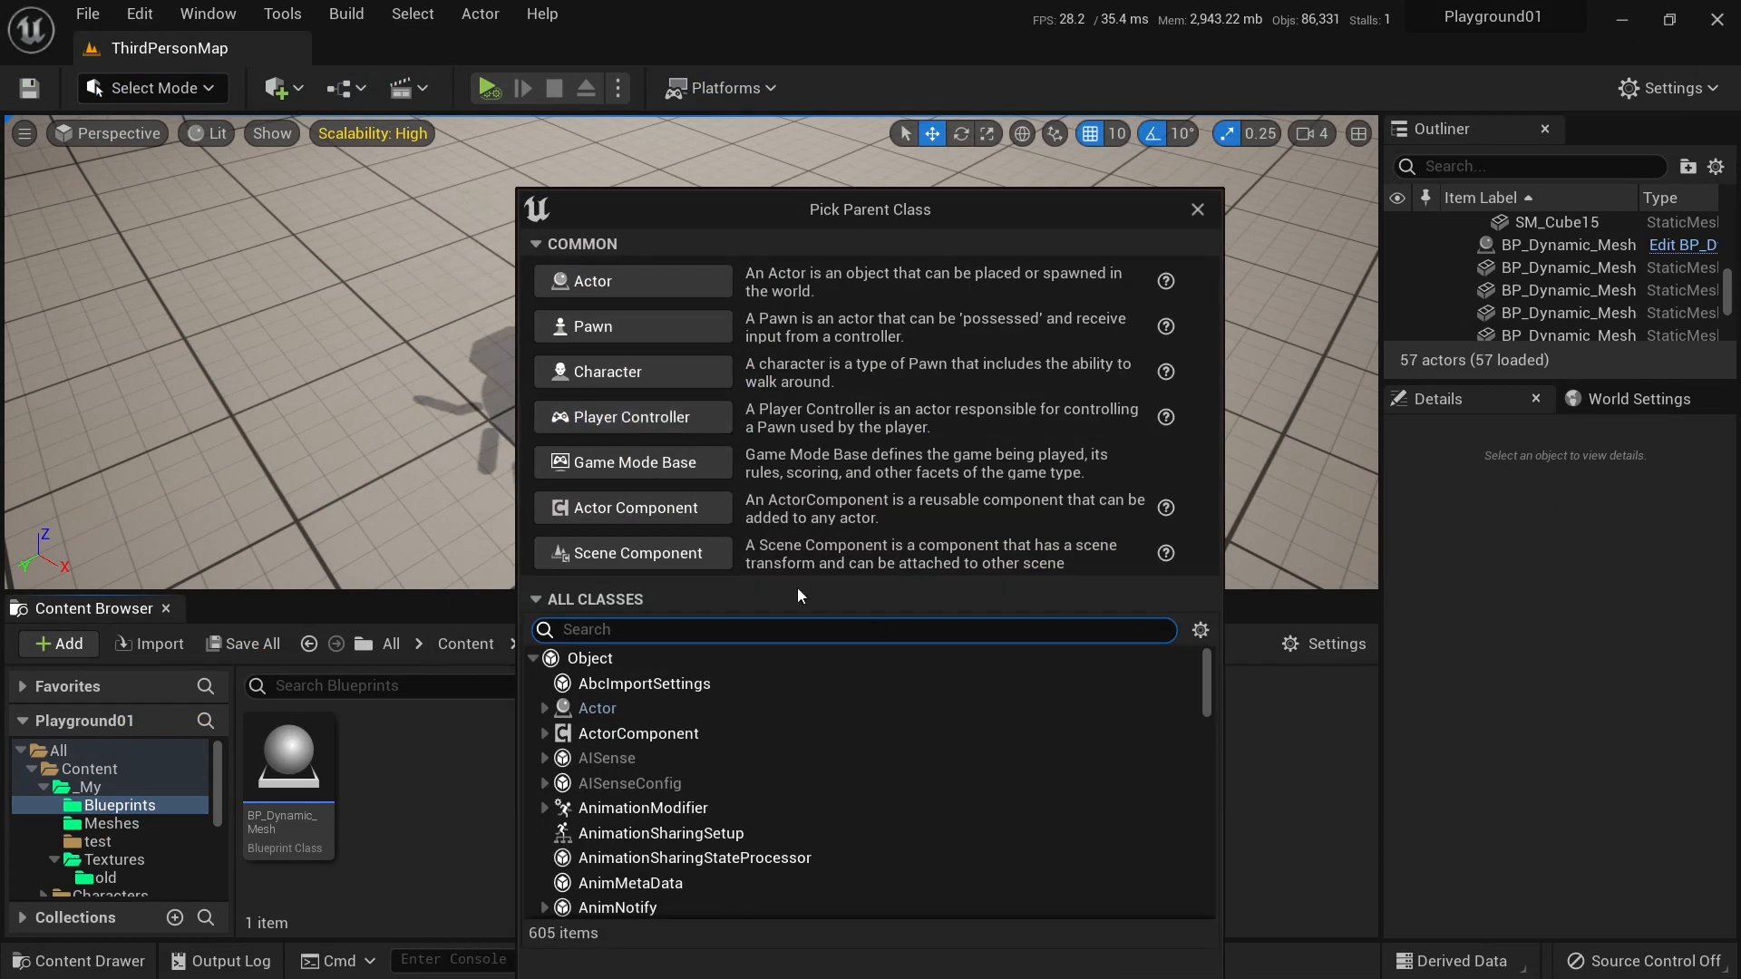
text(dyna)
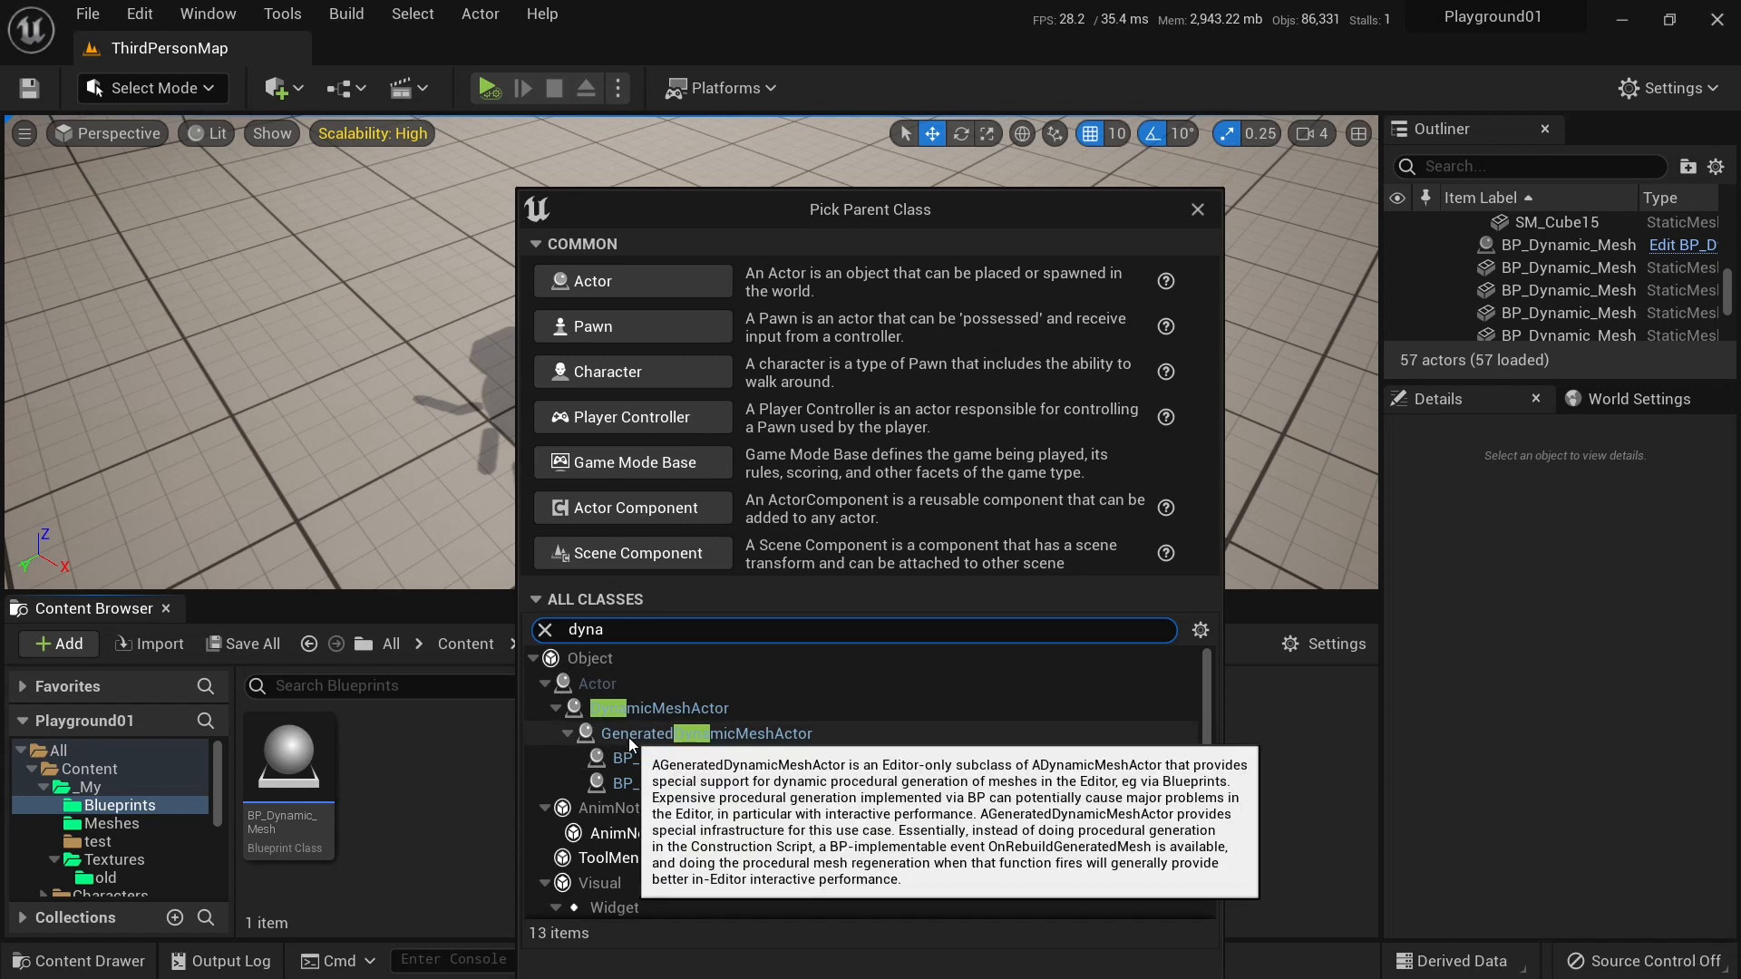
click(702, 733)
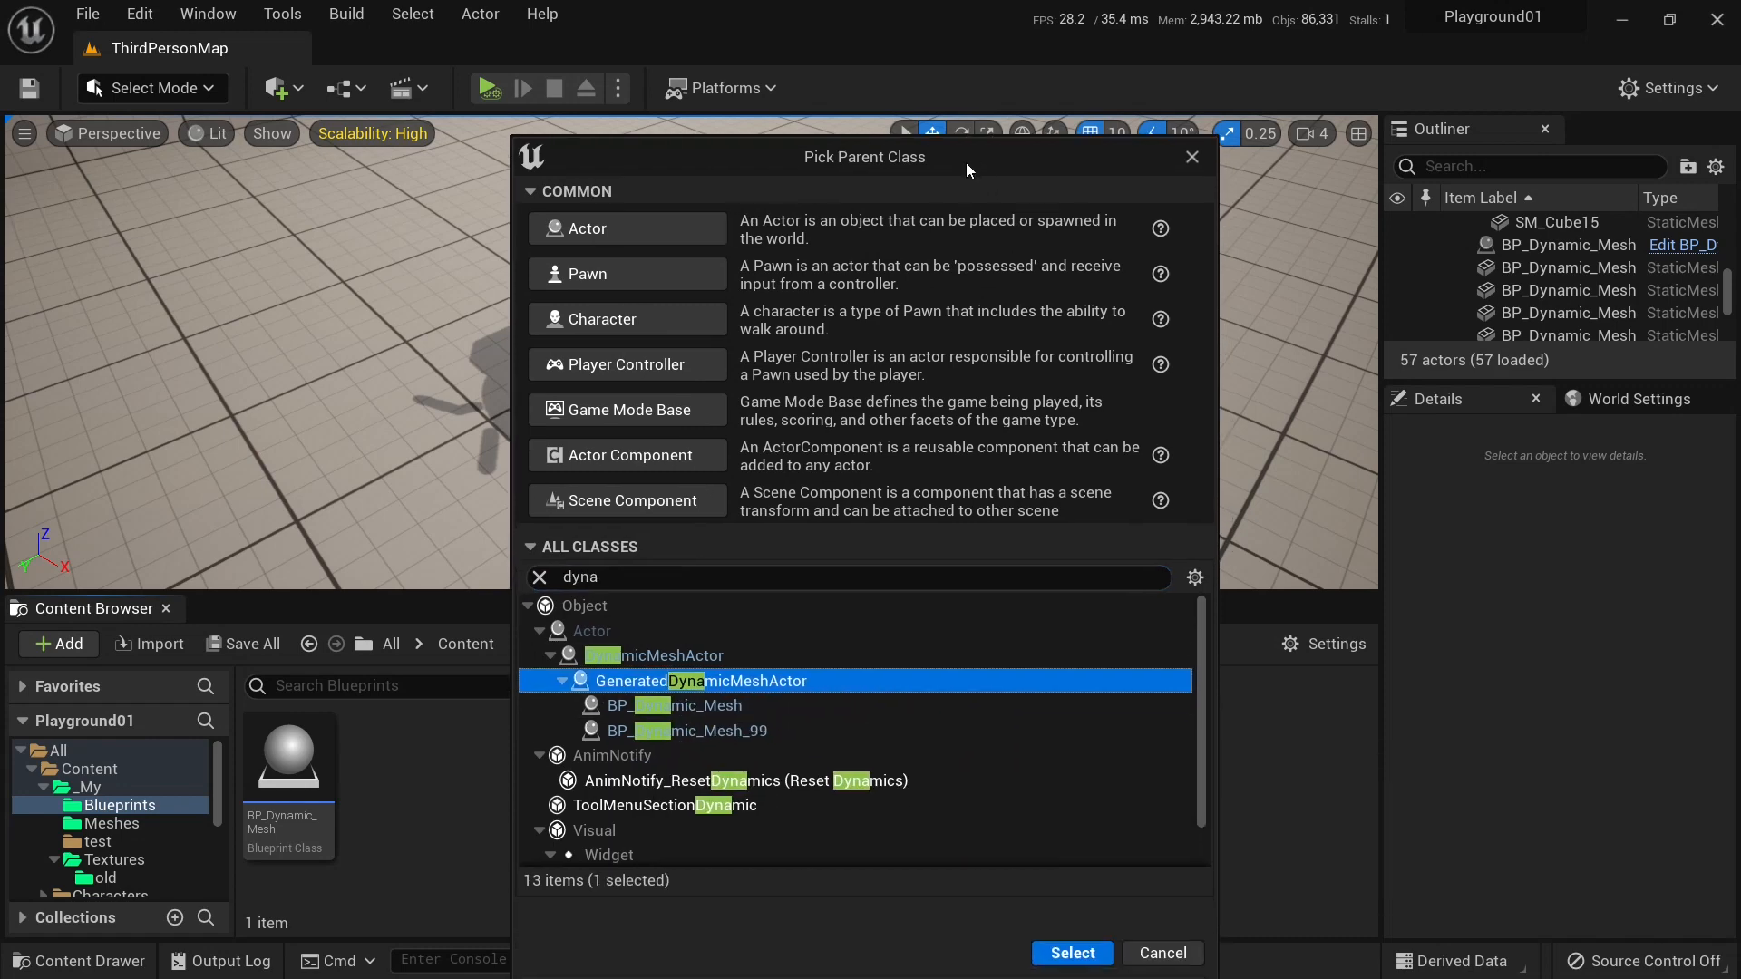
click(1069, 953)
text(Dynamic_M)
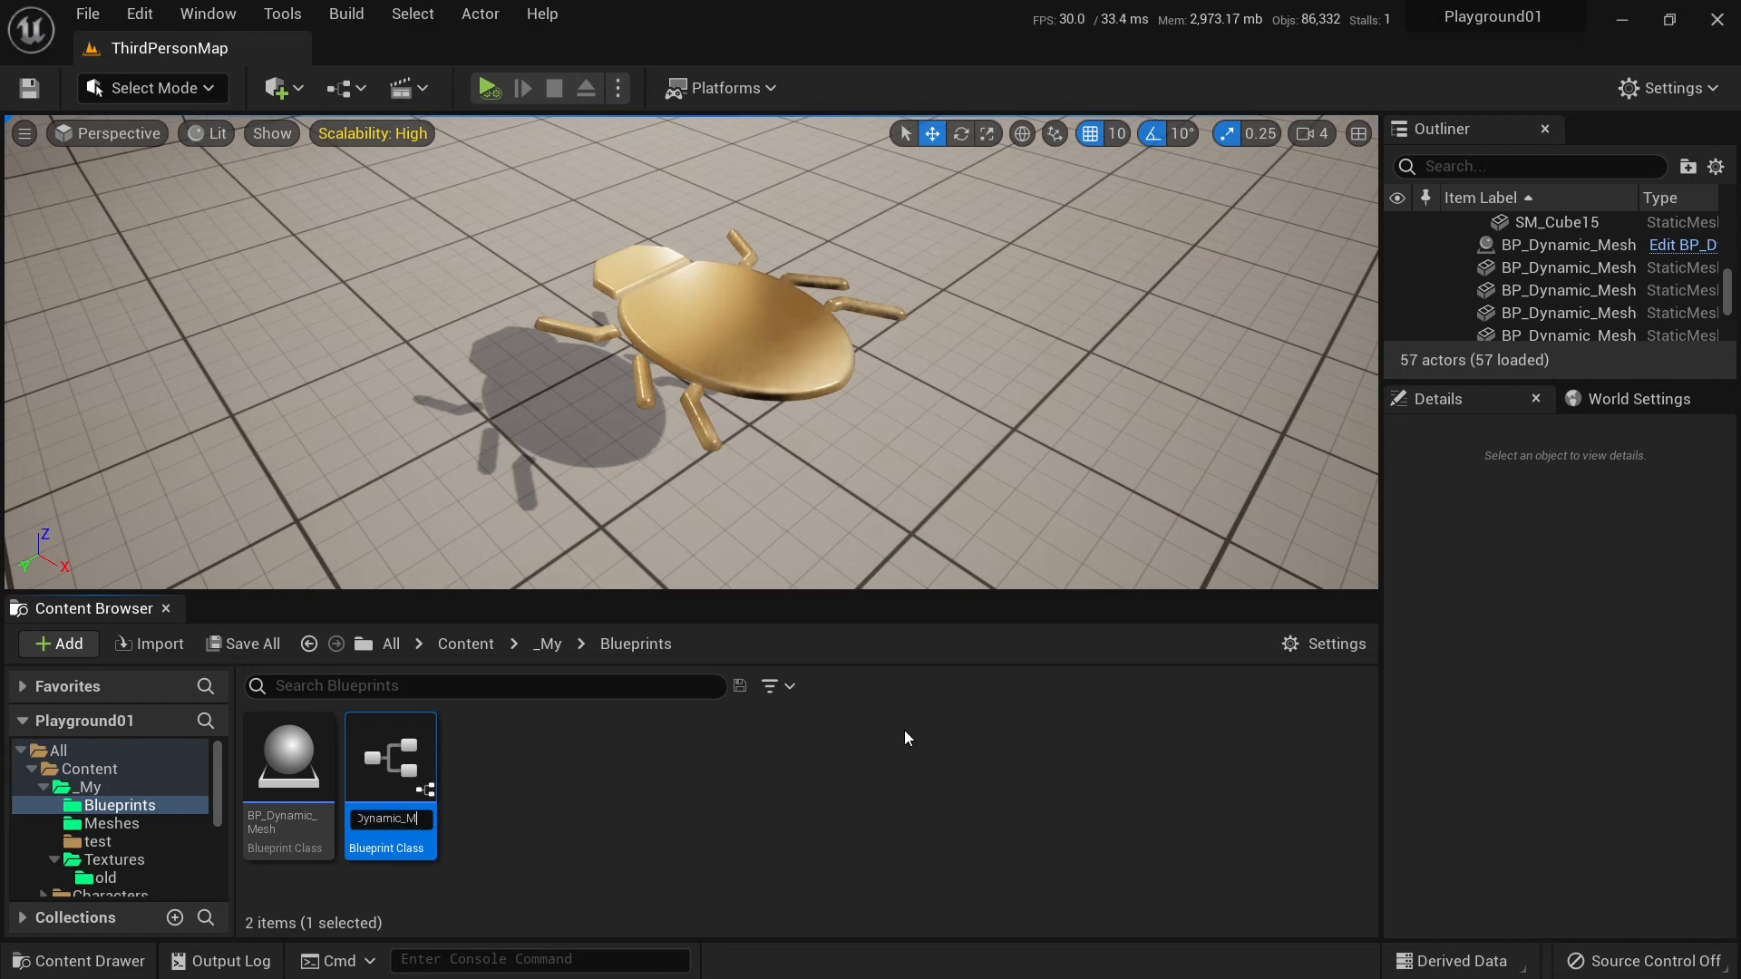
key(Return)
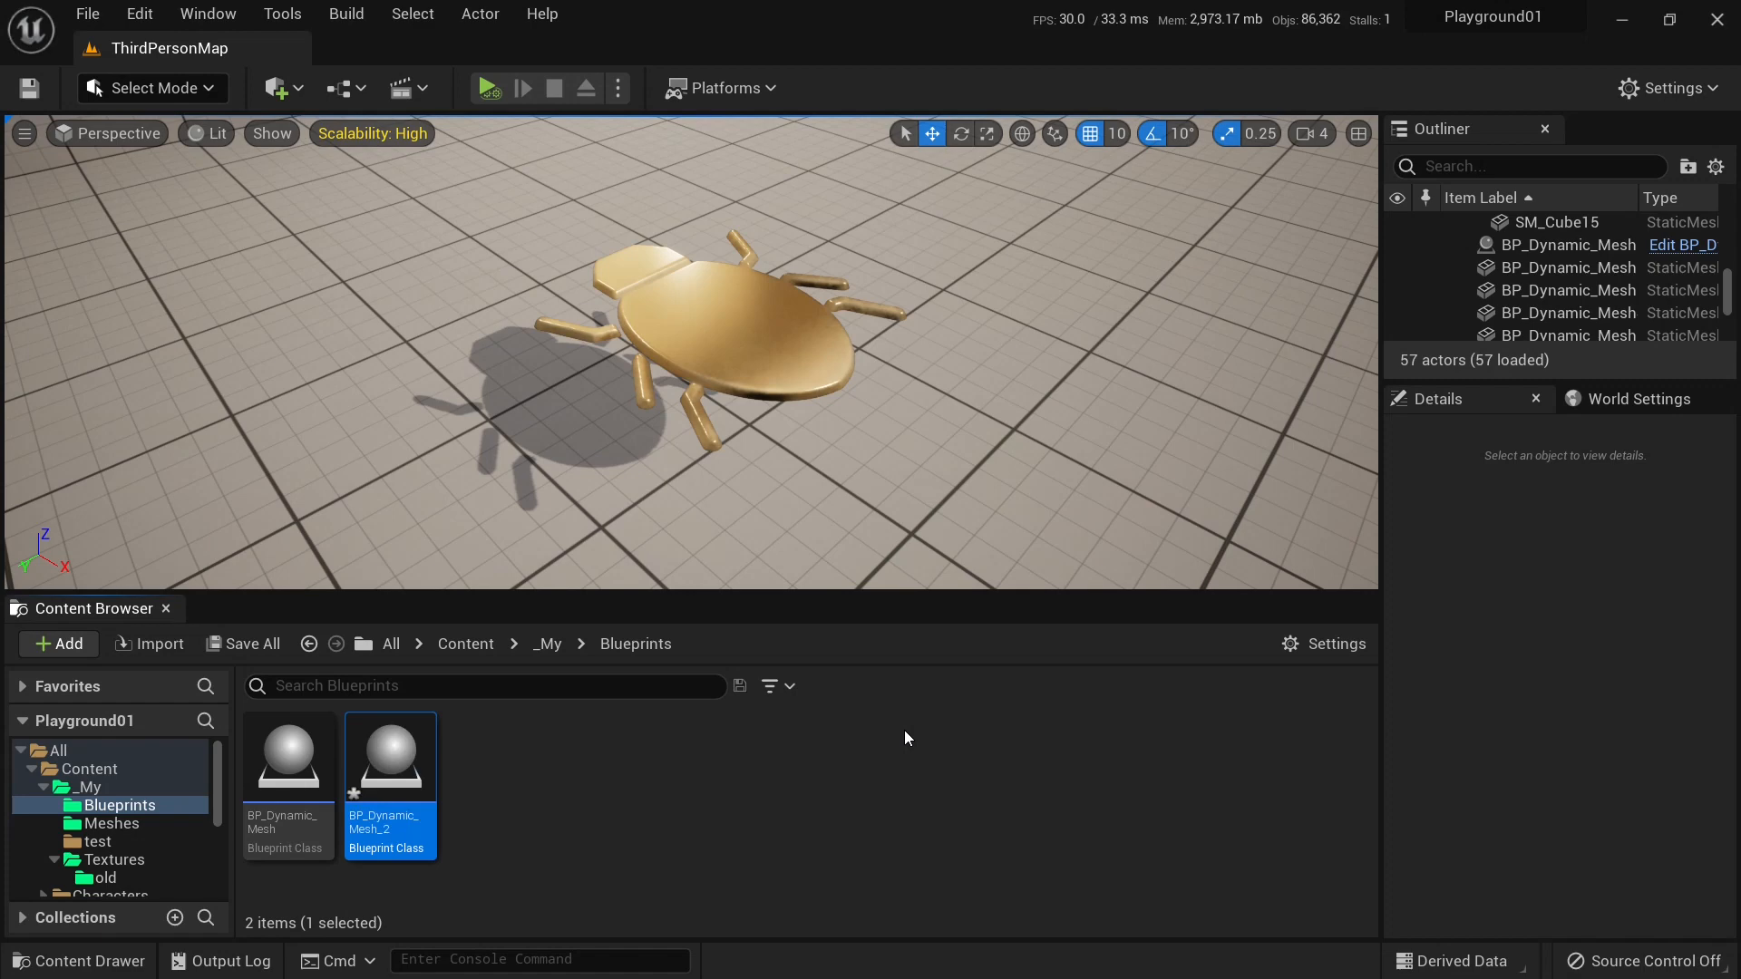
mouse_move(816, 790)
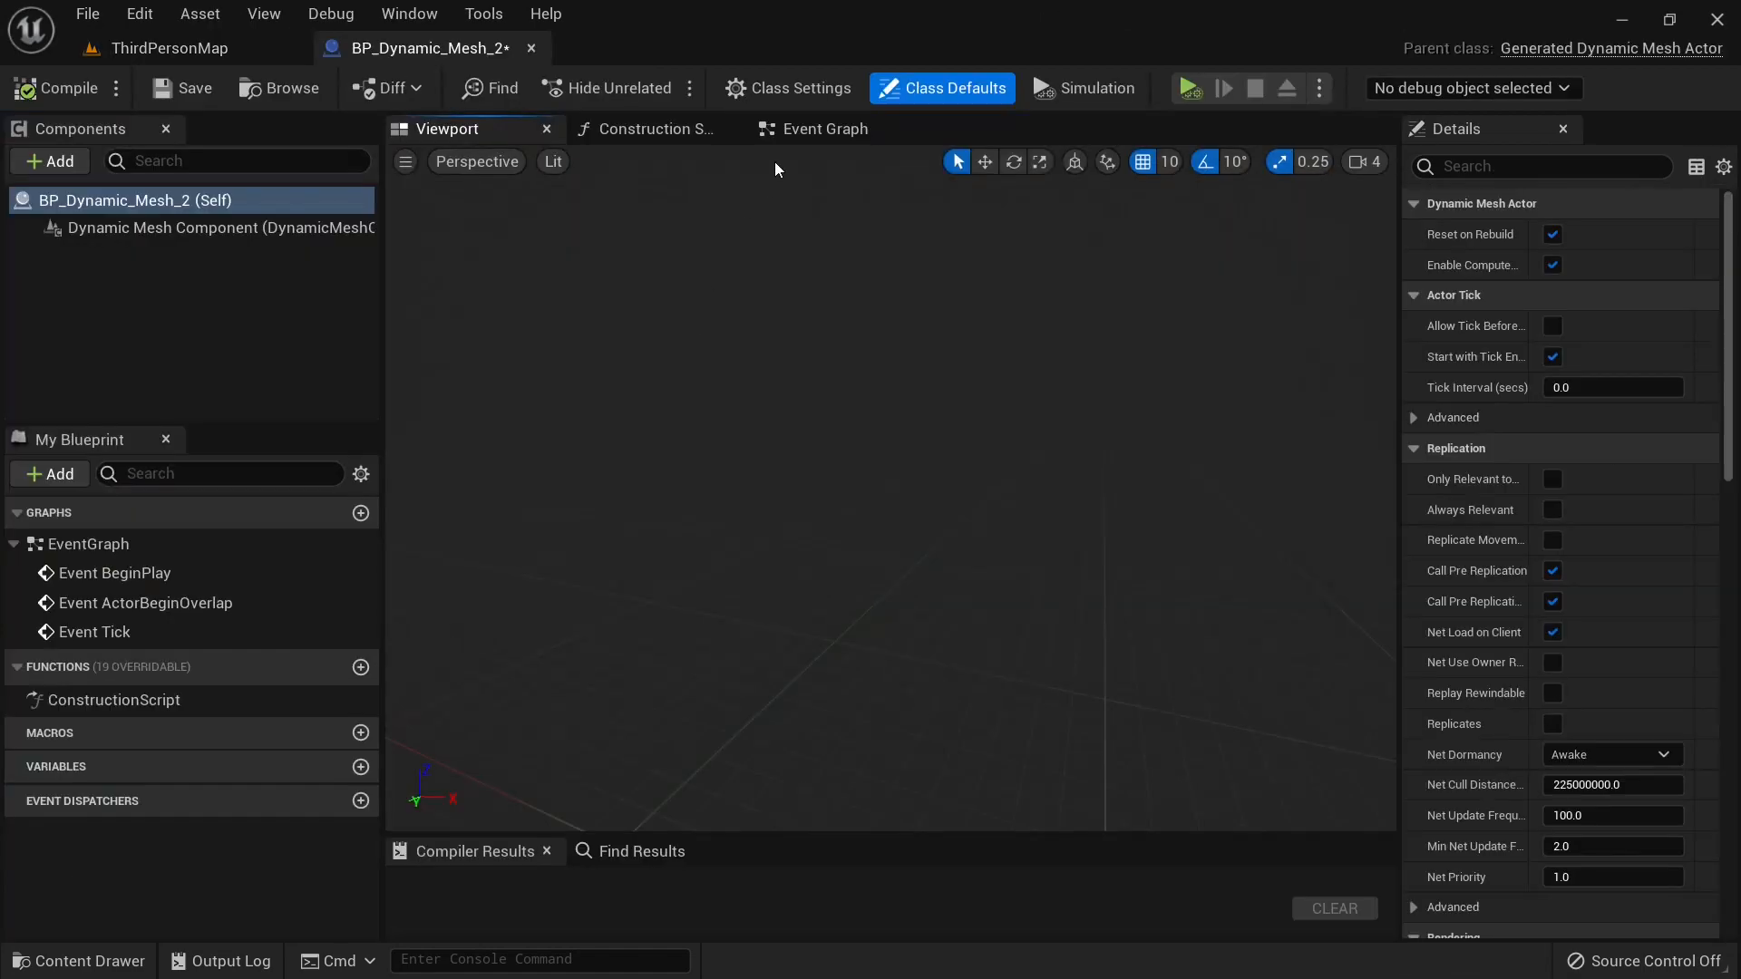
Add two blueprint variables named SourceMesh and DisplaceMap.
click(825, 129)
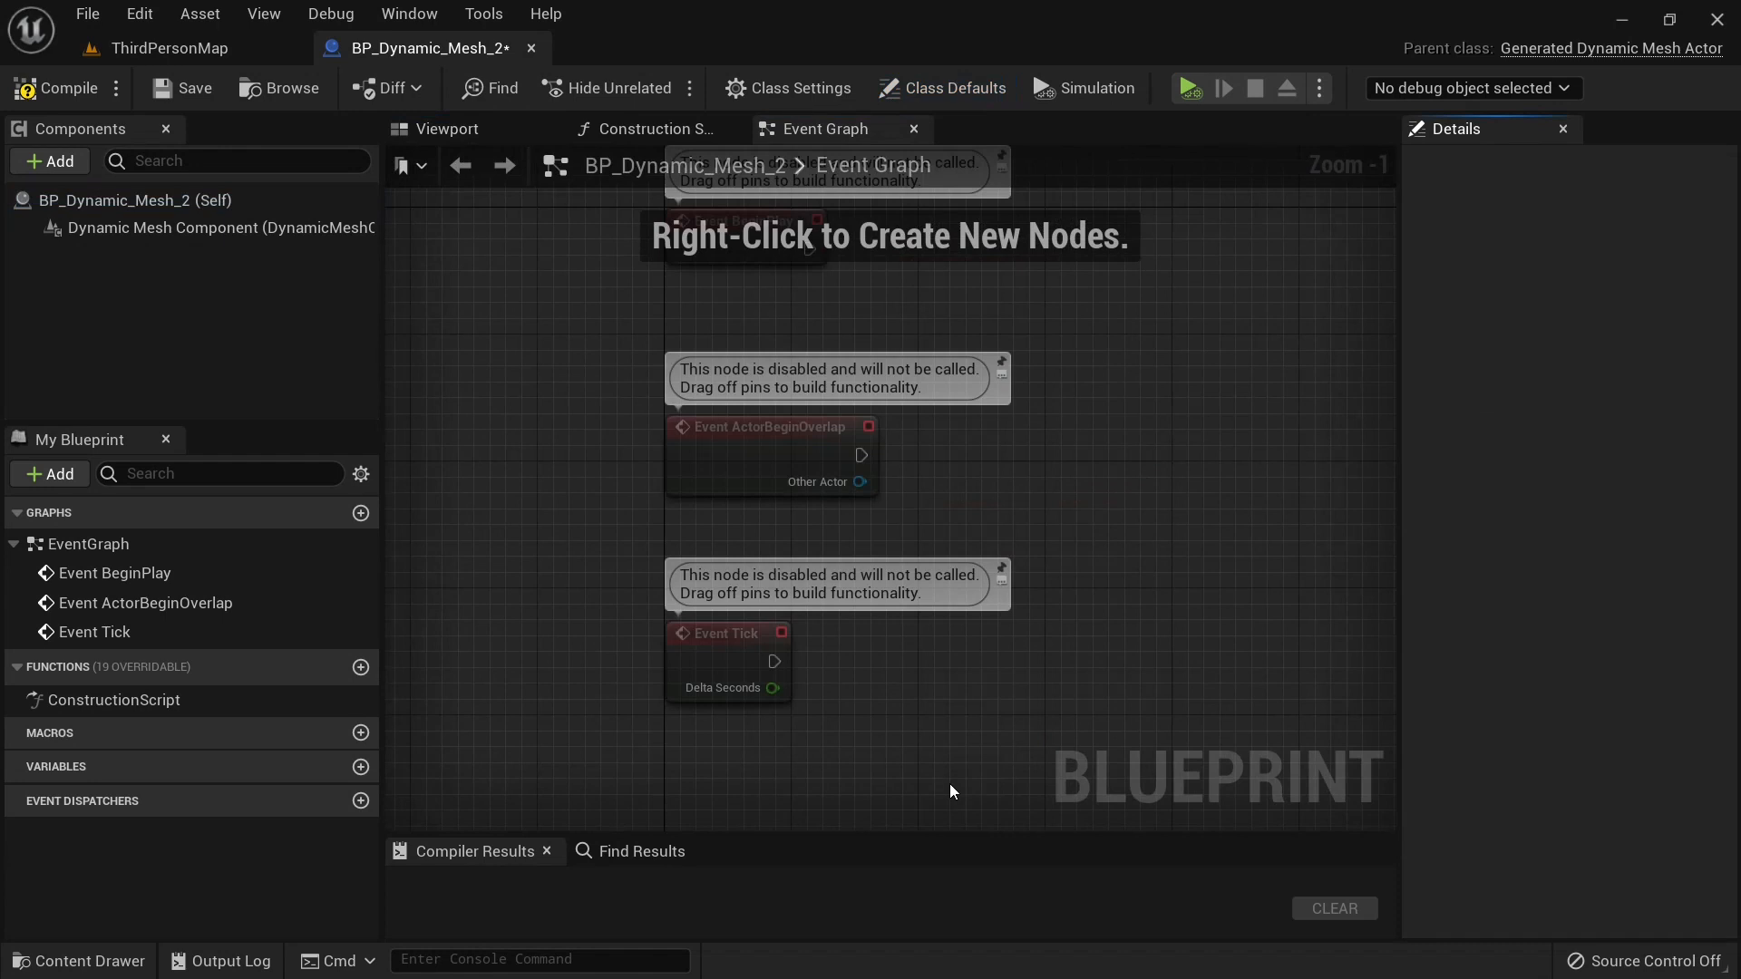
click(360, 767)
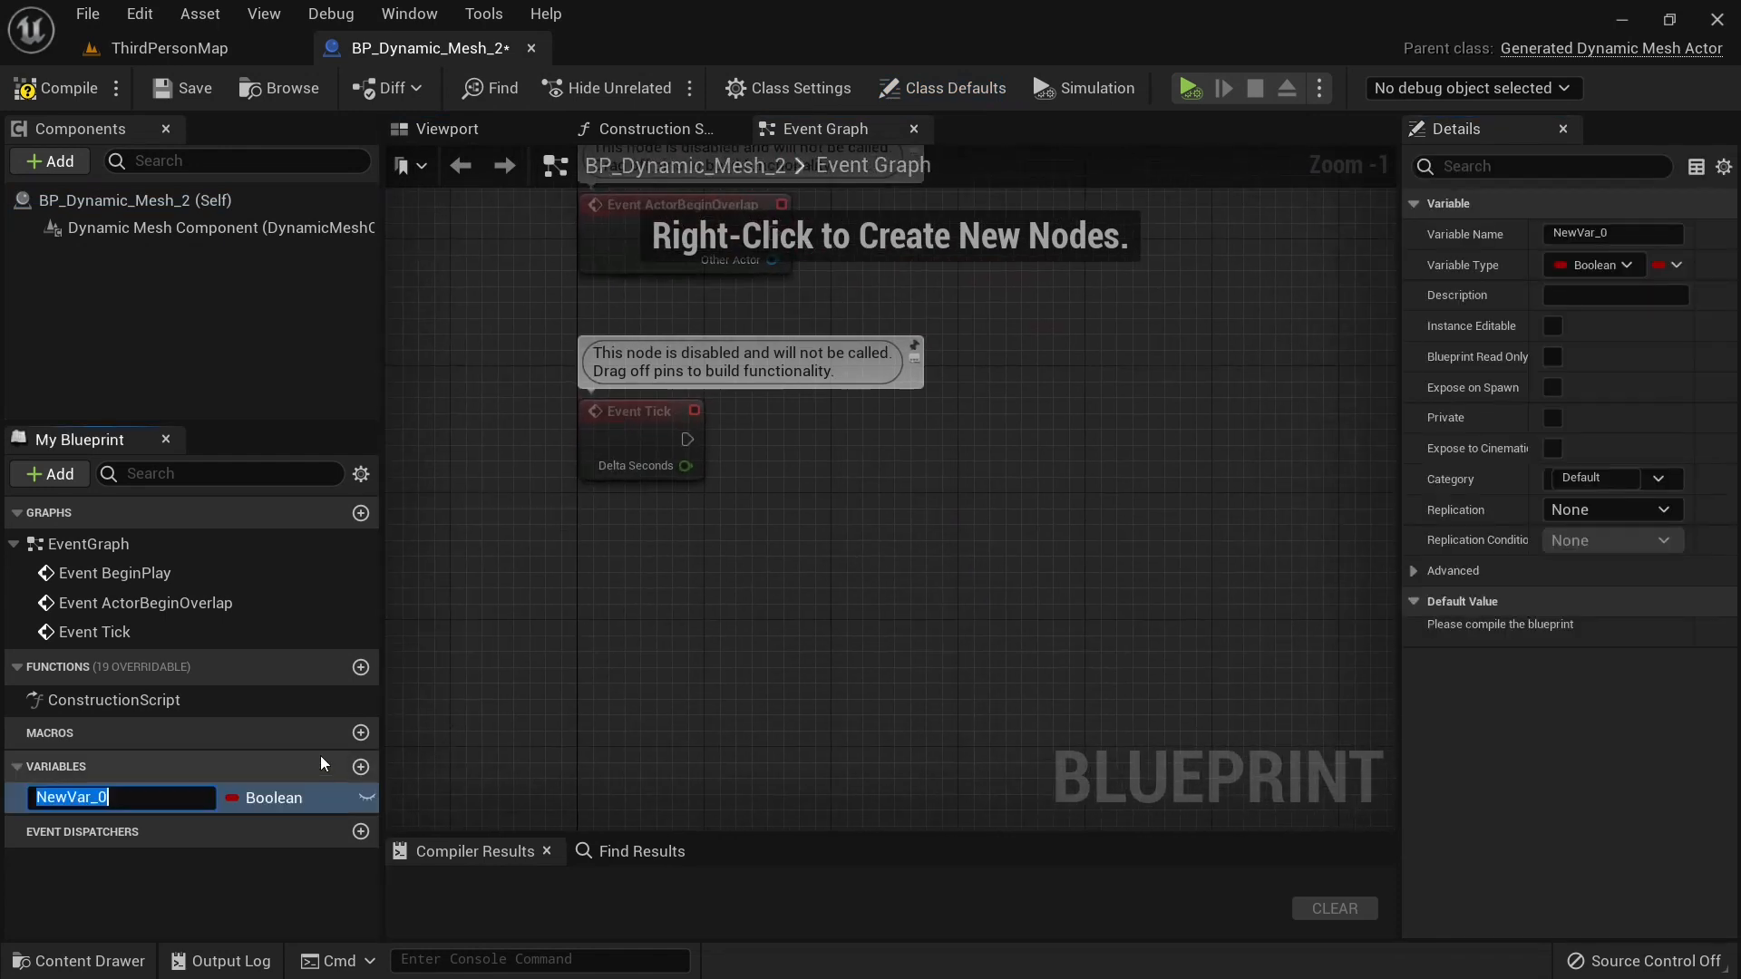
text(SourceMesh)
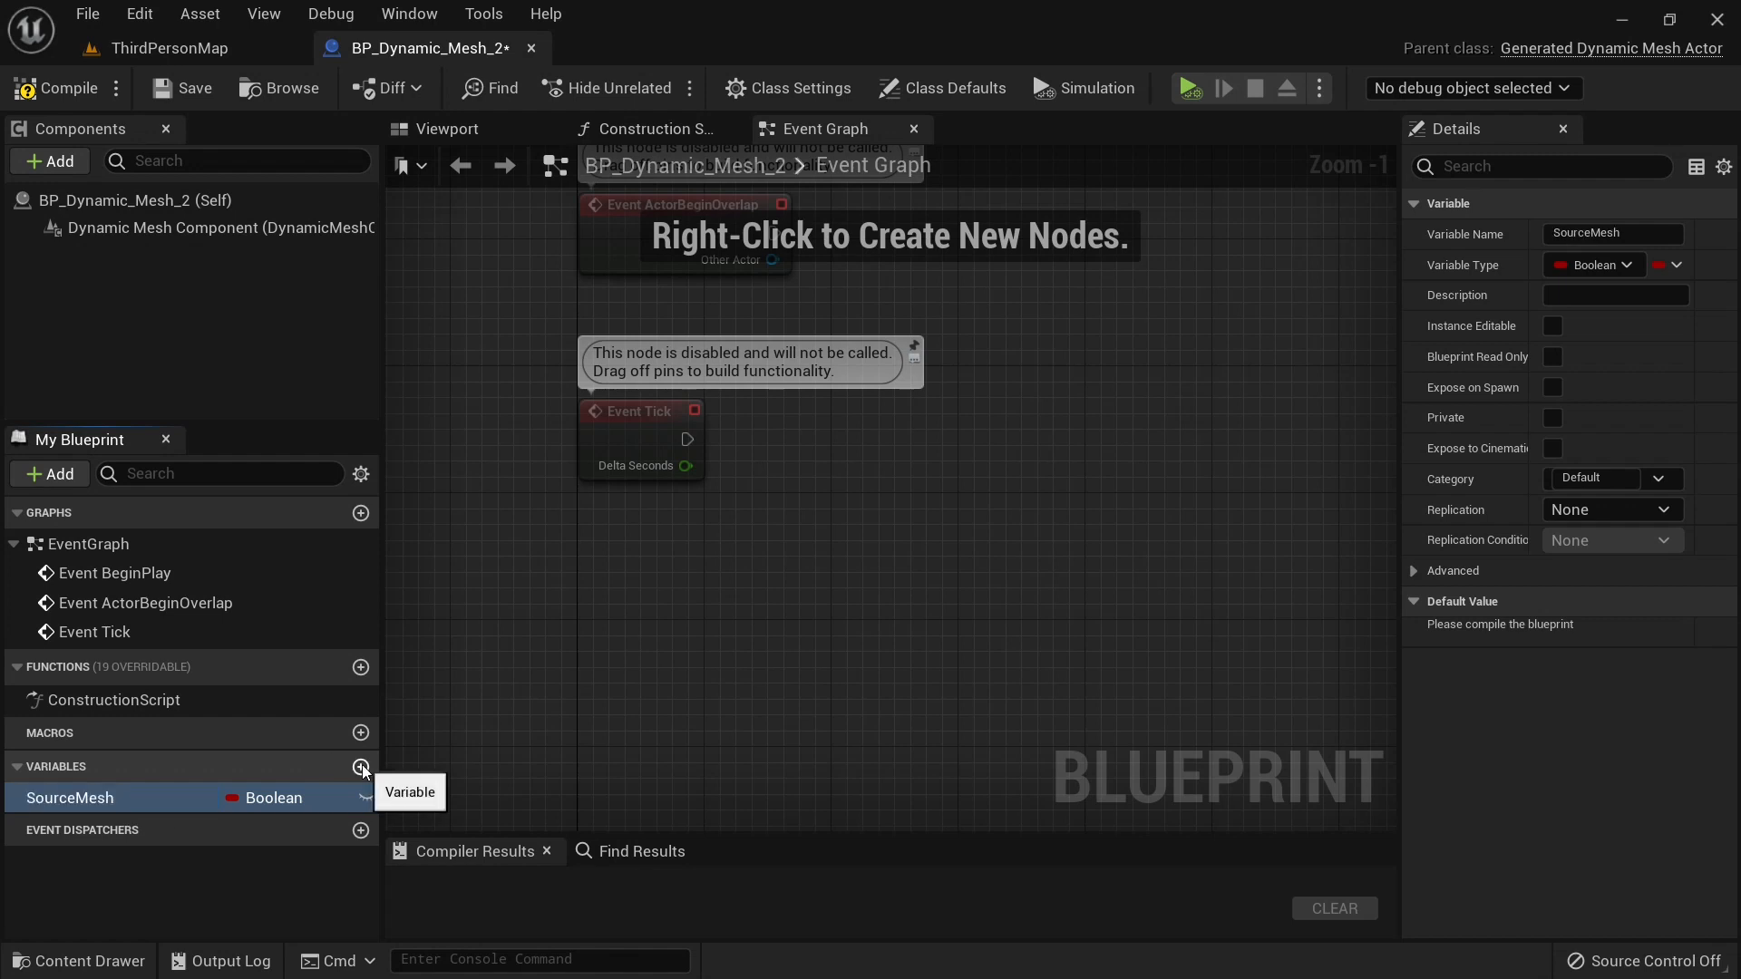
click(360, 767)
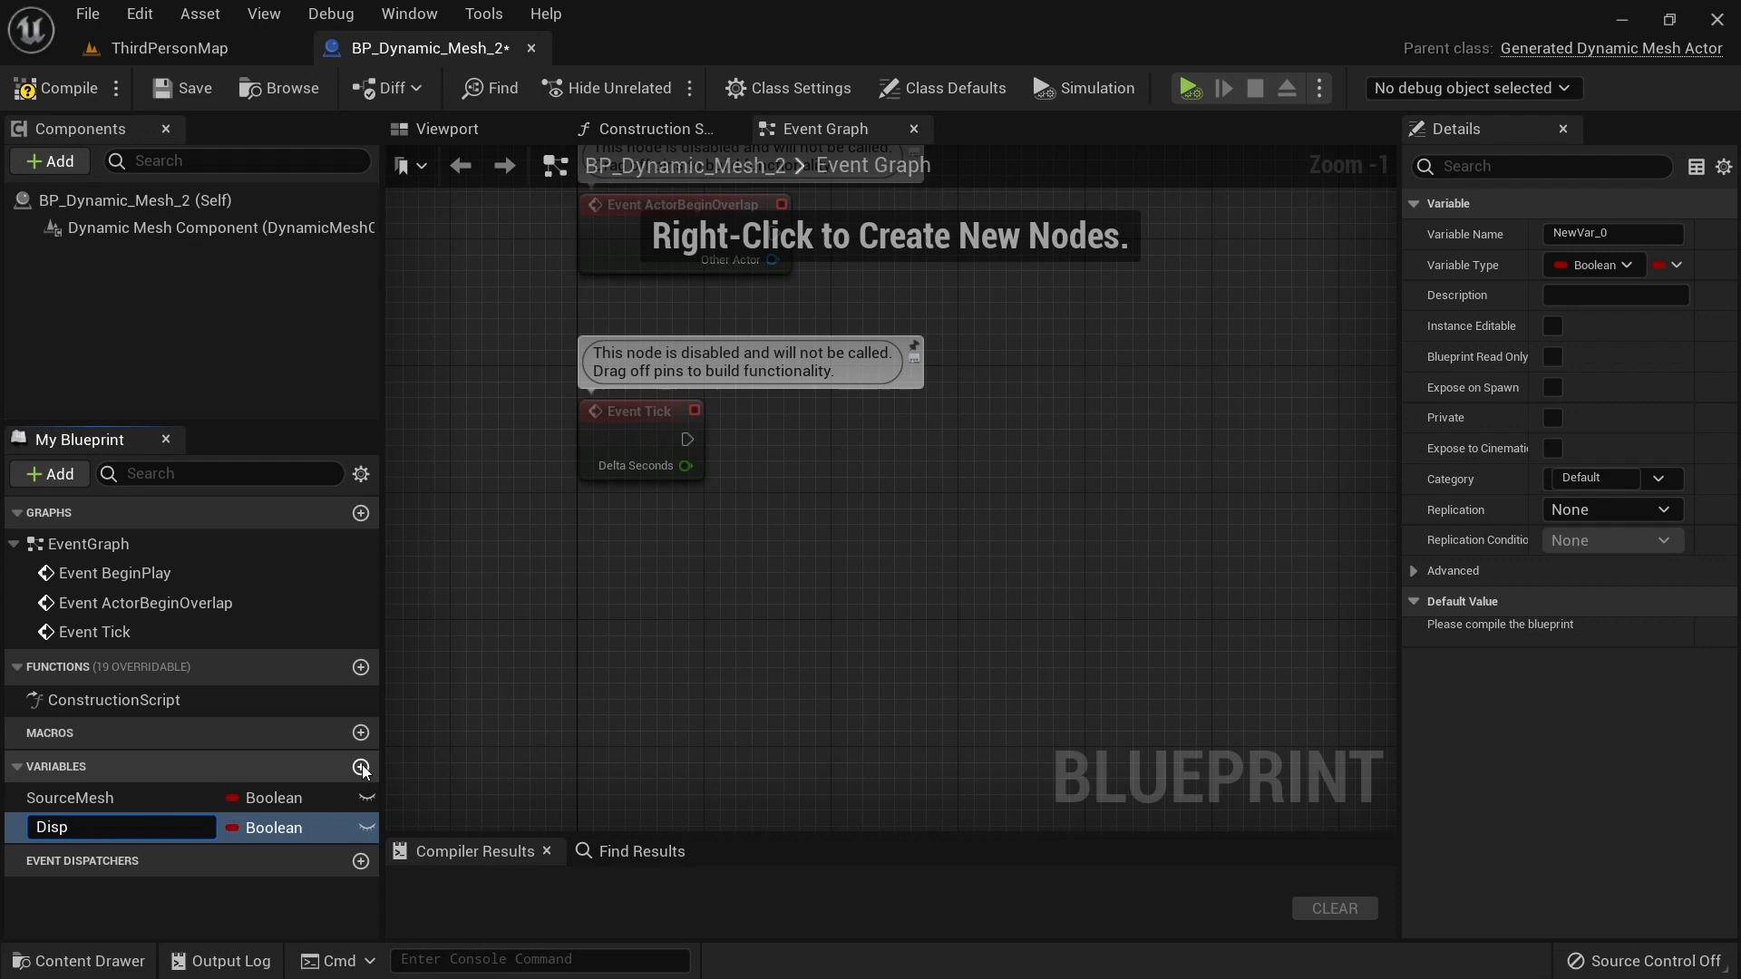
text(DisplaceMap)
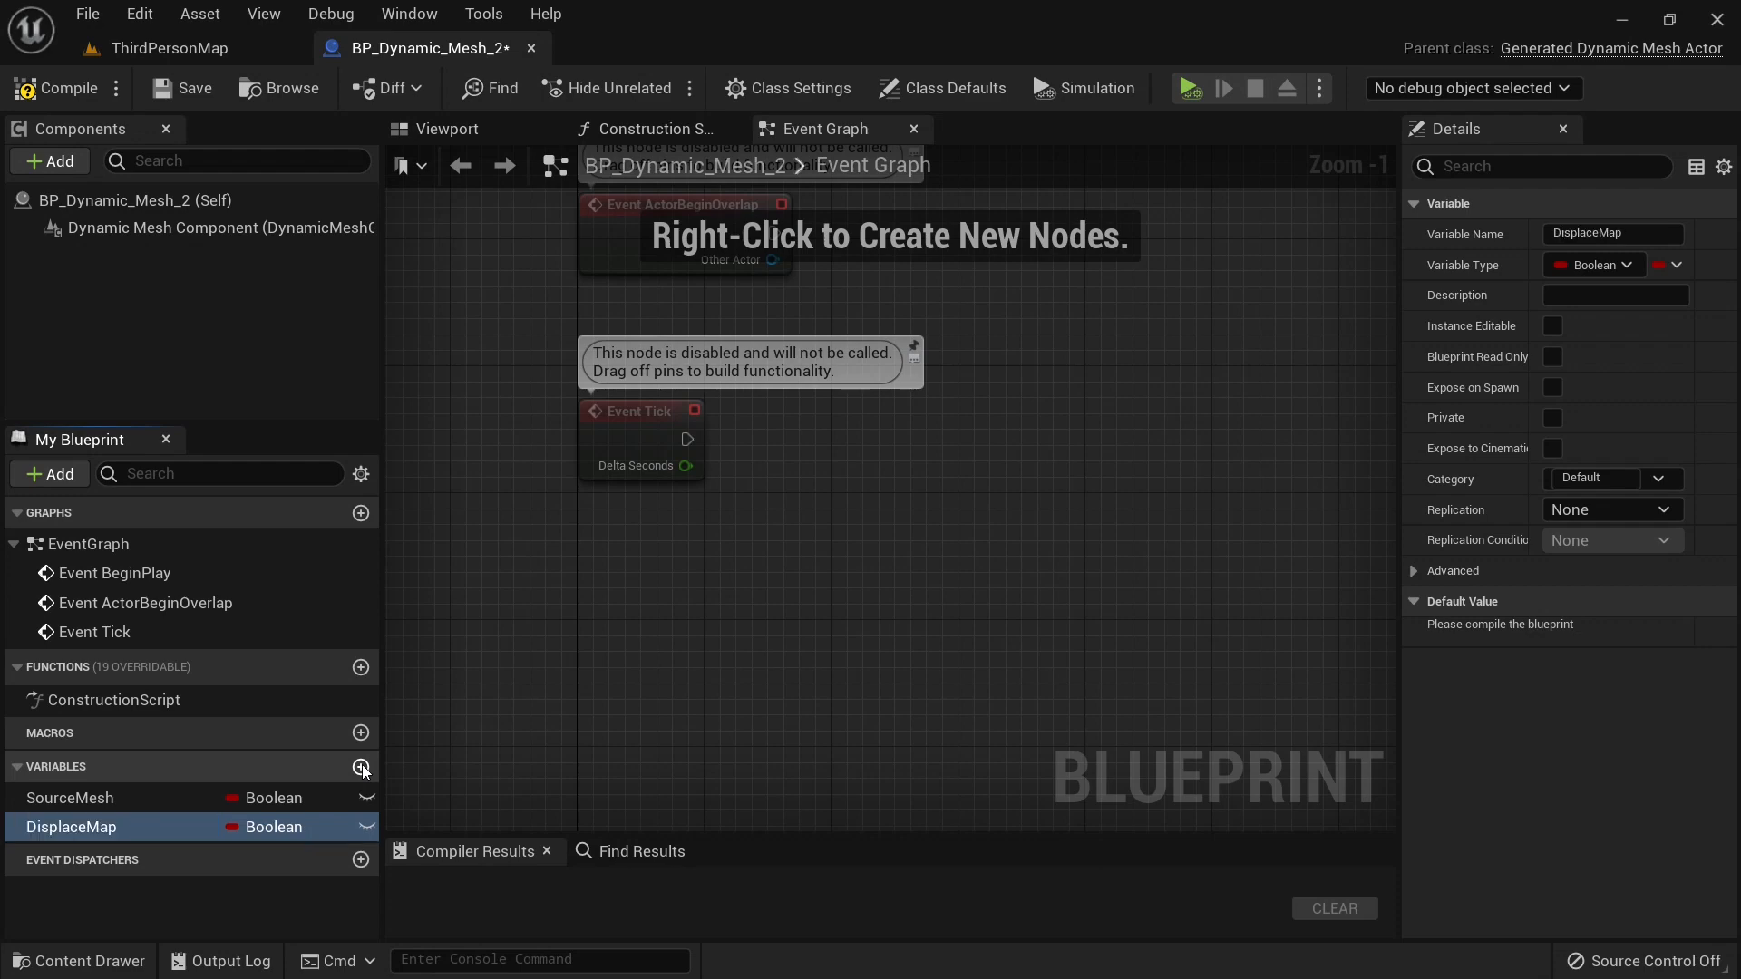
Set SourceMesh's type to Static Mesh and DisplaceMap's type to Texture 2D.
click(272, 797)
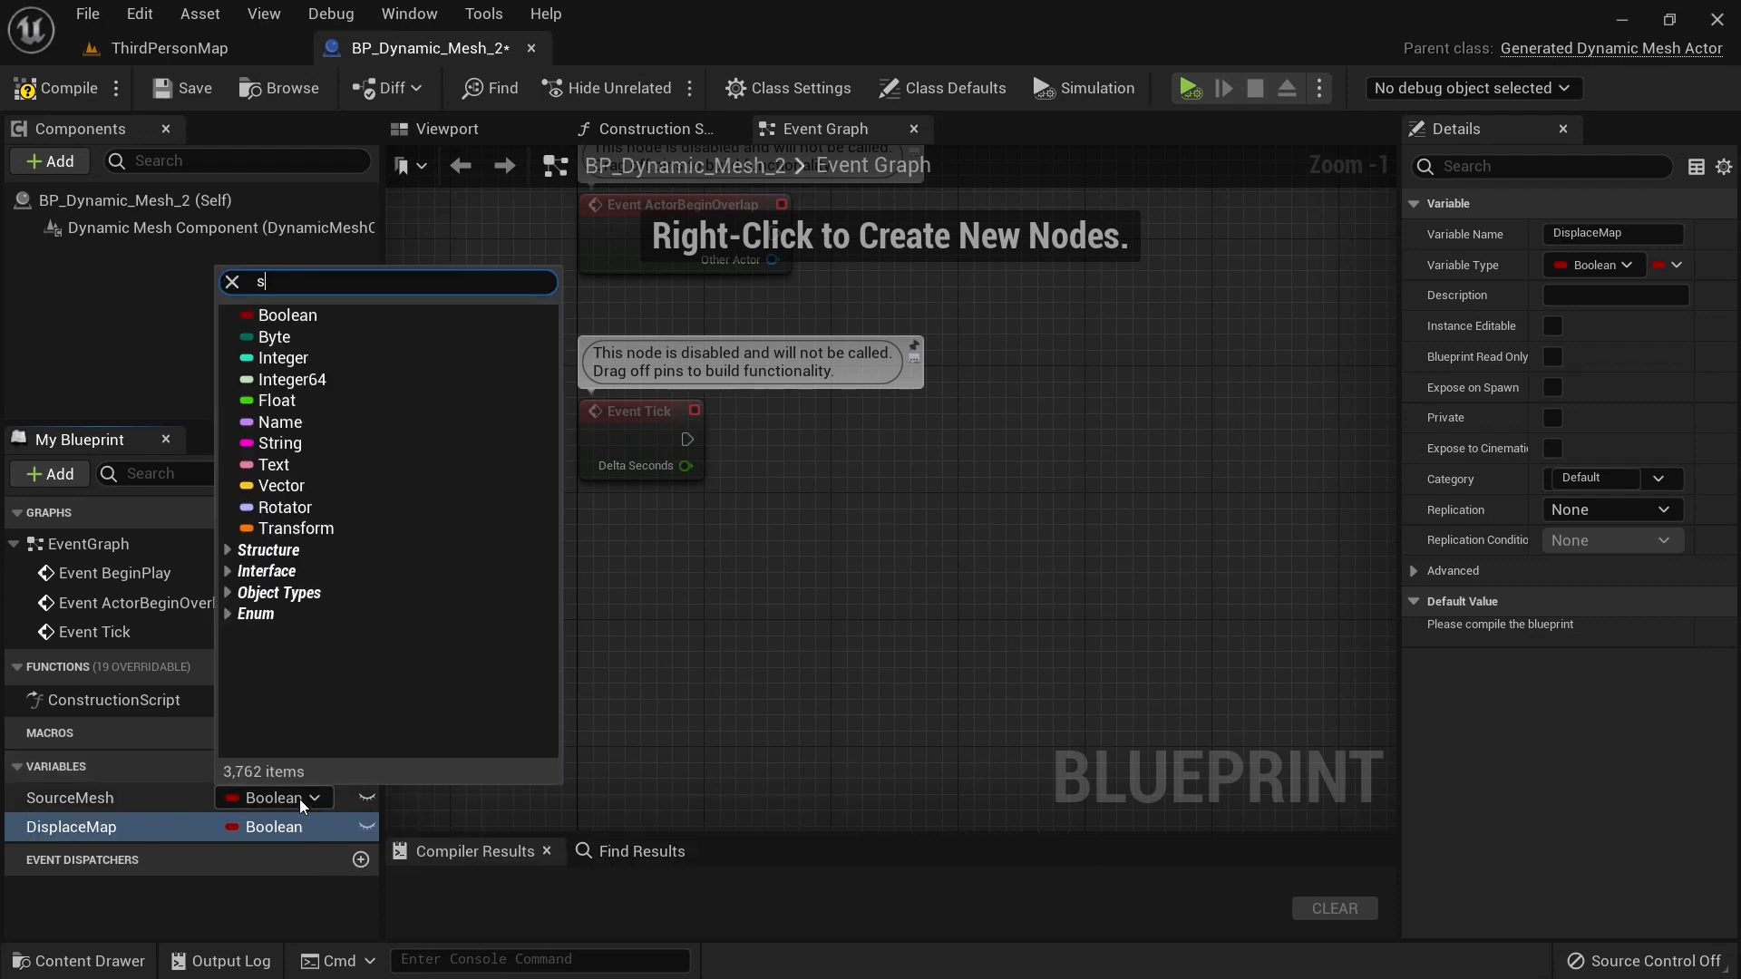
text(static mesh)
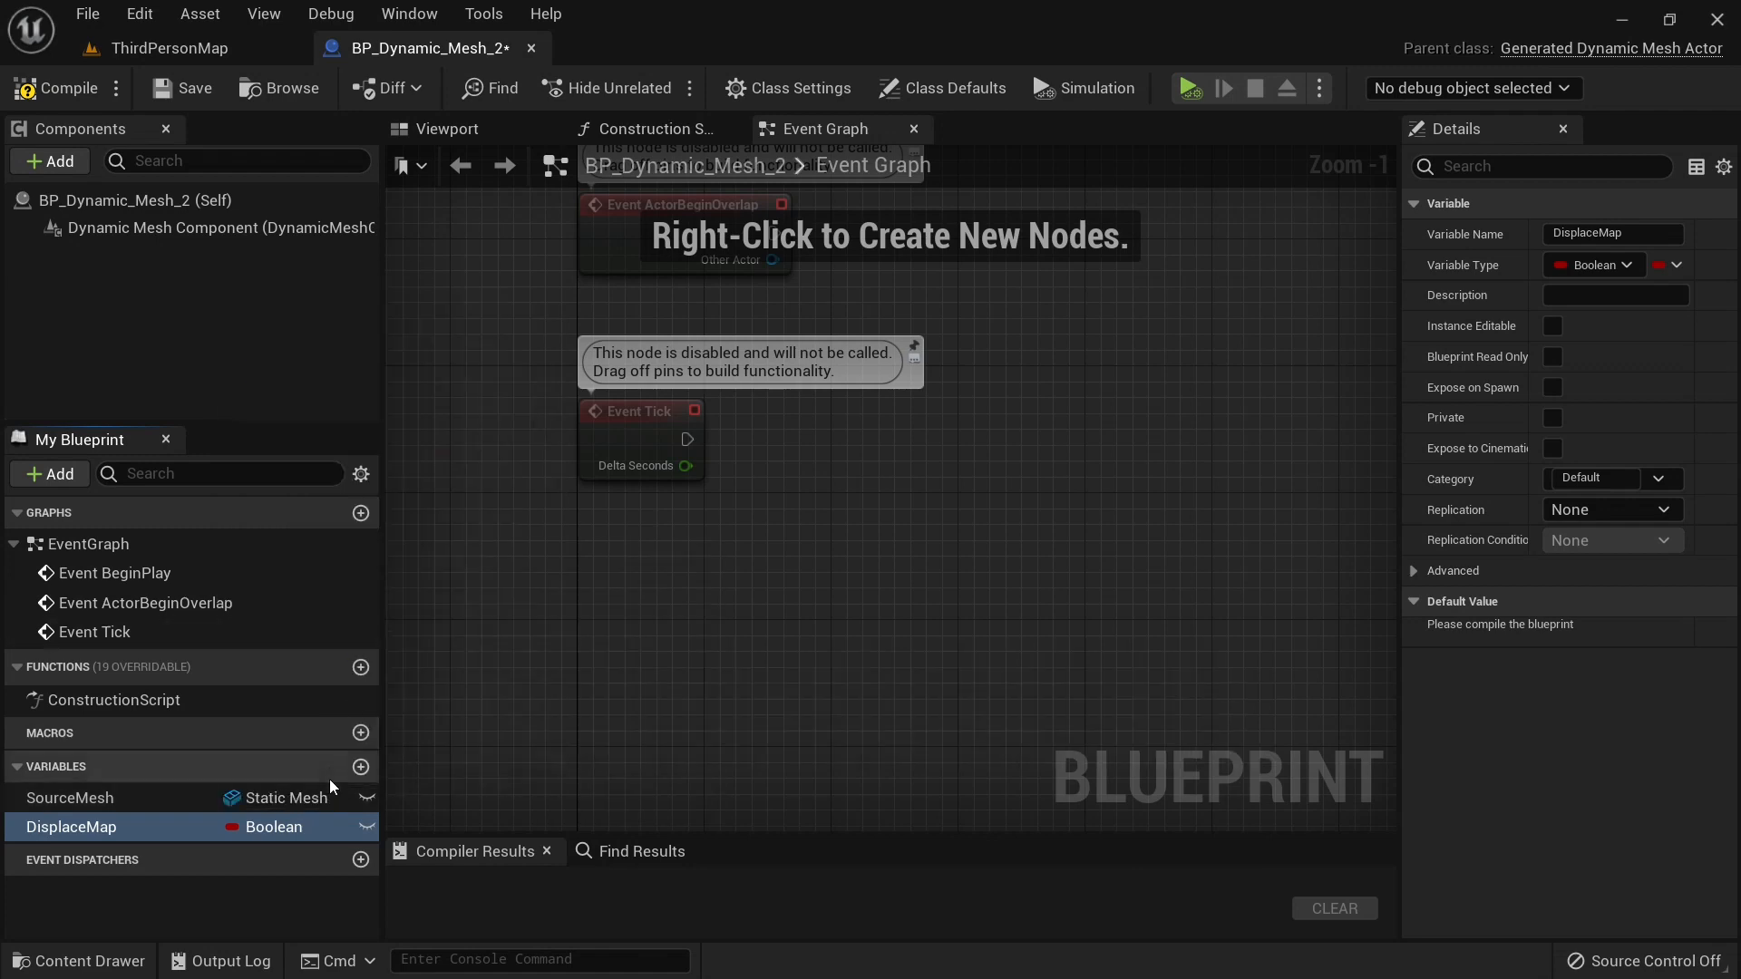
click(273, 826)
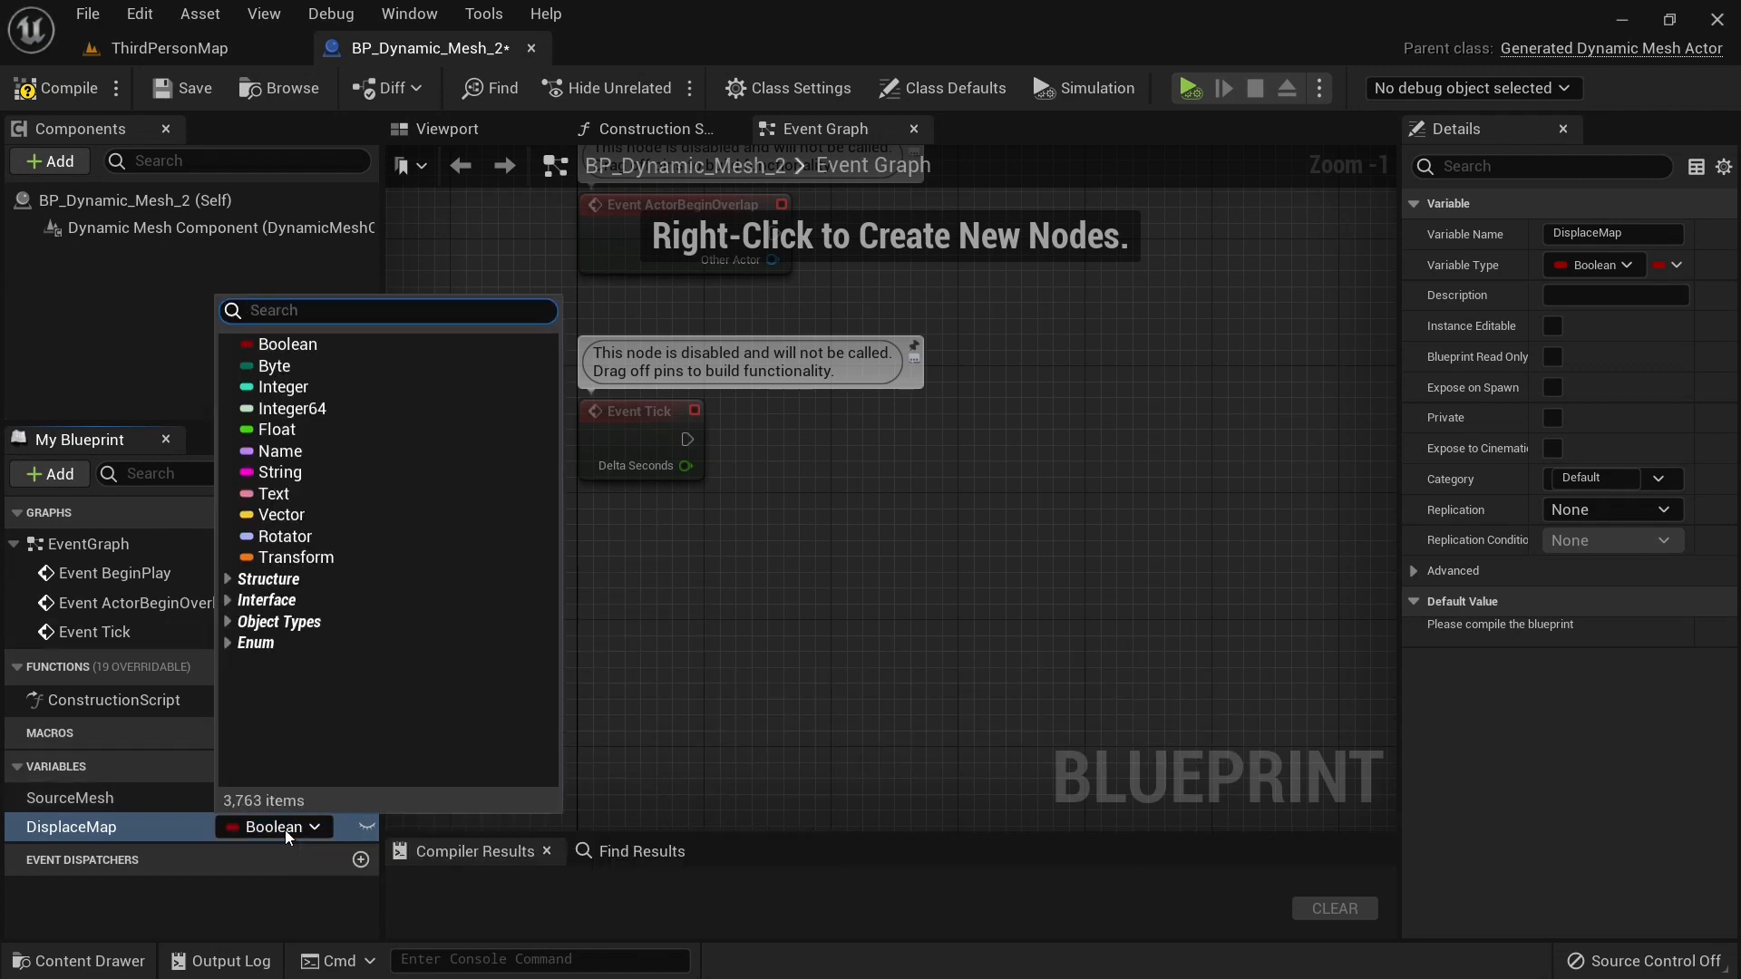
text(textur)
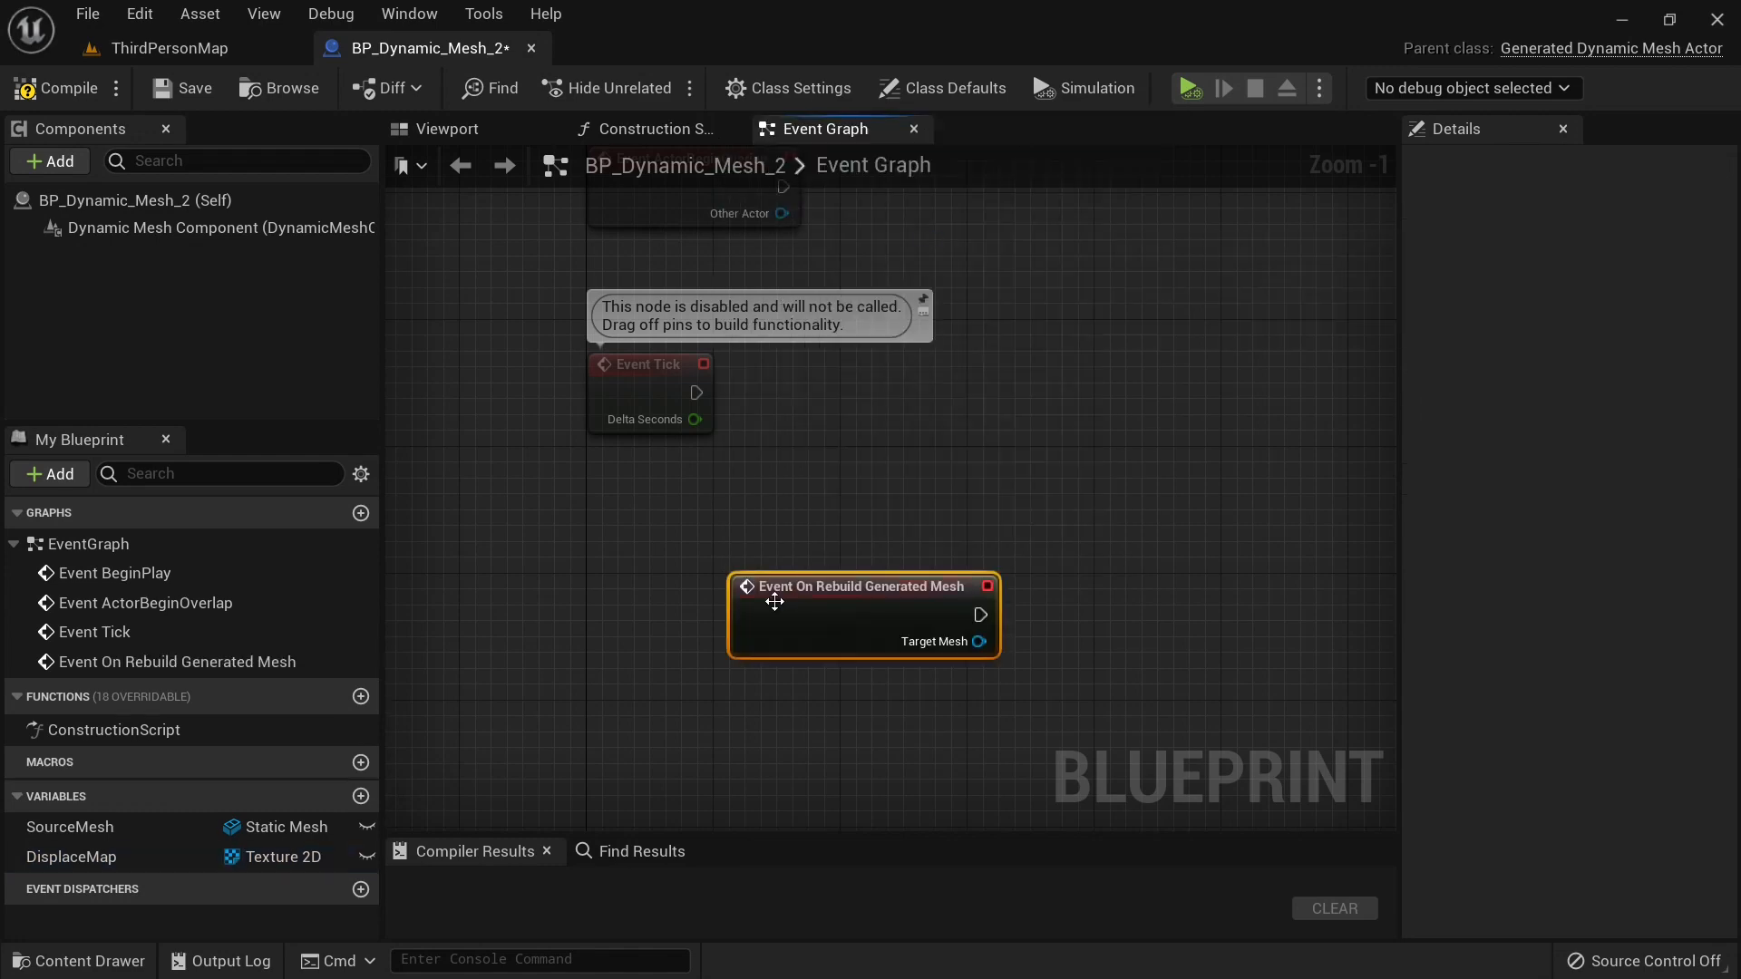
Add Copy Mesh from Static Mesh and Apply PN Tessellation nodes to the rebuild event.
click(69, 826)
text(copy)
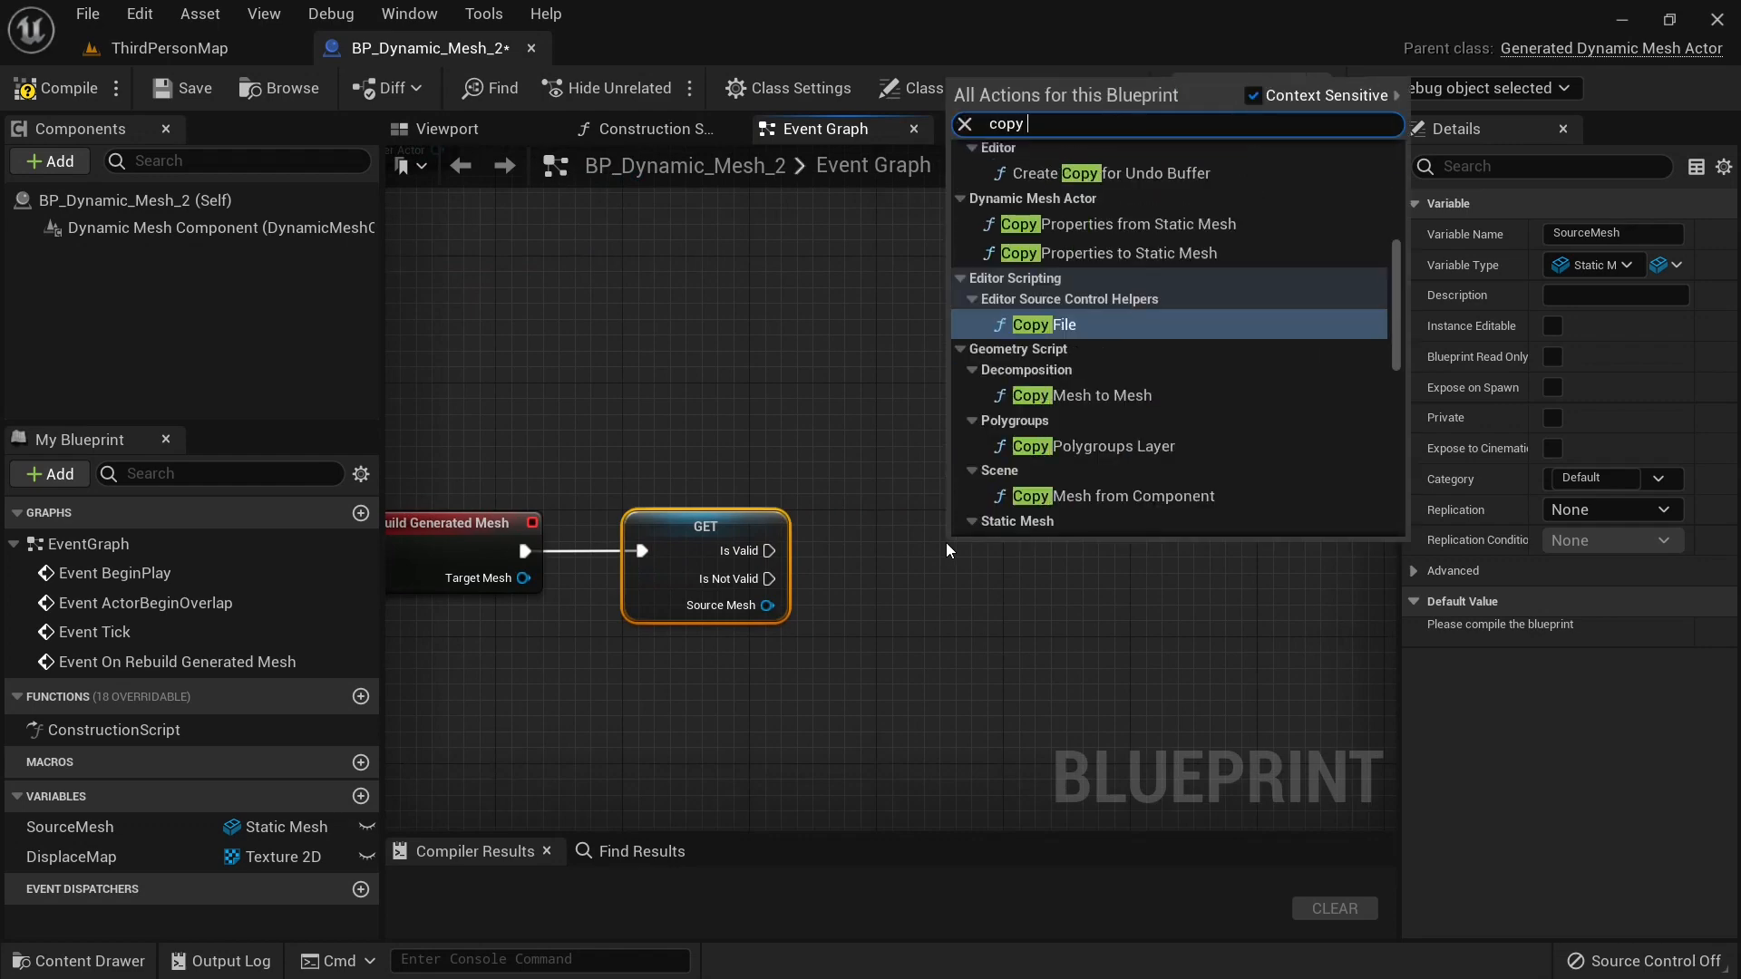
text(from)
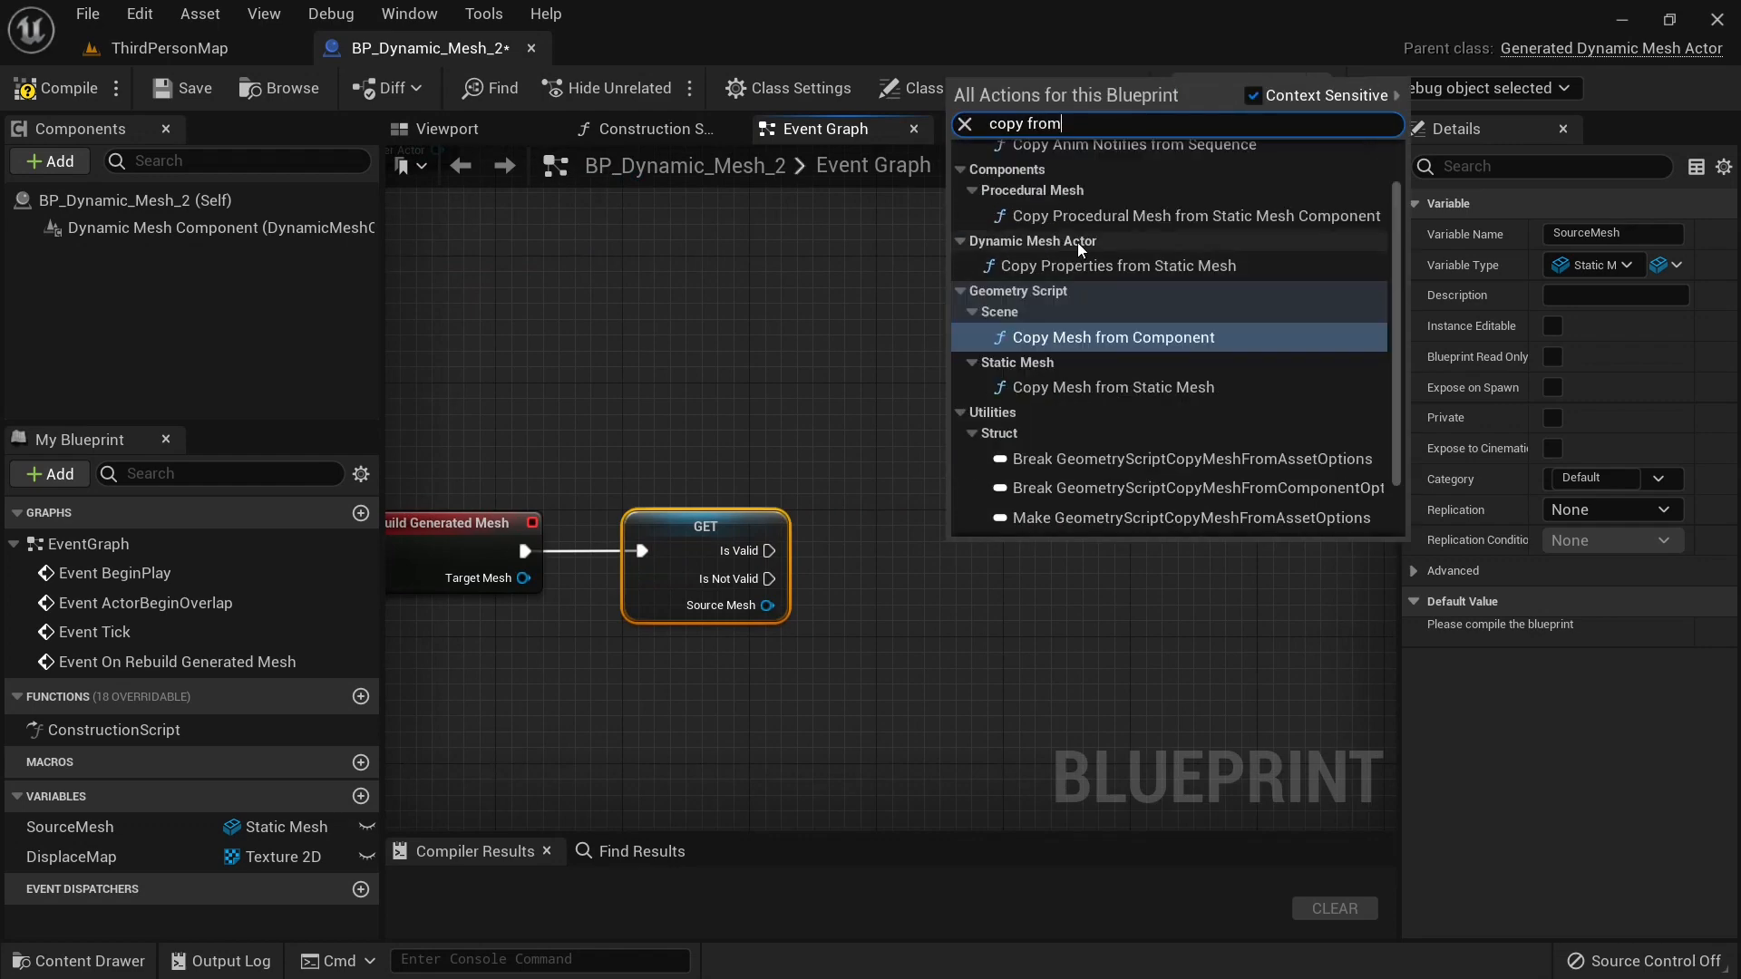
click(1104, 387)
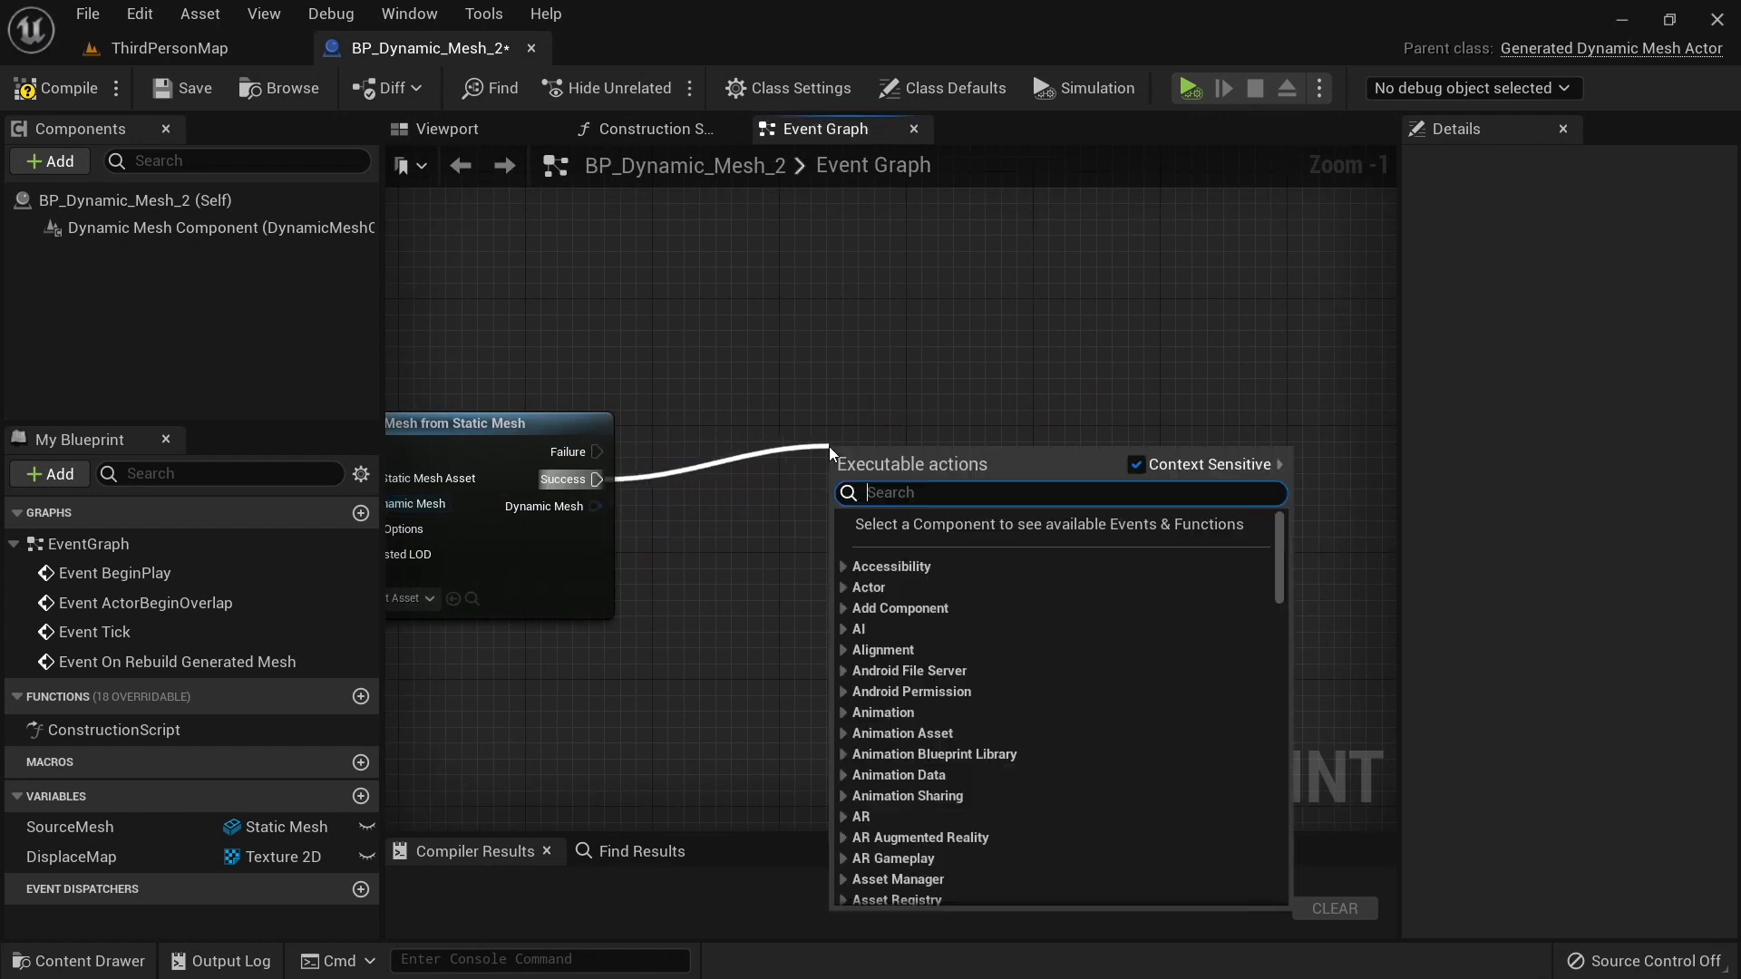
text(tessel)
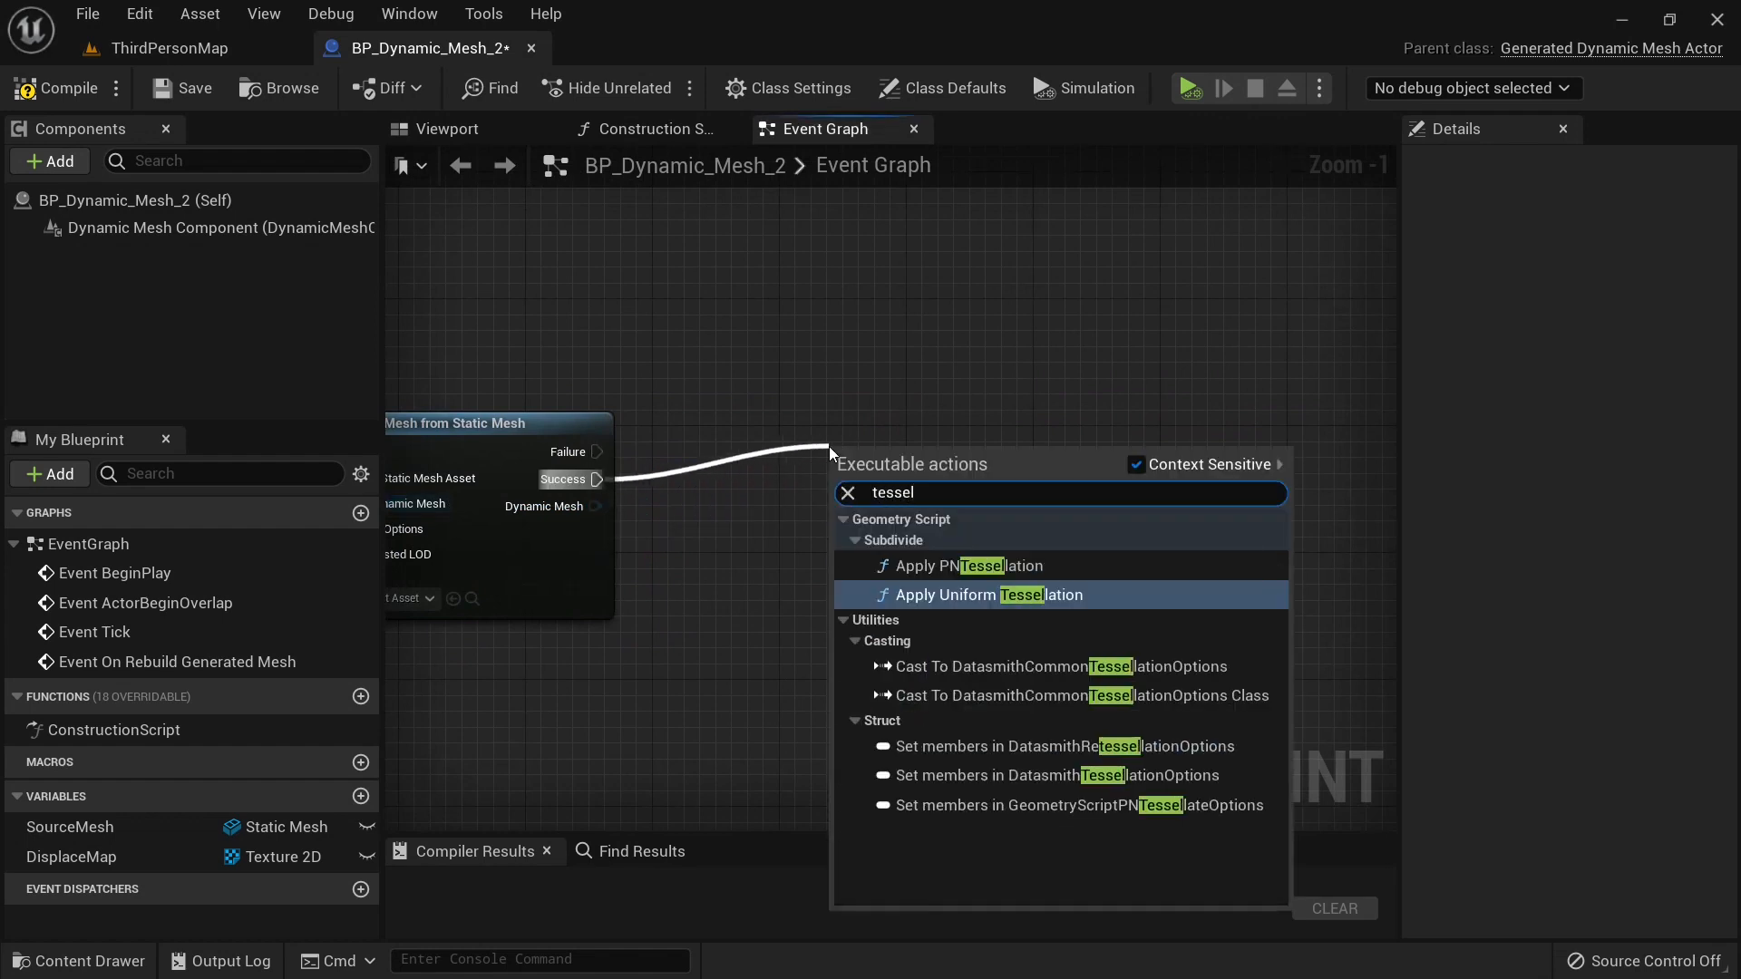
click(957, 565)
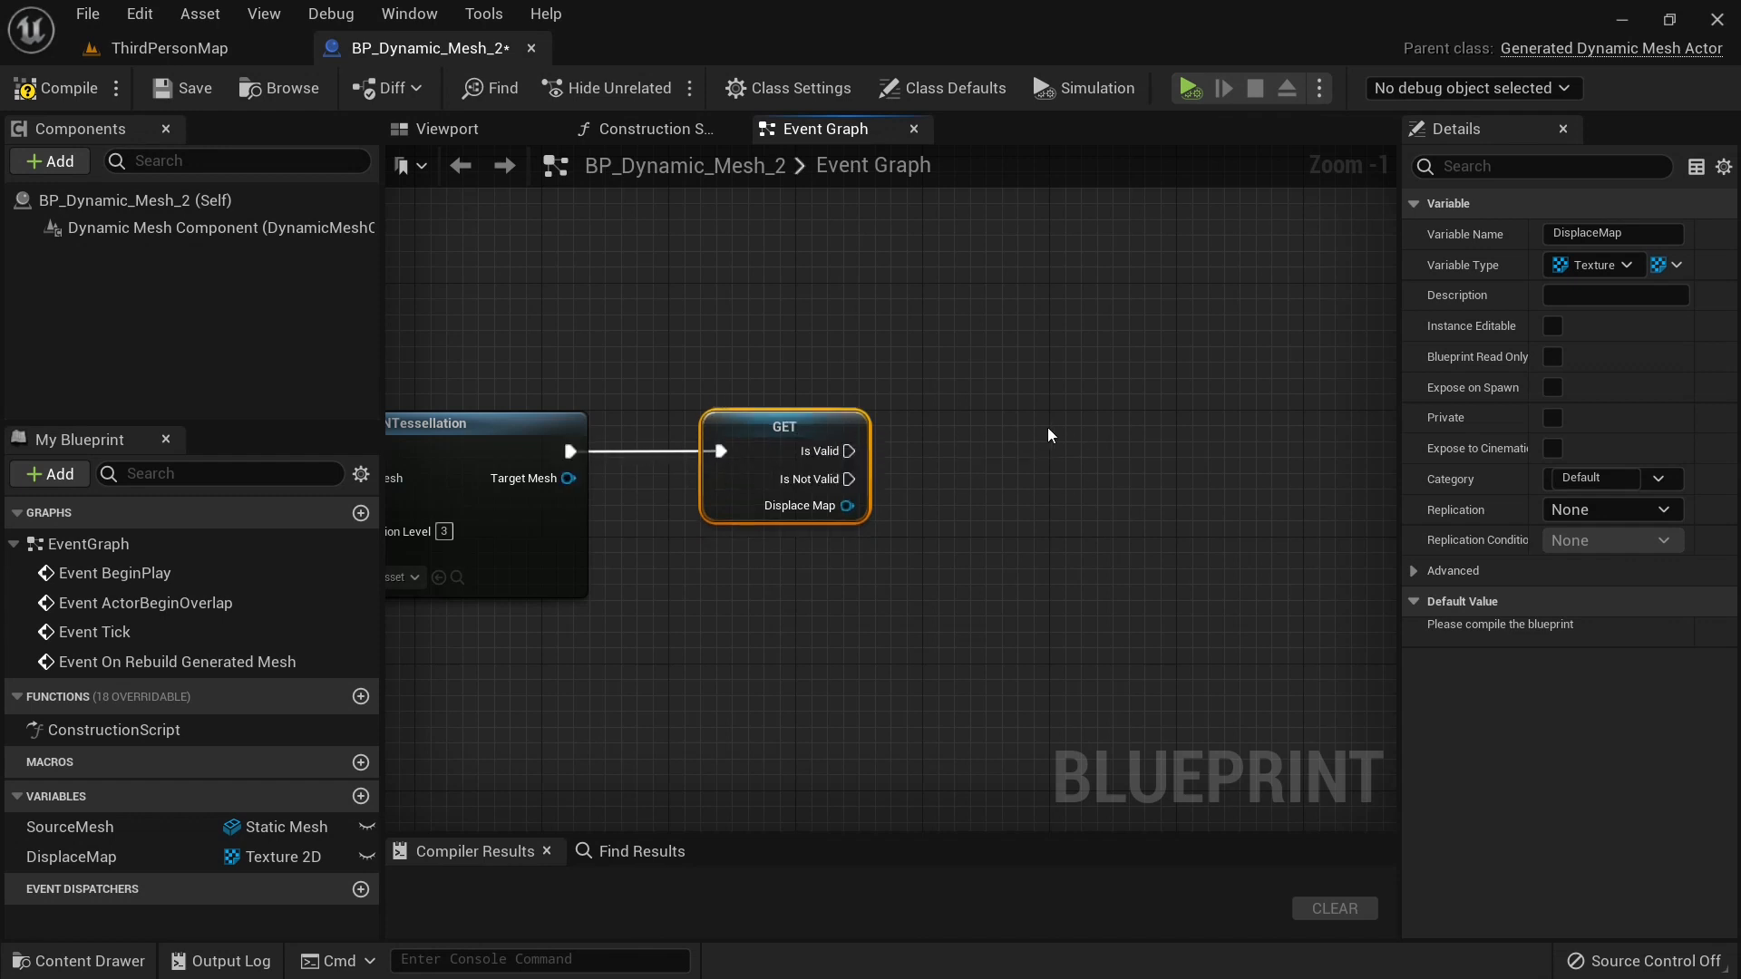
Append Apply Displace from Texture Map and Recompute Normals nodes to the chain.
click(955, 478)
text(disp)
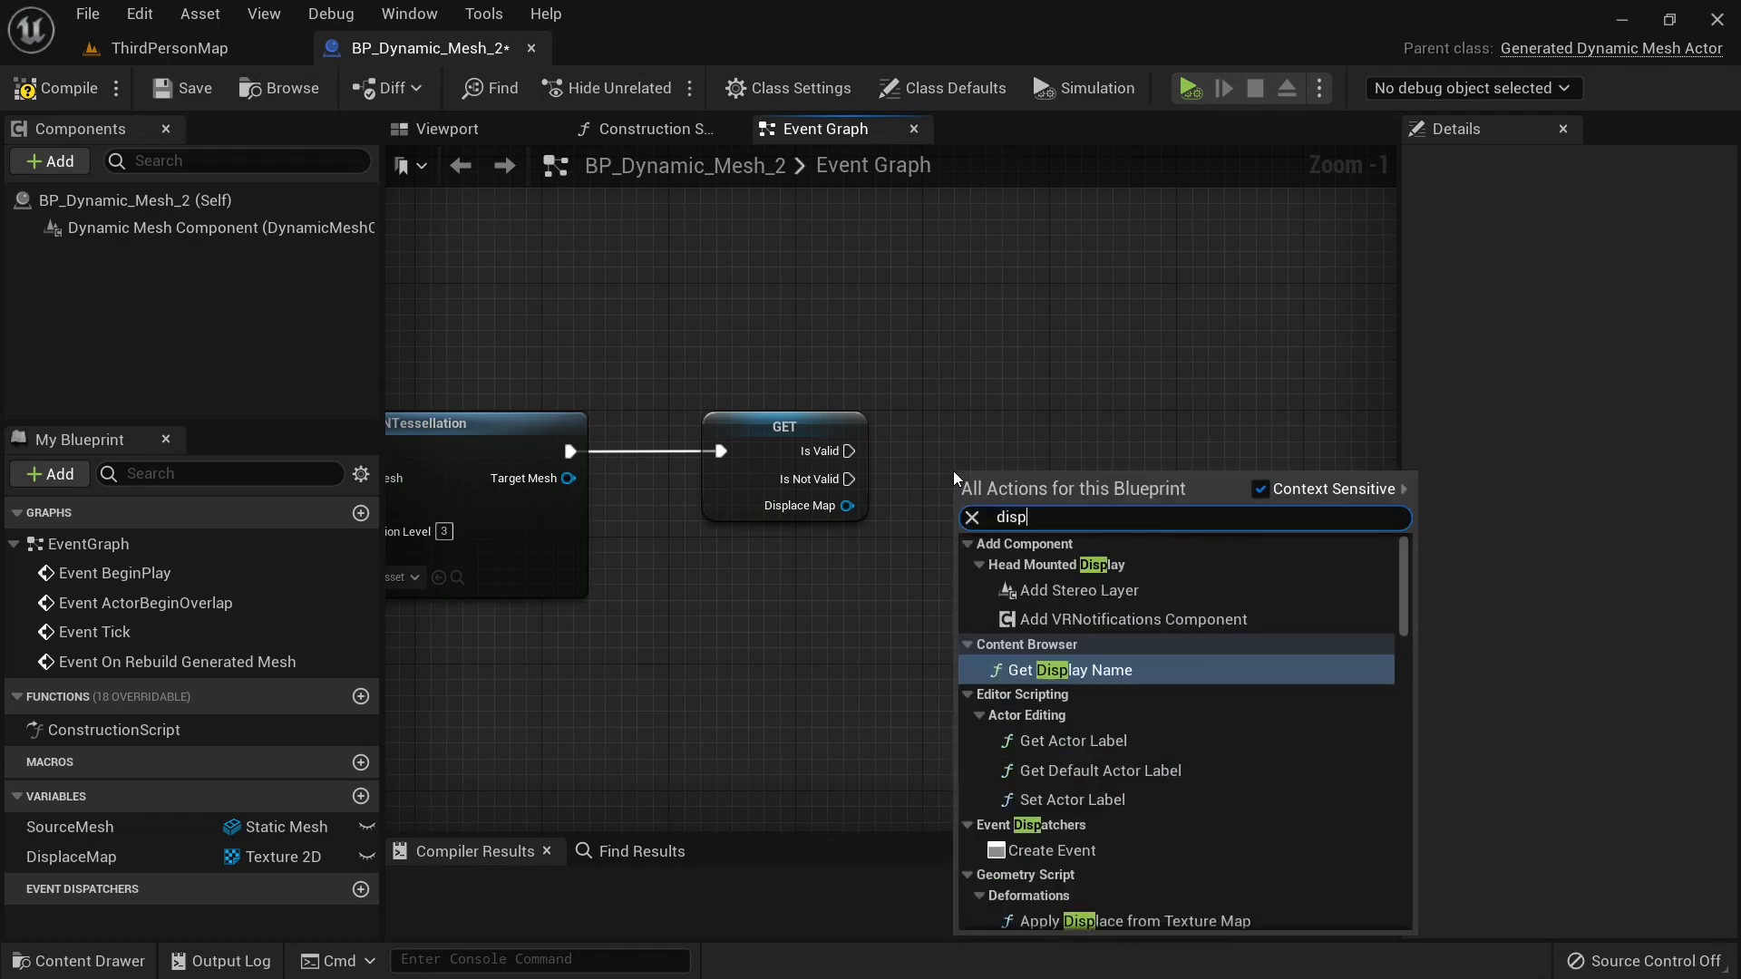
text(lace)
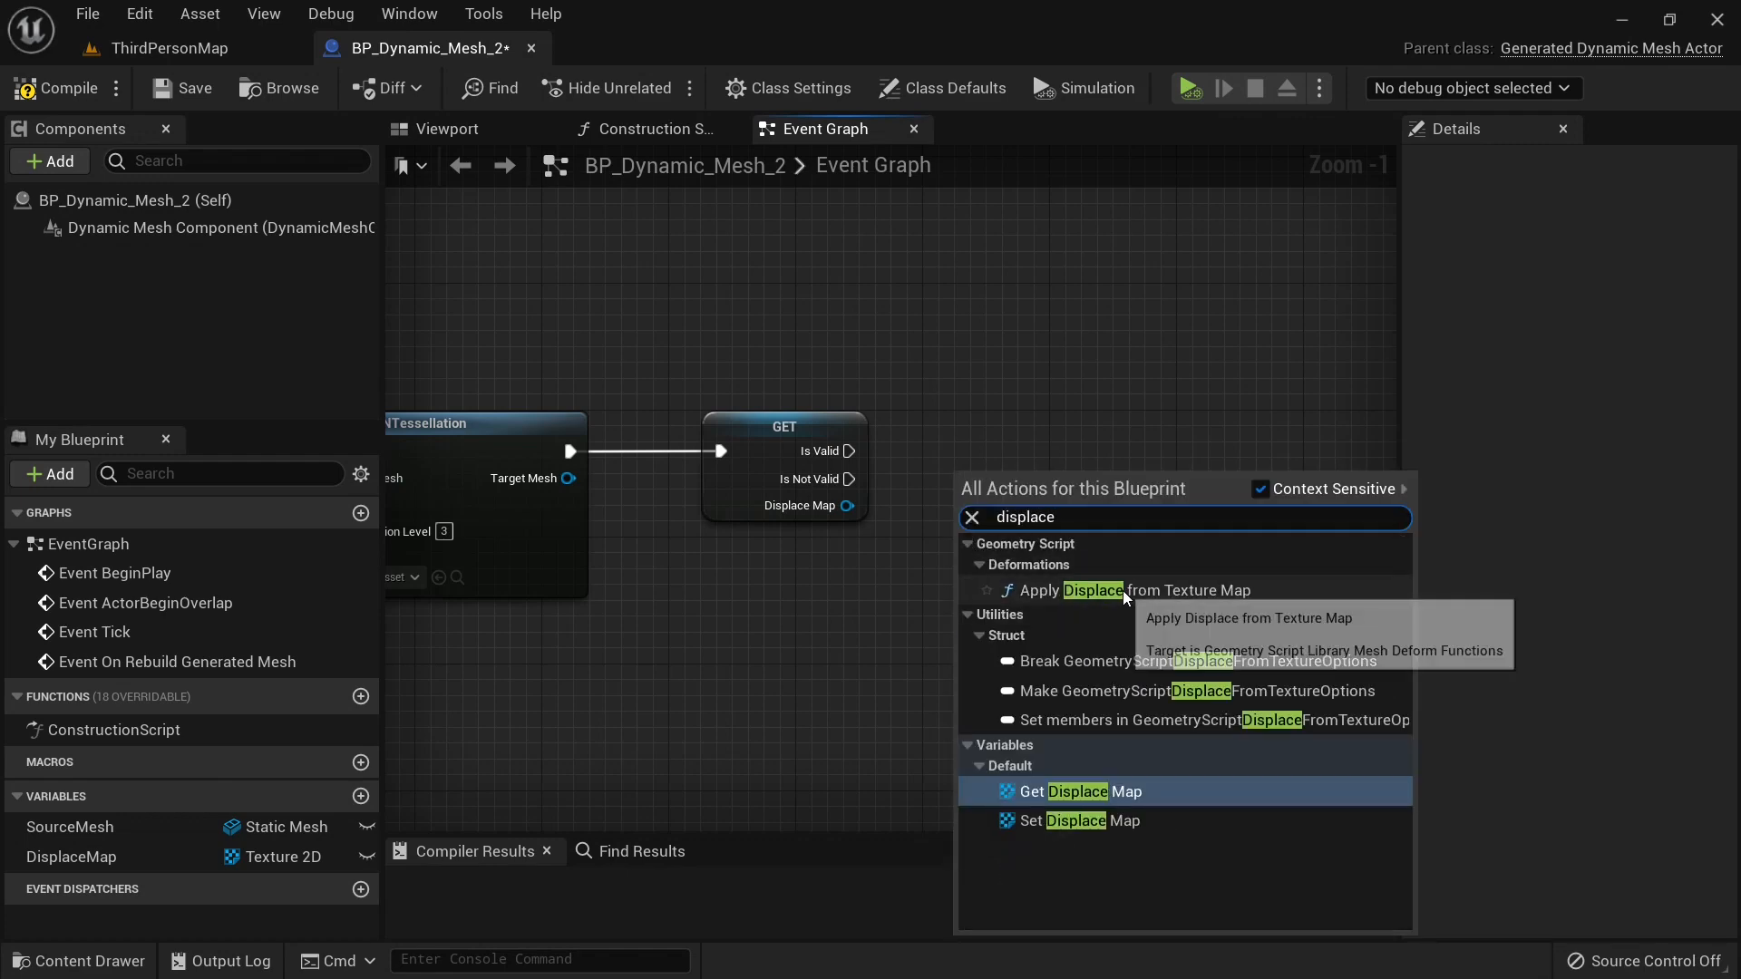
click(1122, 589)
text(recomp)
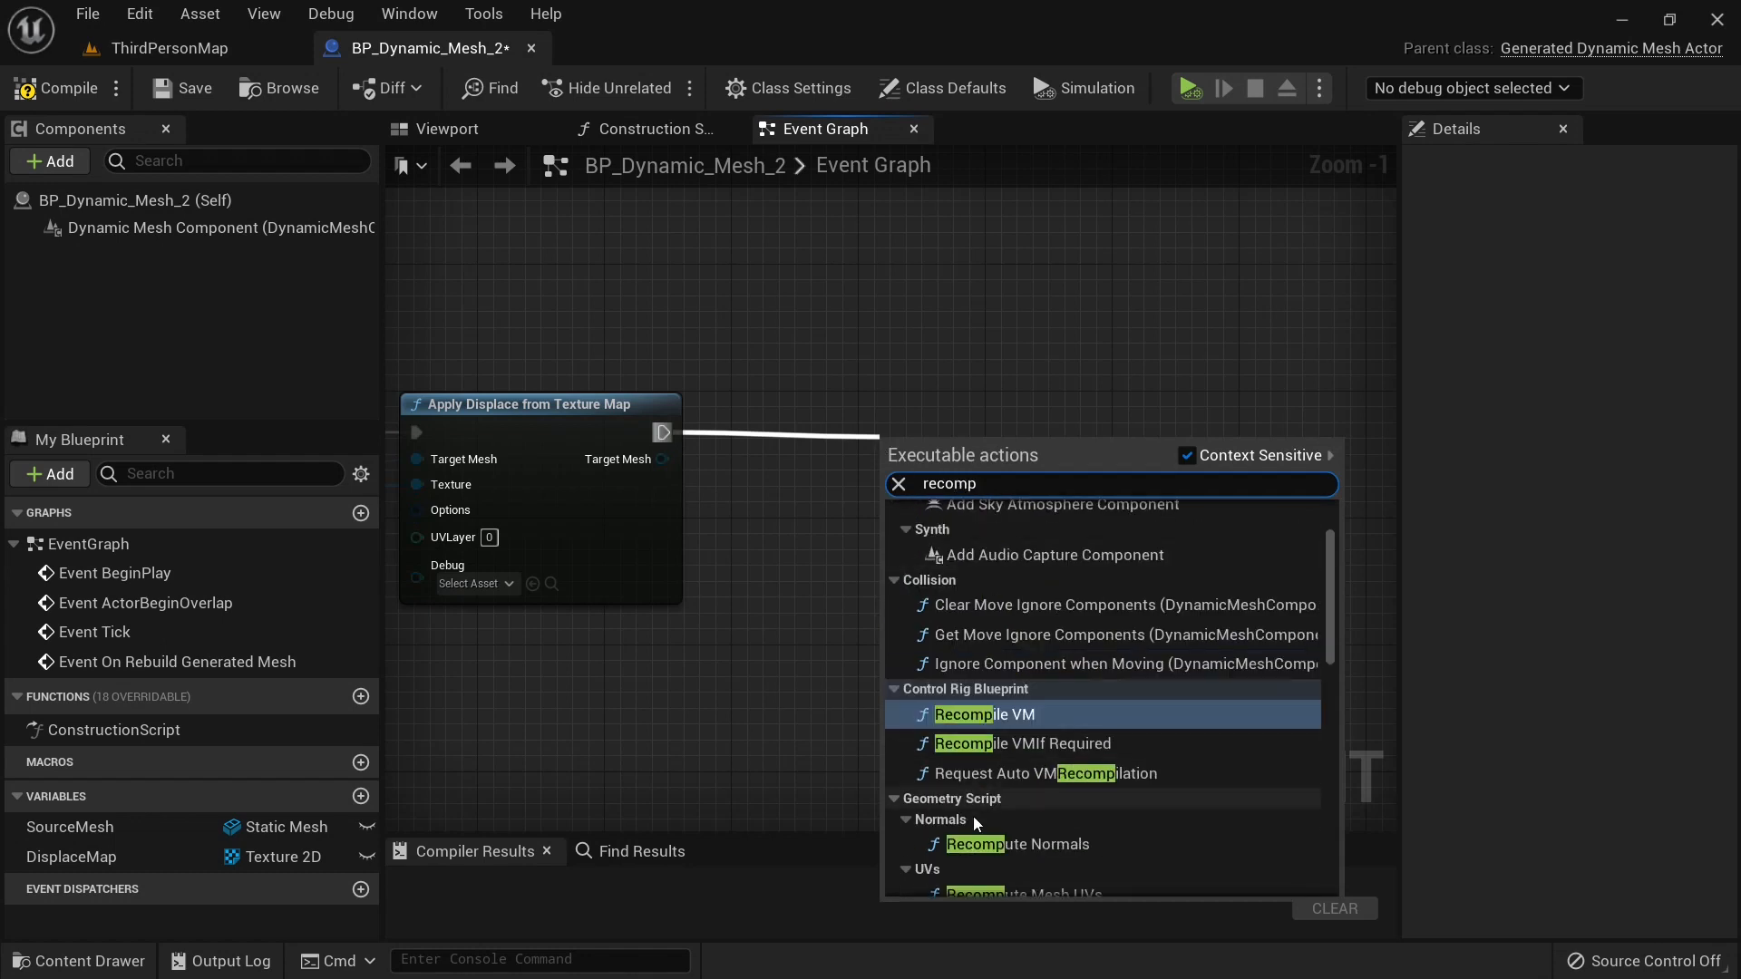
click(1013, 844)
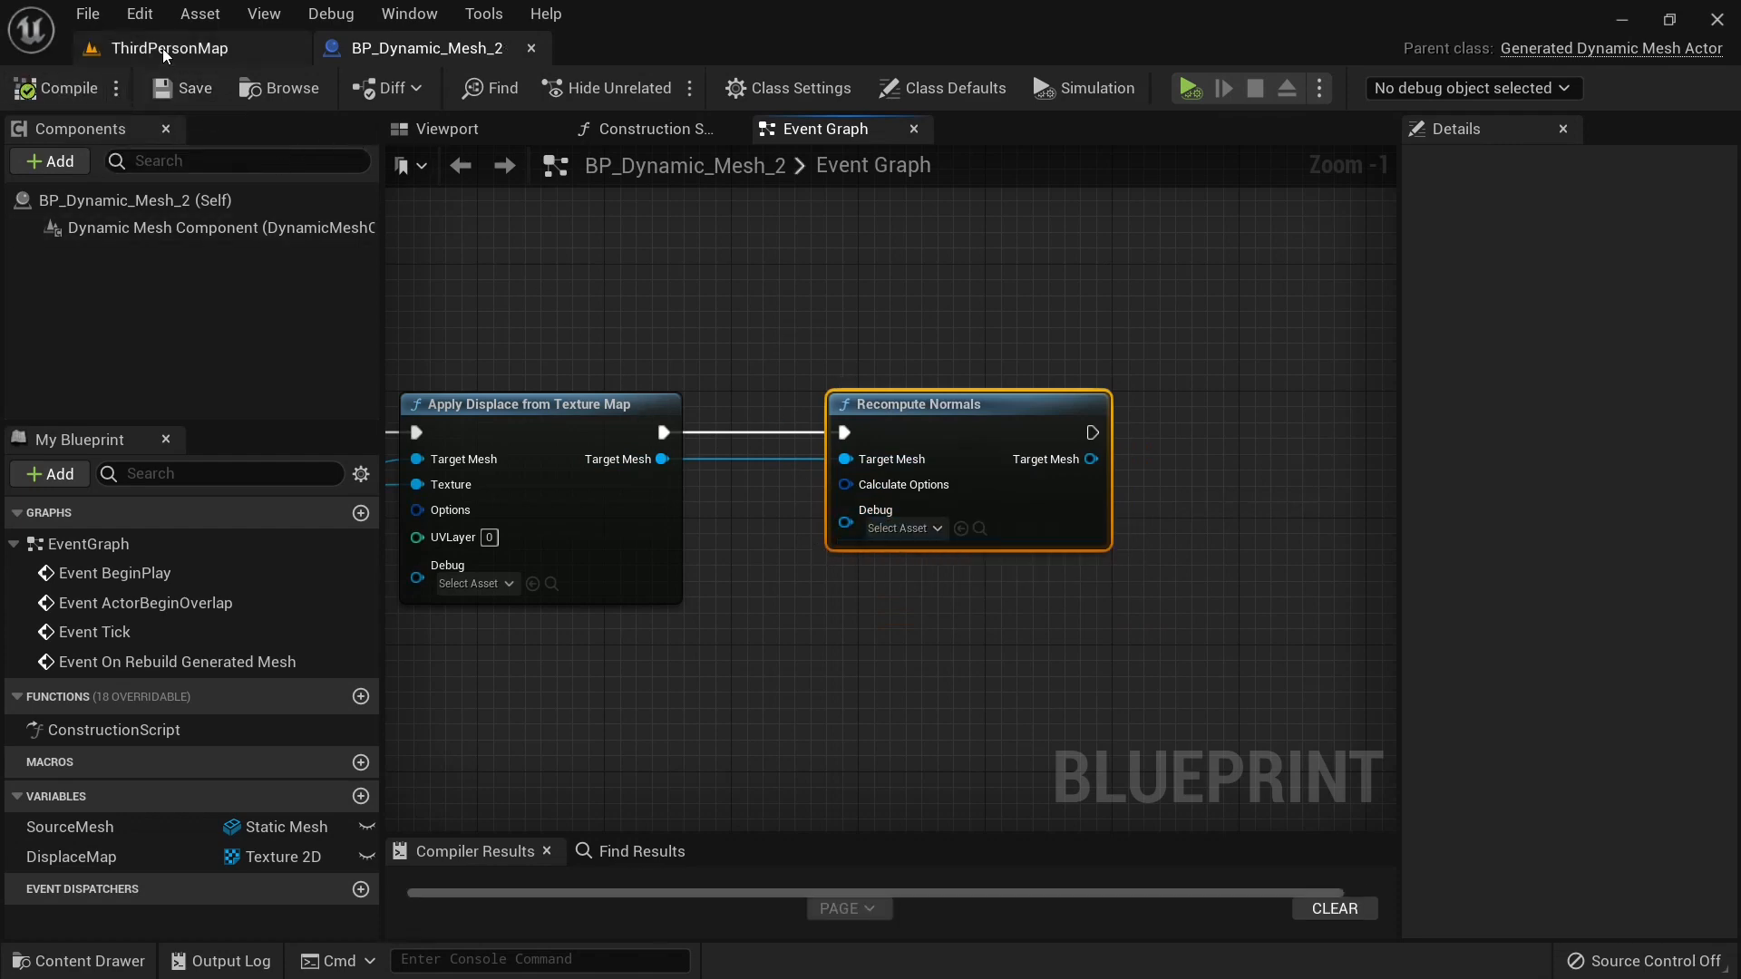
Create a 100 by 100 rectangle mesh asset with Modeling Mode's Rect tool in ThirdPersonMap.
click(169, 48)
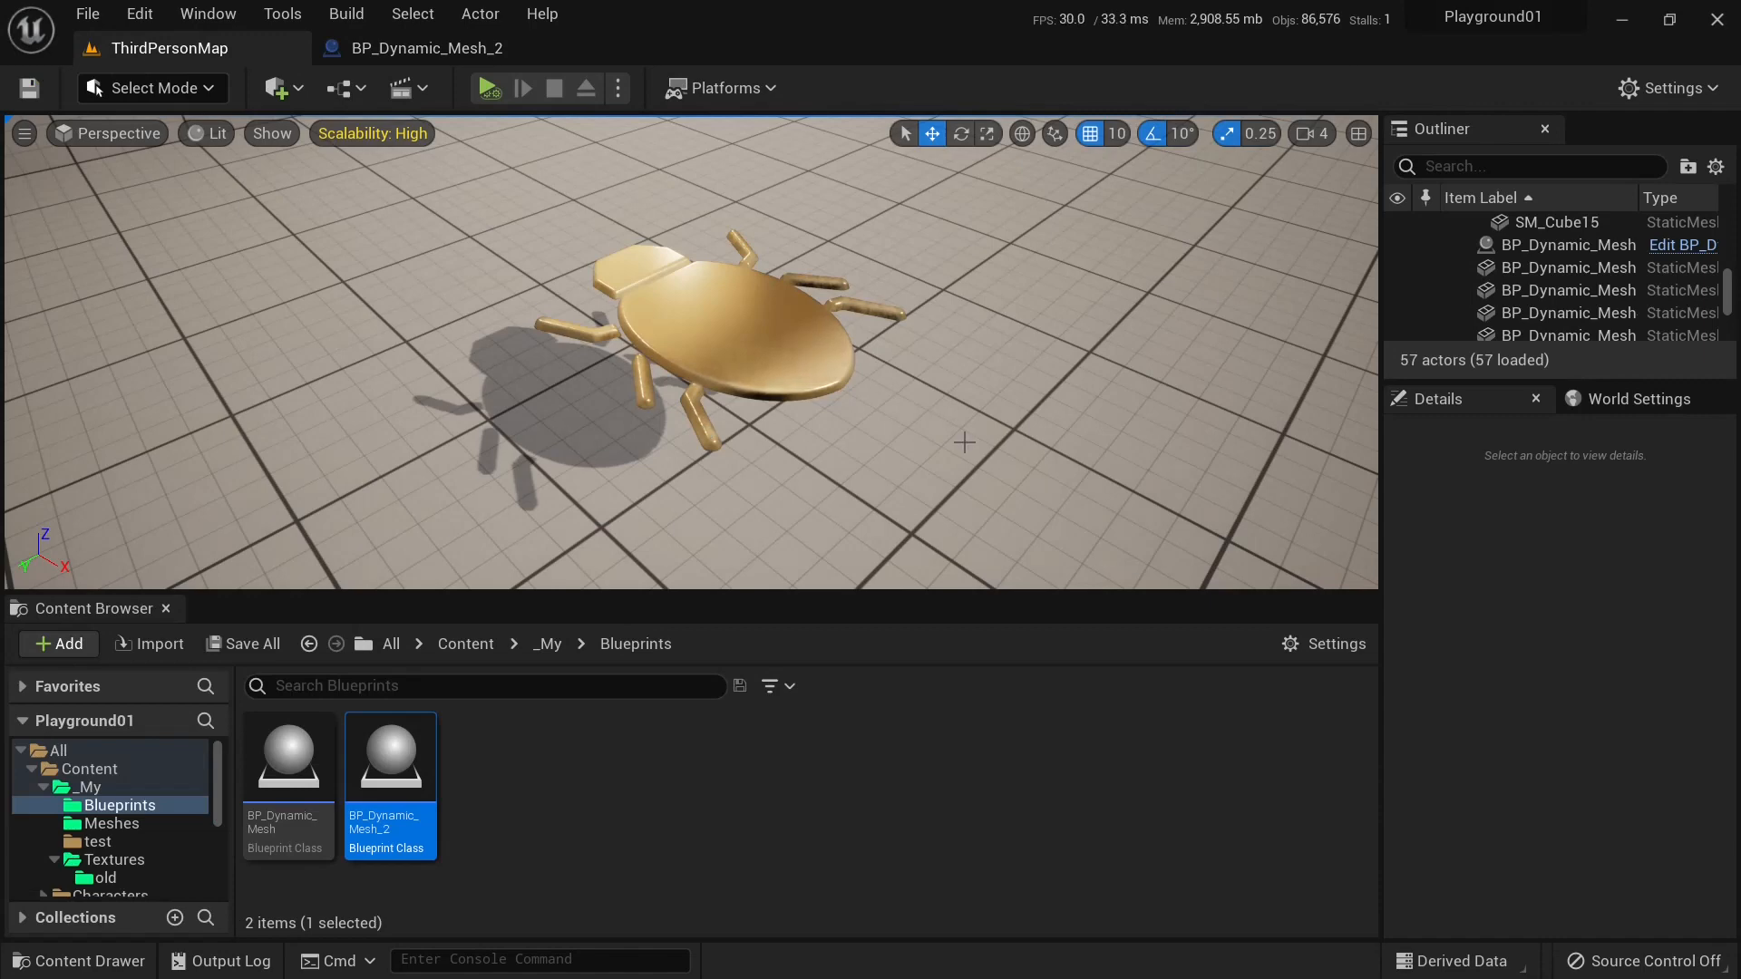
mouse_move(511, 595)
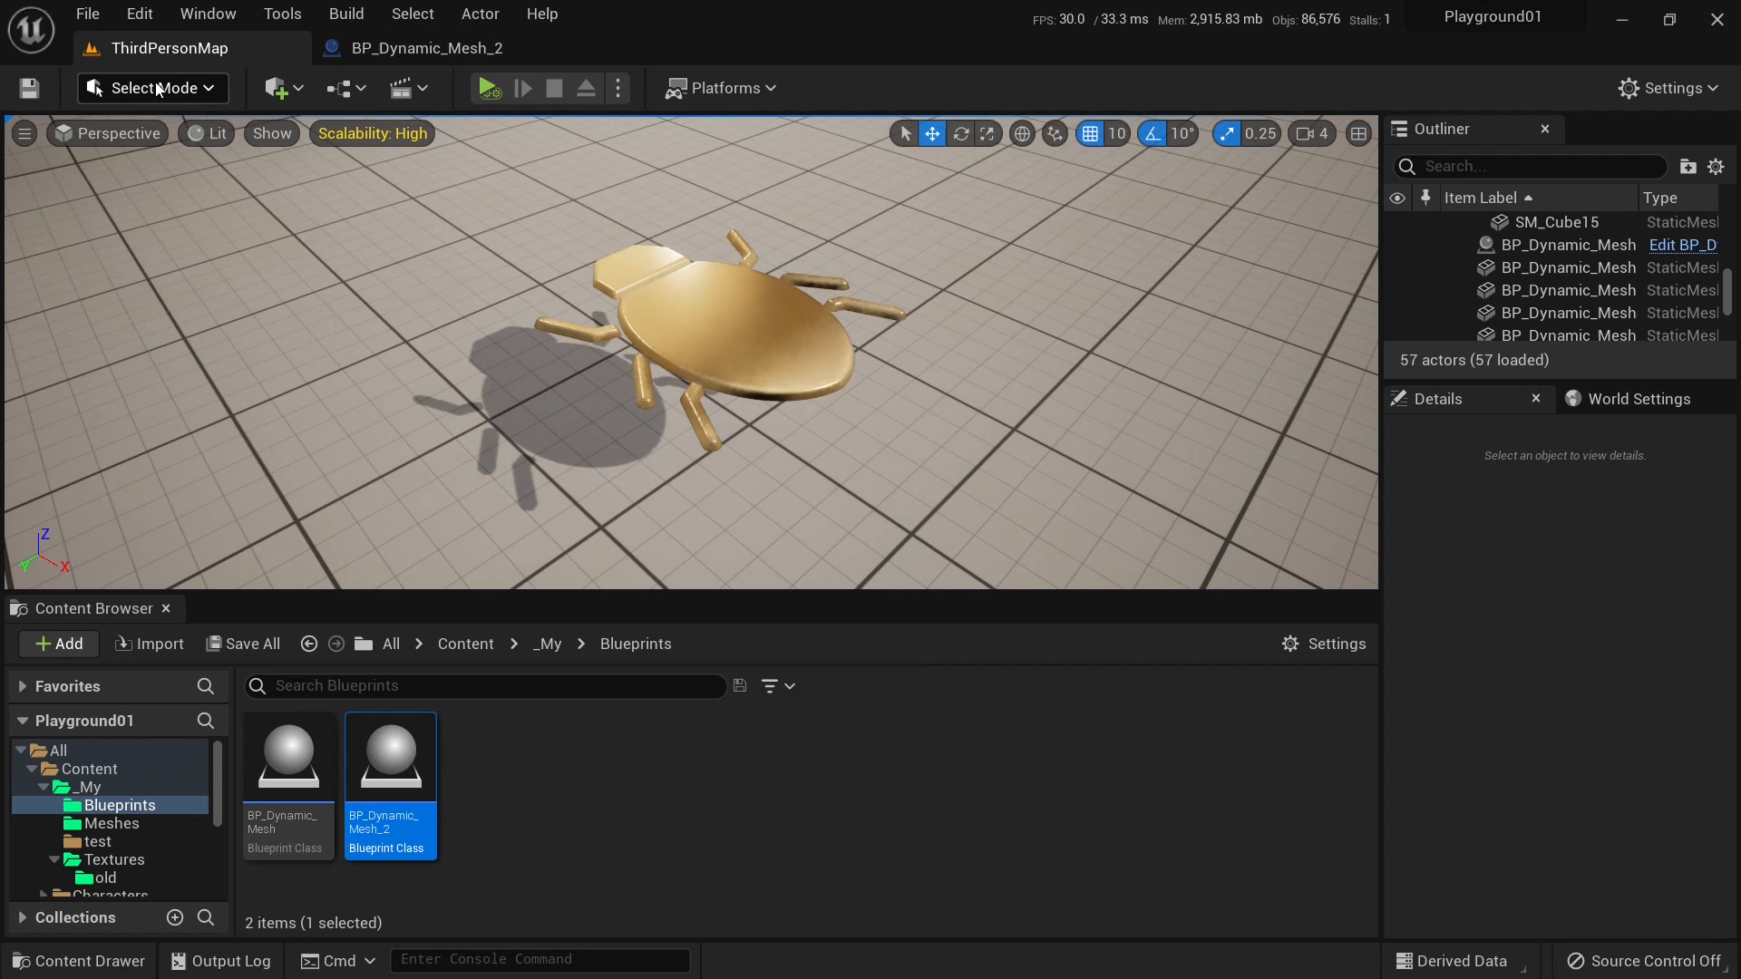
click(153, 88)
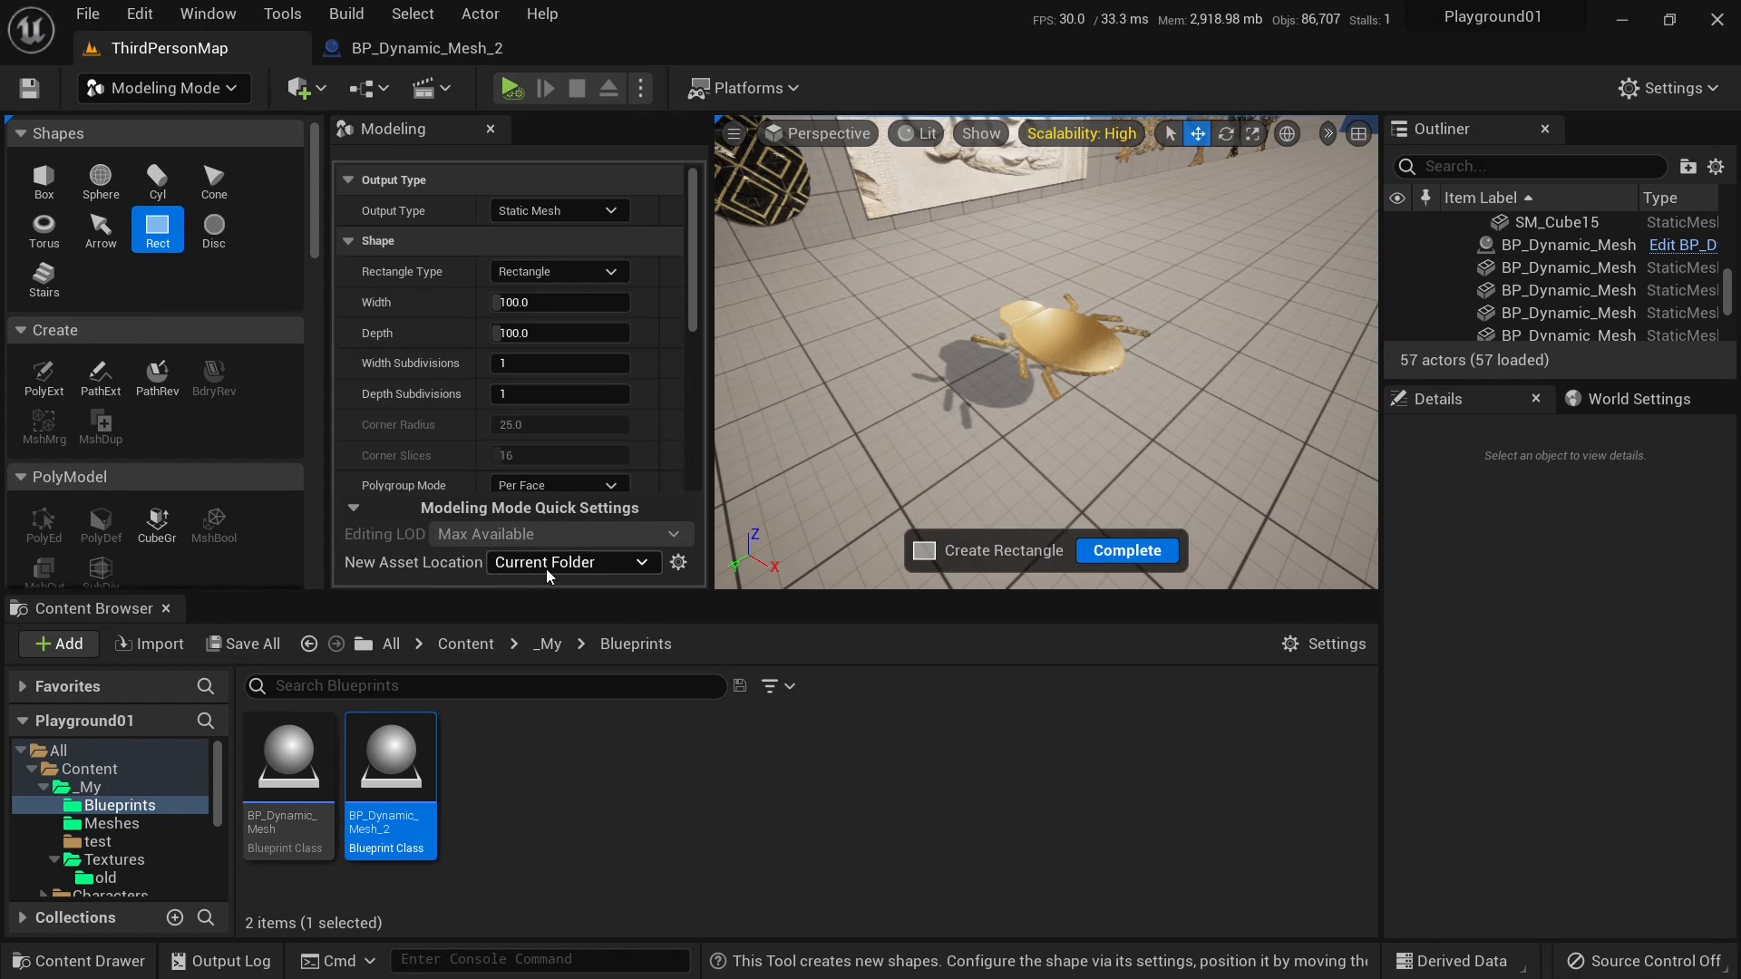
mouse_move(568, 847)
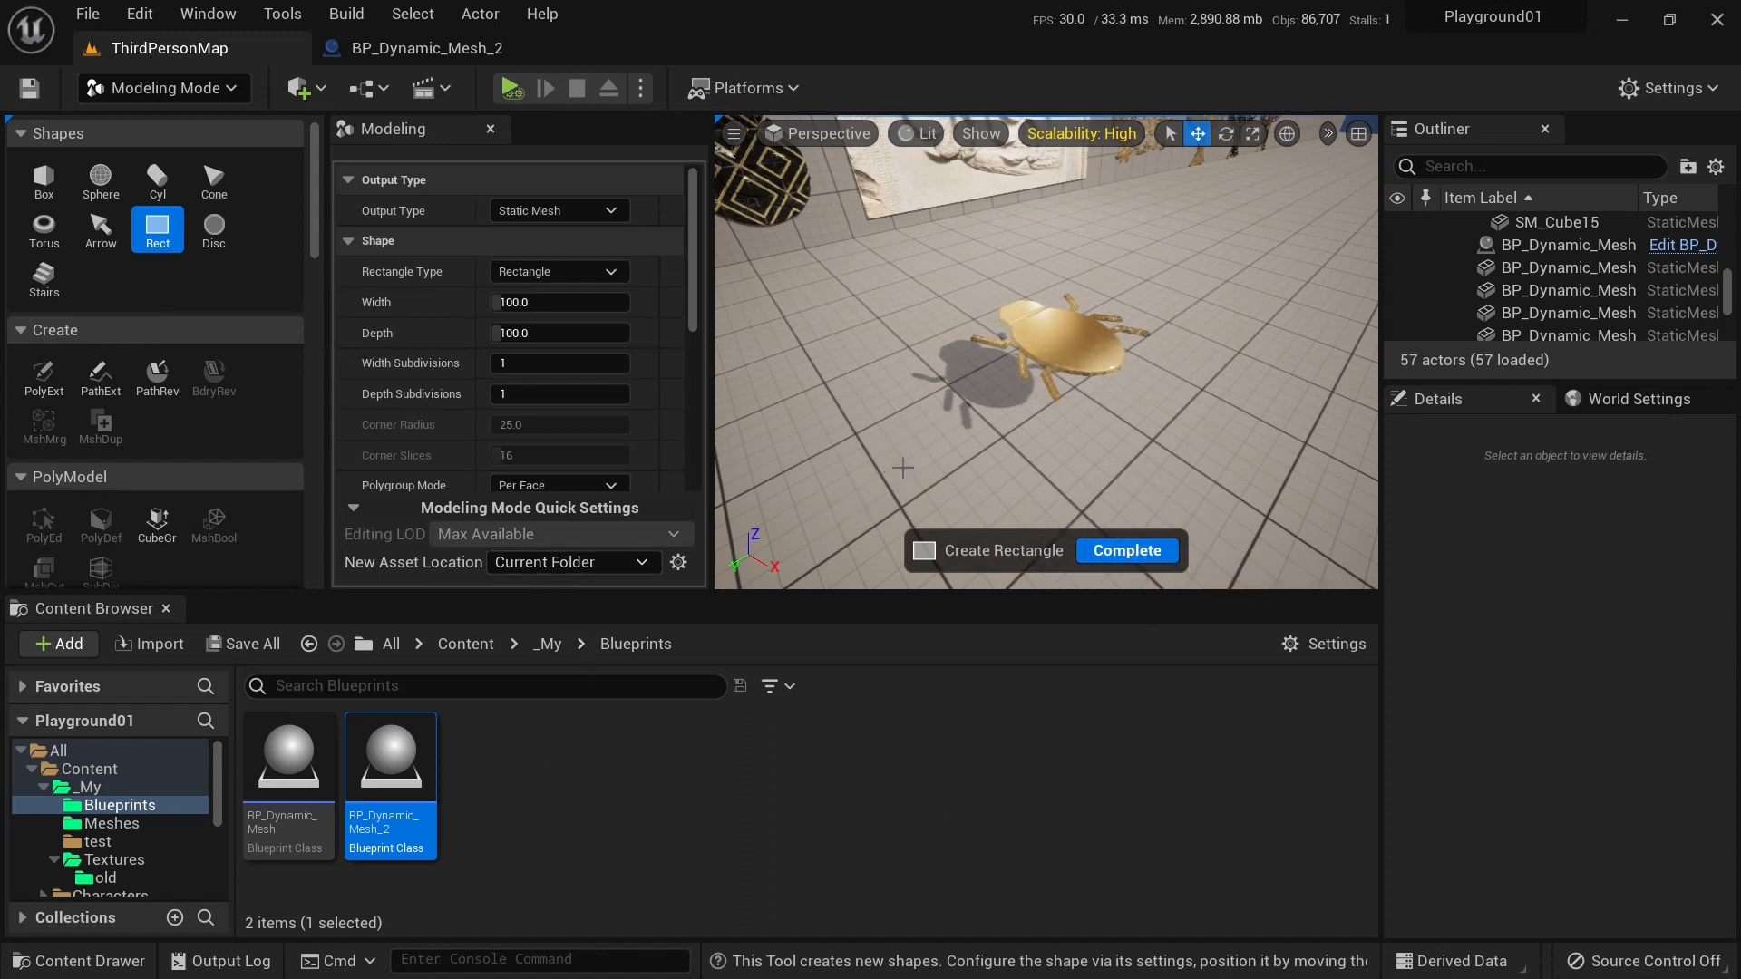
click(1124, 550)
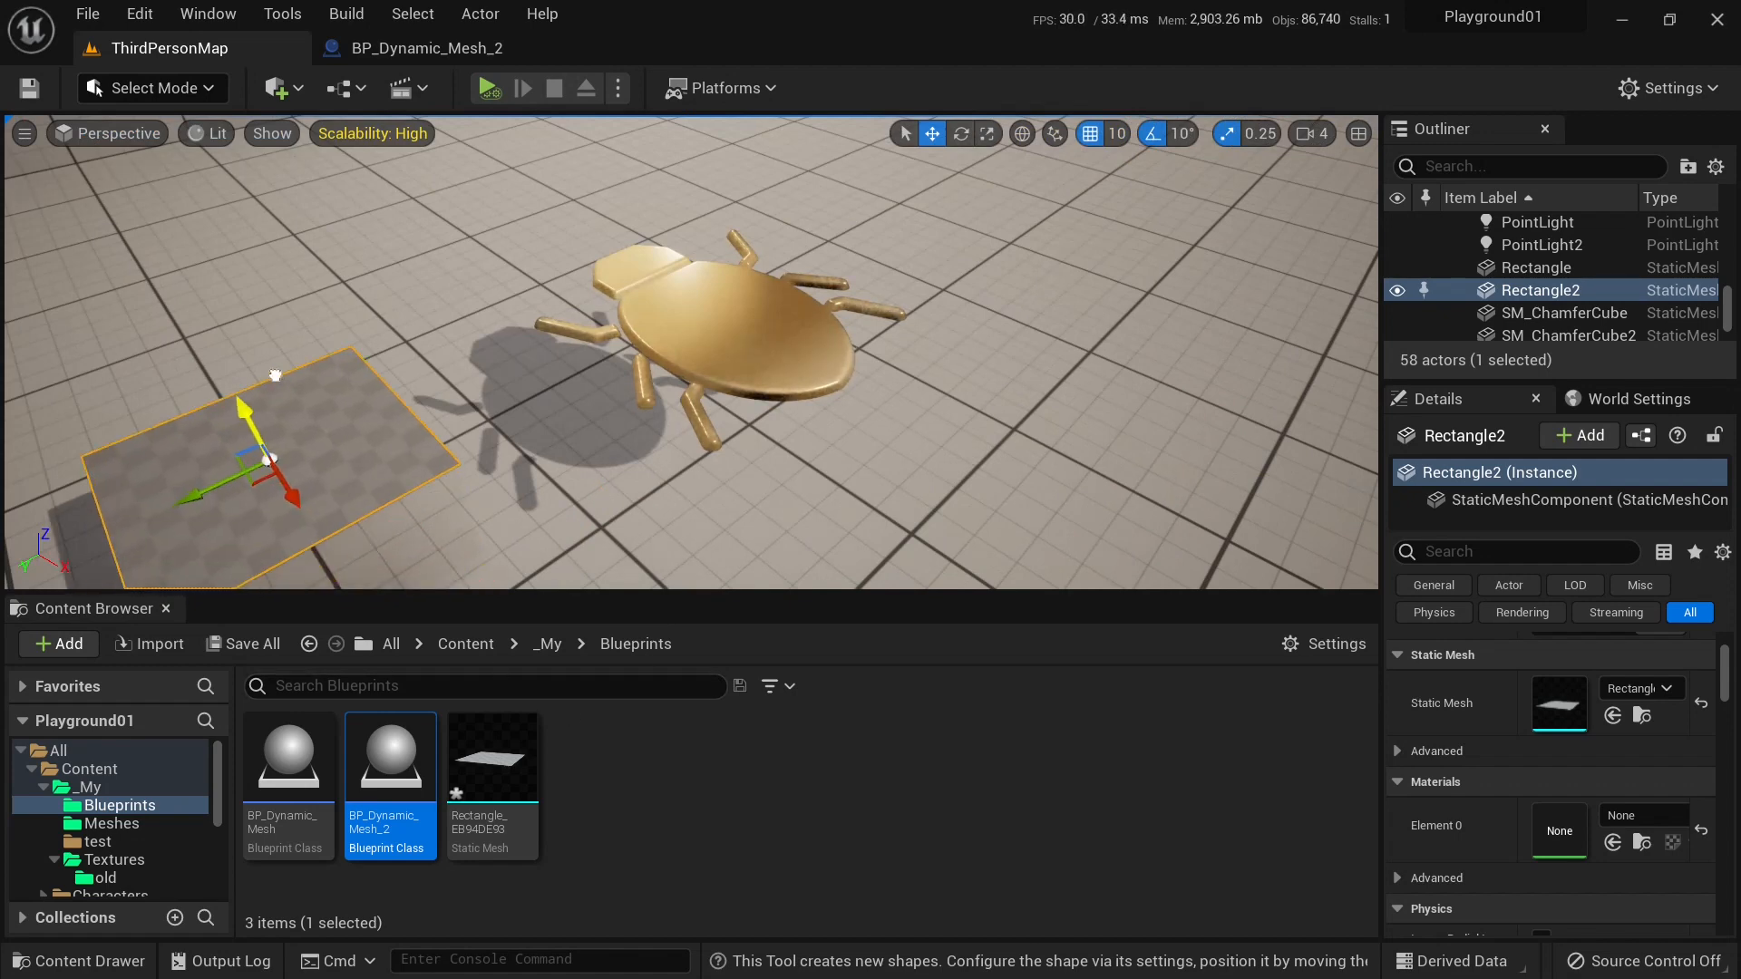
key(Delete)
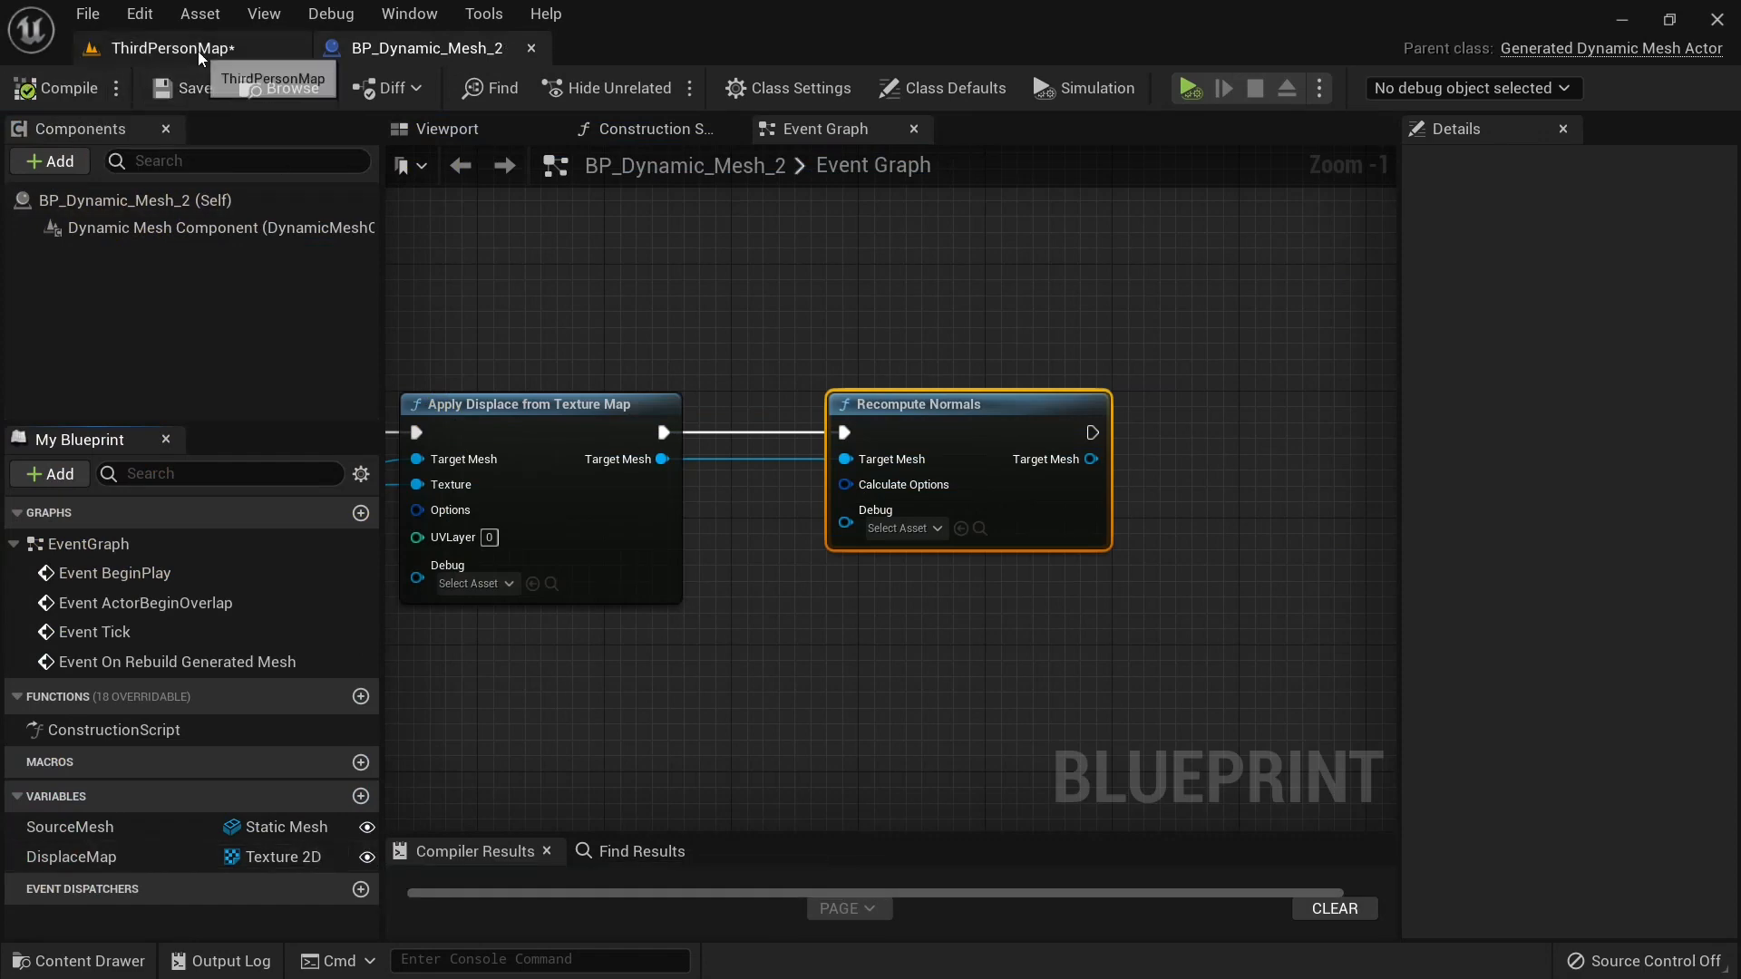
Return to the level tab to place BP_Dynamic_Mesh_2 and assign its mesh and texture.
click(168, 48)
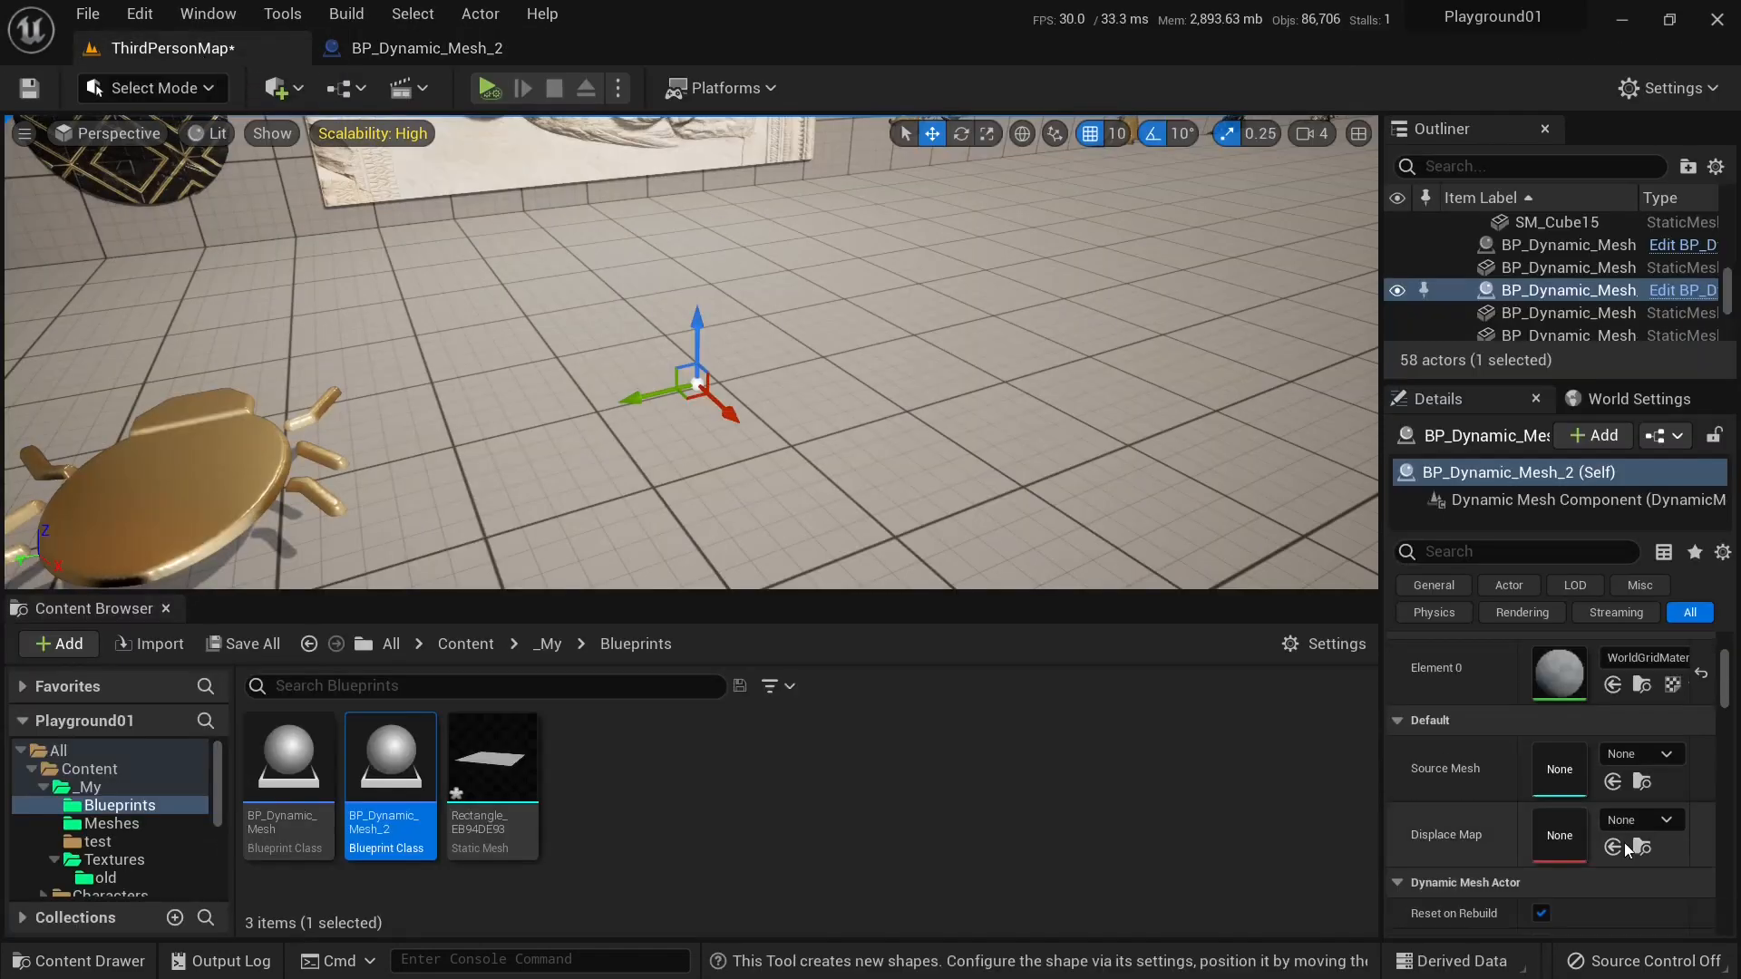
mouse_move(490, 755)
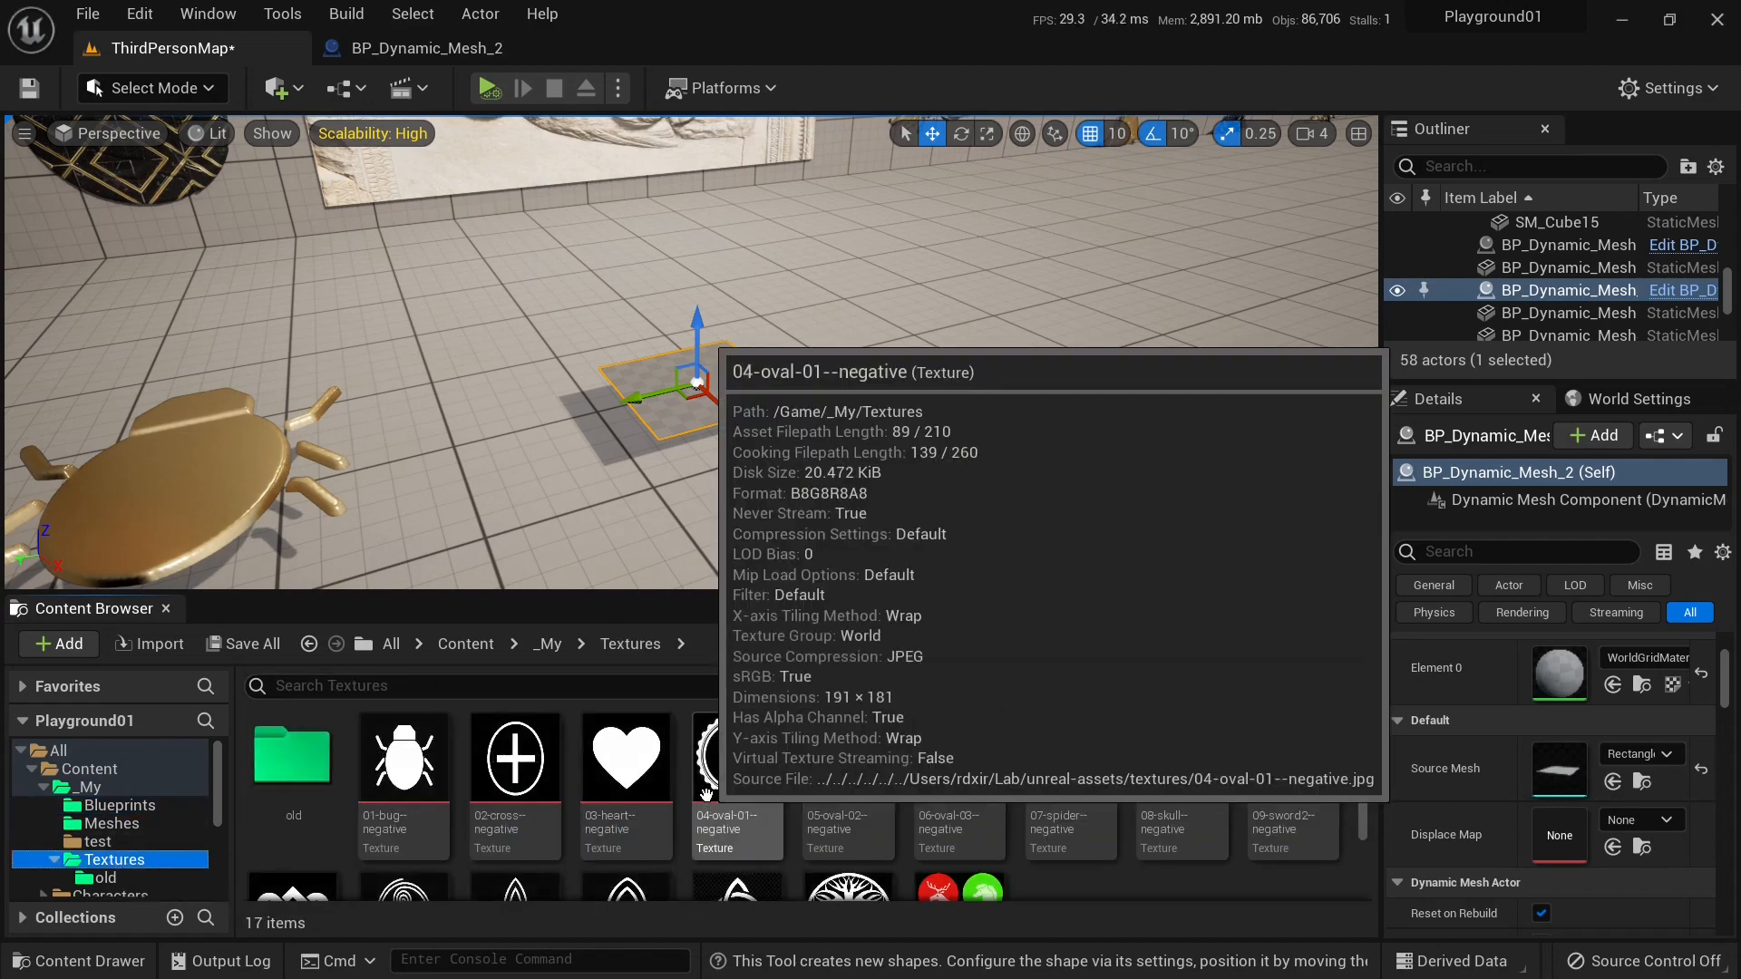
mouse_move(625, 761)
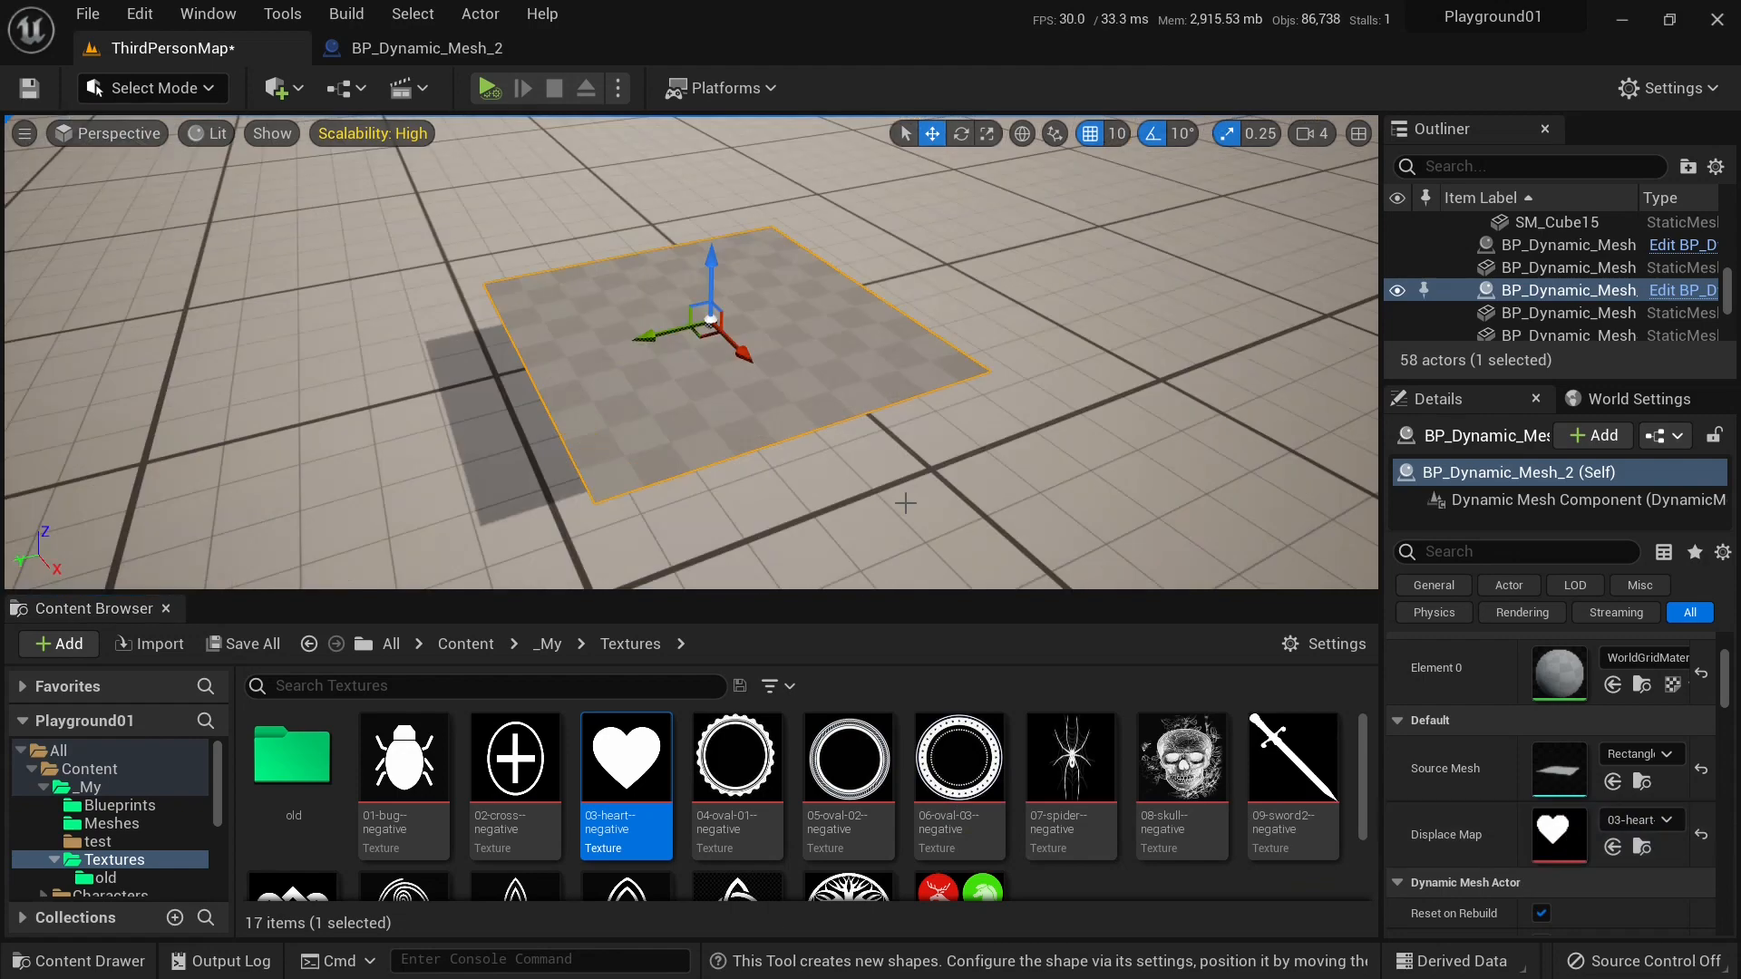
mouse_move(672, 174)
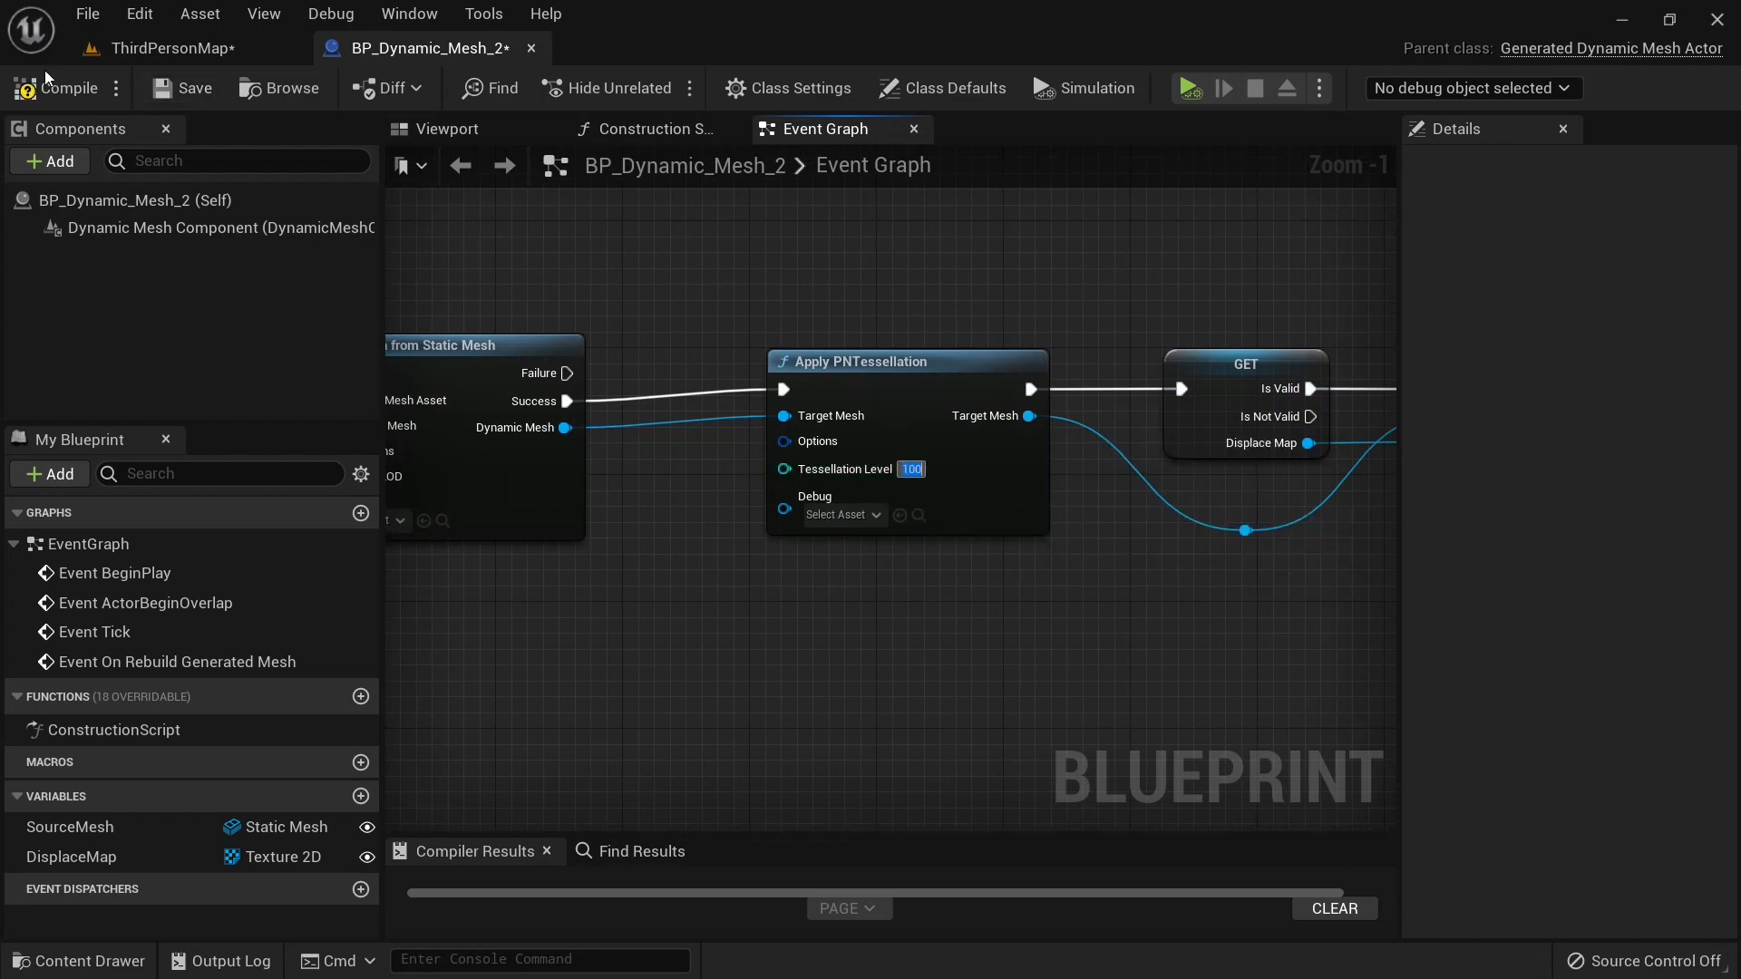
Set tessellation to 100, split Options to raise Magnitude, and assign 09-sword2-negative.
click(169, 48)
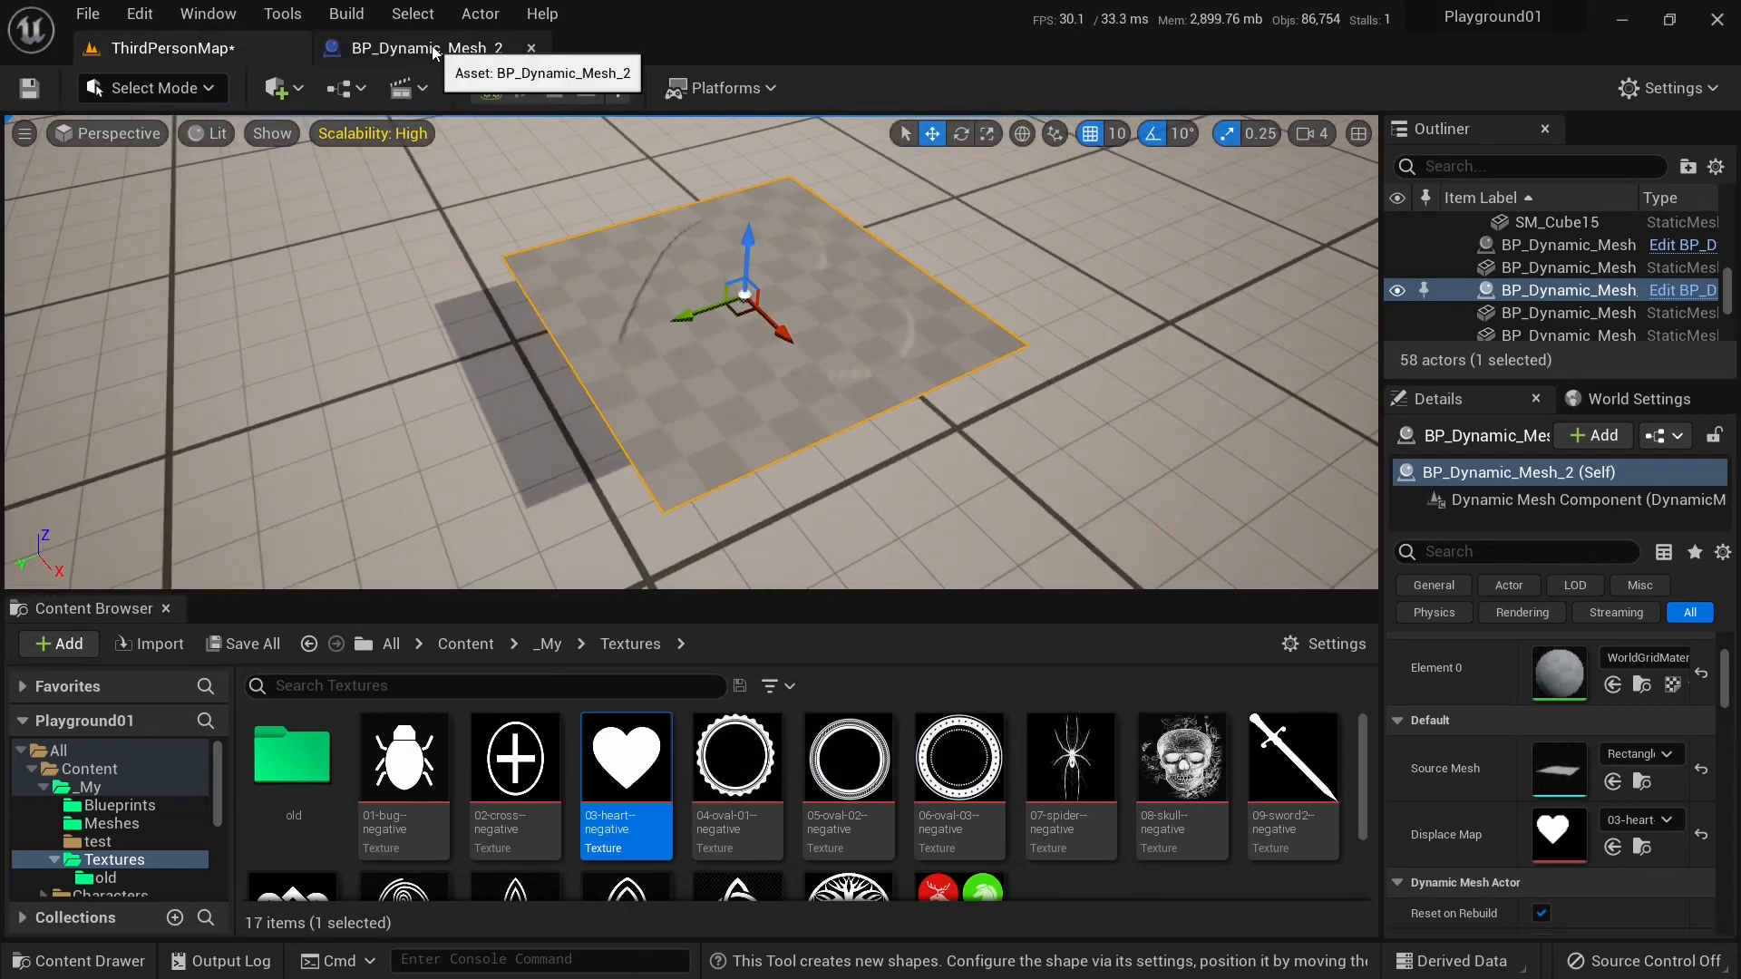
click(421, 48)
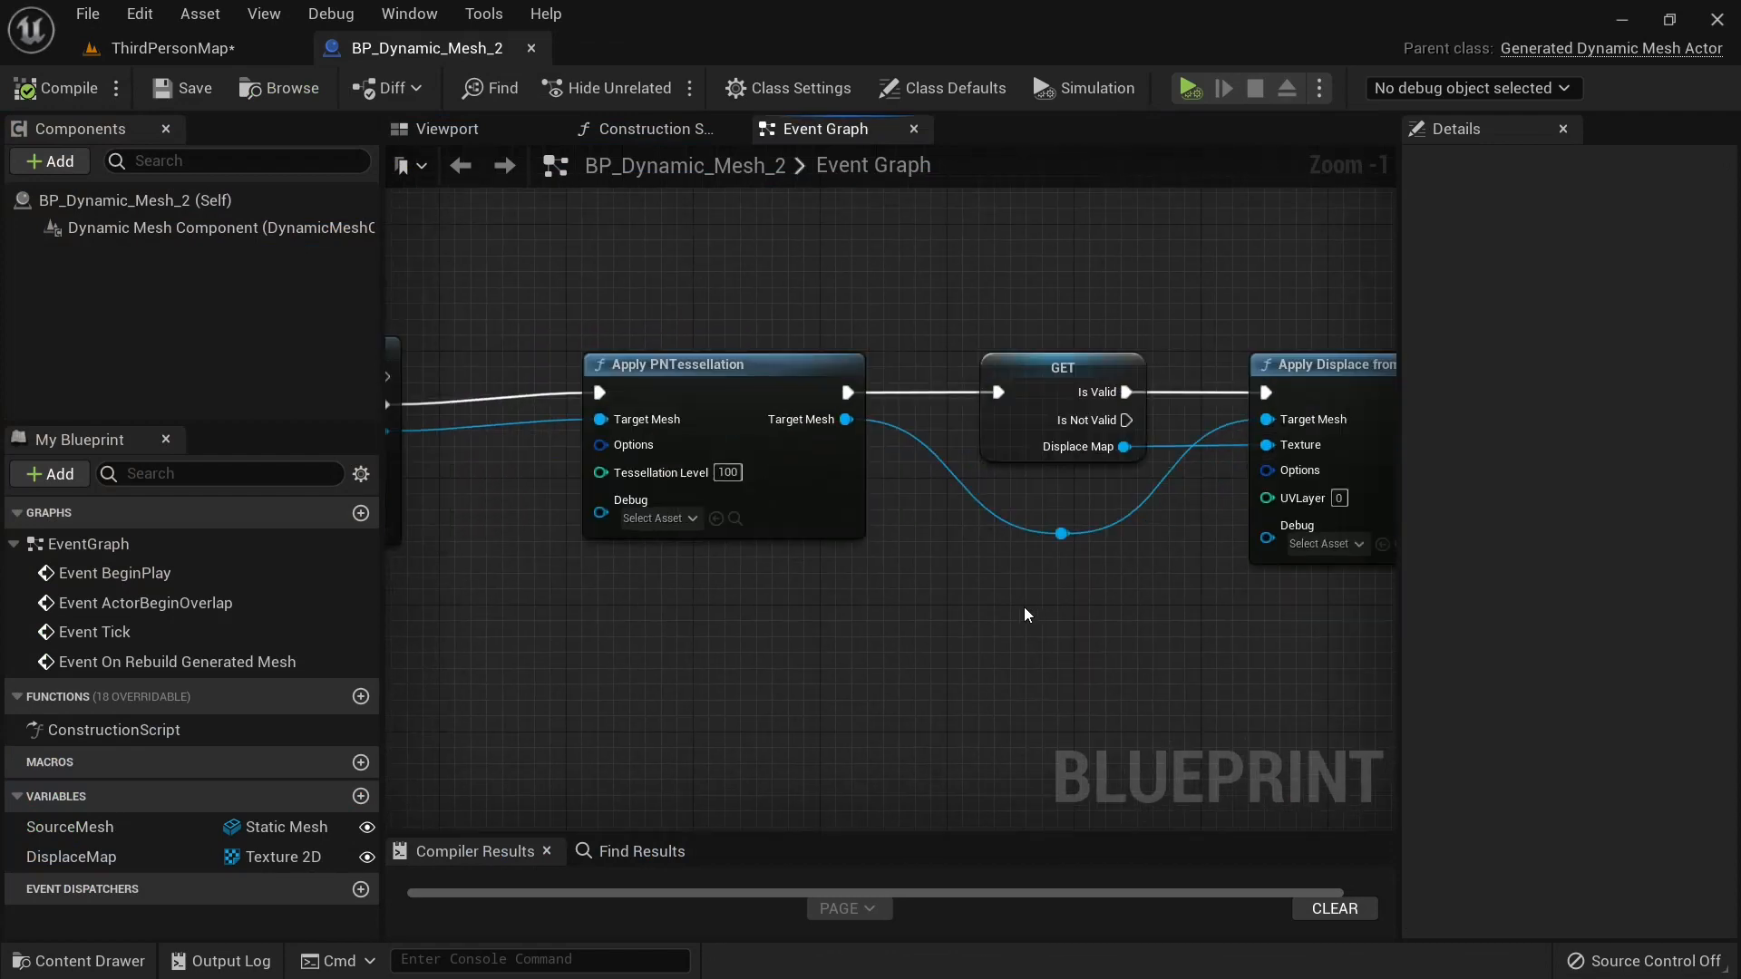
mouse_move(960, 612)
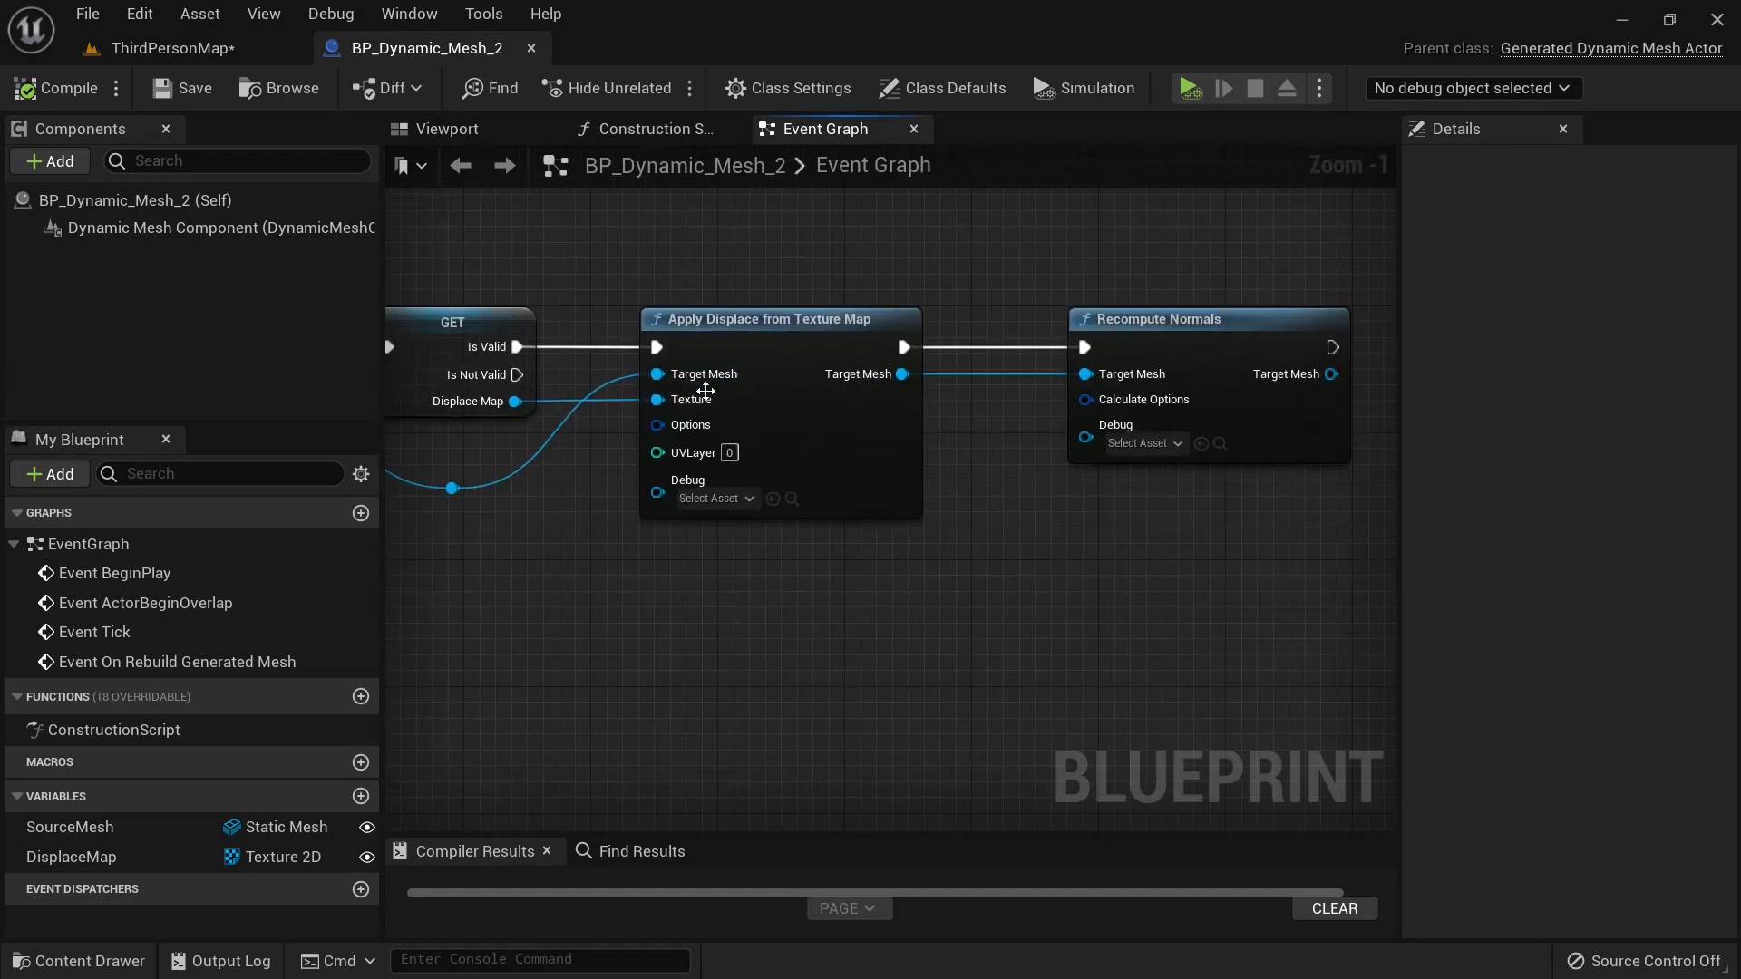
click(657, 425)
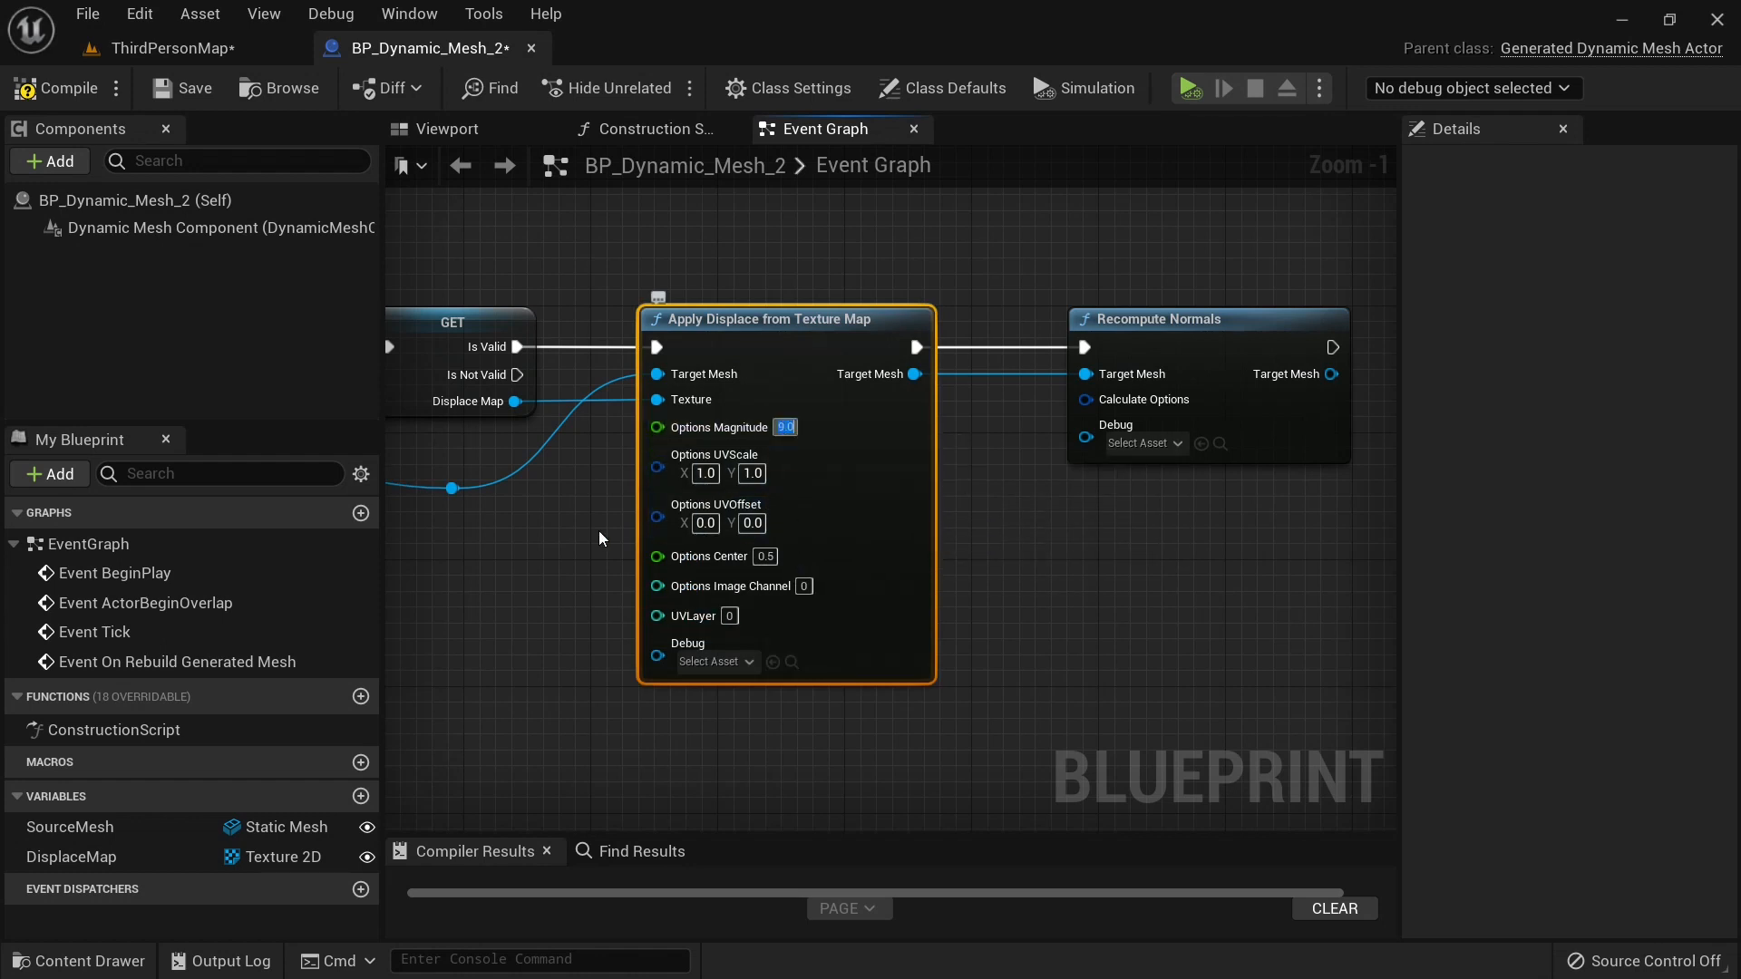
click(168, 48)
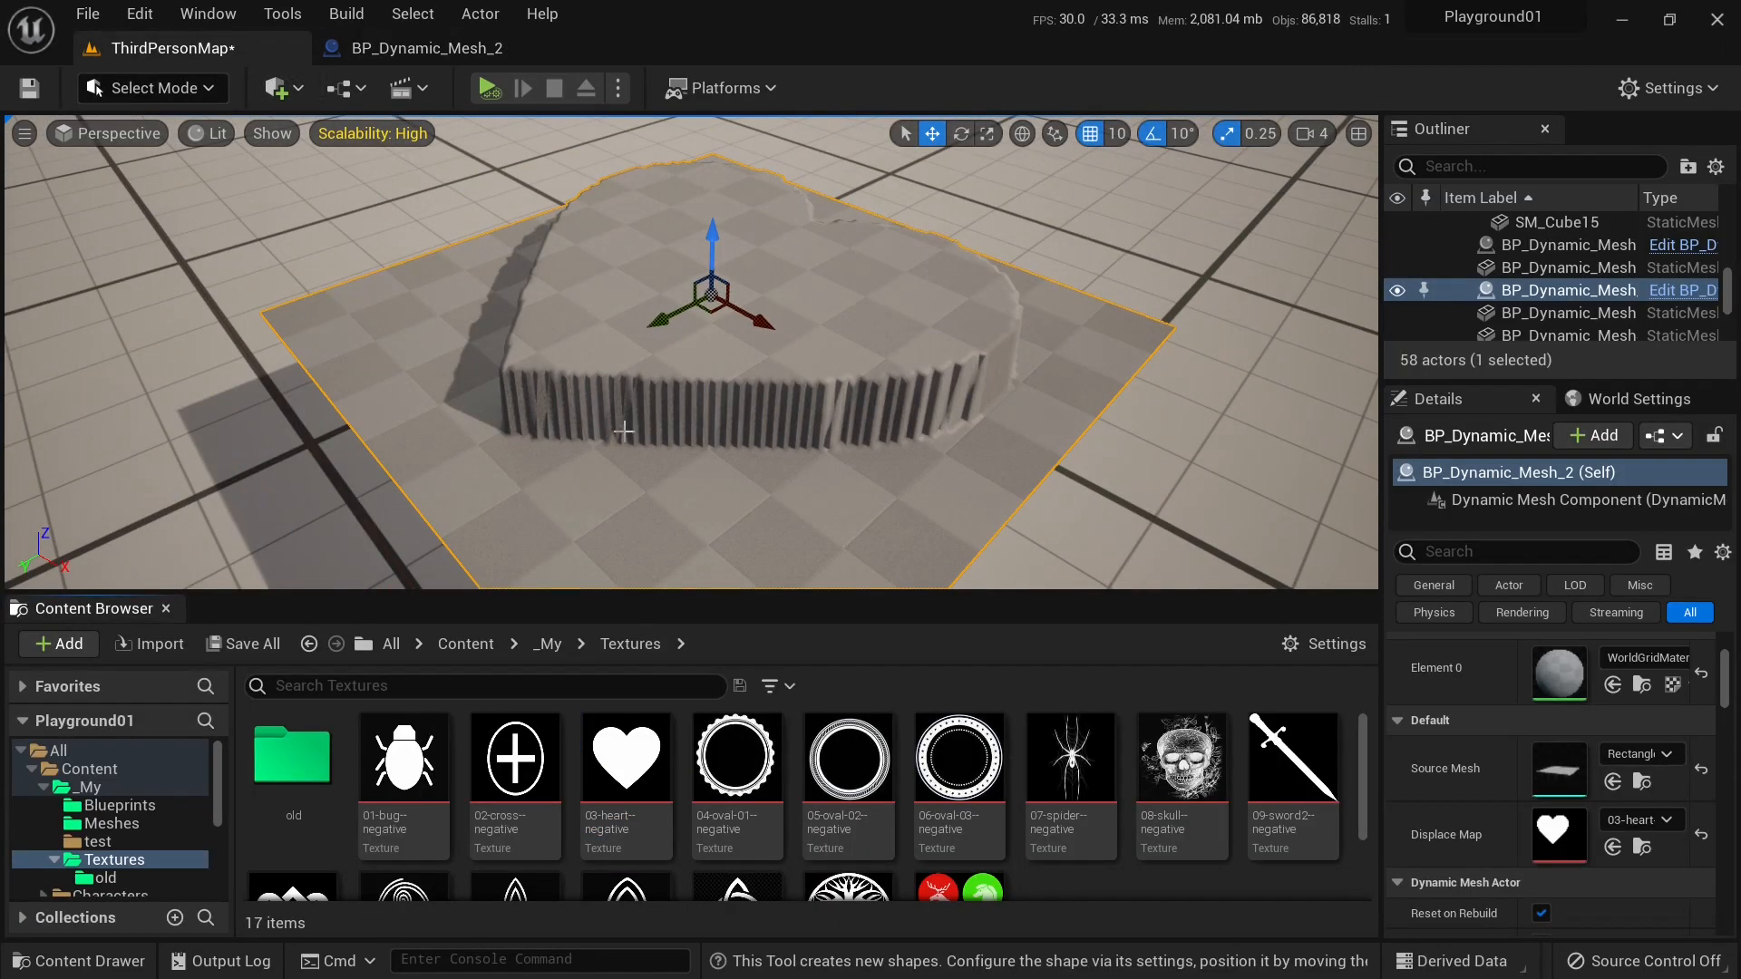
mouse_move(1291, 761)
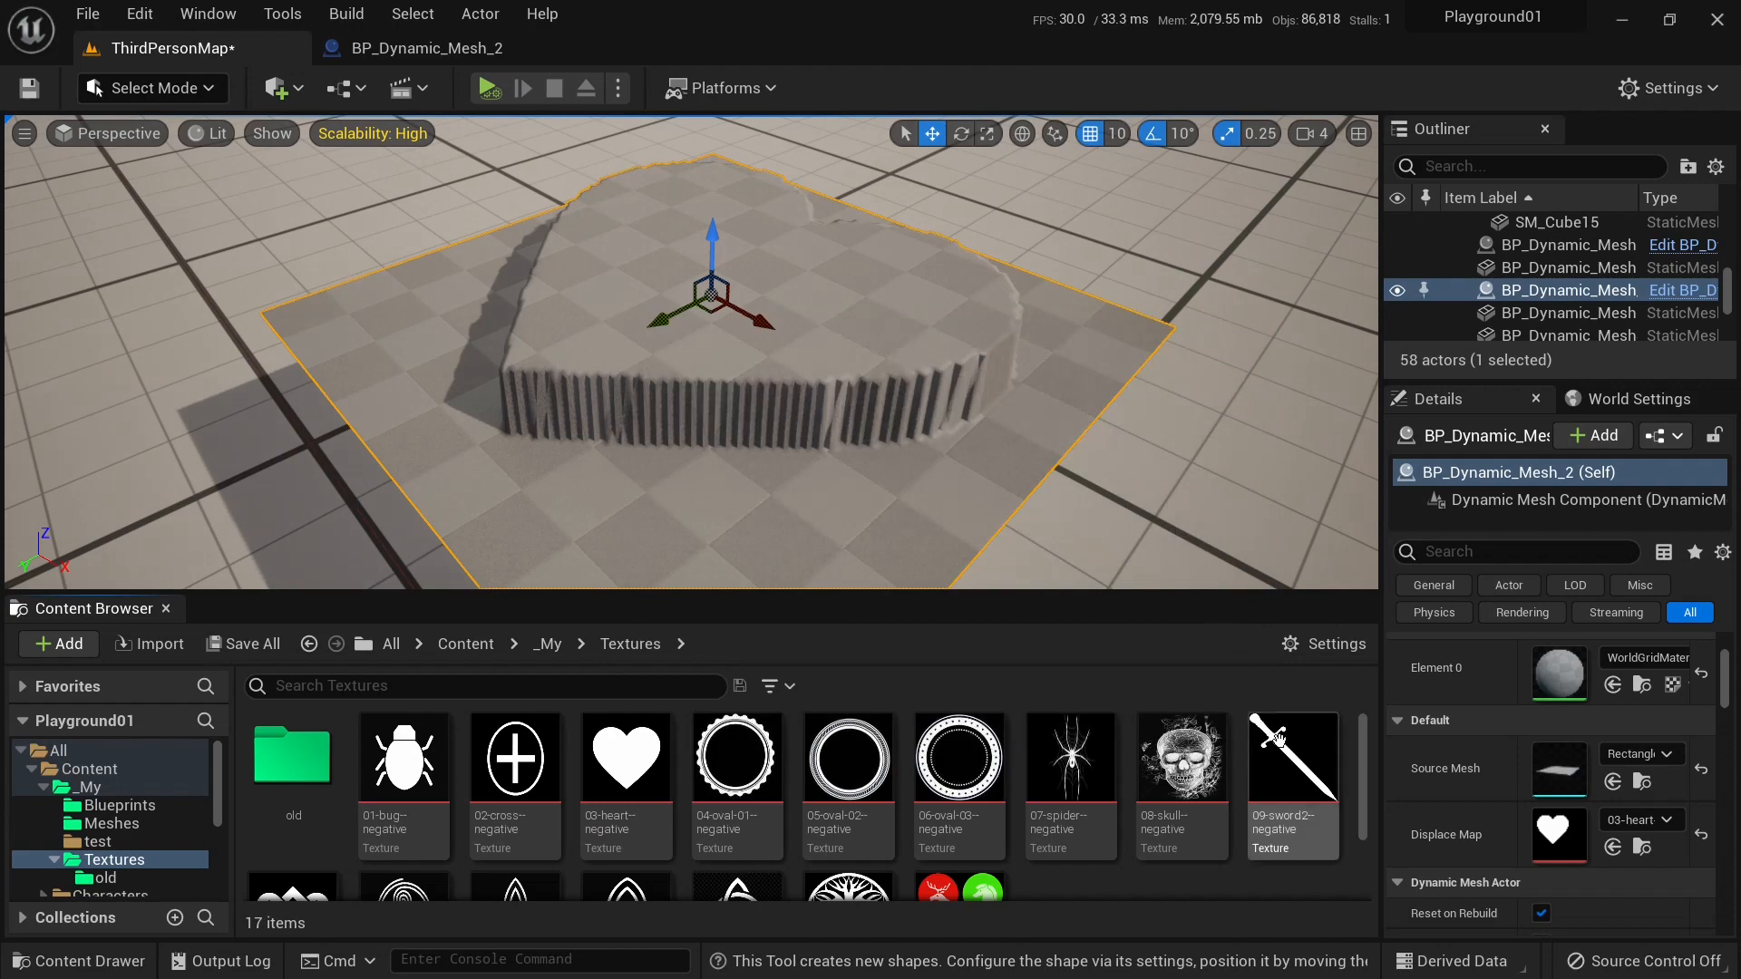
click(1292, 756)
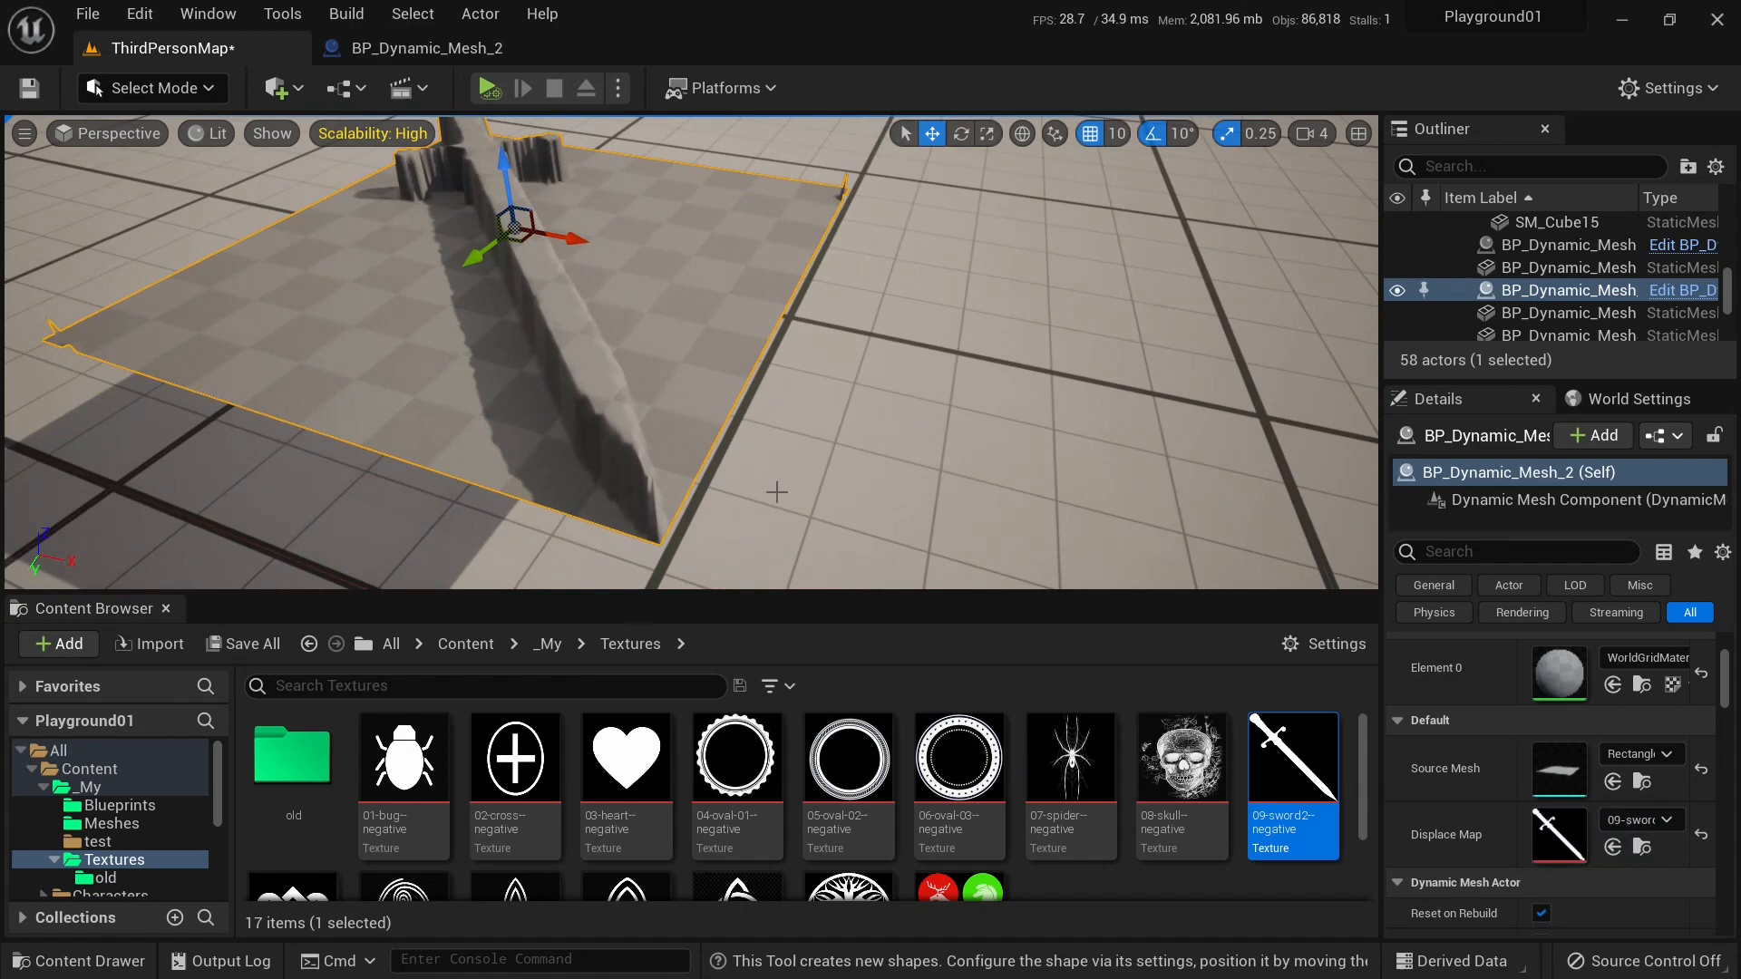
click(403, 758)
text(smoot)
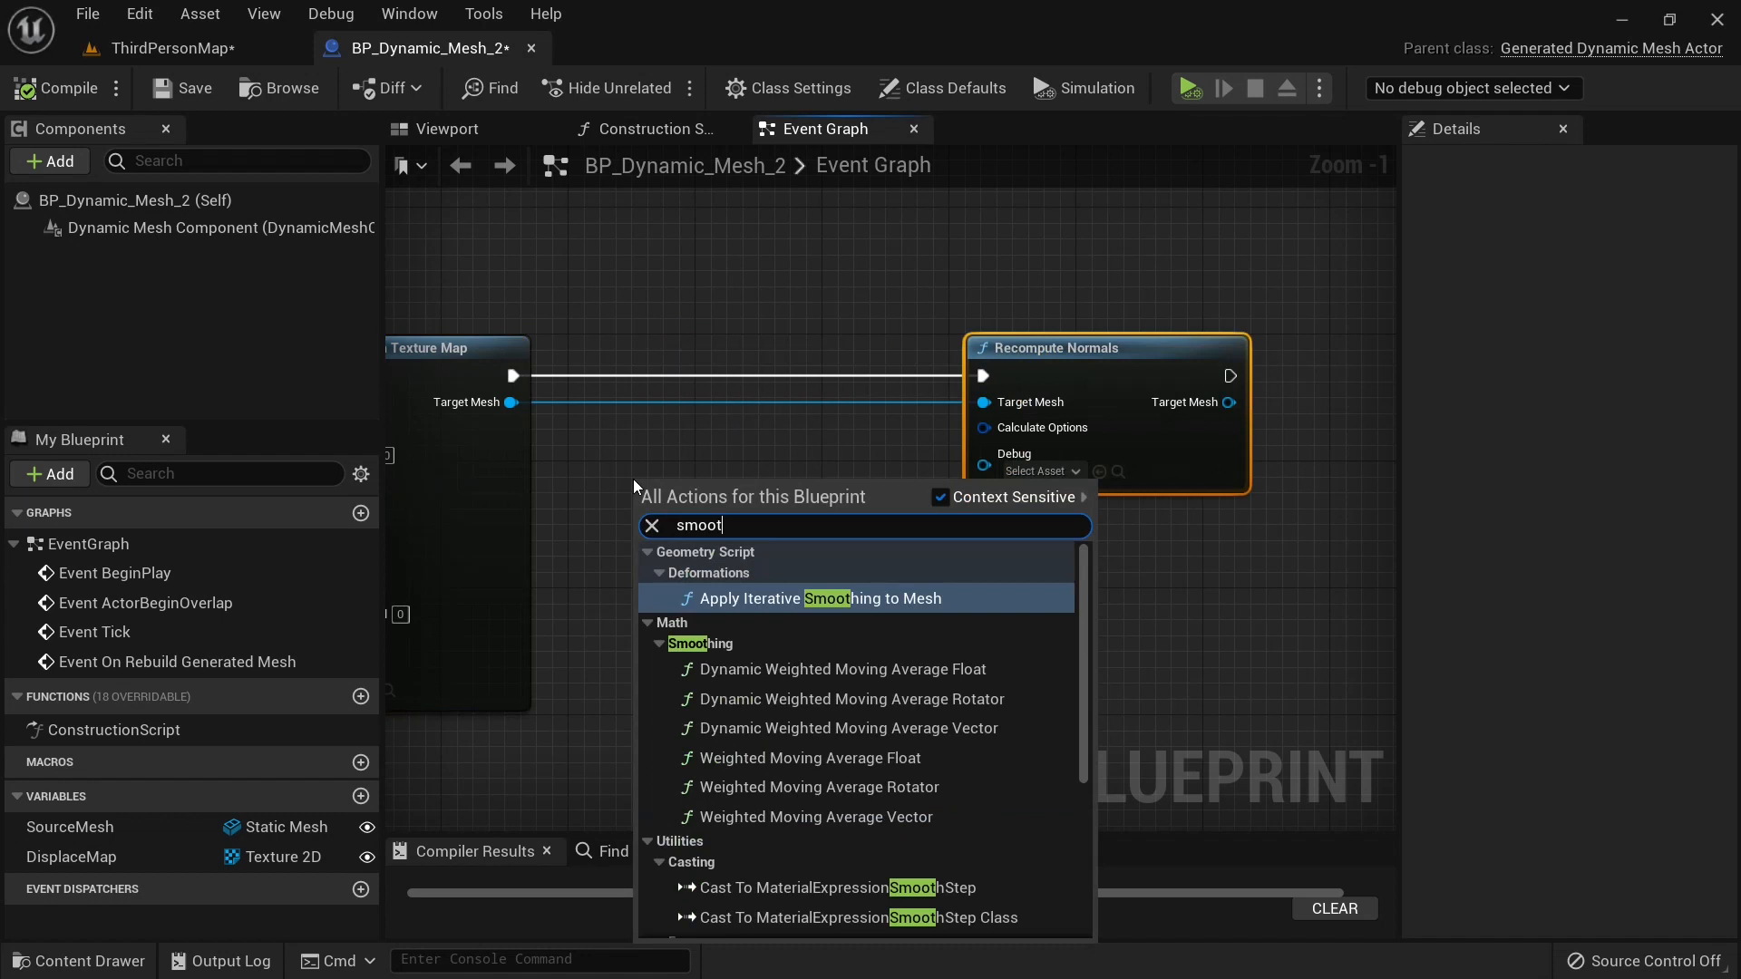
mouse_move(826, 599)
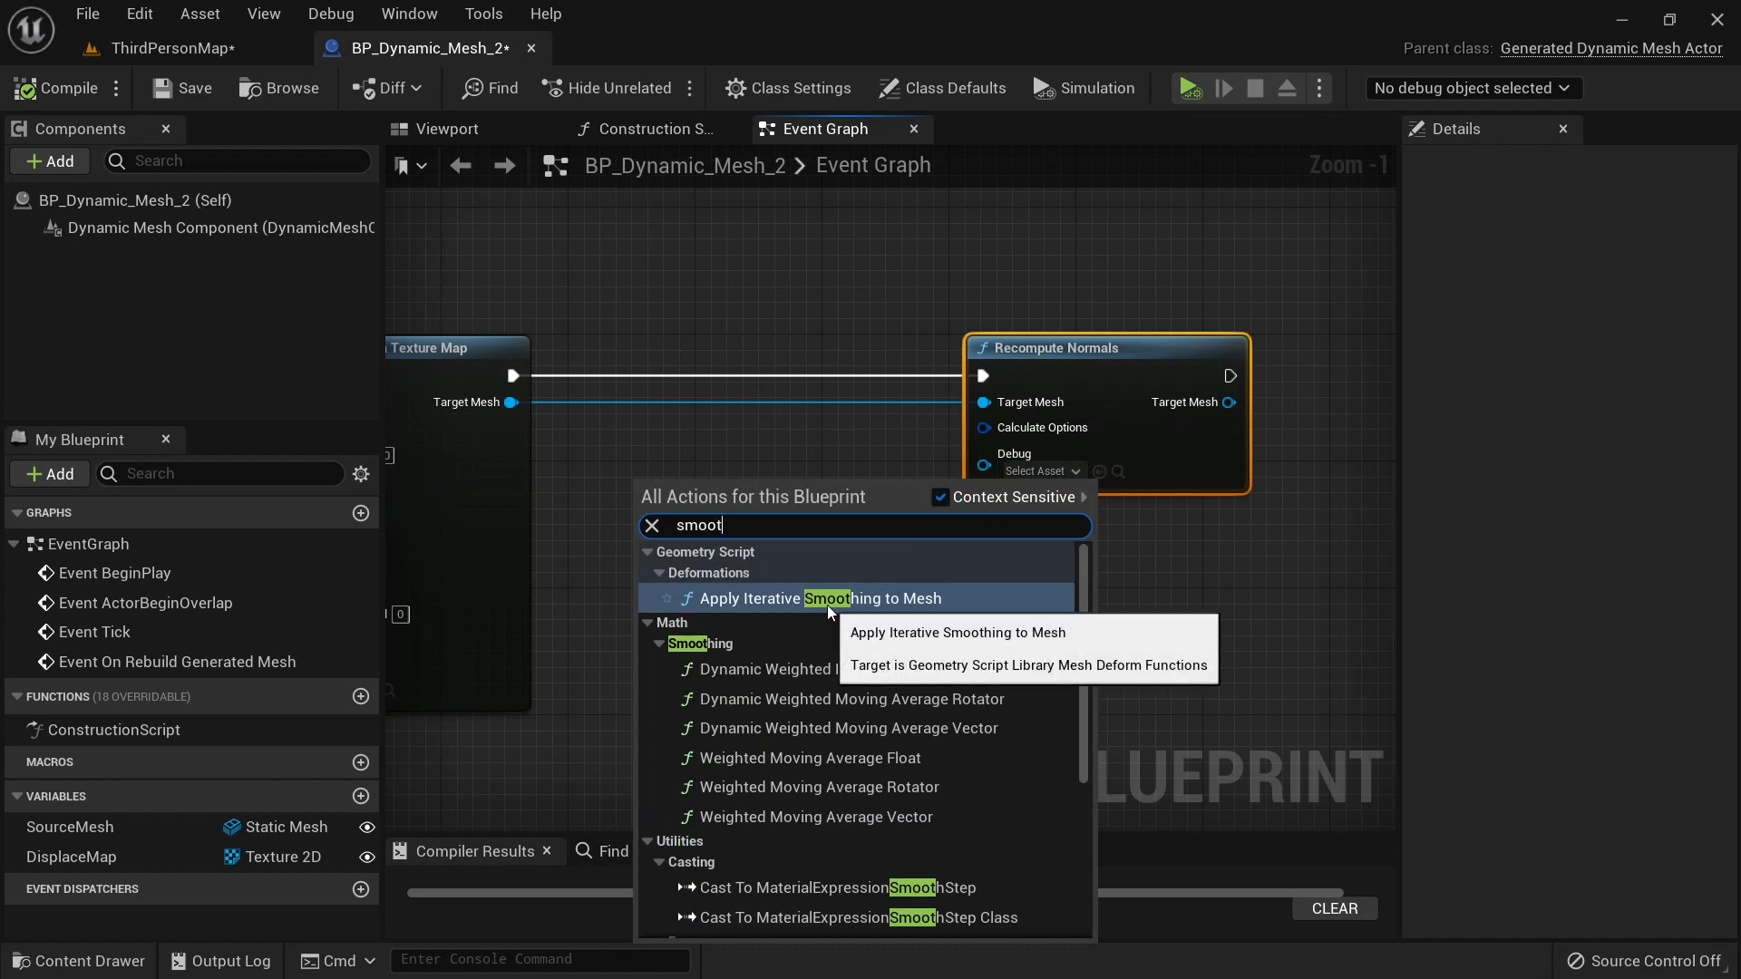
Assign the bug texture as the dynamic mesh plane's Displace Map.
click(811, 599)
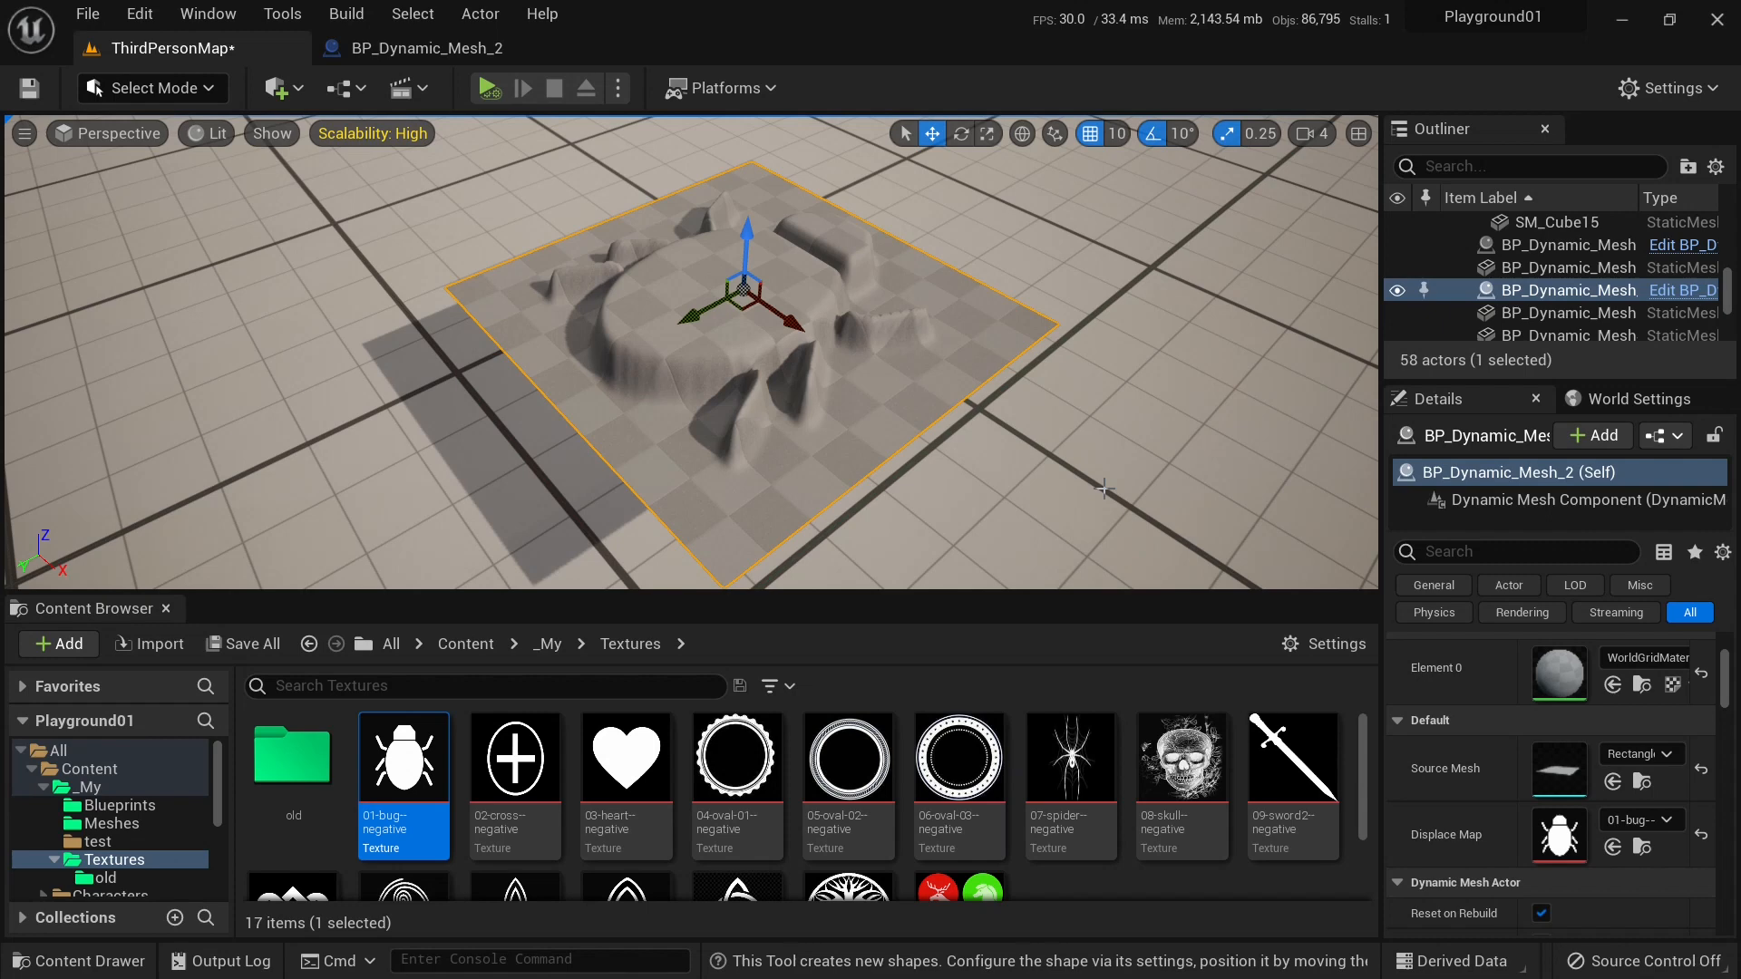
mouse_move(1062, 327)
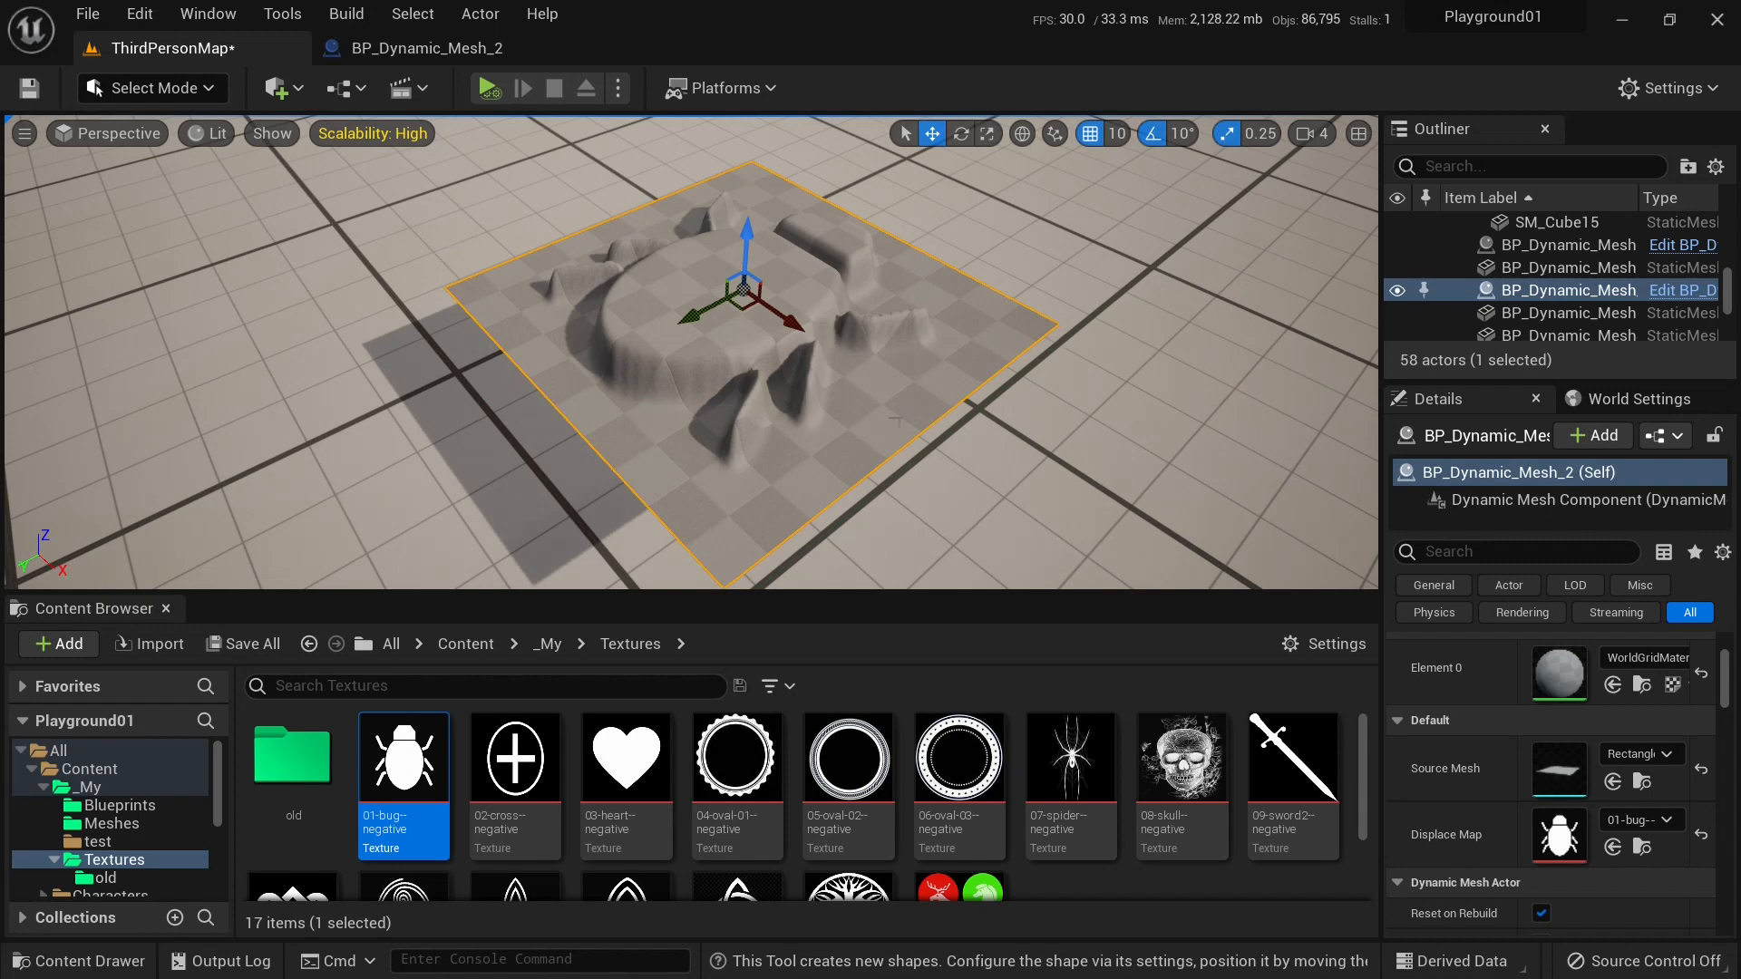
mouse_move(416, 48)
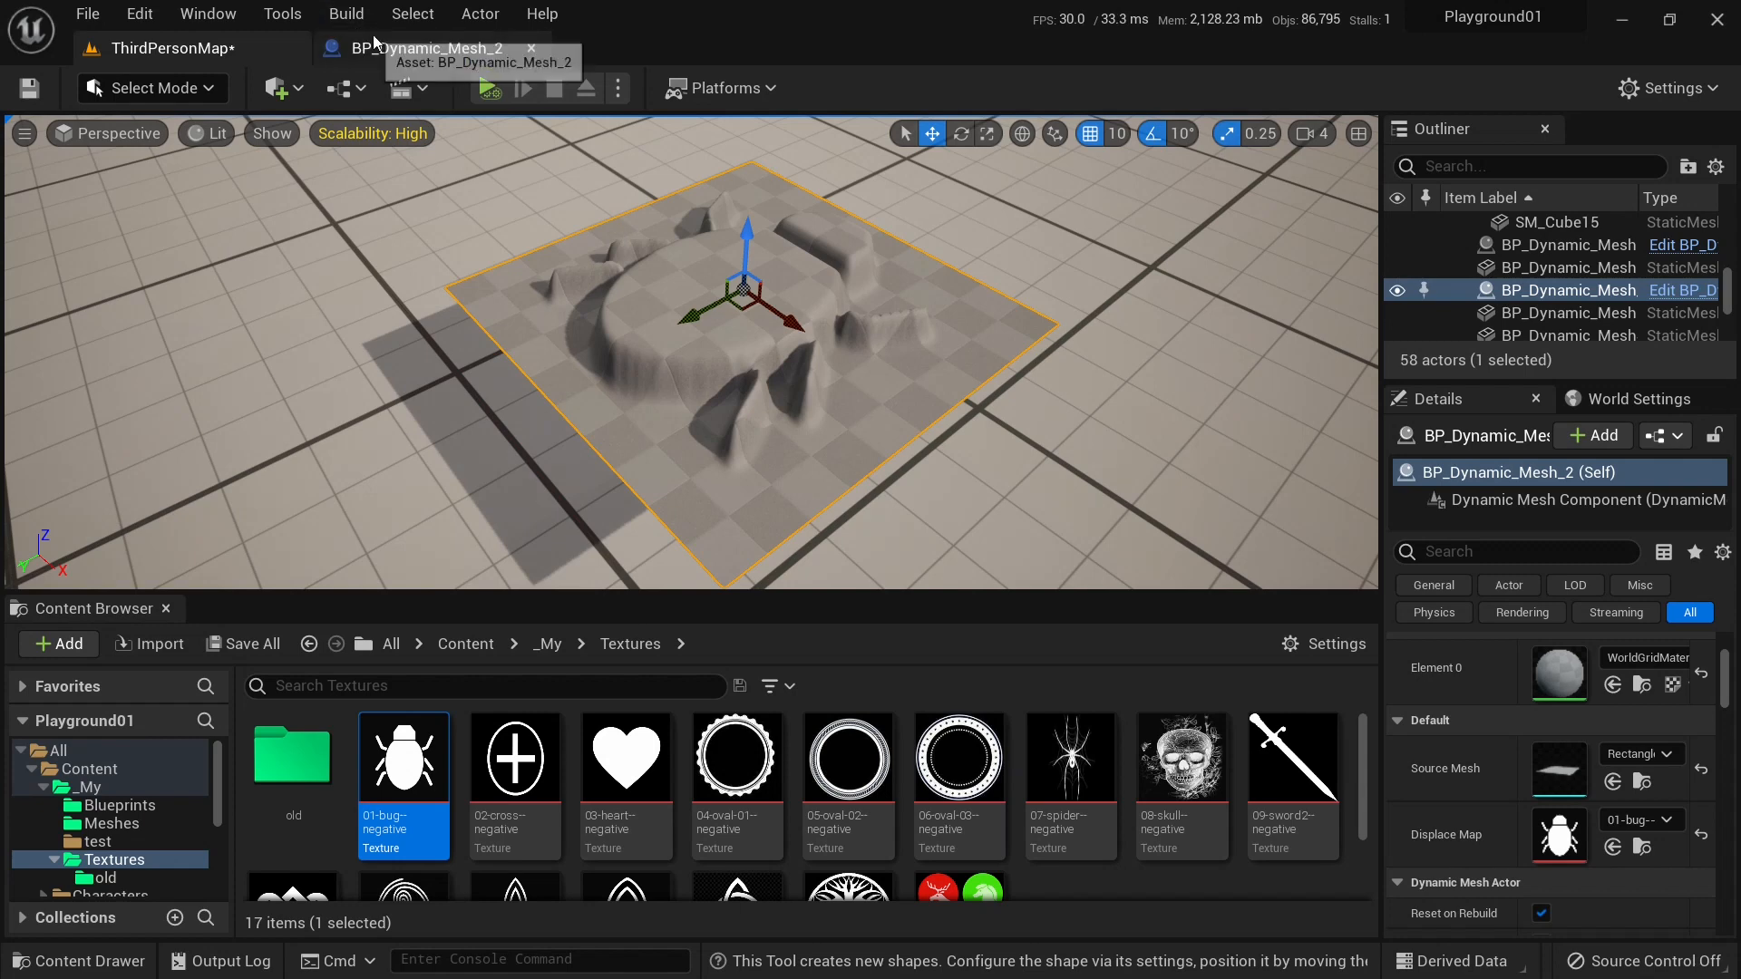
Add an Apply Mesh Plane Cut node after Recompute Normals and check the level.
click(422, 48)
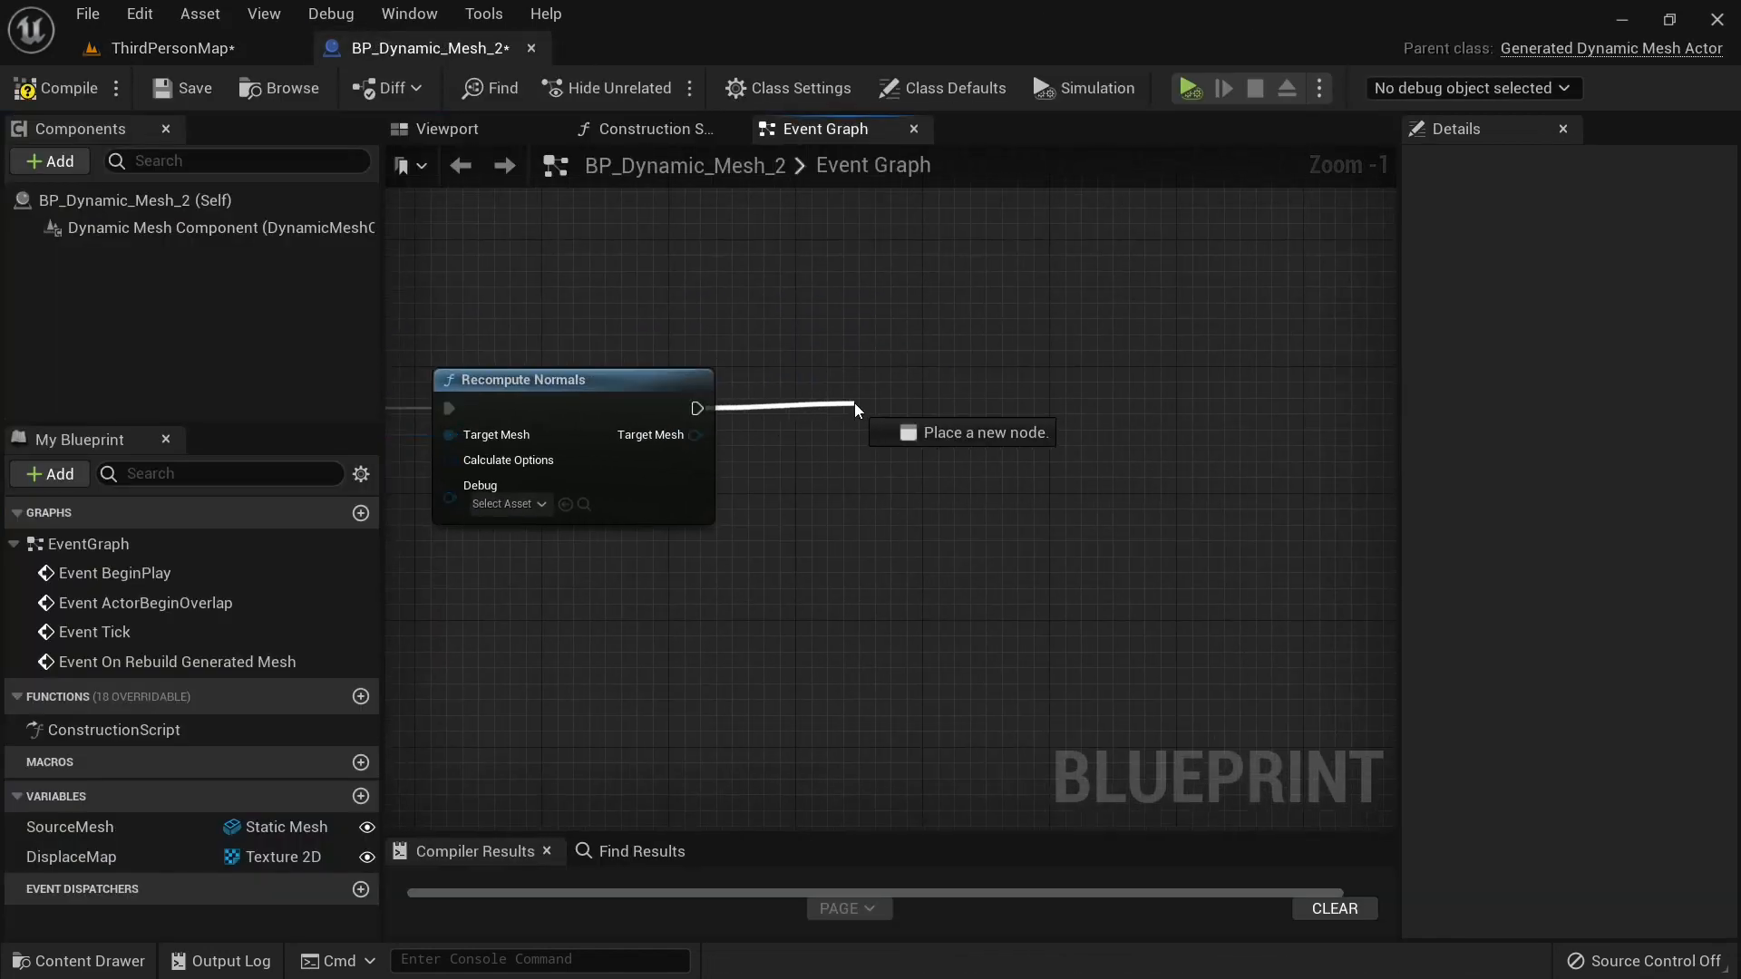
text(plane)
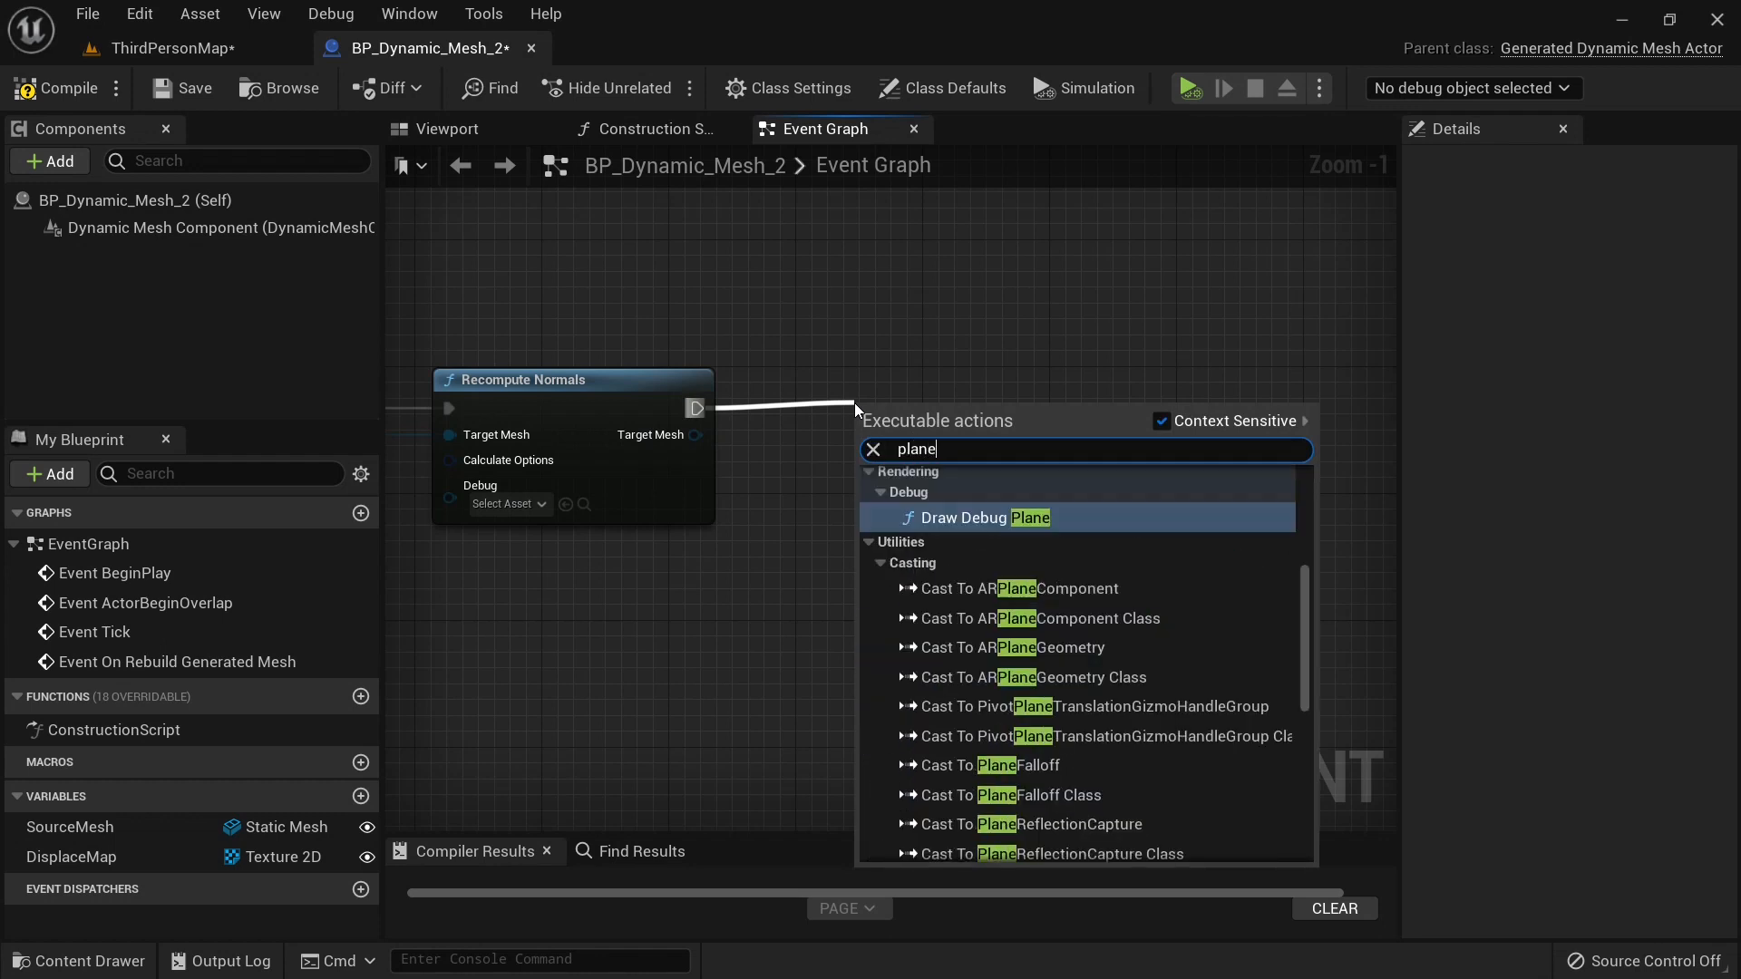
text(mesh)
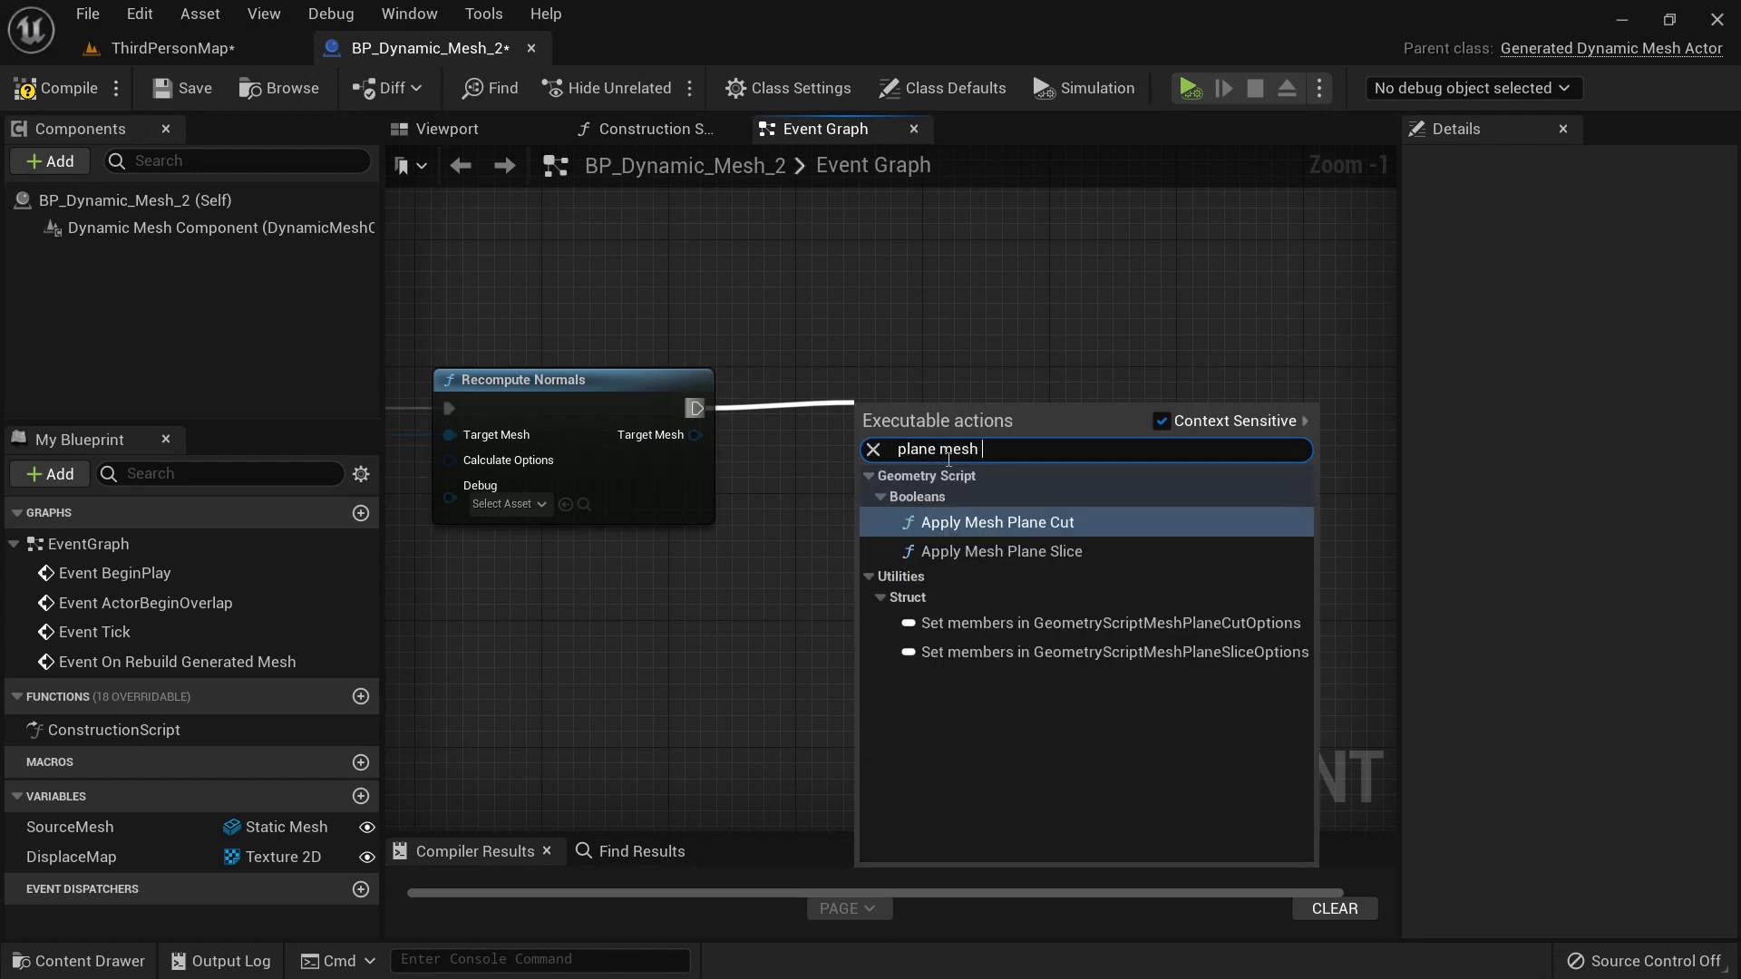
click(995, 523)
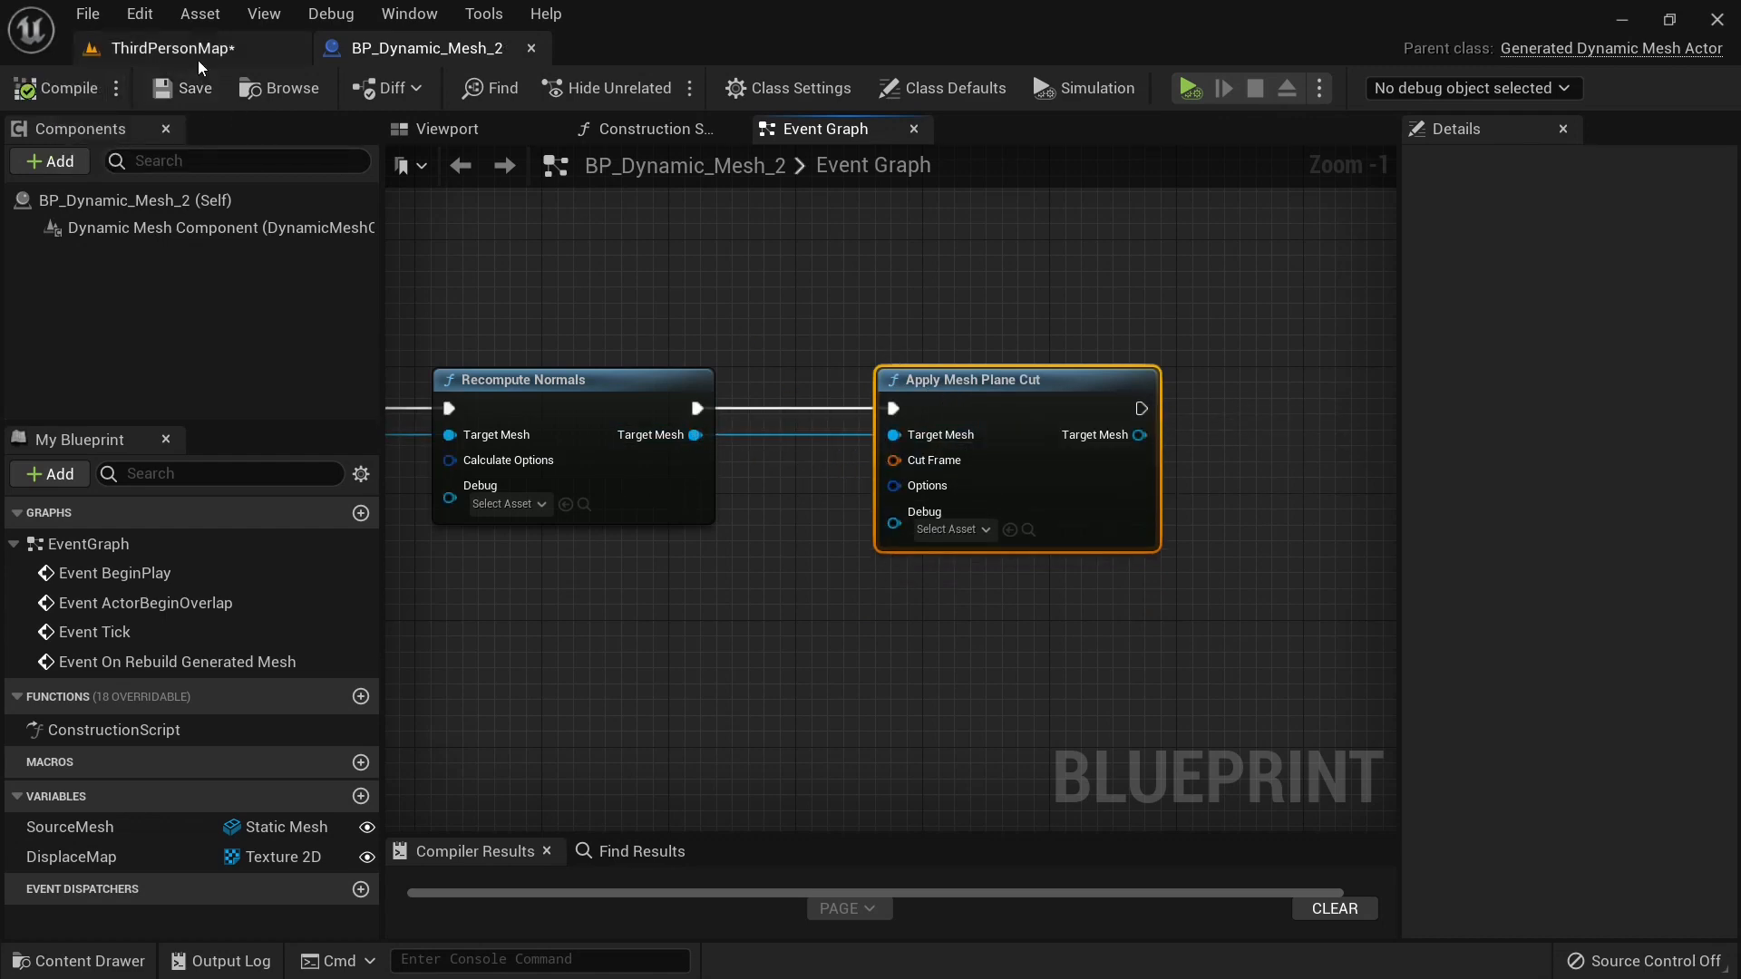
click(169, 48)
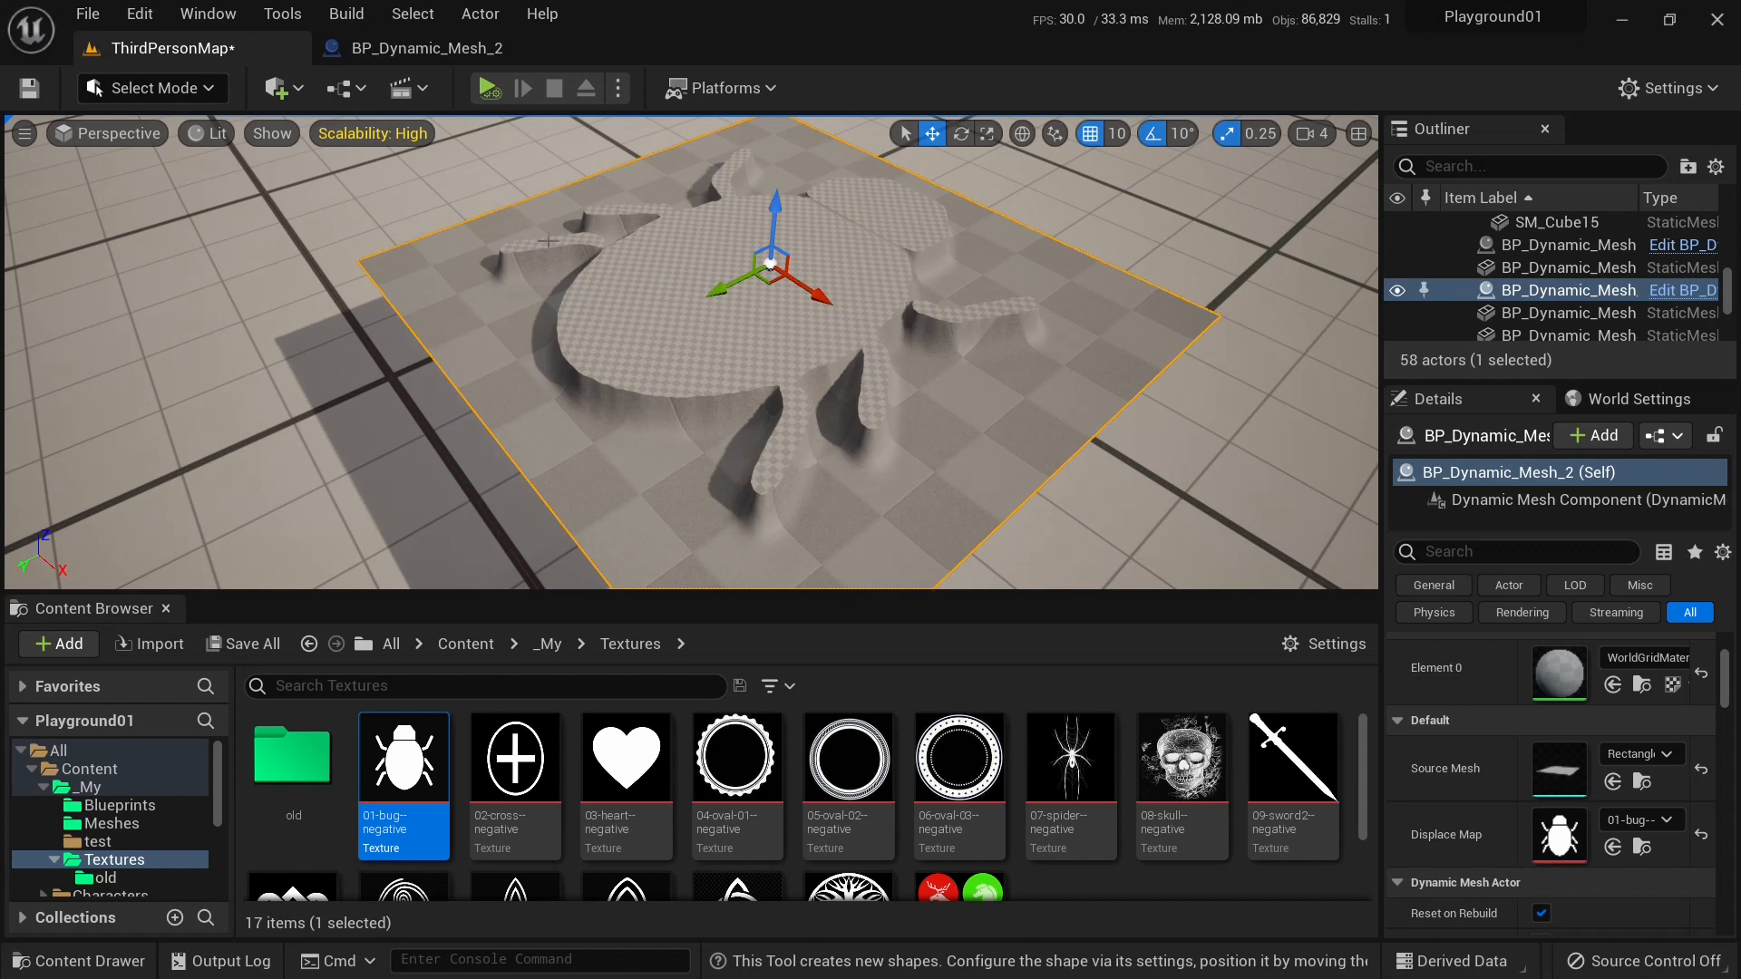
Split the Cut Frame pin and set its Location Z to 1.
click(1683, 290)
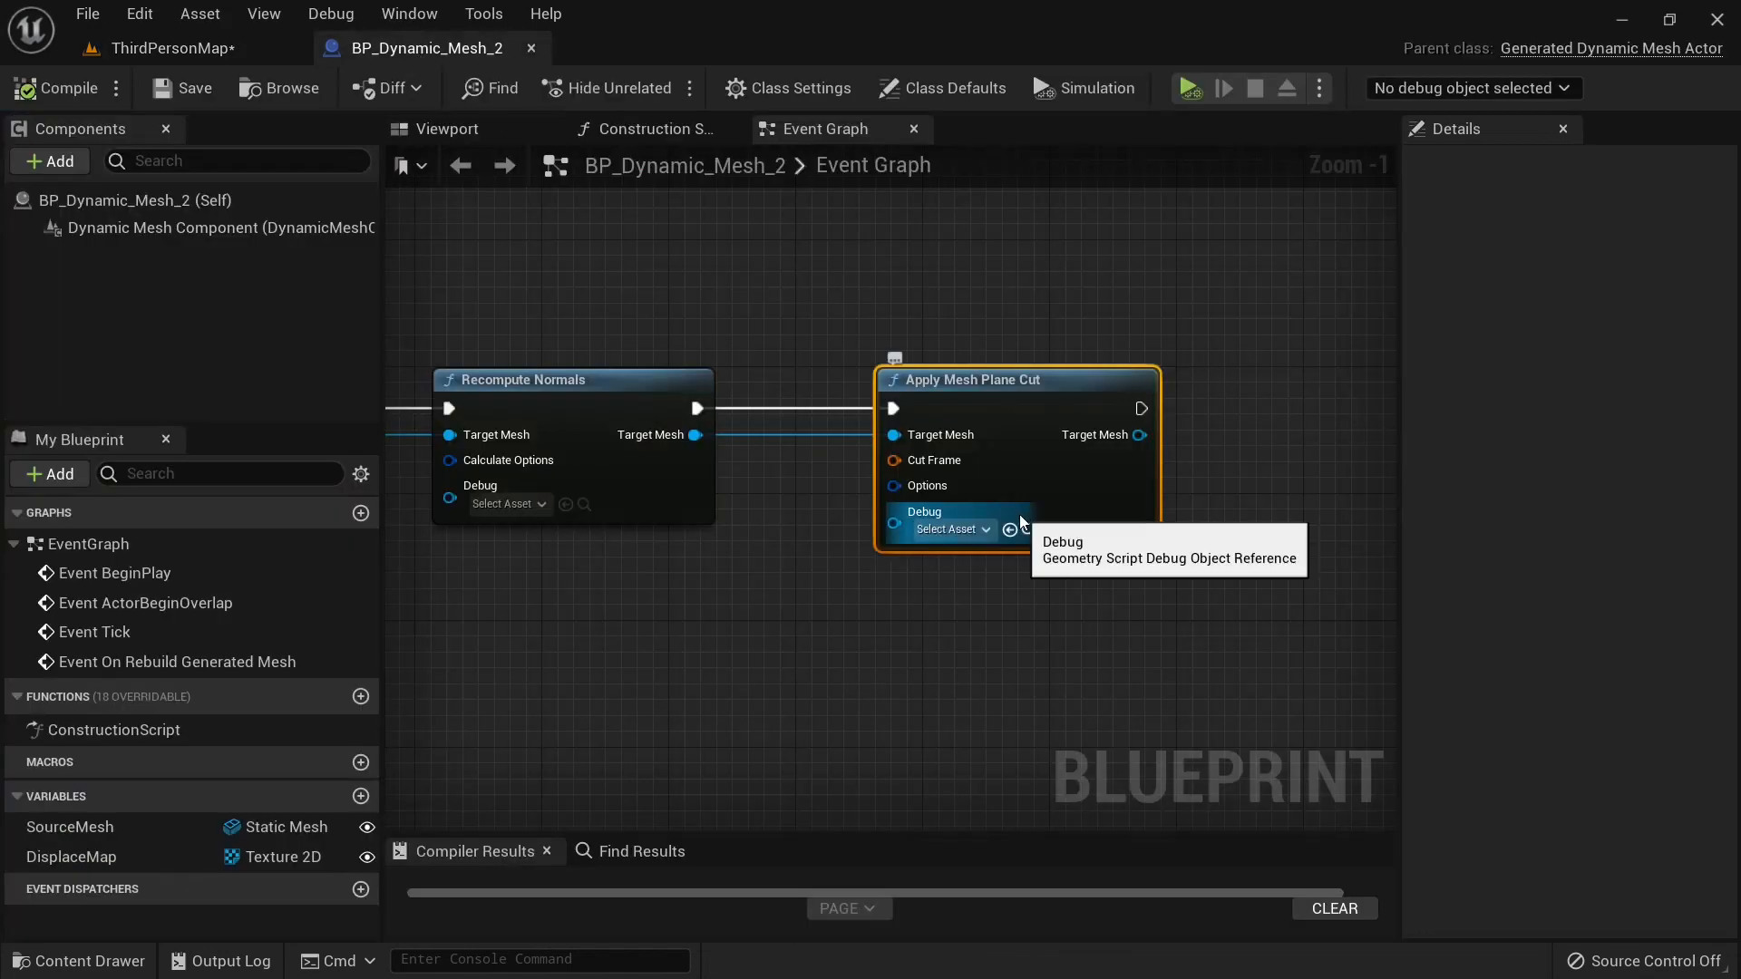
right_click(891, 511)
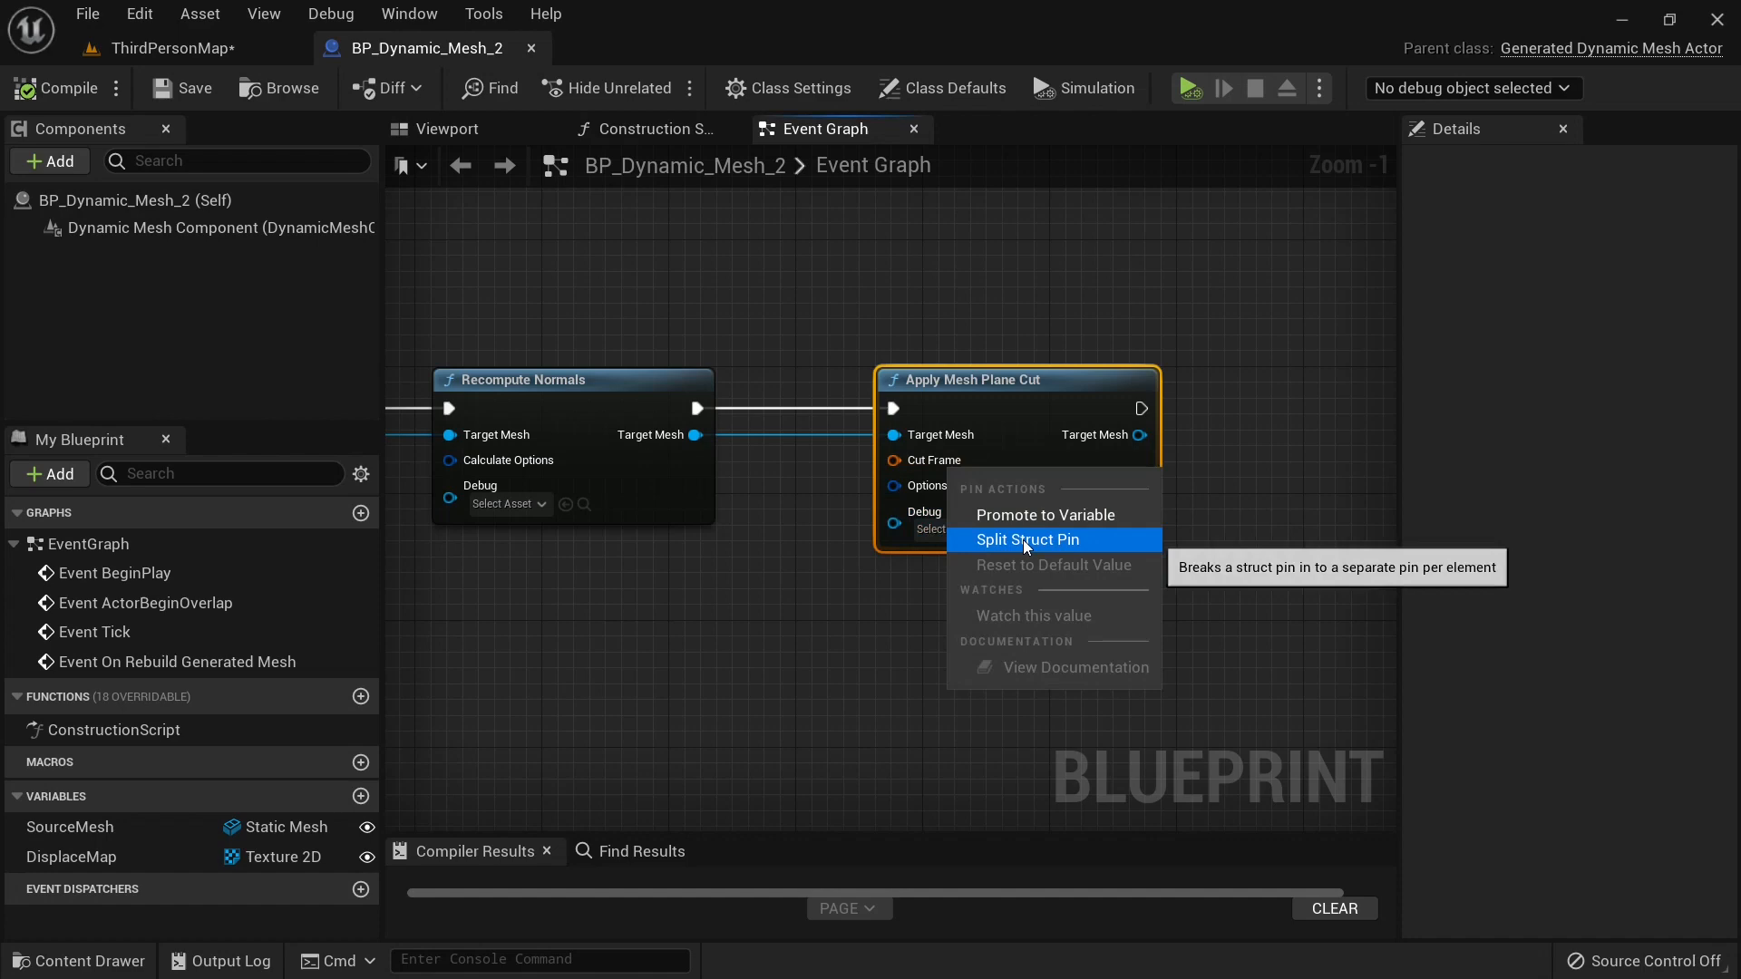
click(1026, 539)
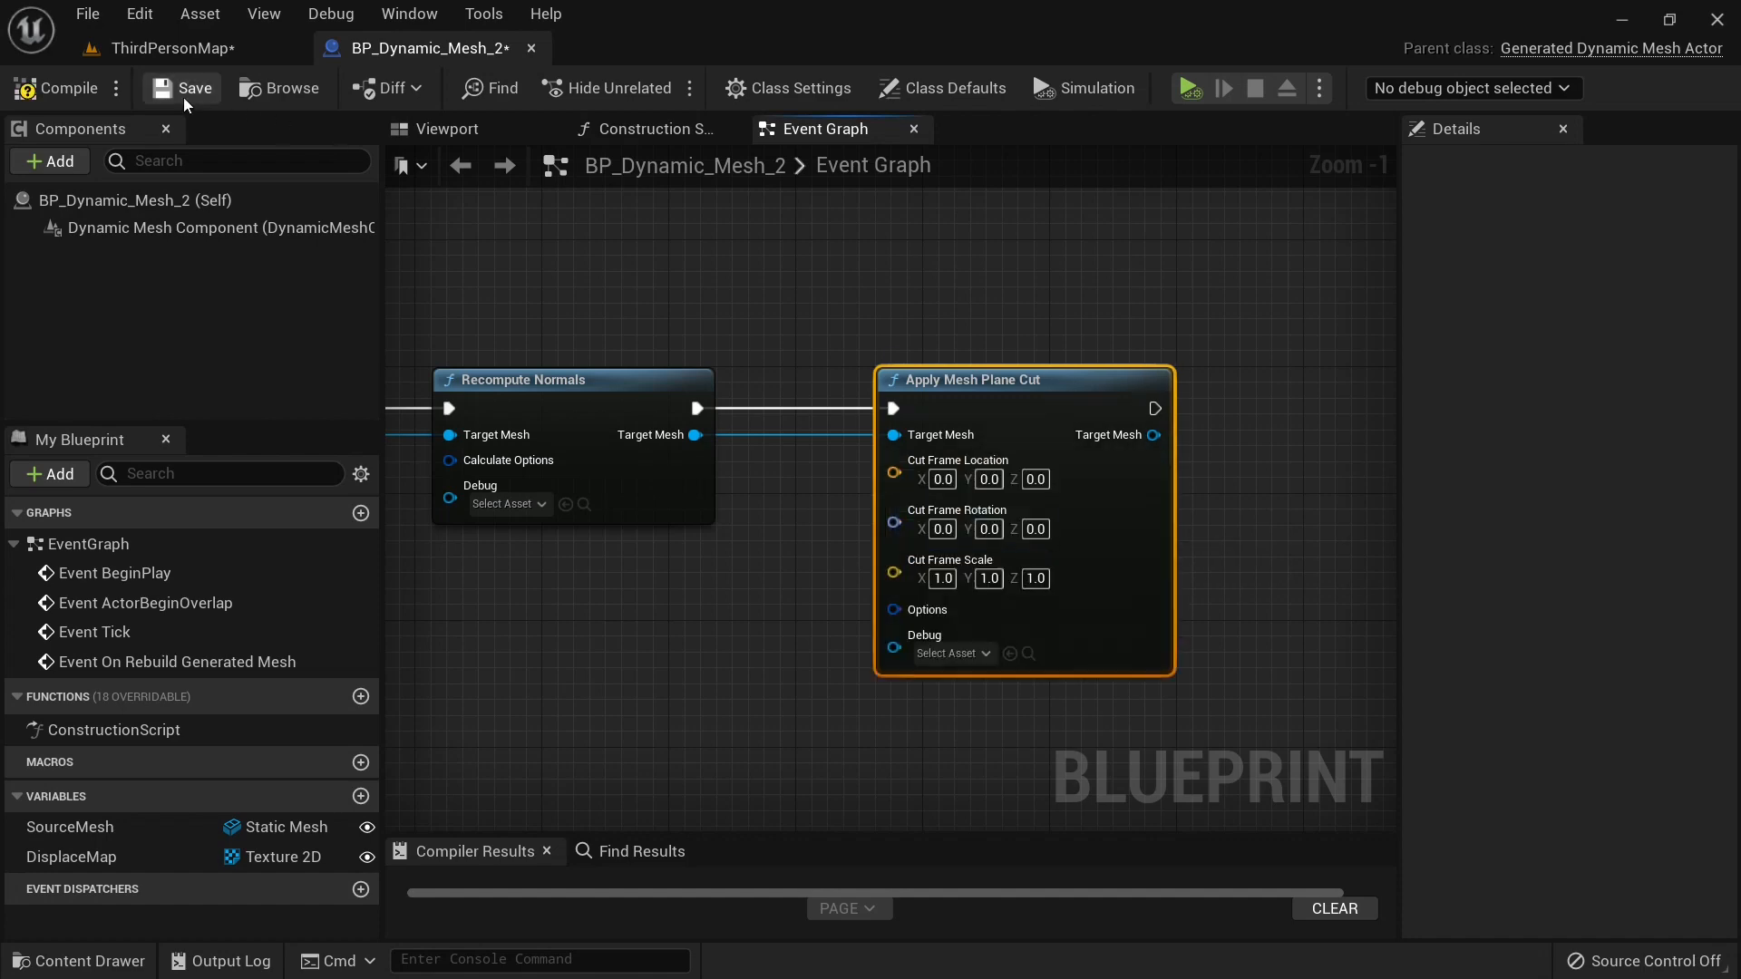
click(167, 48)
text(1)
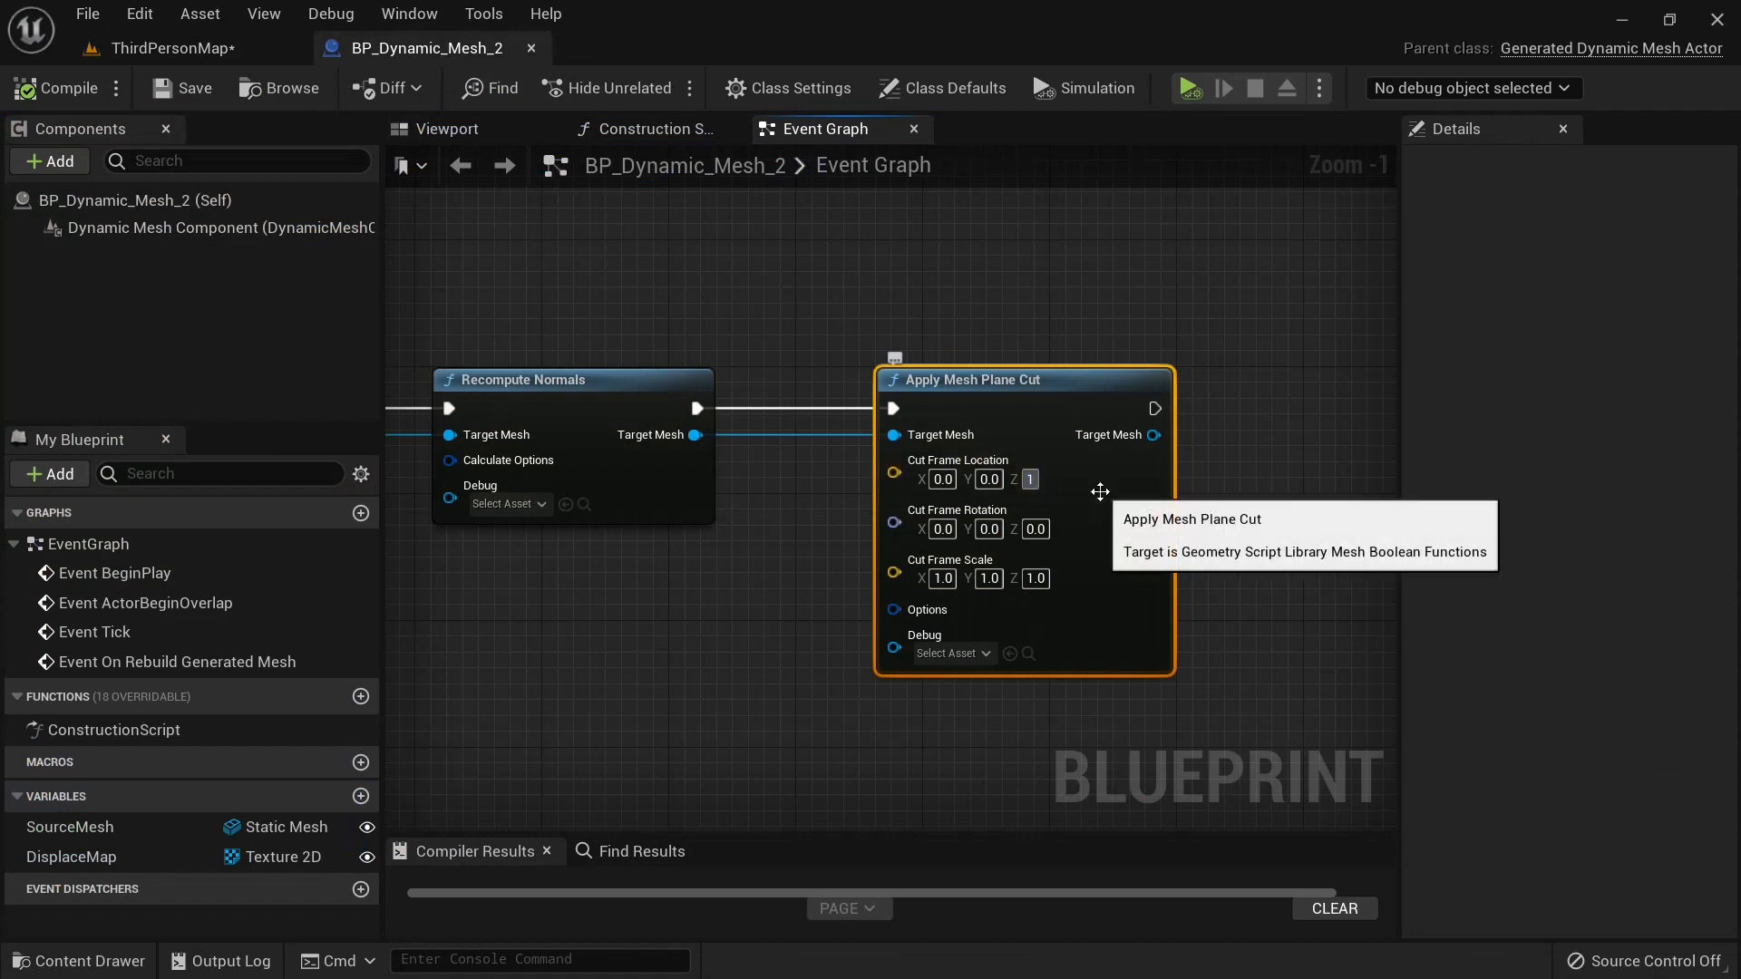
click(167, 48)
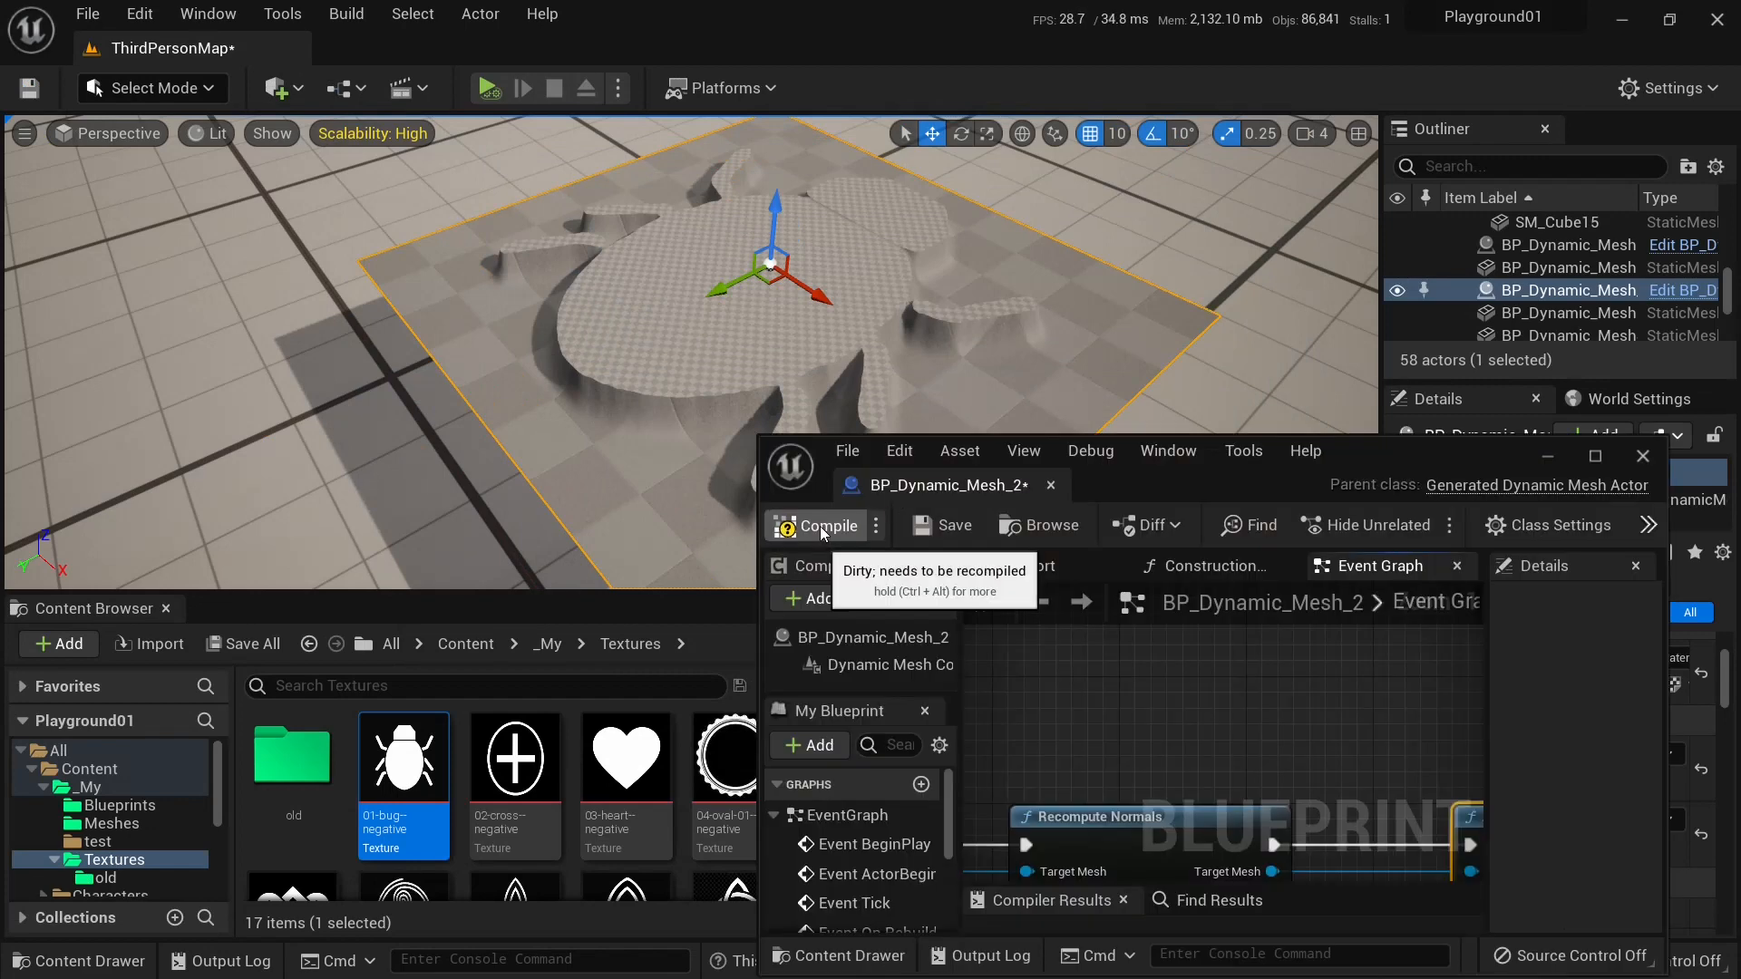
Enable Fill Holes, lower the cut Location Z to -4, and recompile.
click(822, 524)
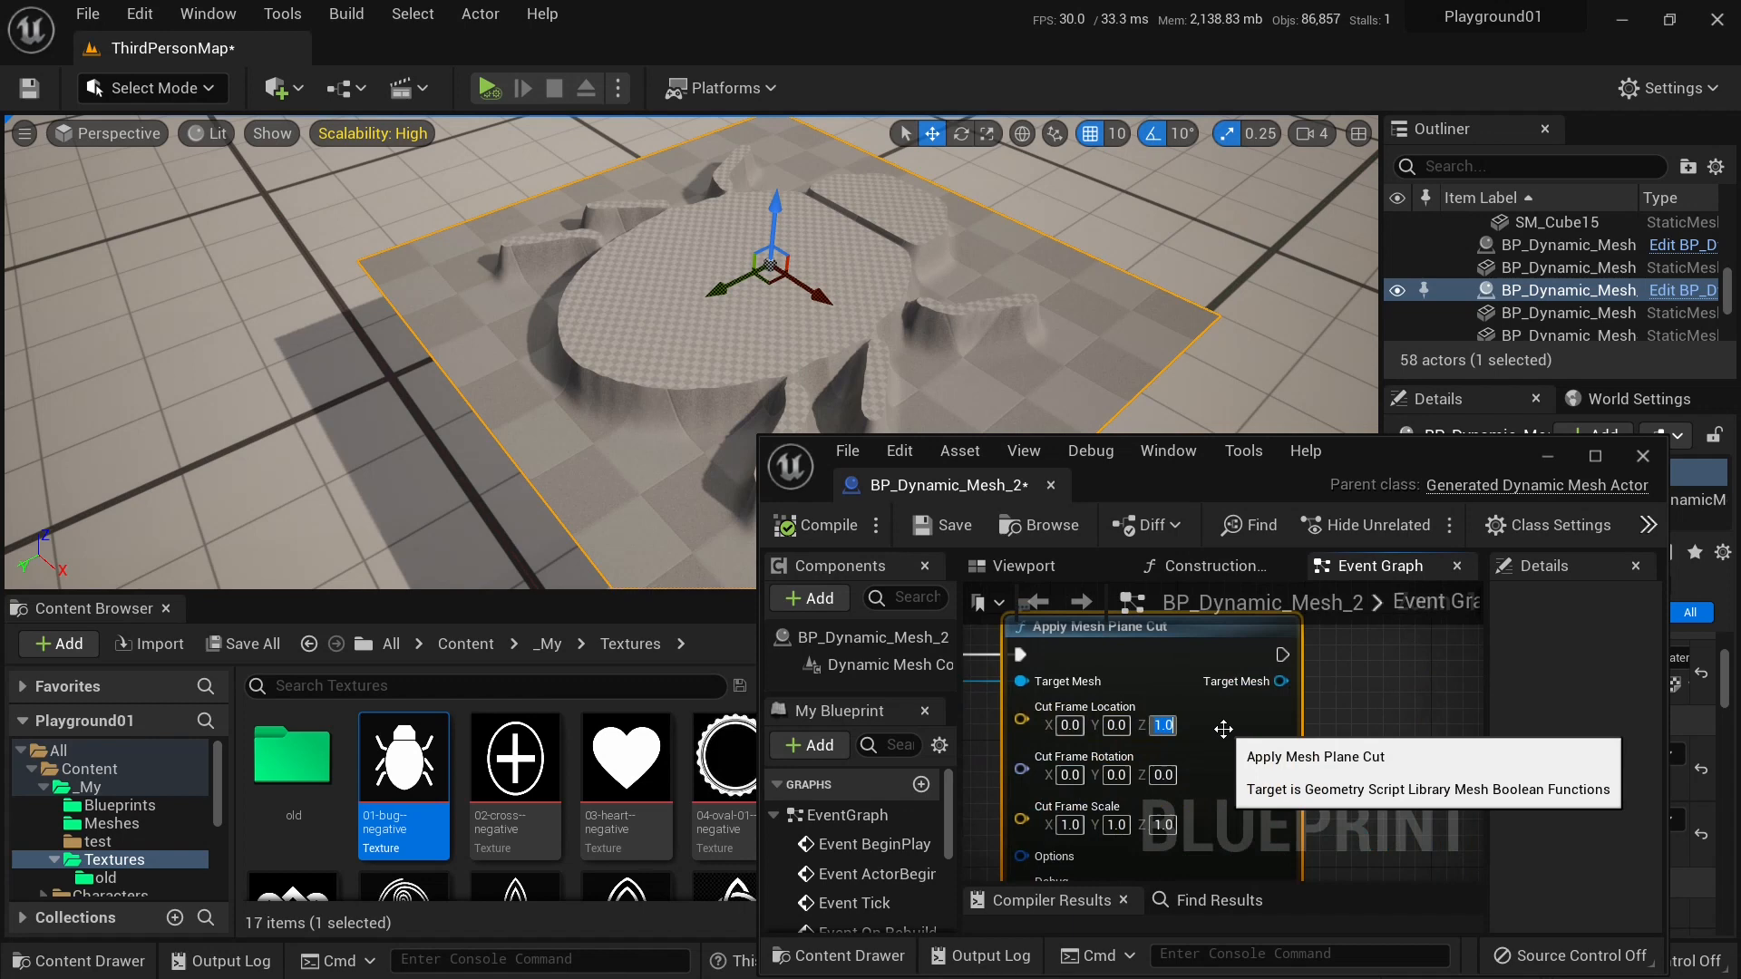
click(822, 524)
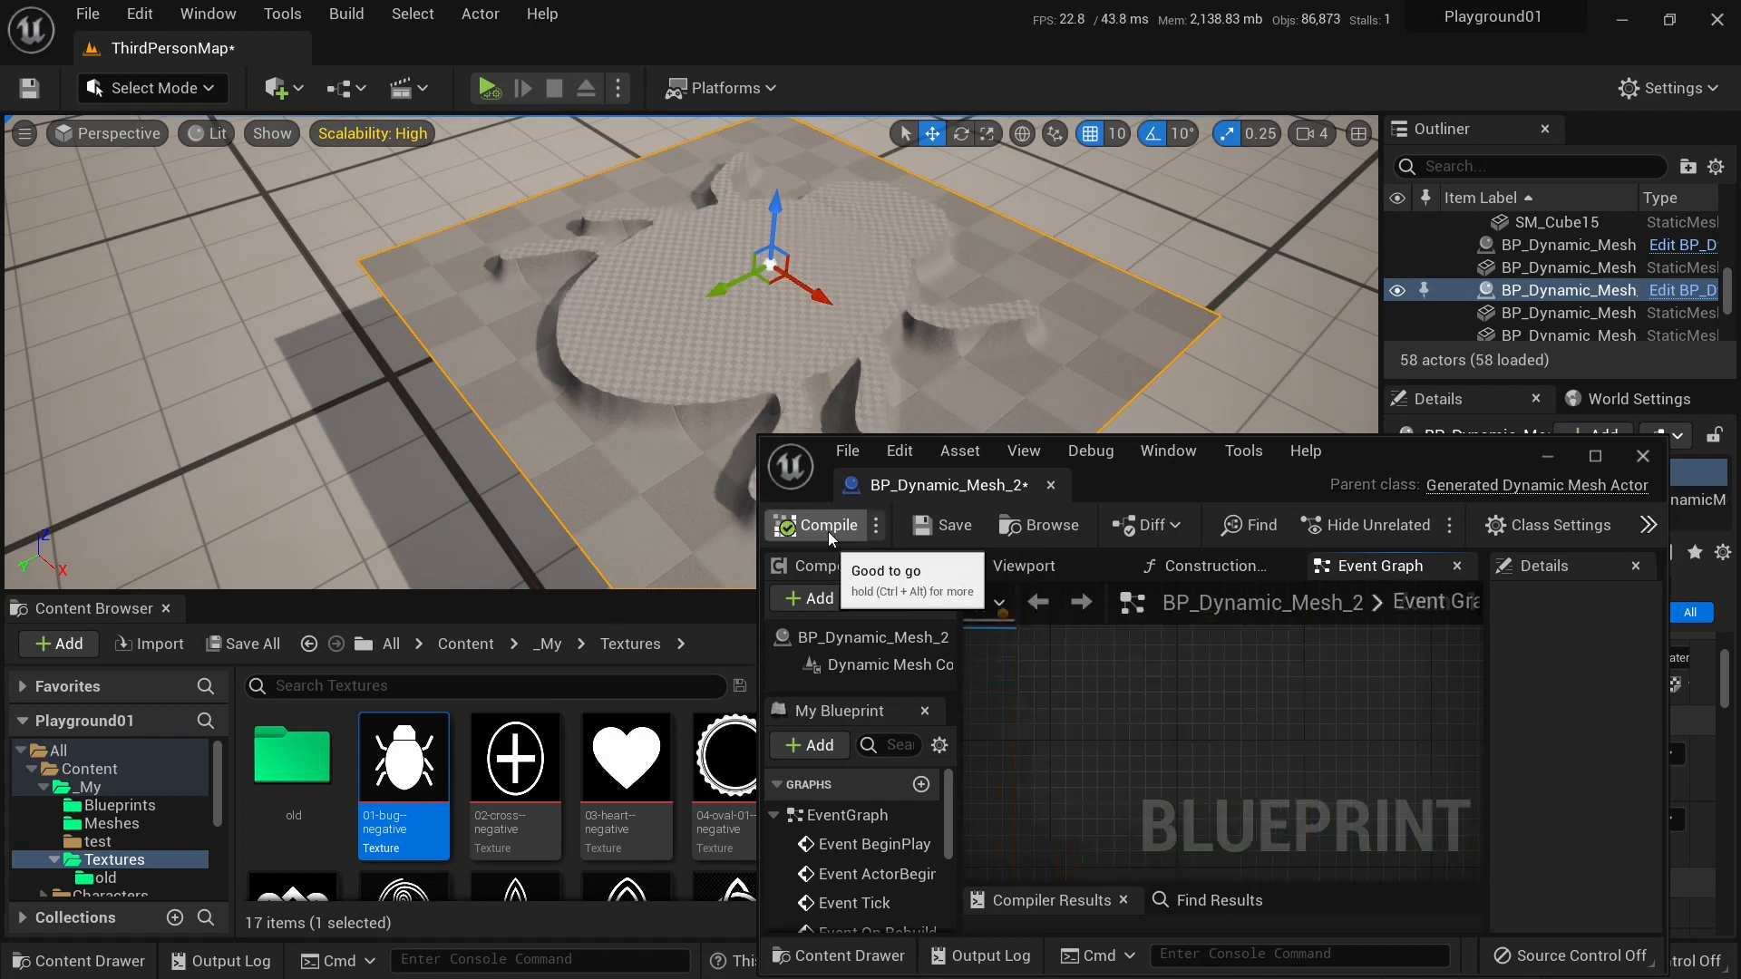
click(824, 524)
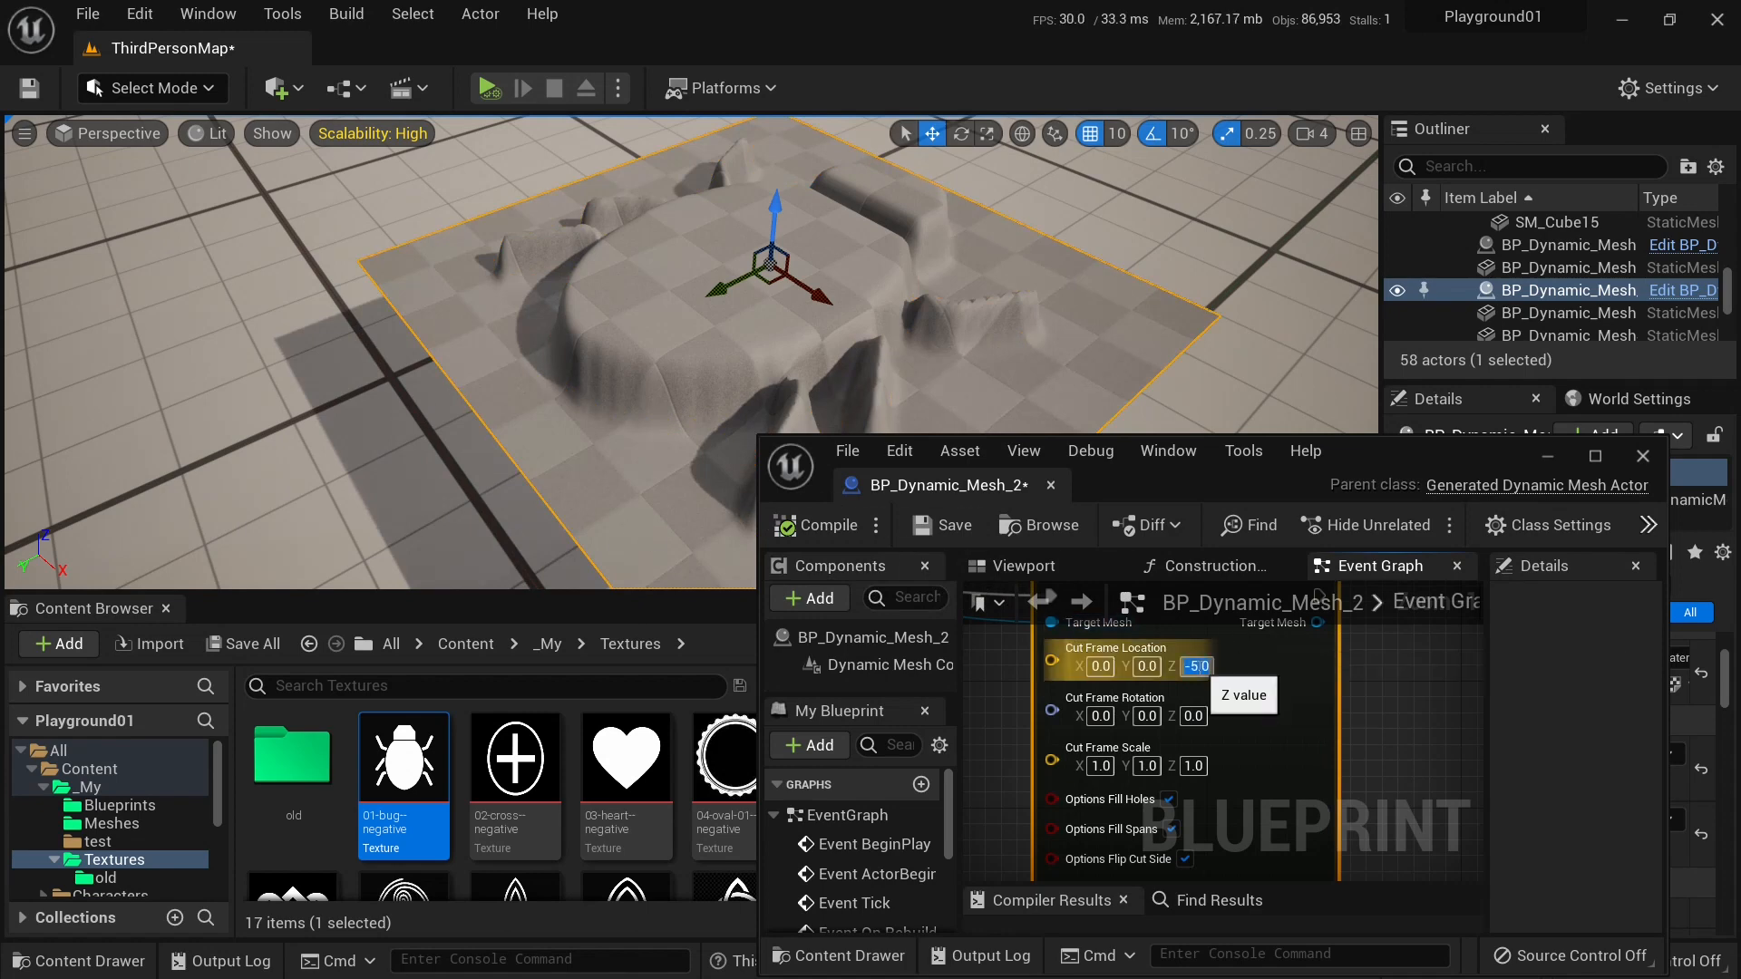
click(1197, 667)
text(-4)
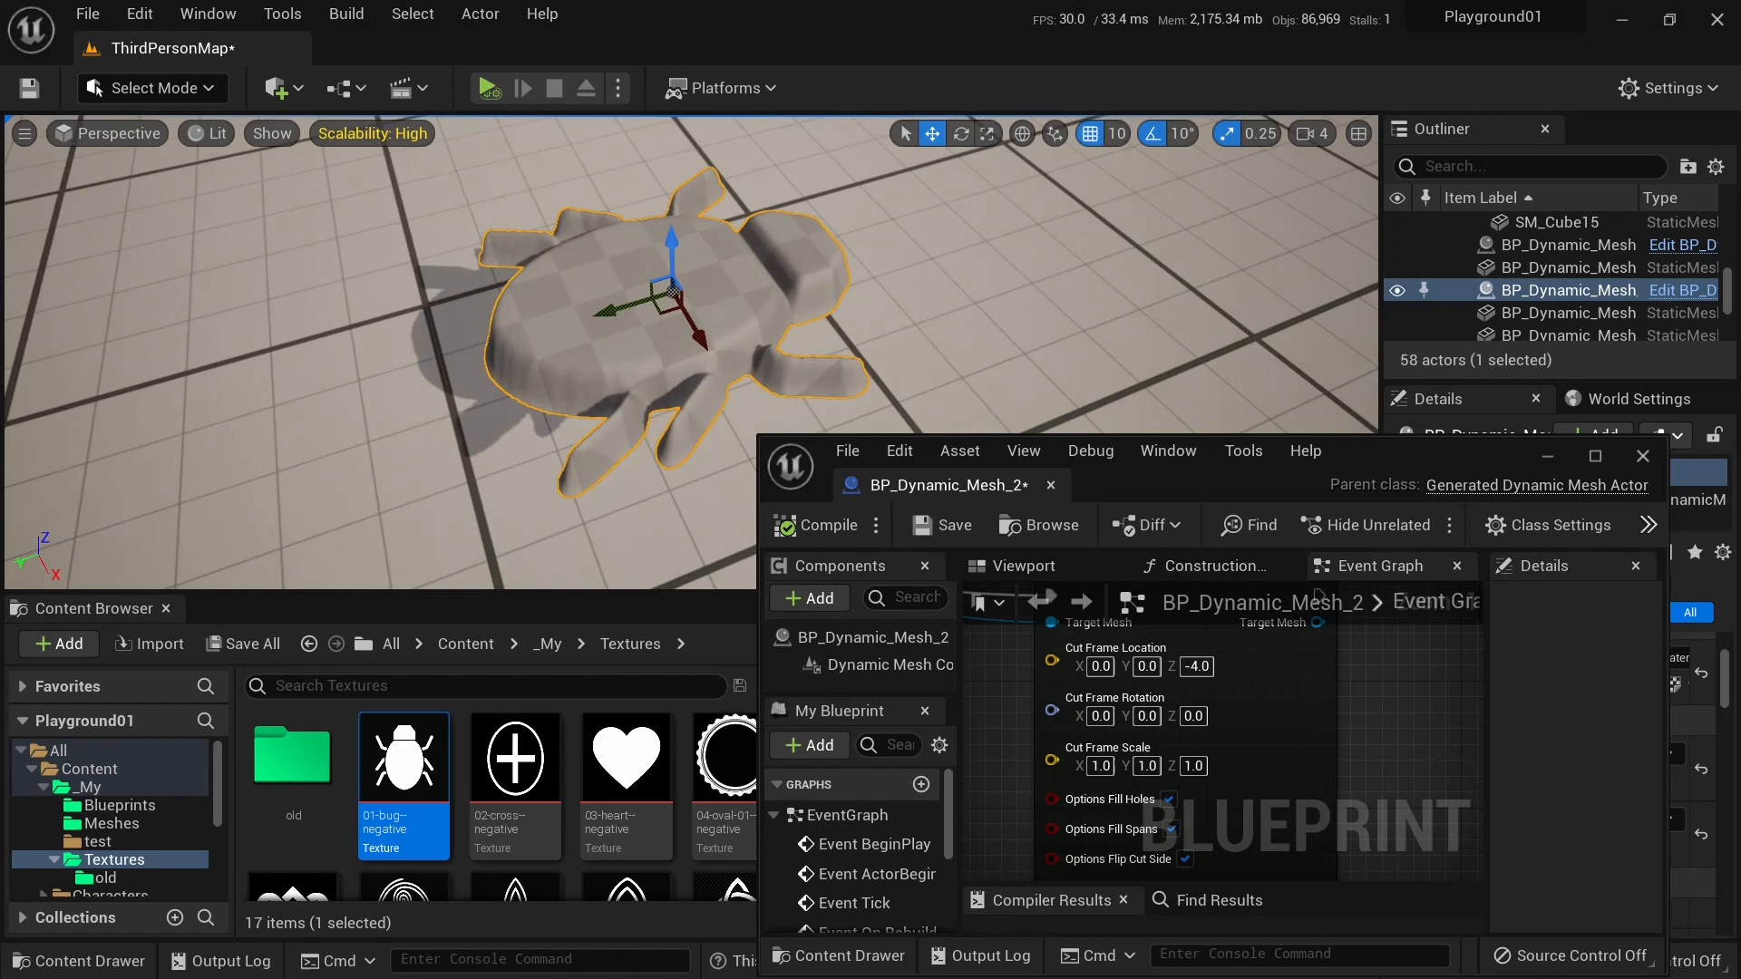
click(1642, 456)
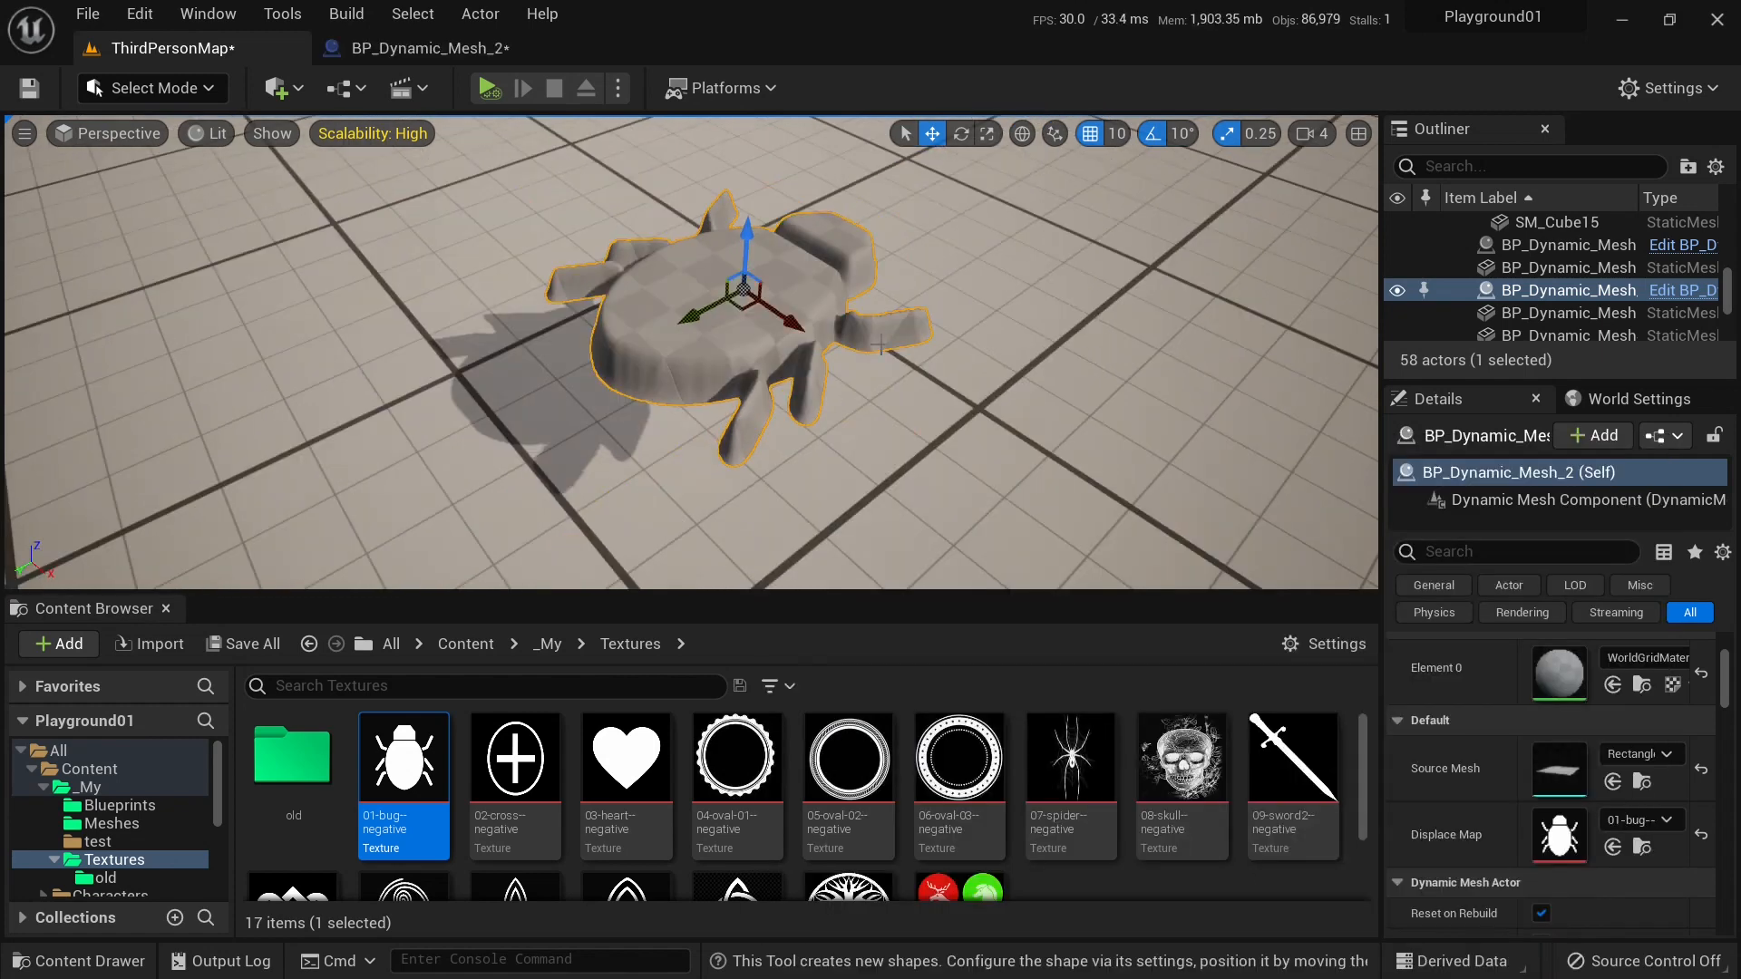
click(139, 14)
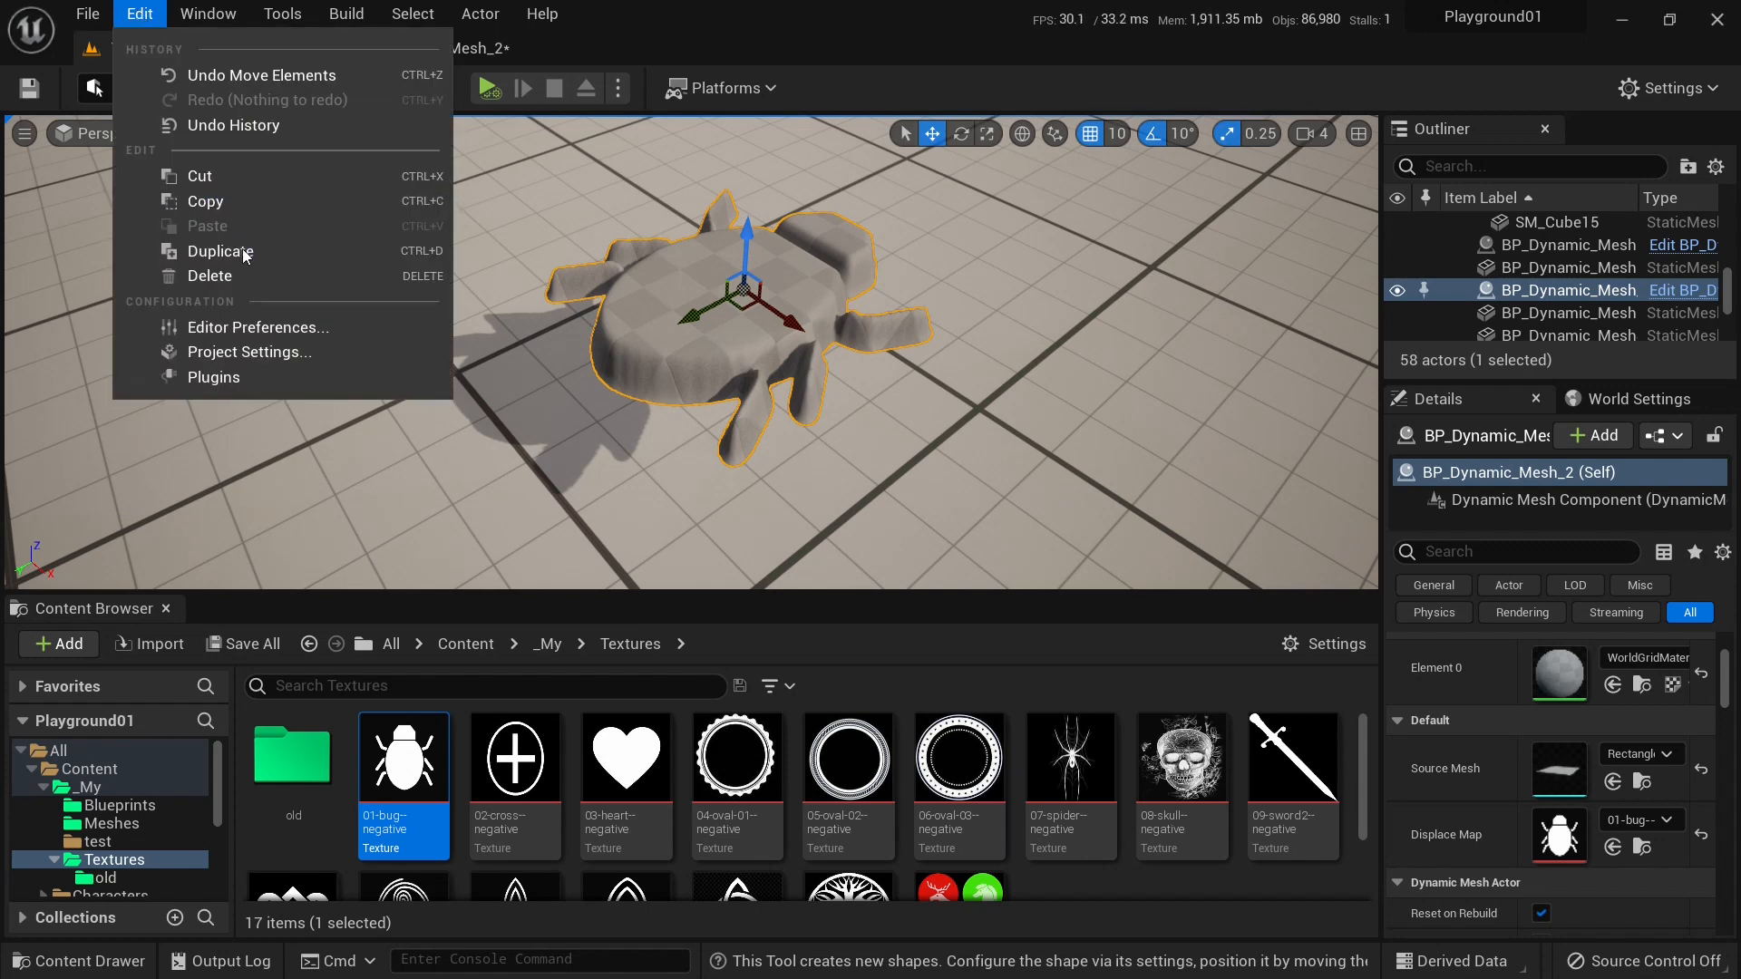
Duplicate the bug mesh actor as BP_Dynamic_Mesh_3 and switch to Modeling Mode.
click(219, 251)
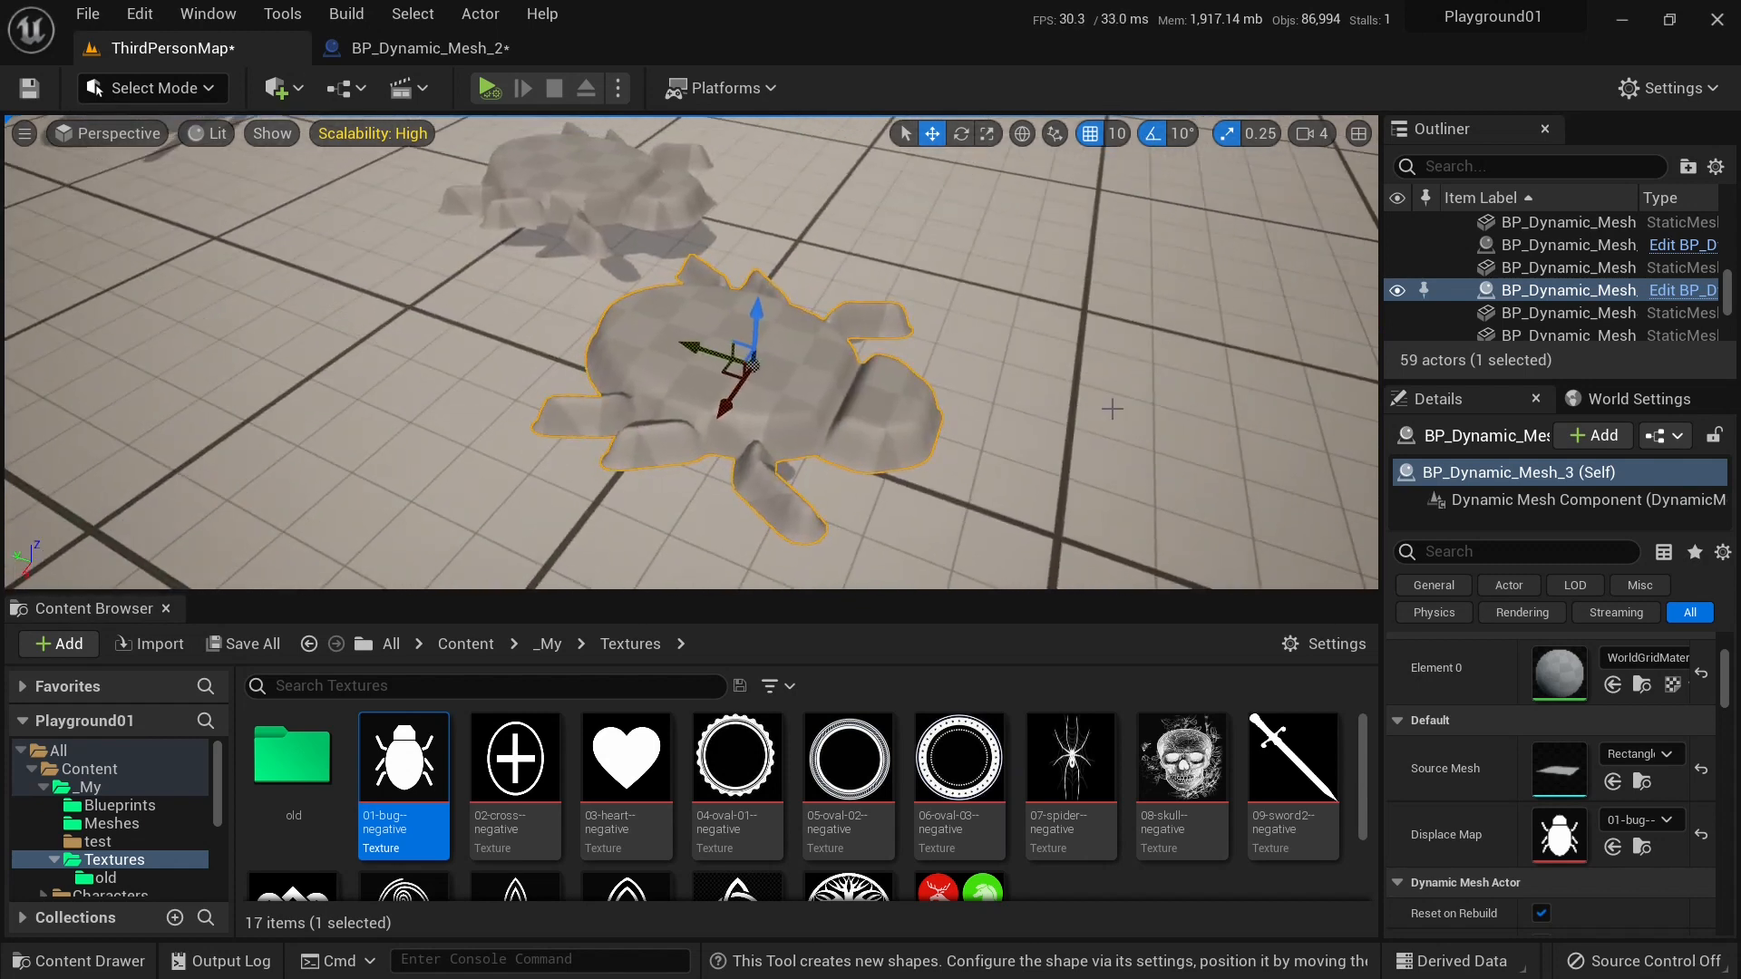
click(150, 88)
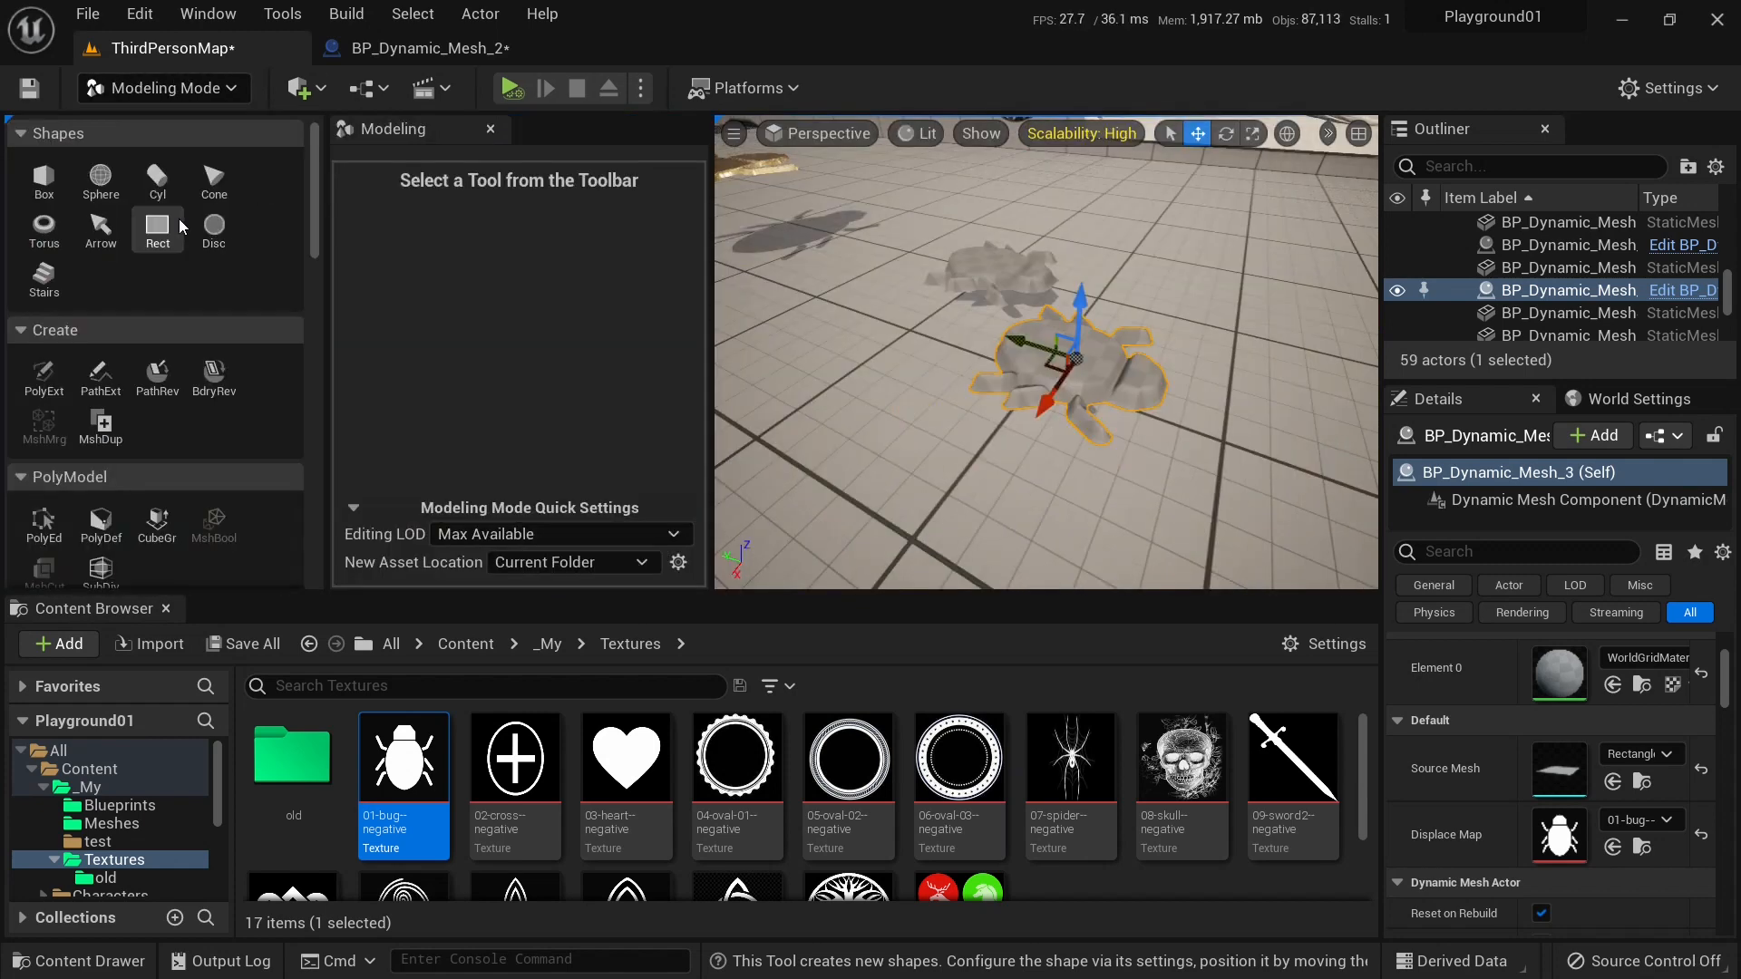
scroll(down, 3)
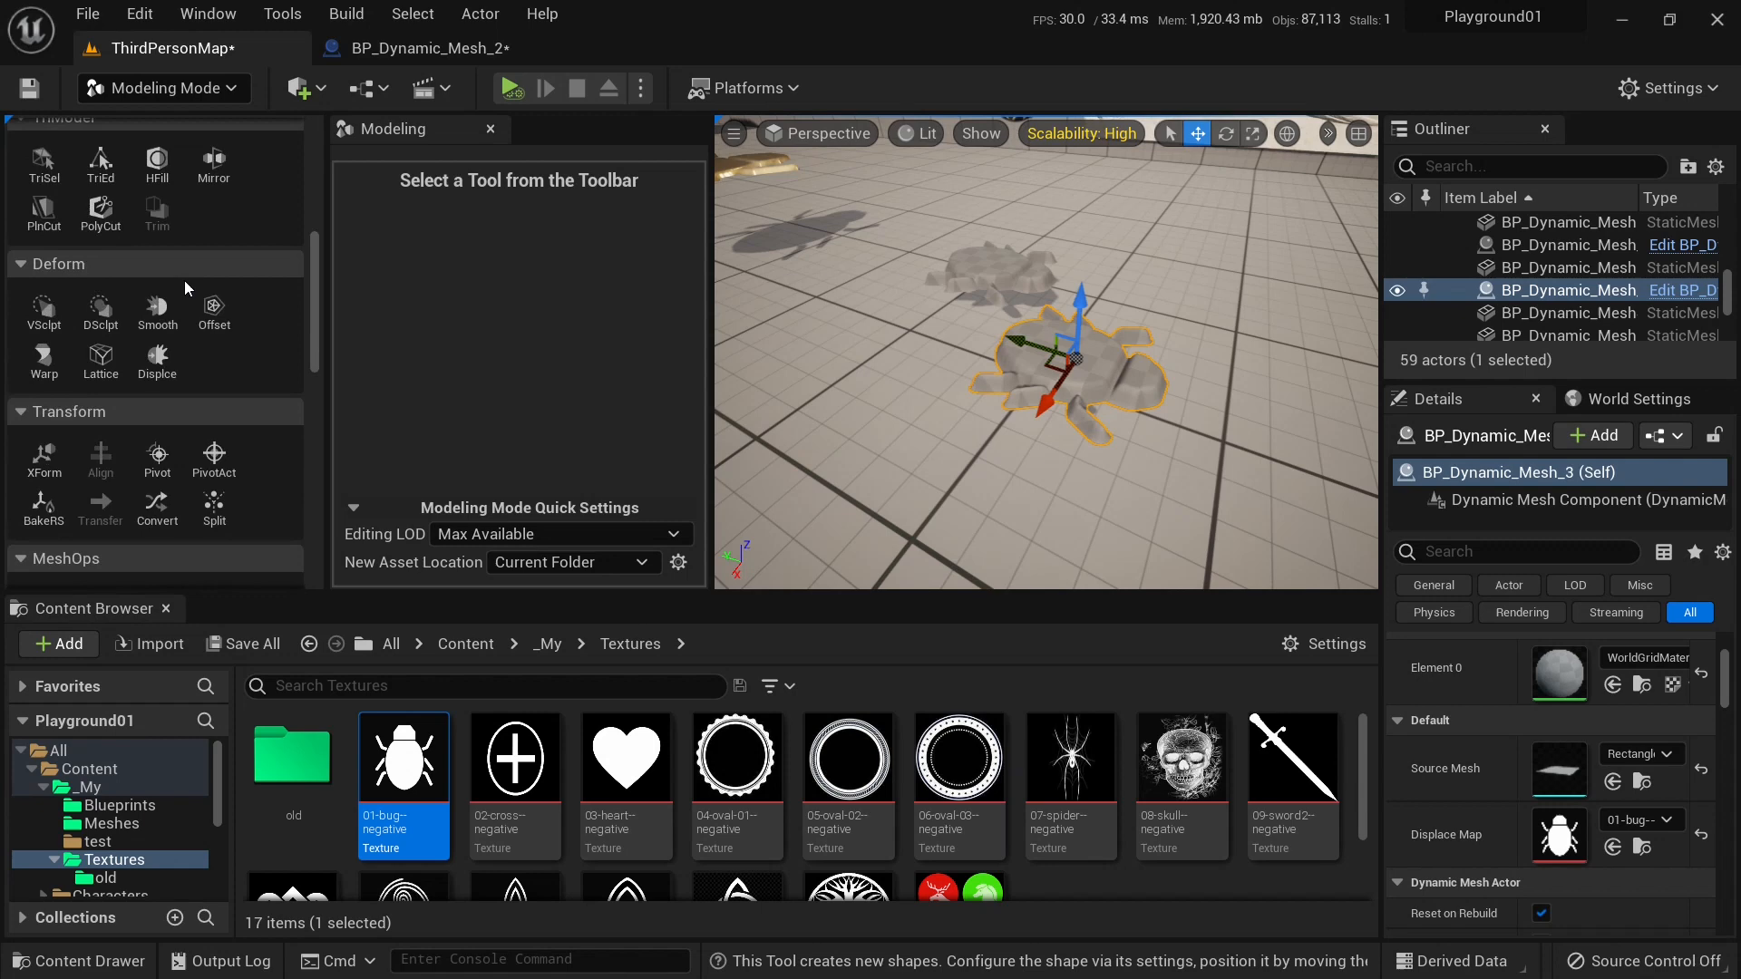
scroll(down, 3)
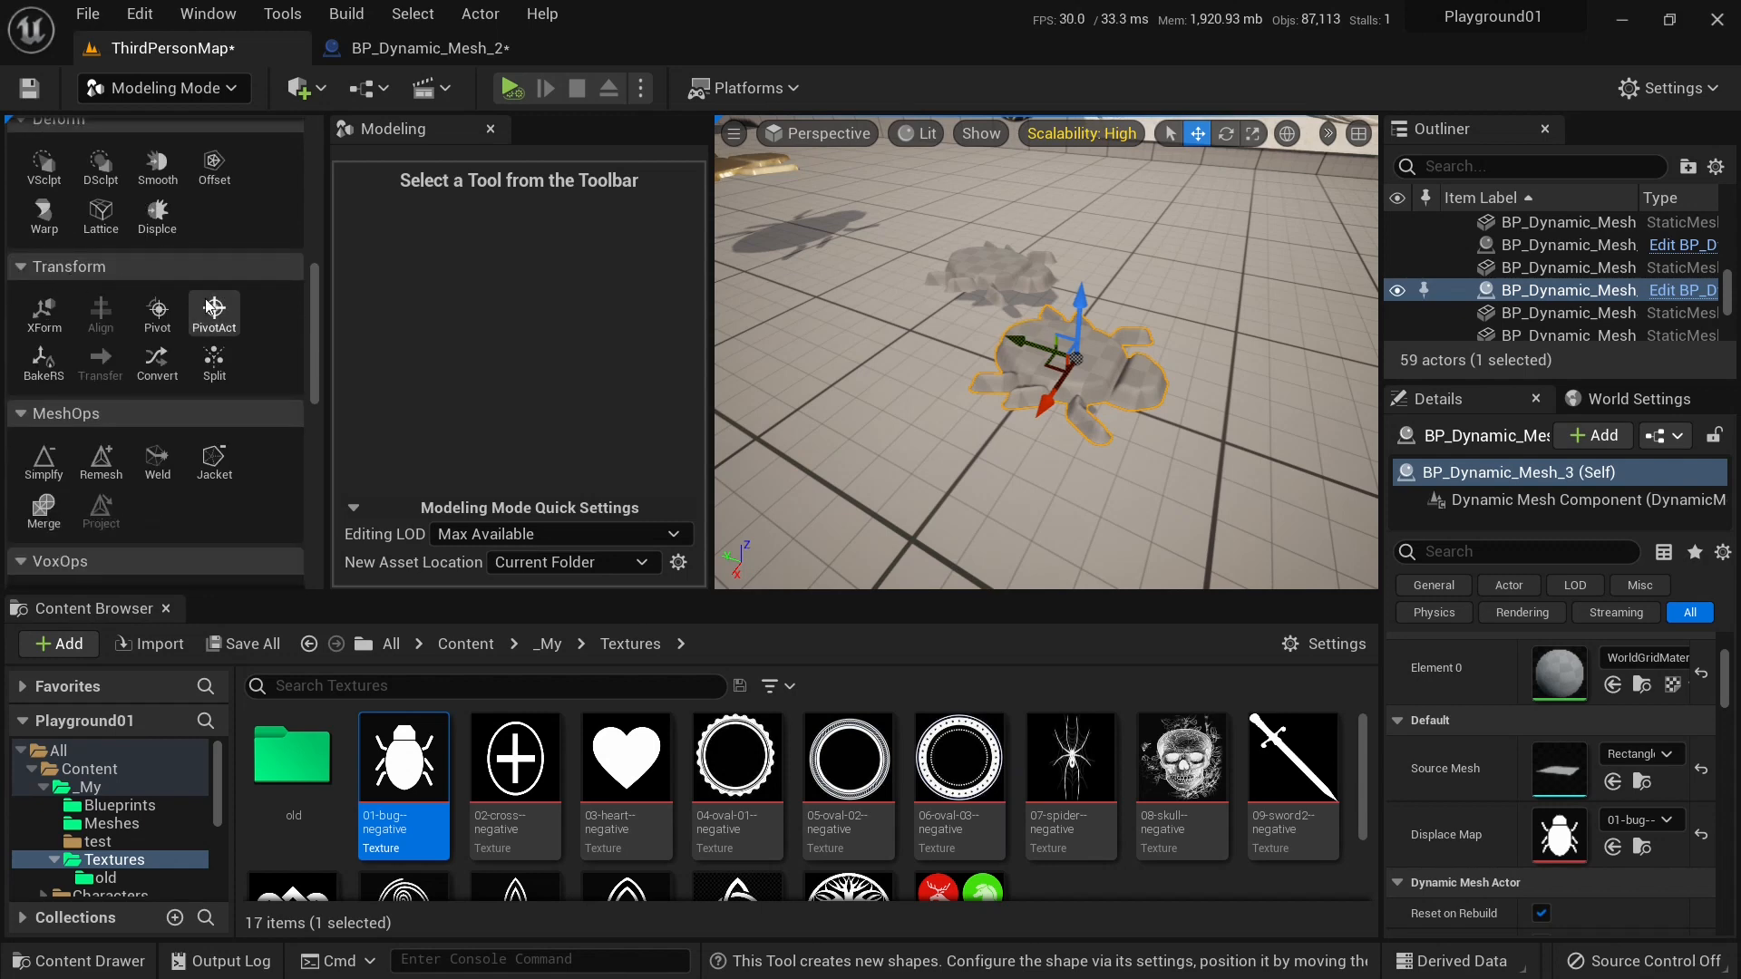
click(155, 363)
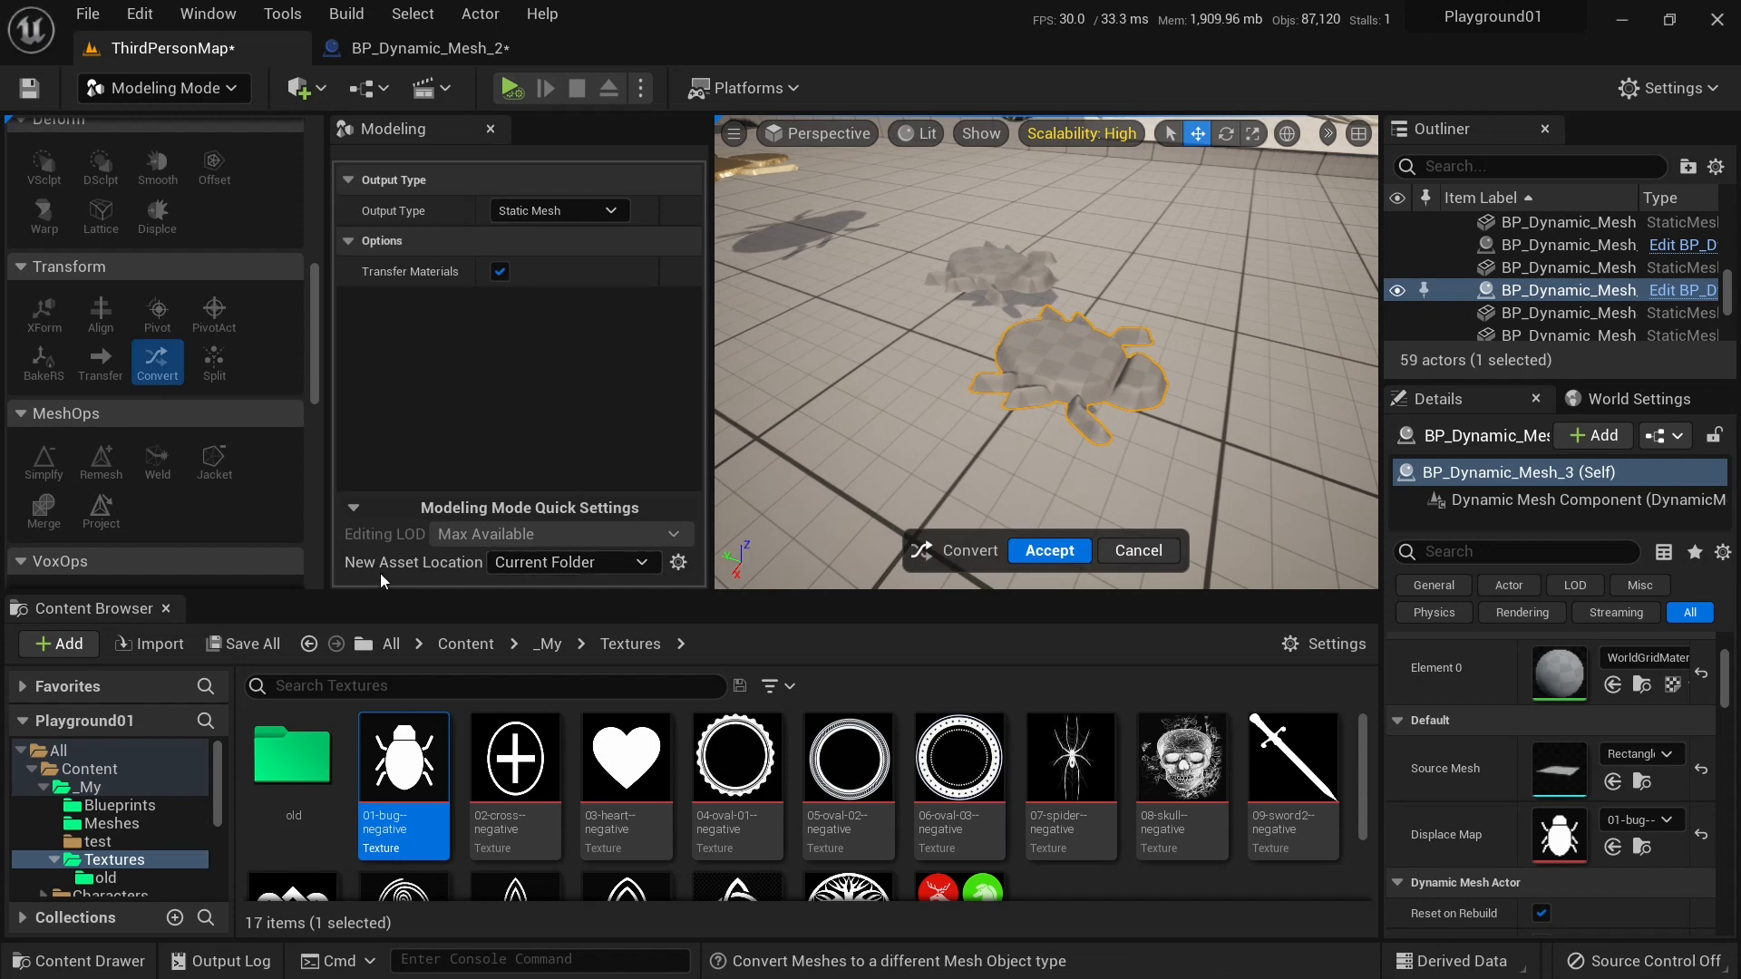
mouse_move(306, 723)
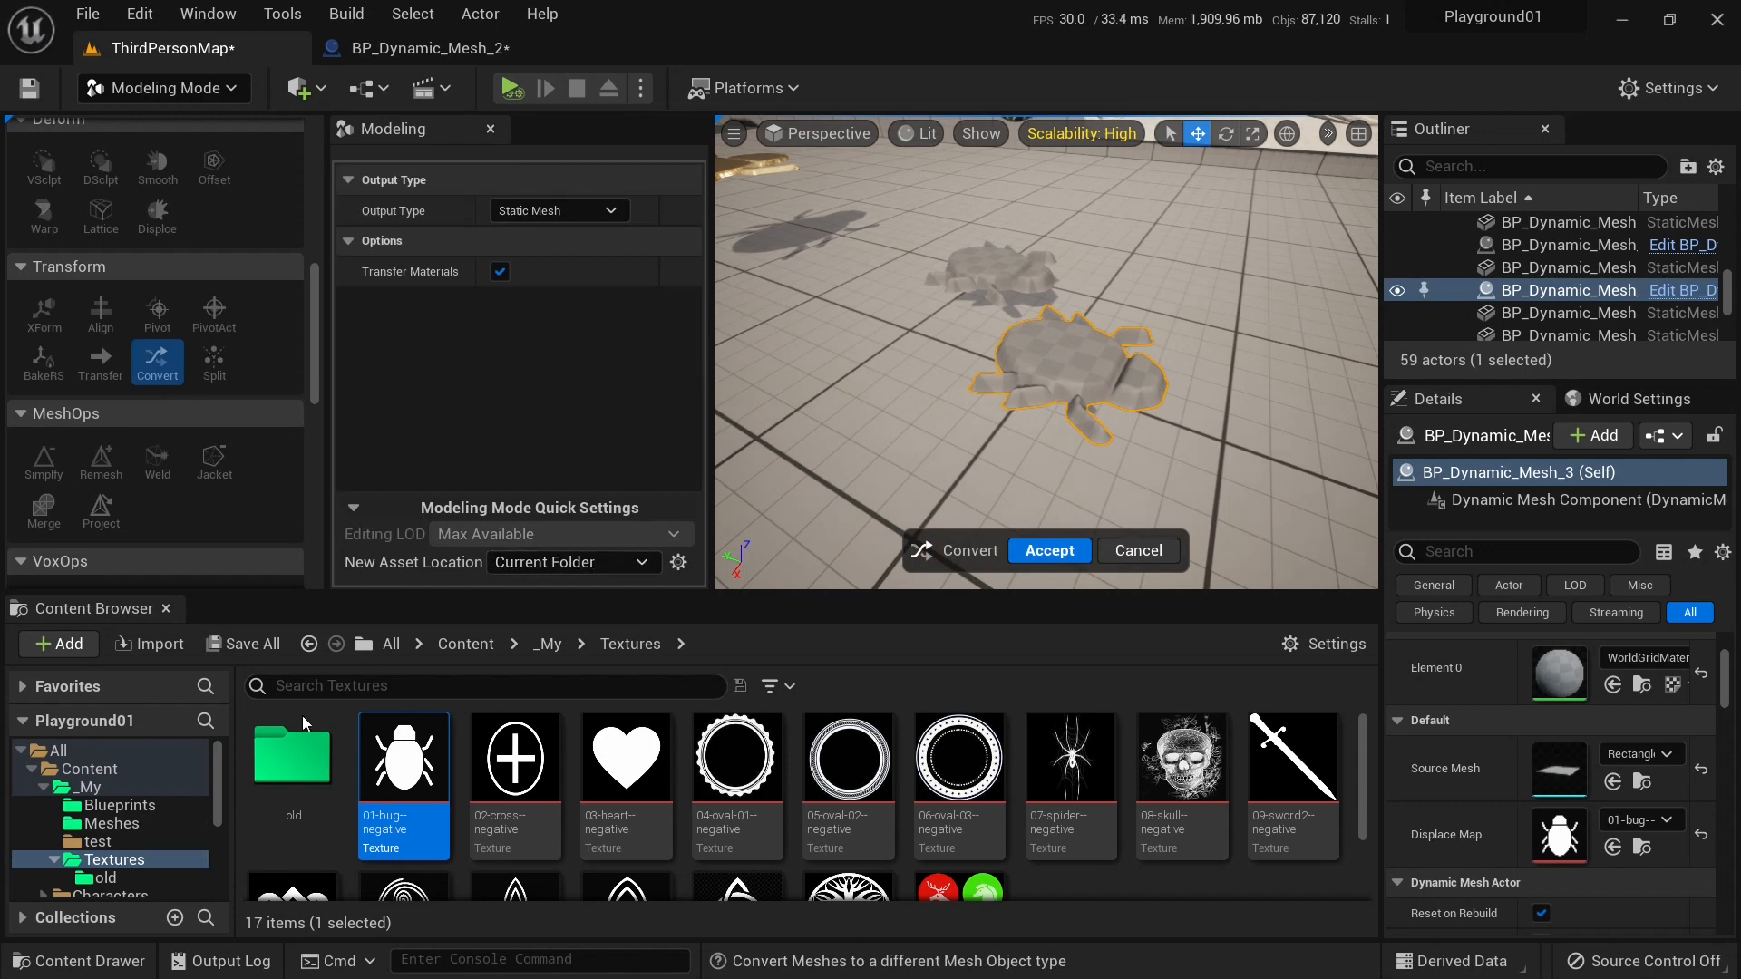
Convert BP_Dynamic_Mesh_3 to a static mesh in Blueprints and place a copy in the level.
click(118, 806)
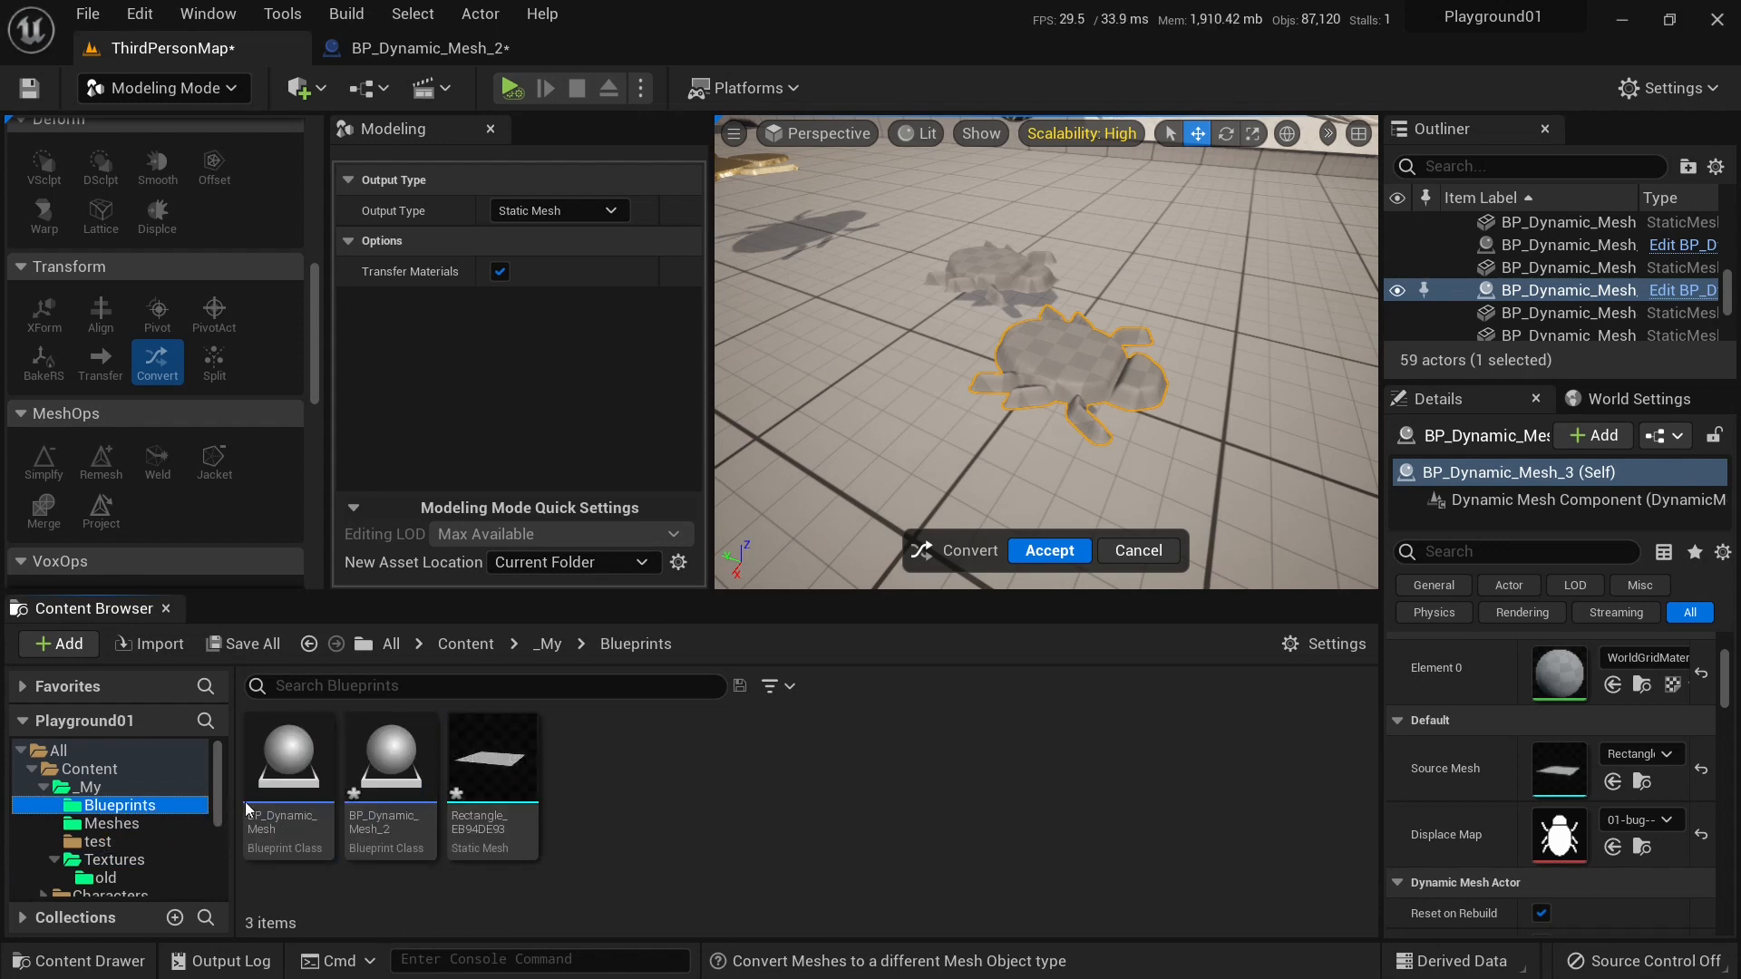
mouse_move(1048, 549)
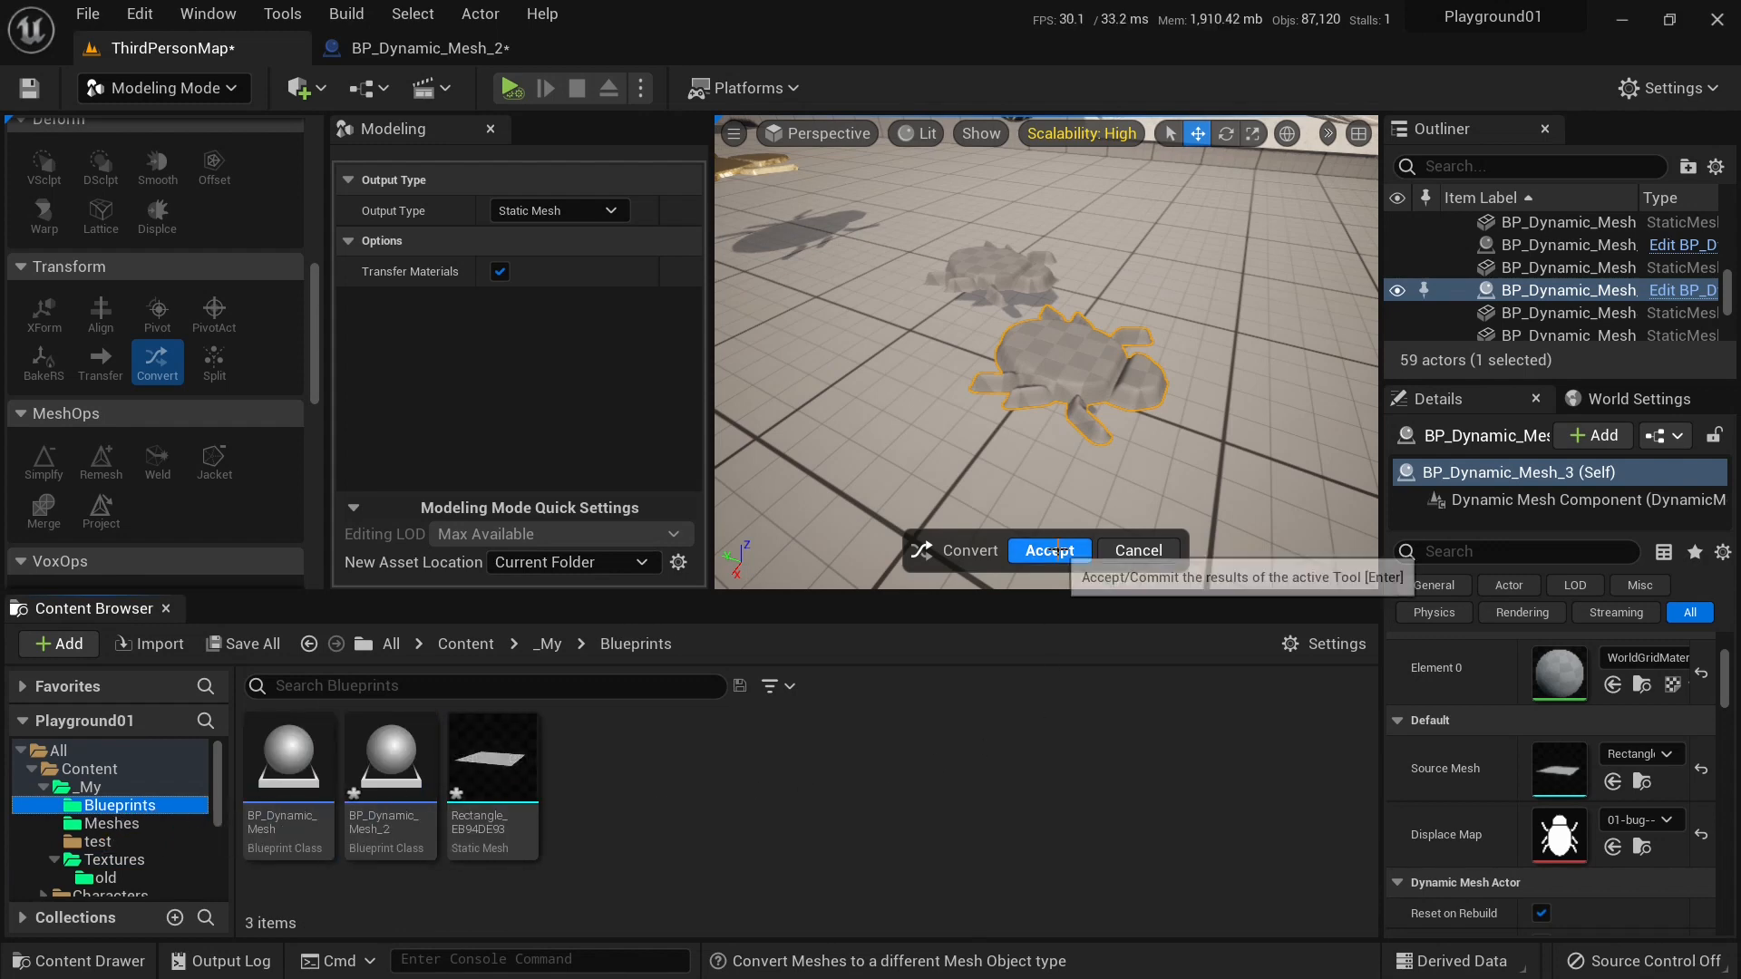
click(1049, 549)
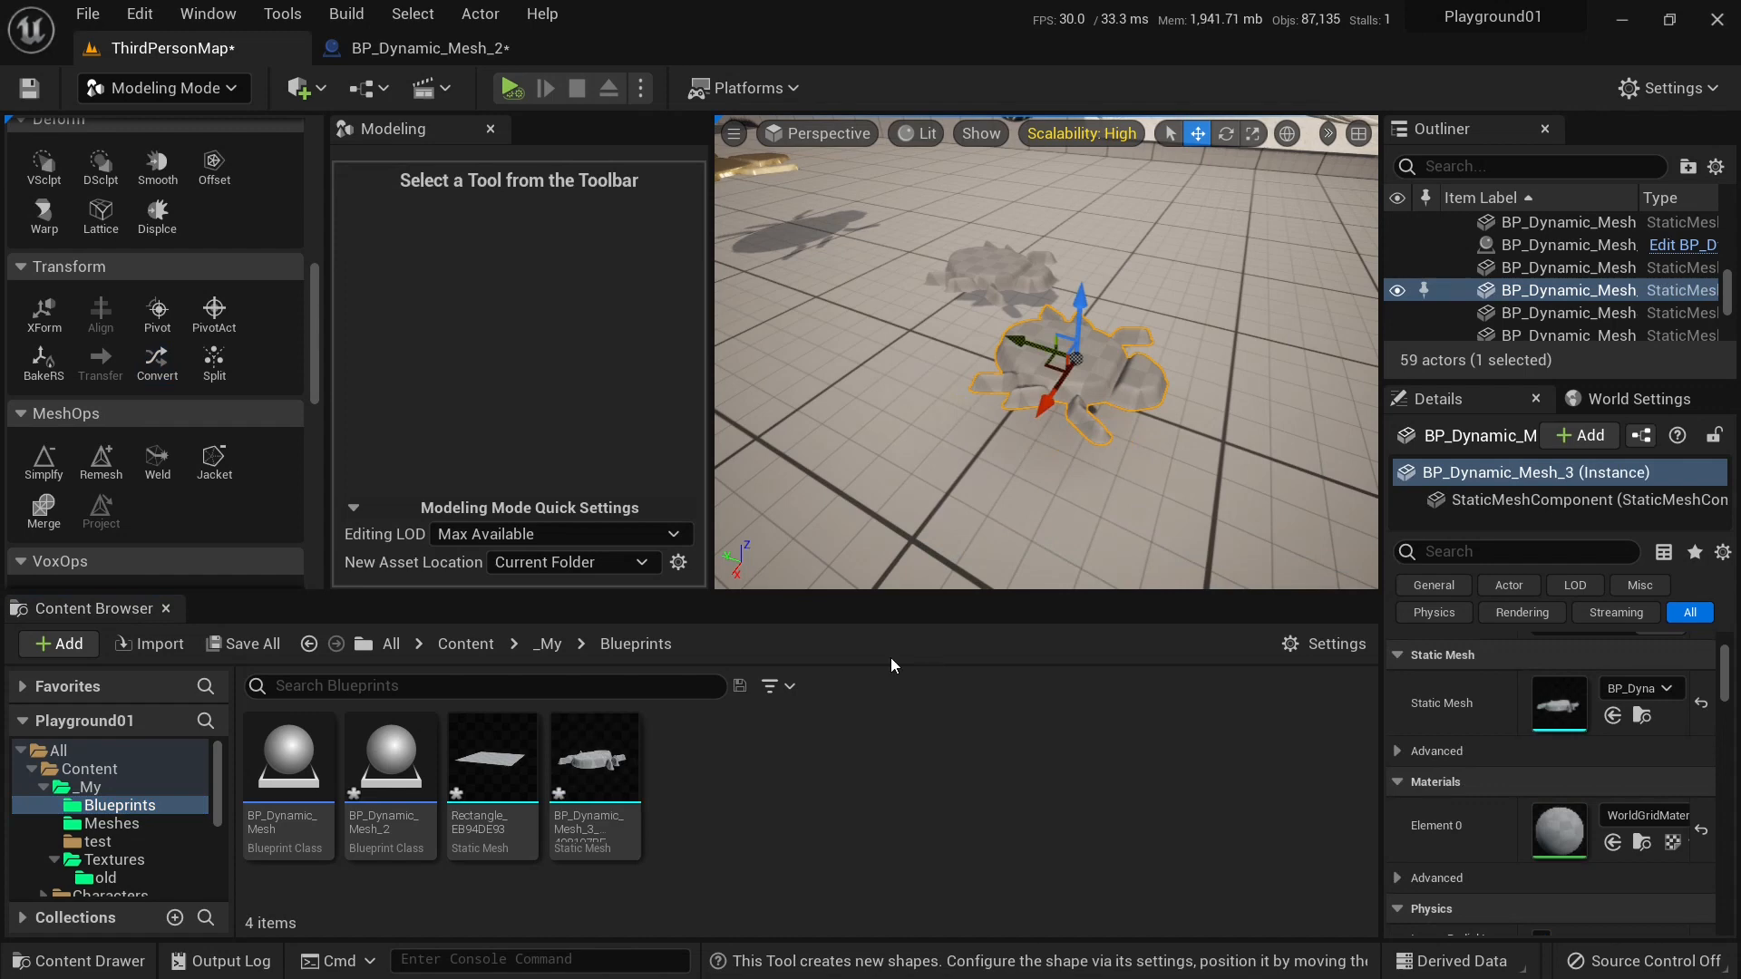
mouse_move(594, 791)
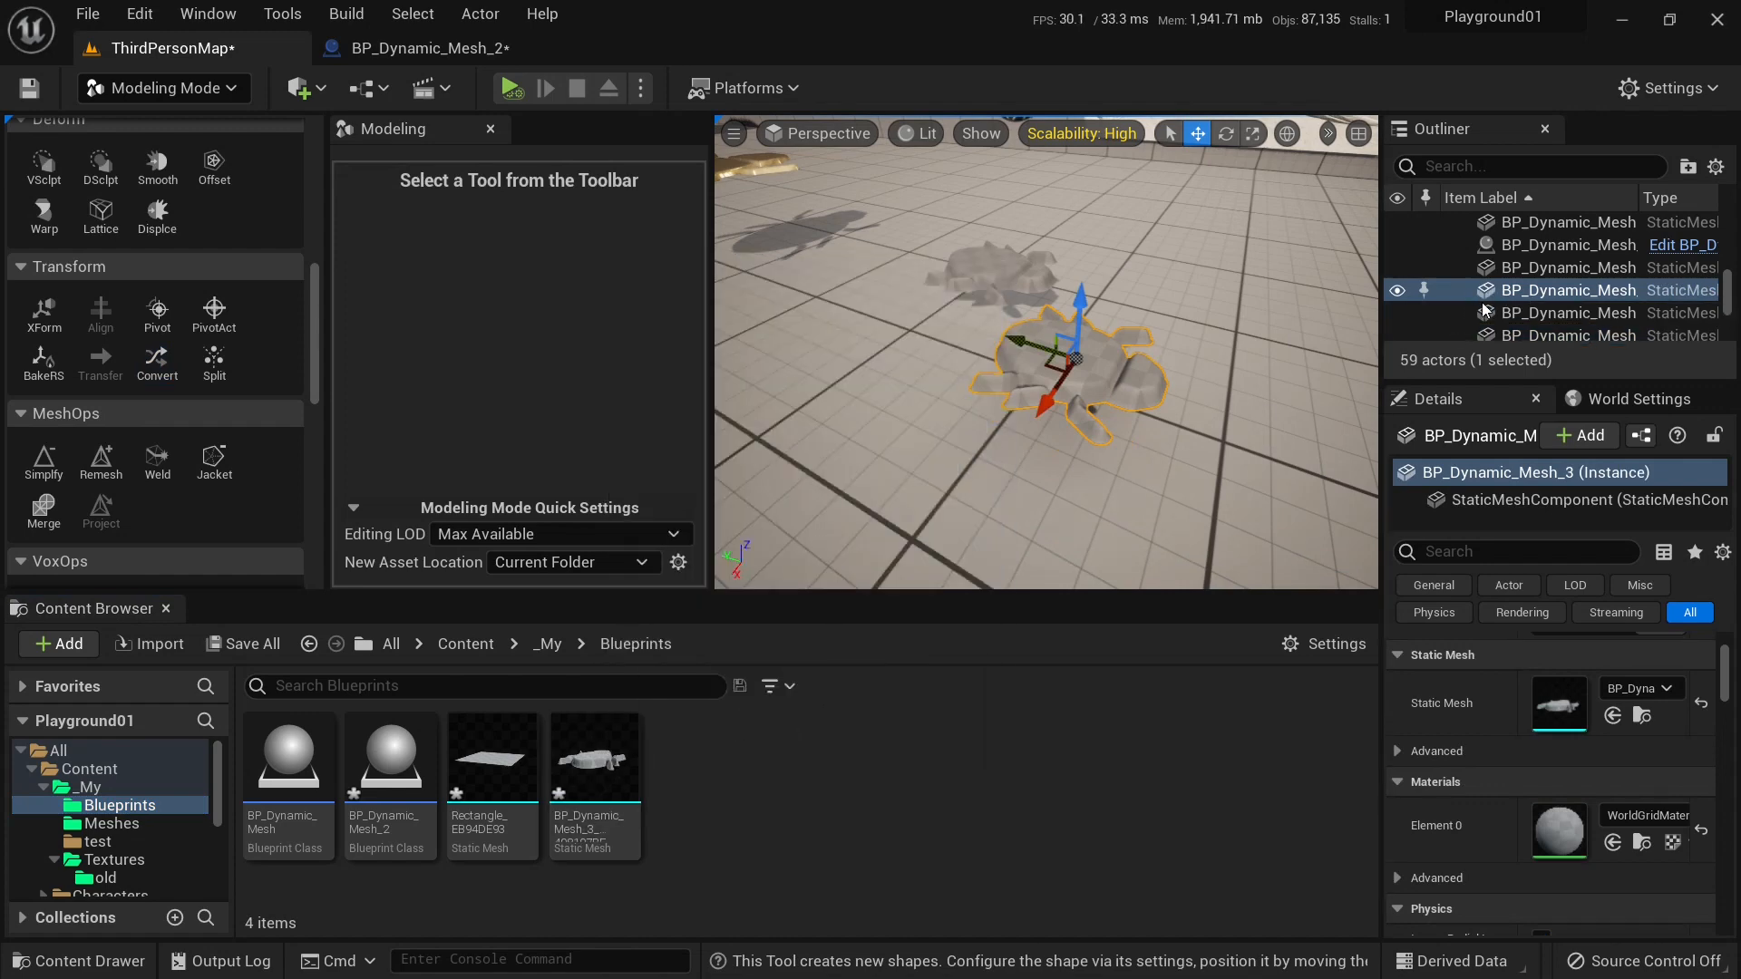
click(594, 761)
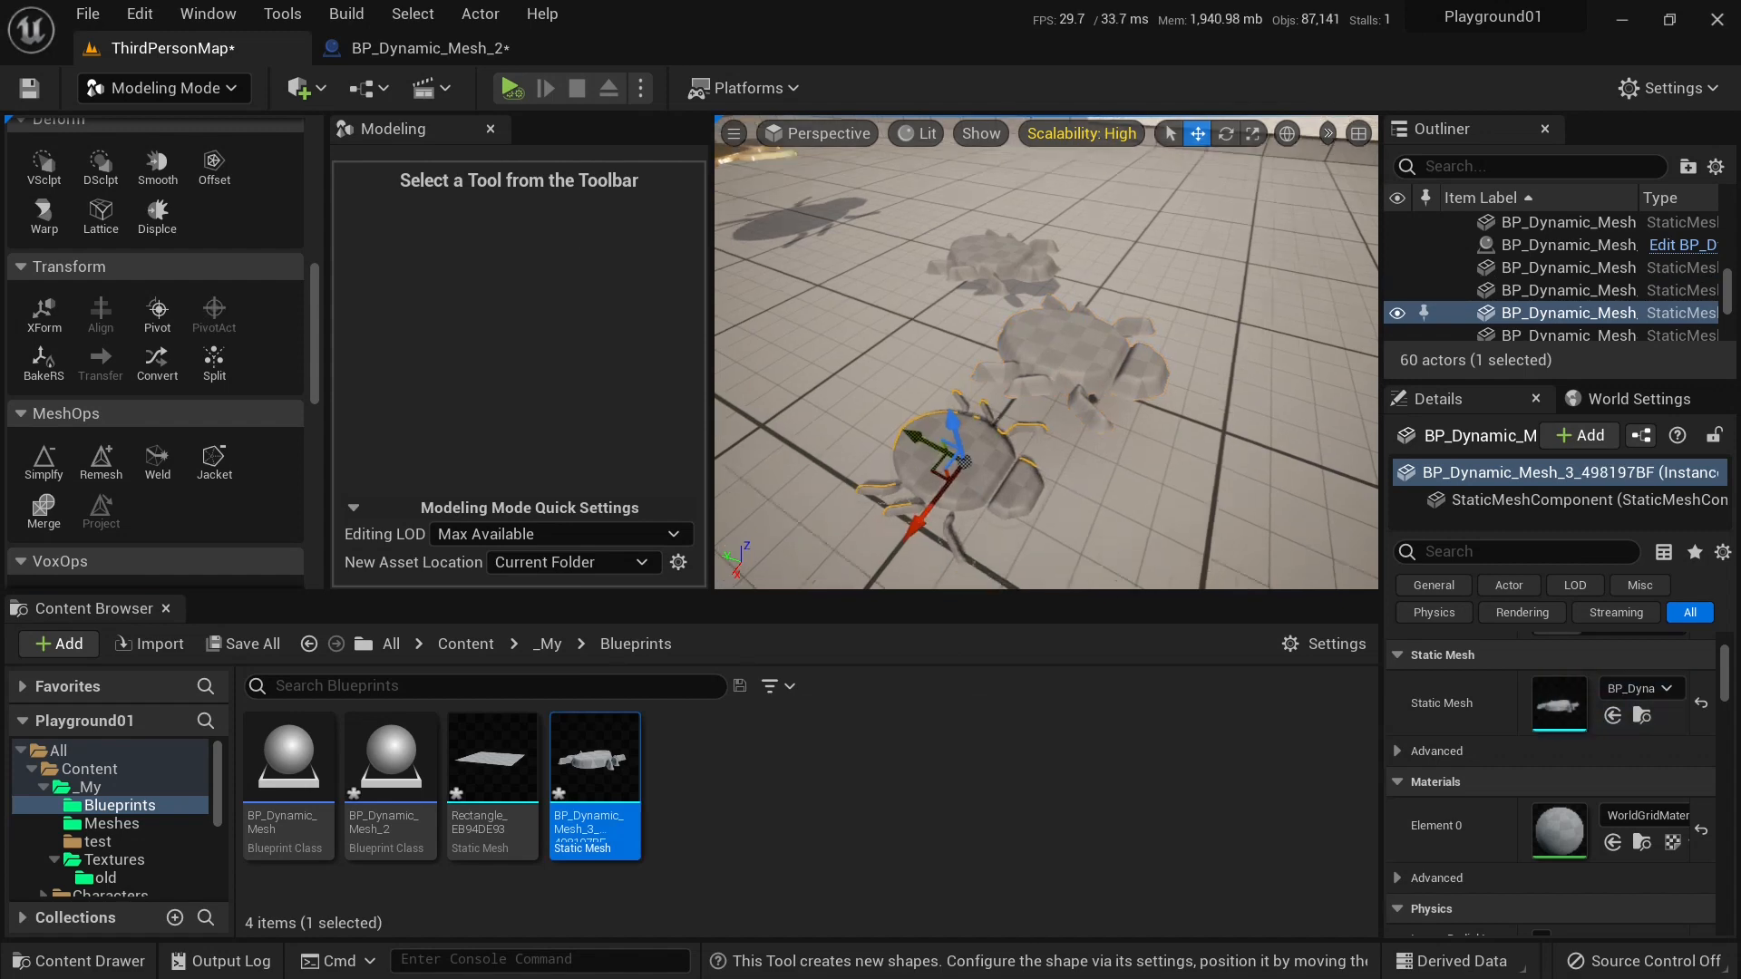
click(163, 88)
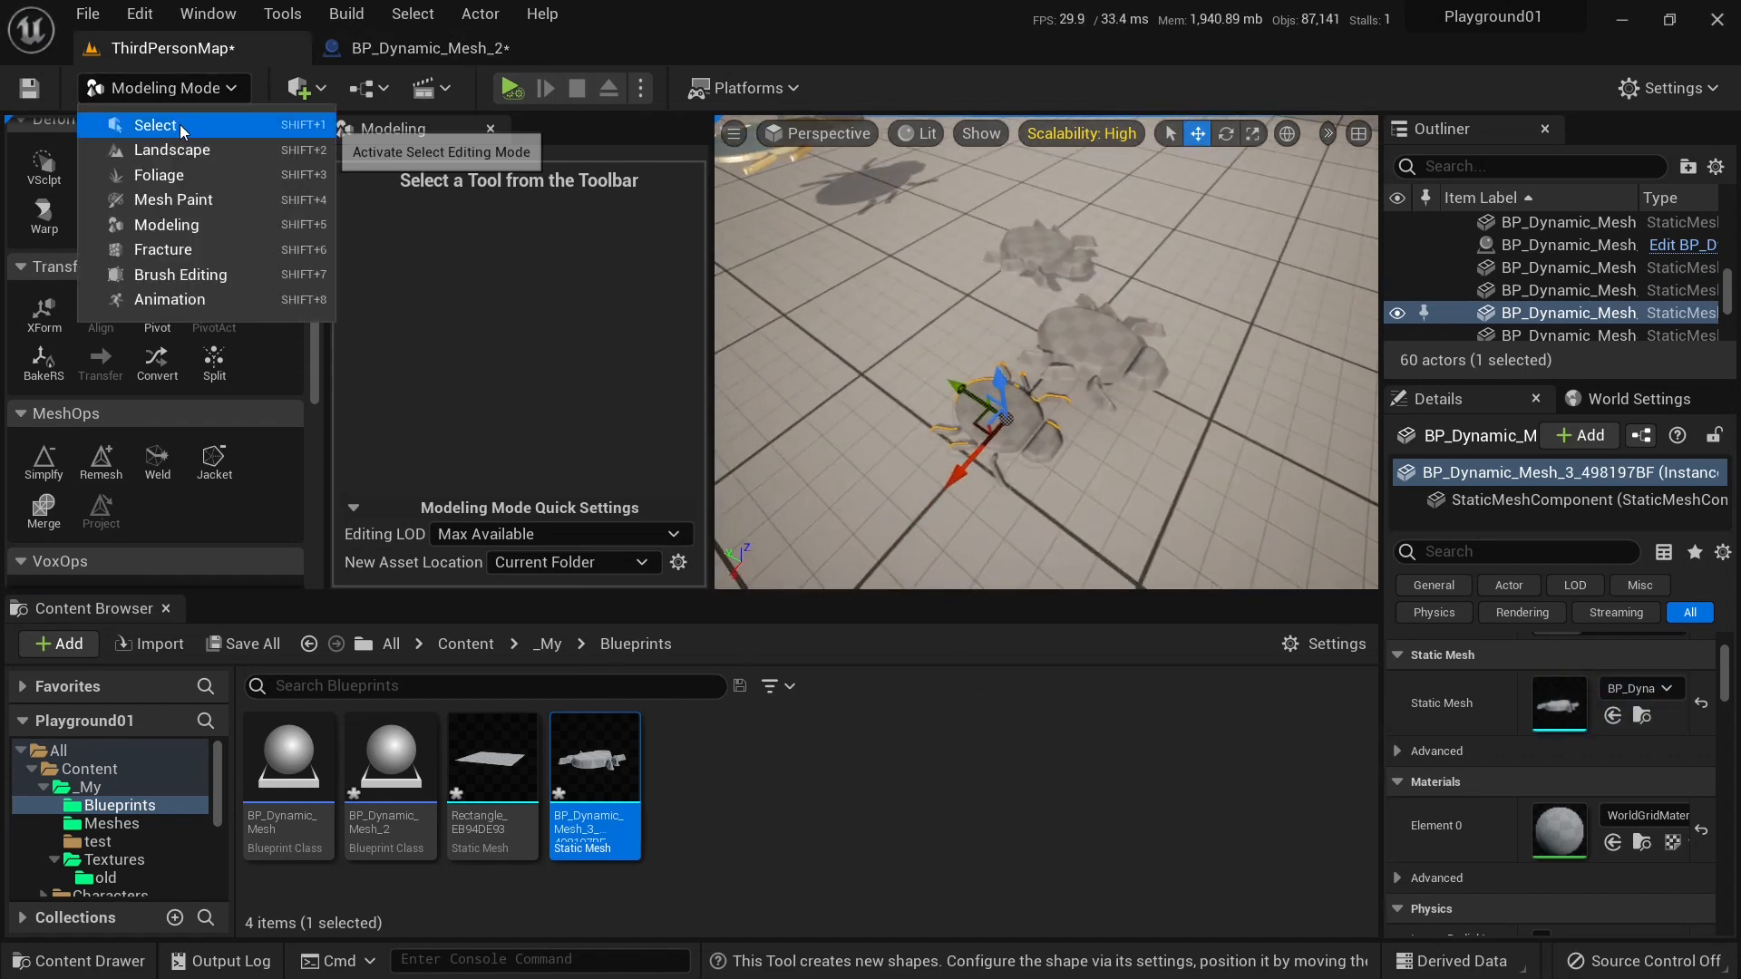
Return to Select Mode and select the original dynamic bug mesh actor.
click(155, 124)
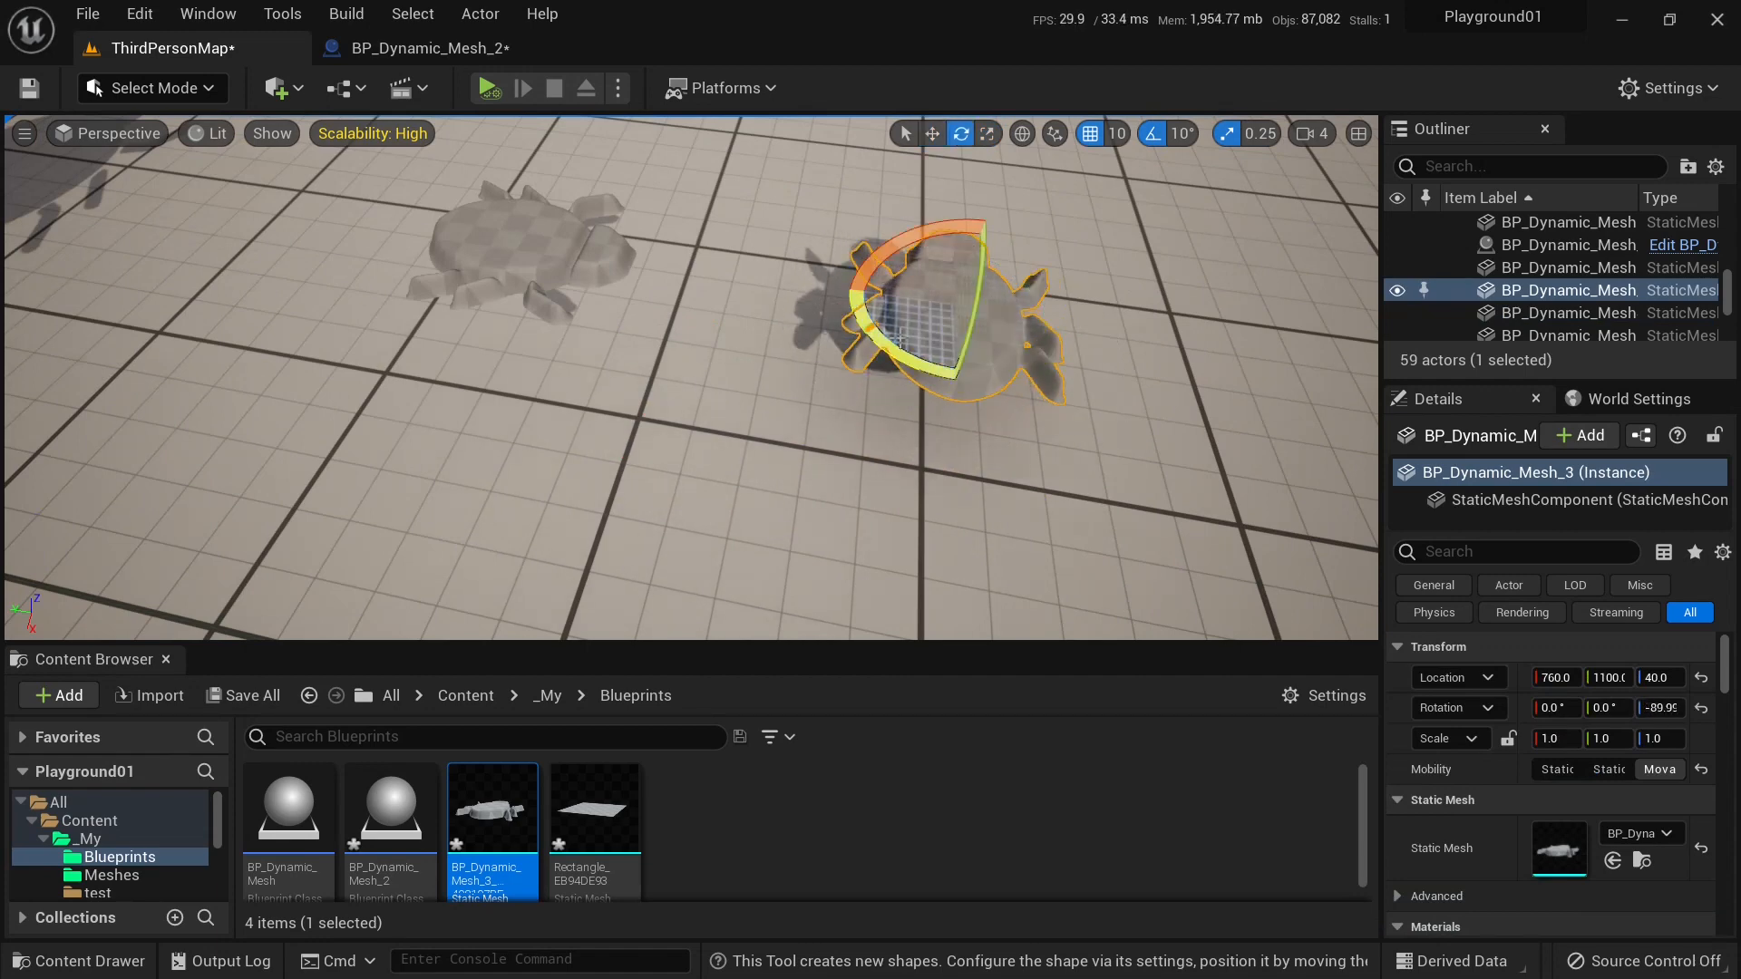
click(933, 134)
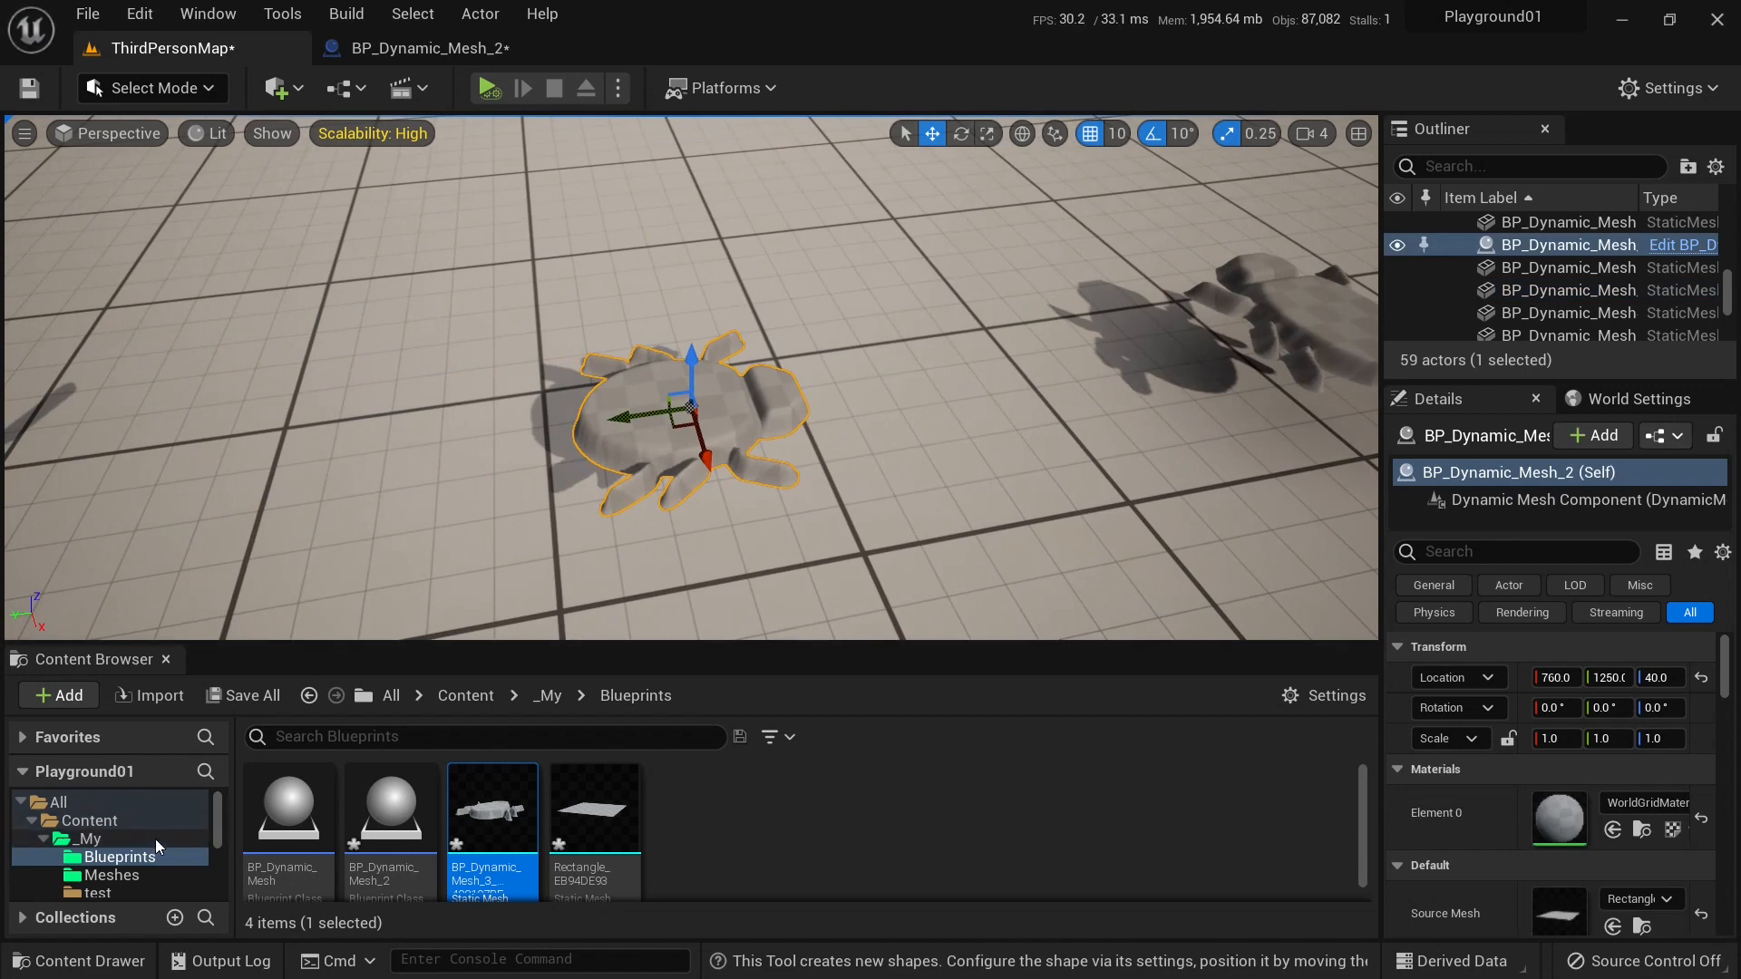
Apply the heart texture, then duplicate the actor as BP_Dynamic_Mesh_4 beside it.
click(115, 875)
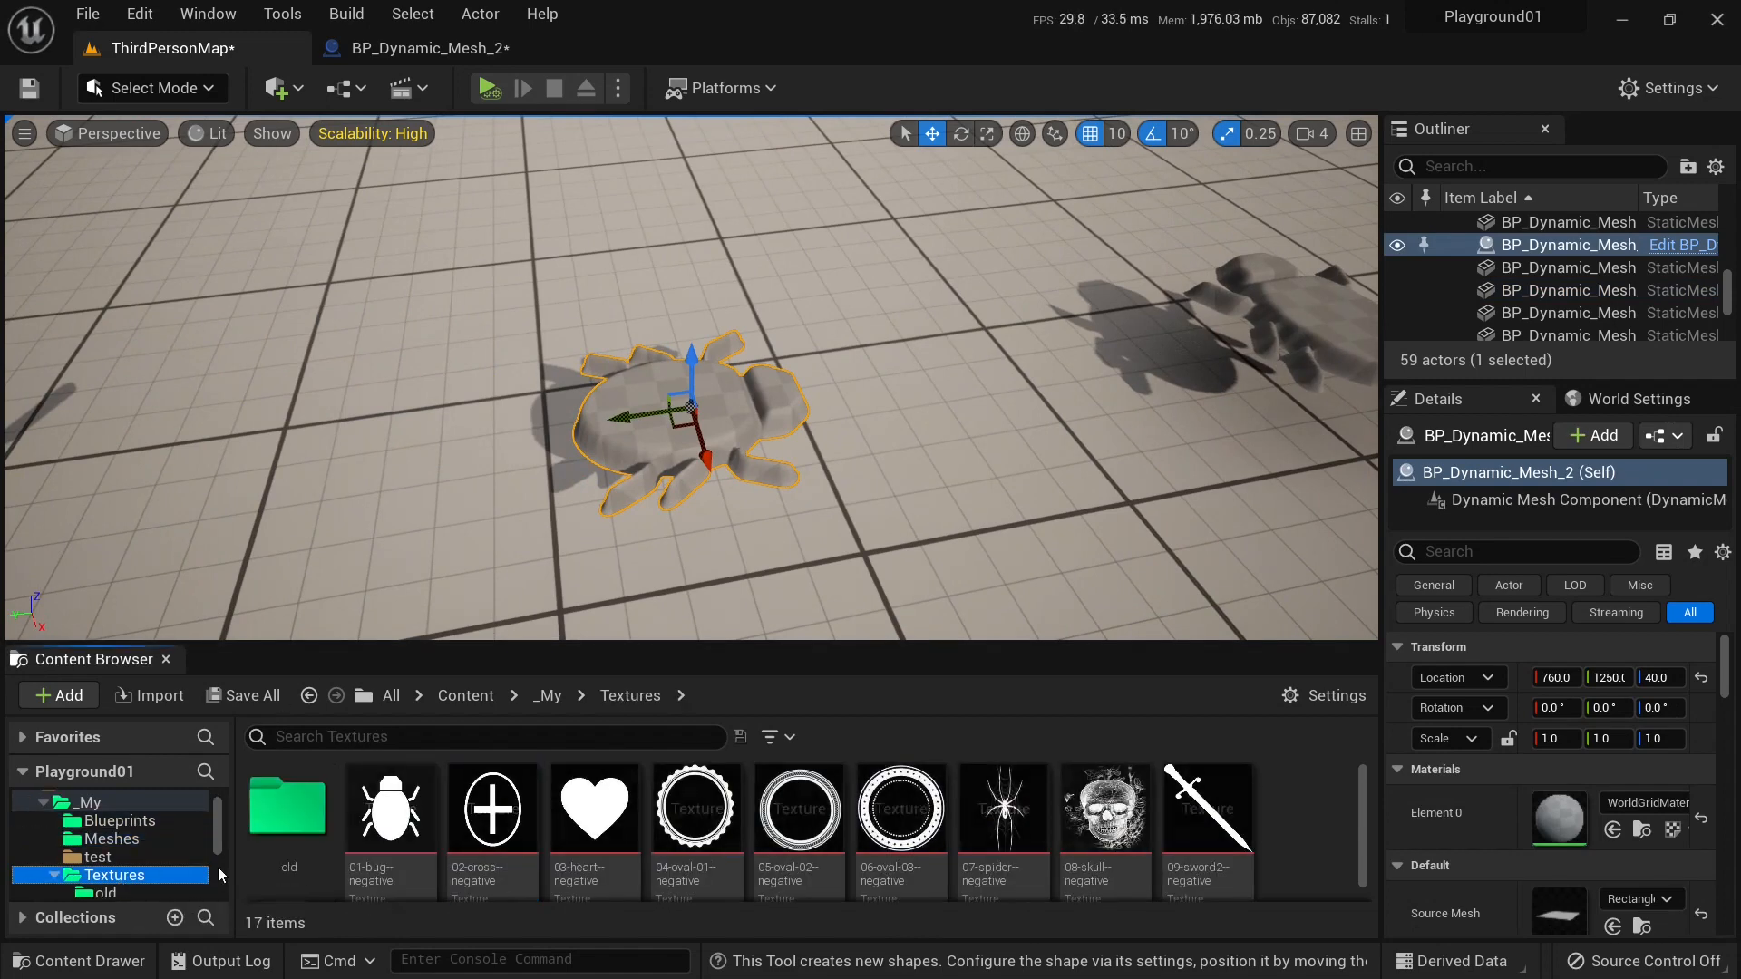
click(593, 807)
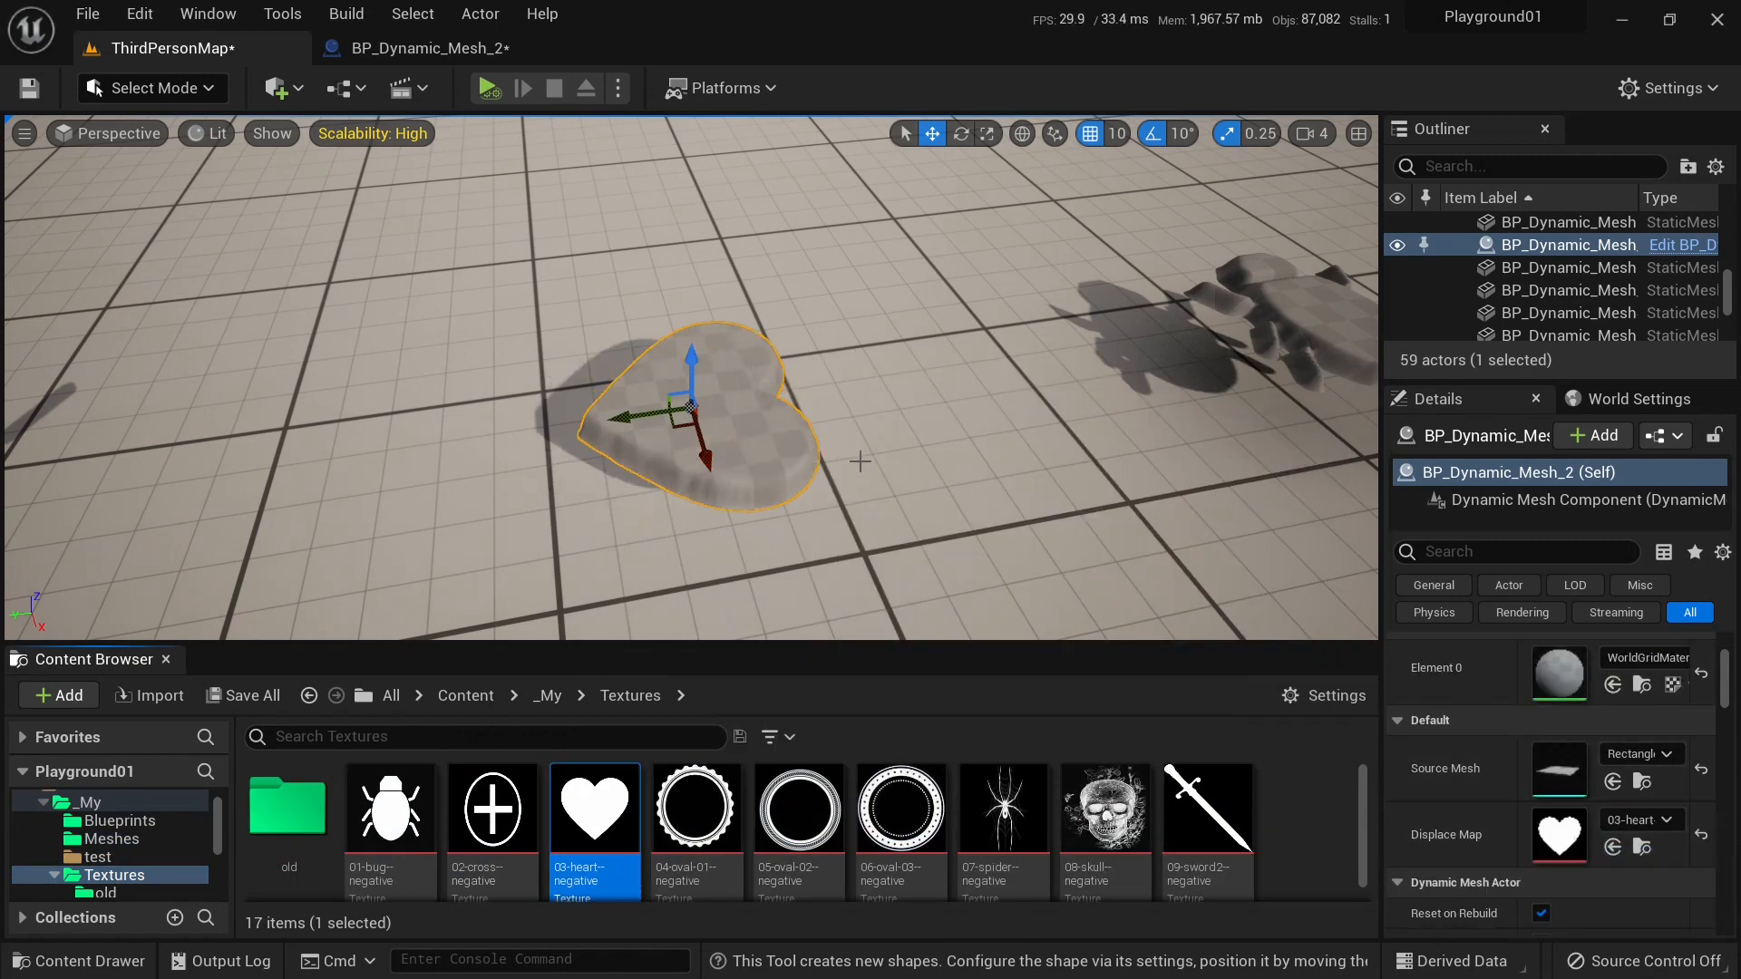
click(139, 14)
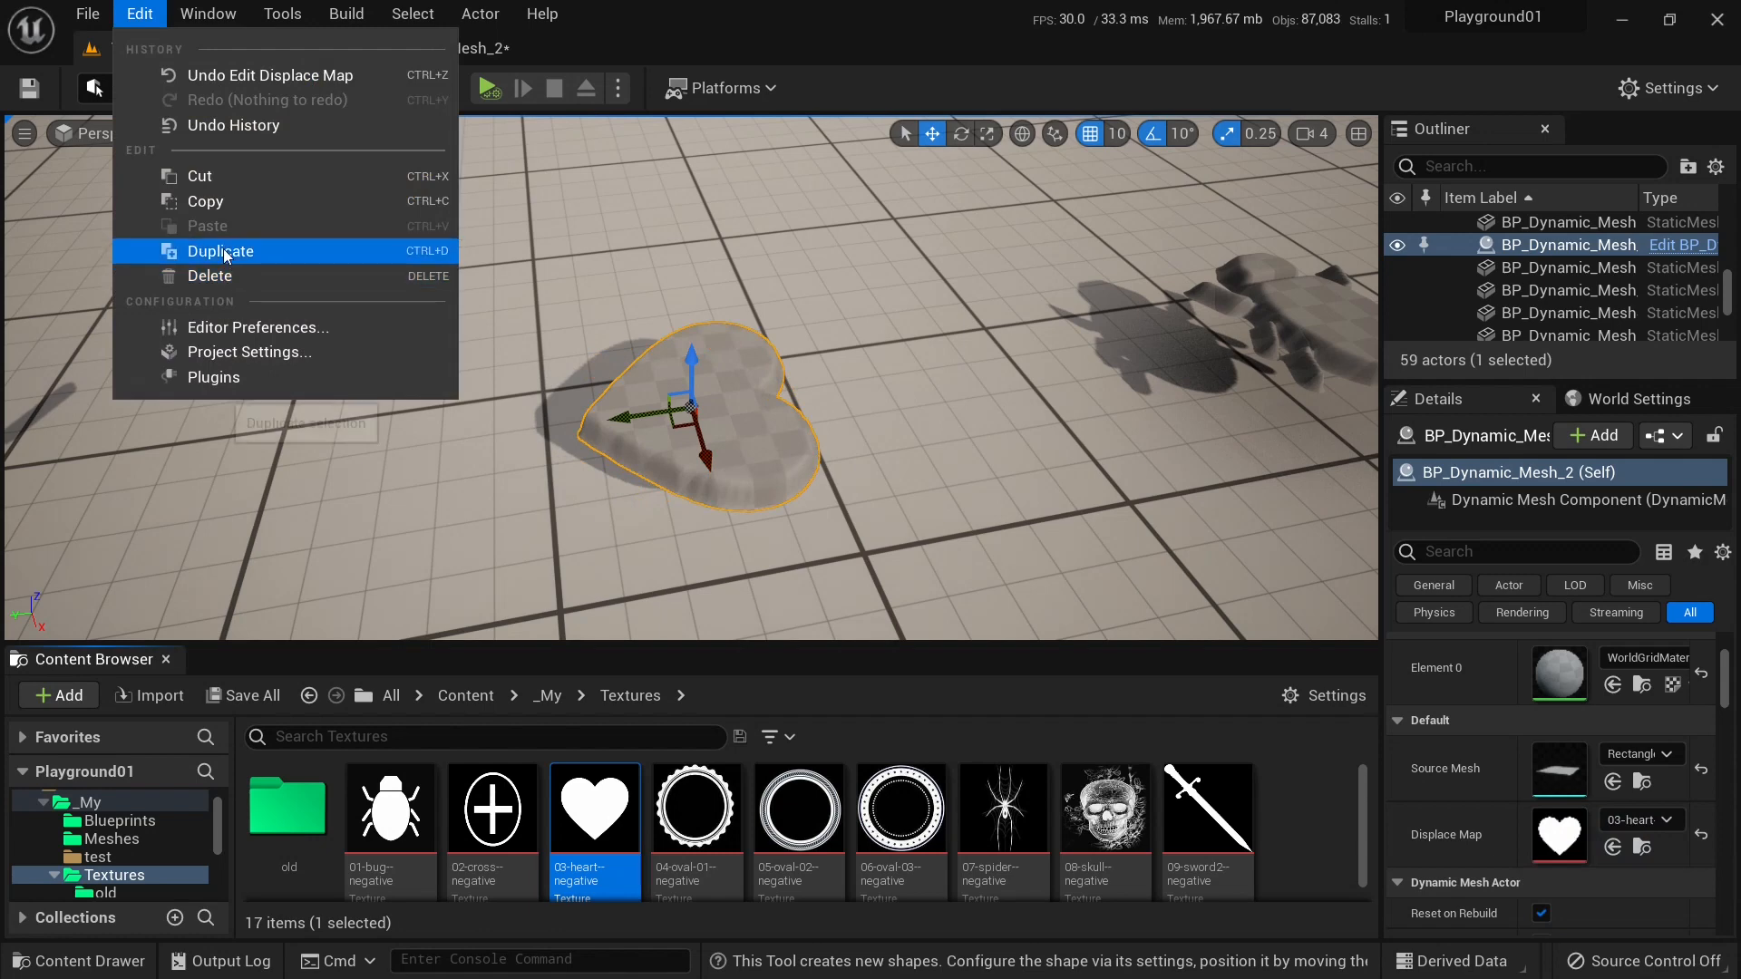
click(219, 251)
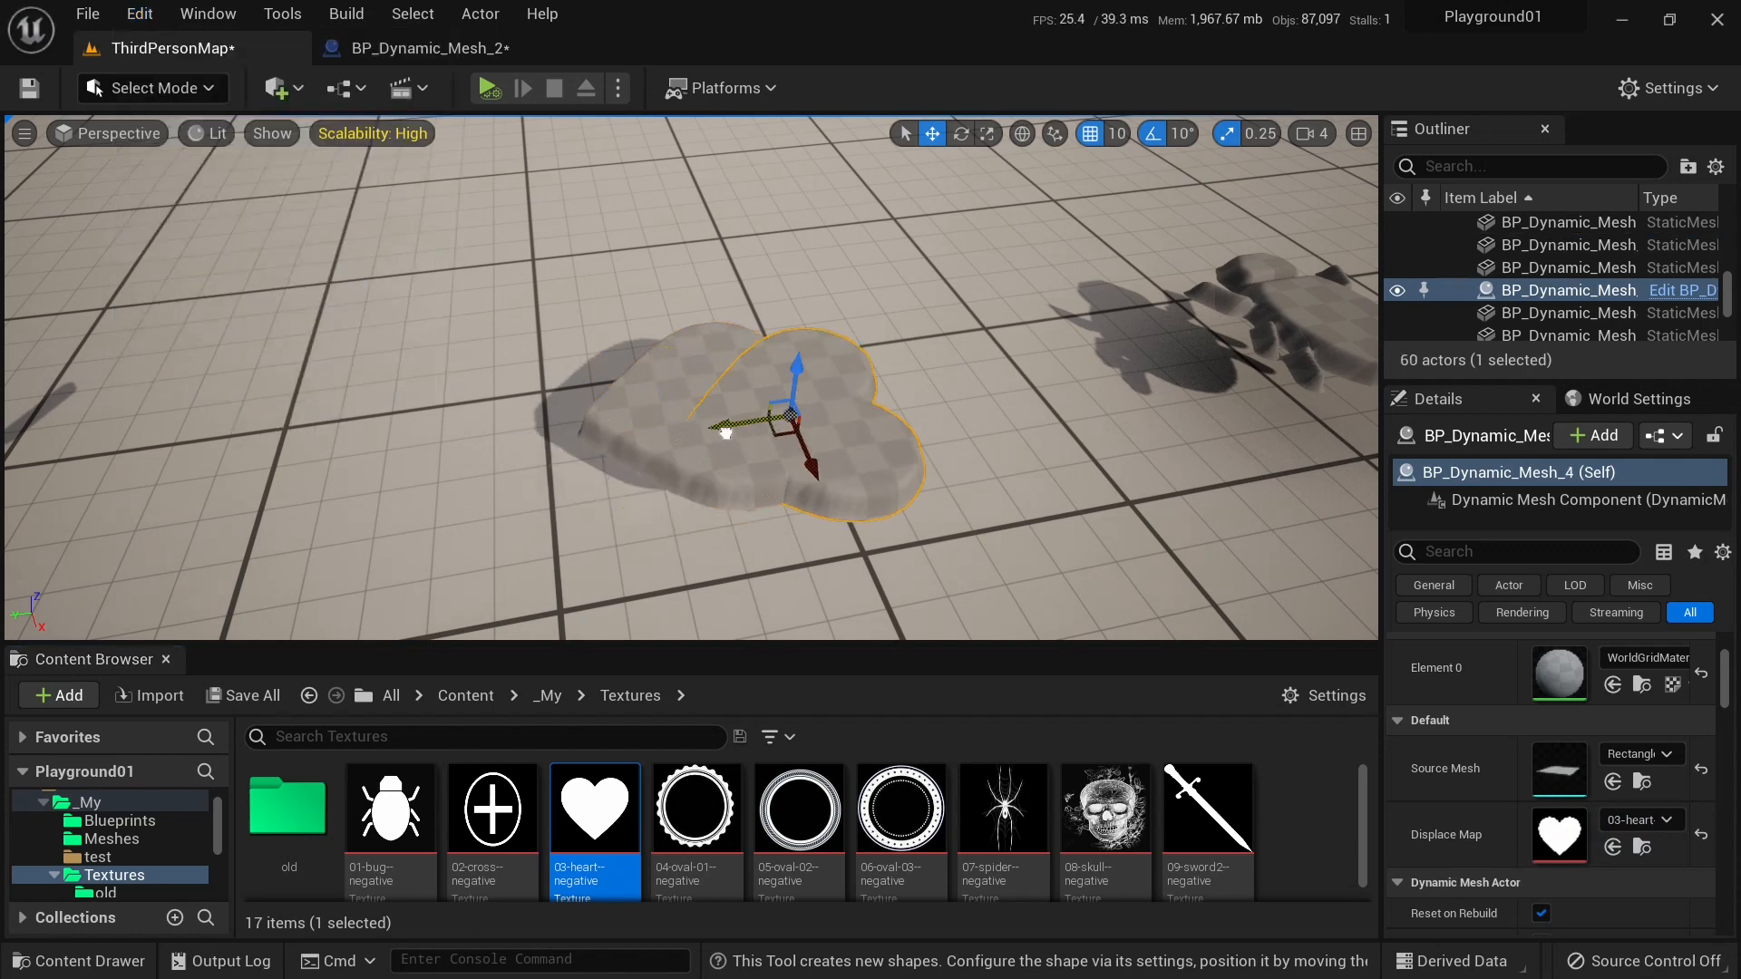
click(152, 88)
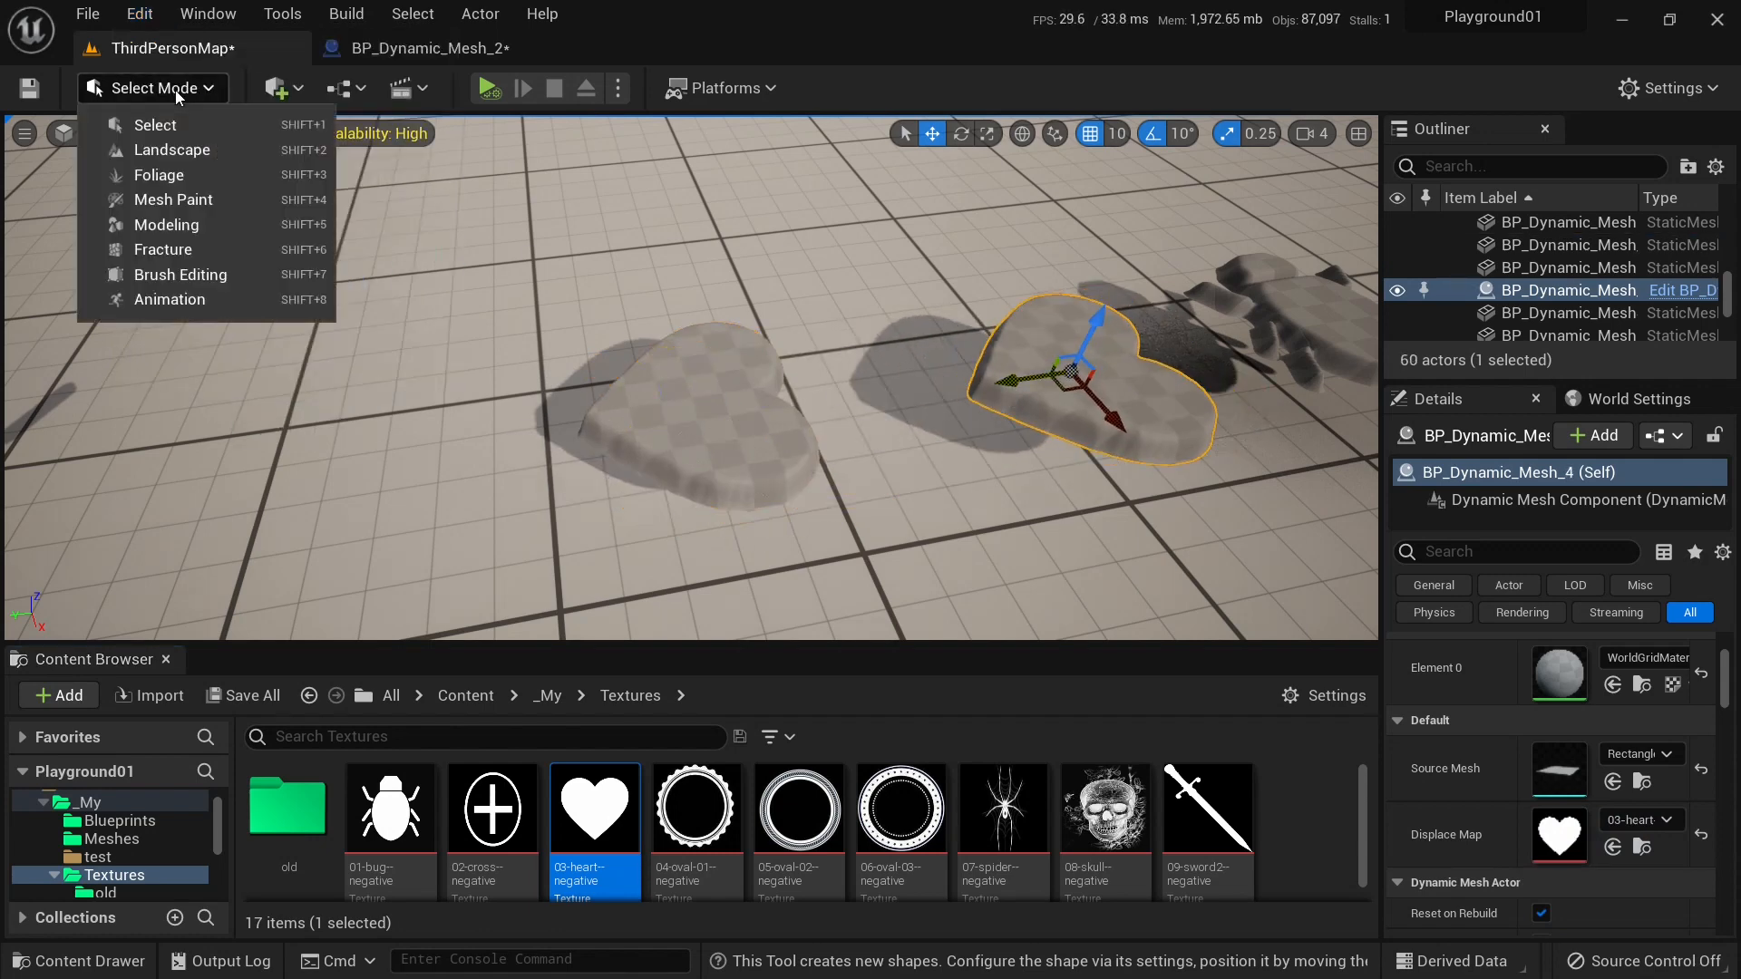
Convert BP_Dynamic_Mesh_4 into a static heart mesh asset in the Blueprints folder.
click(166, 223)
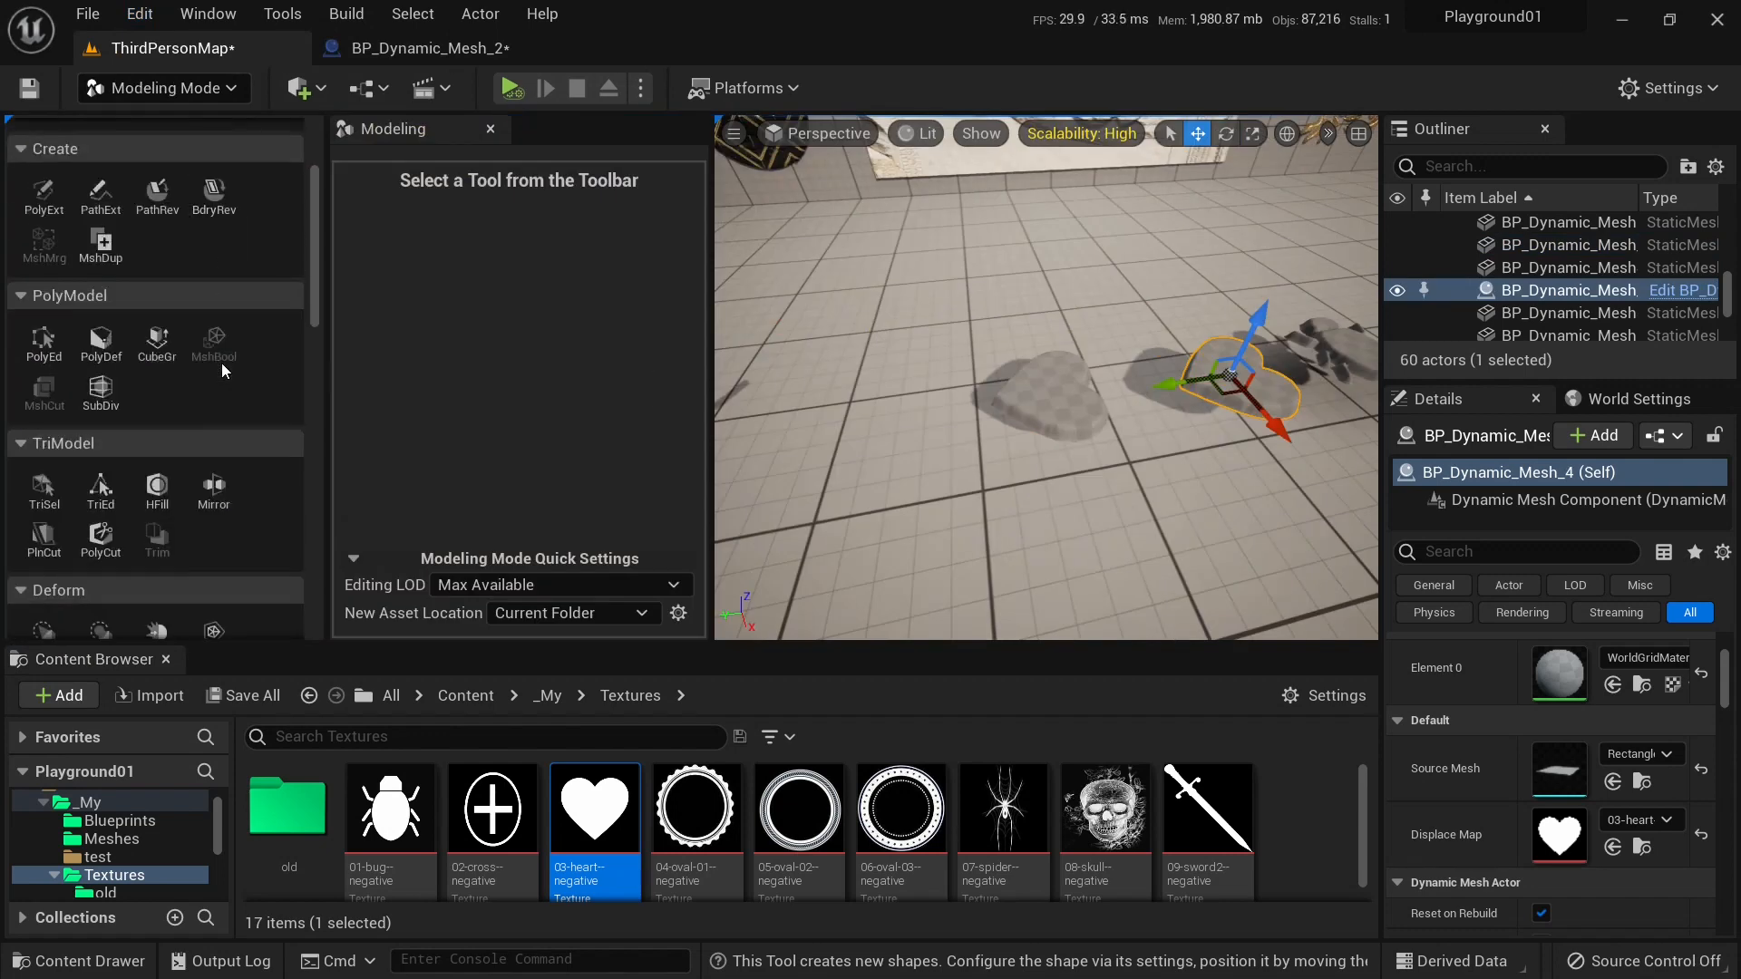
scroll(down, 3)
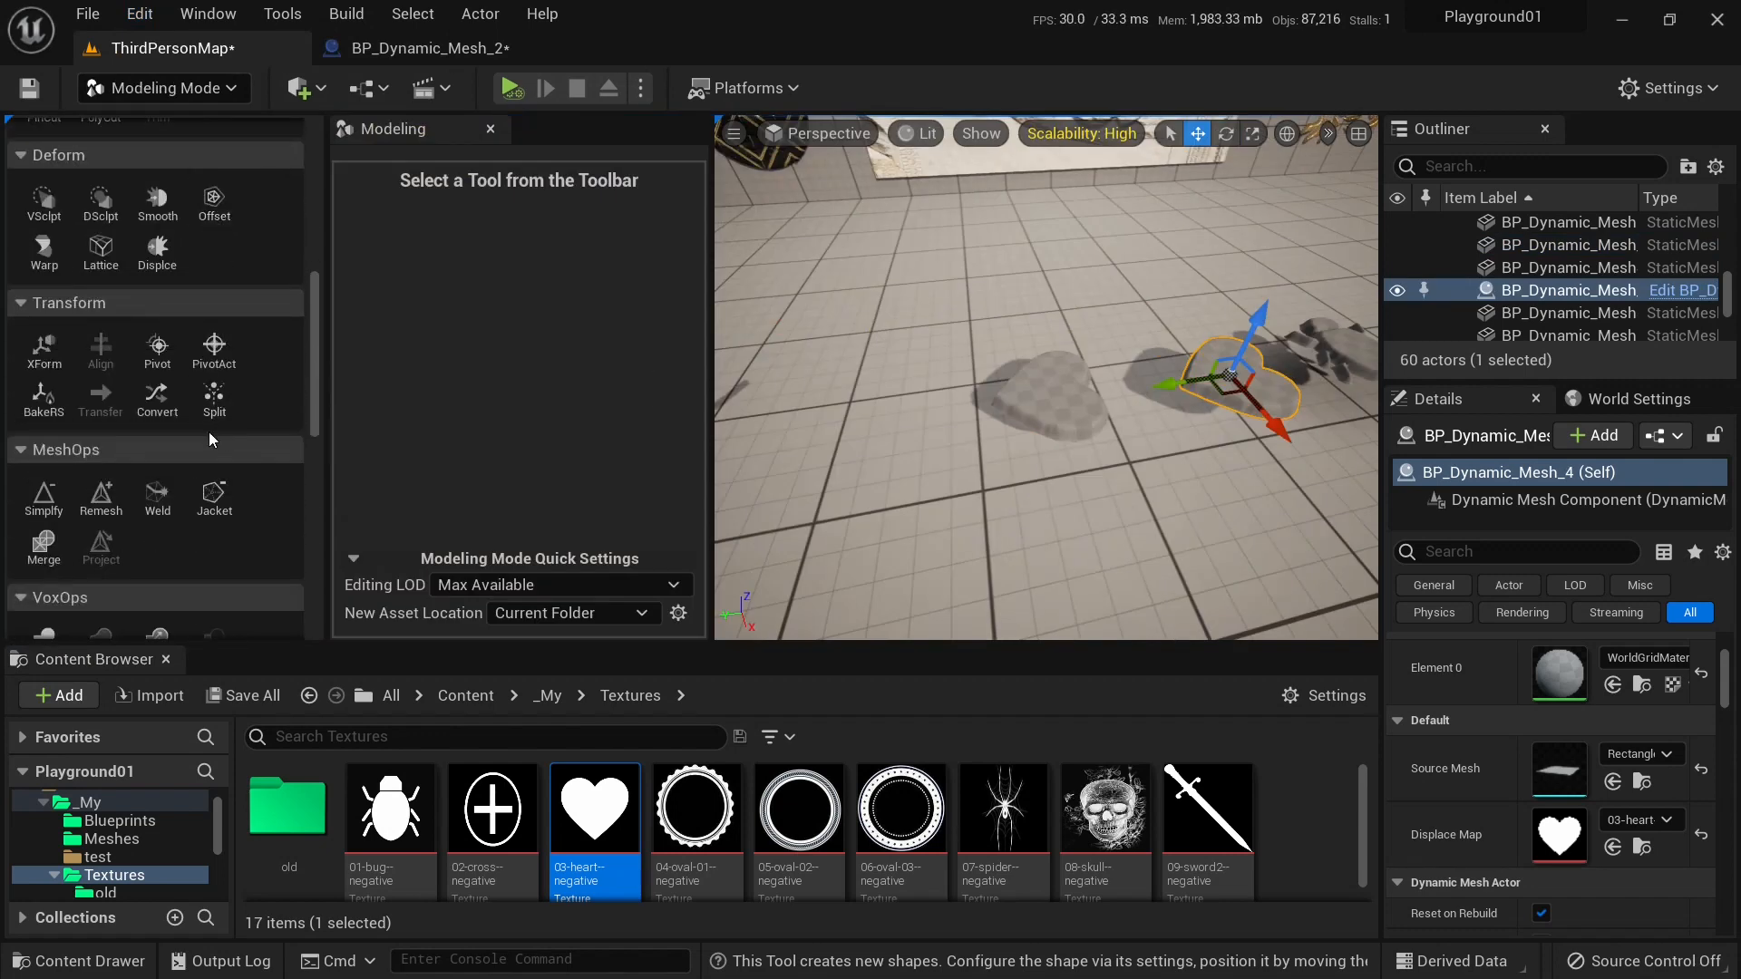
click(156, 397)
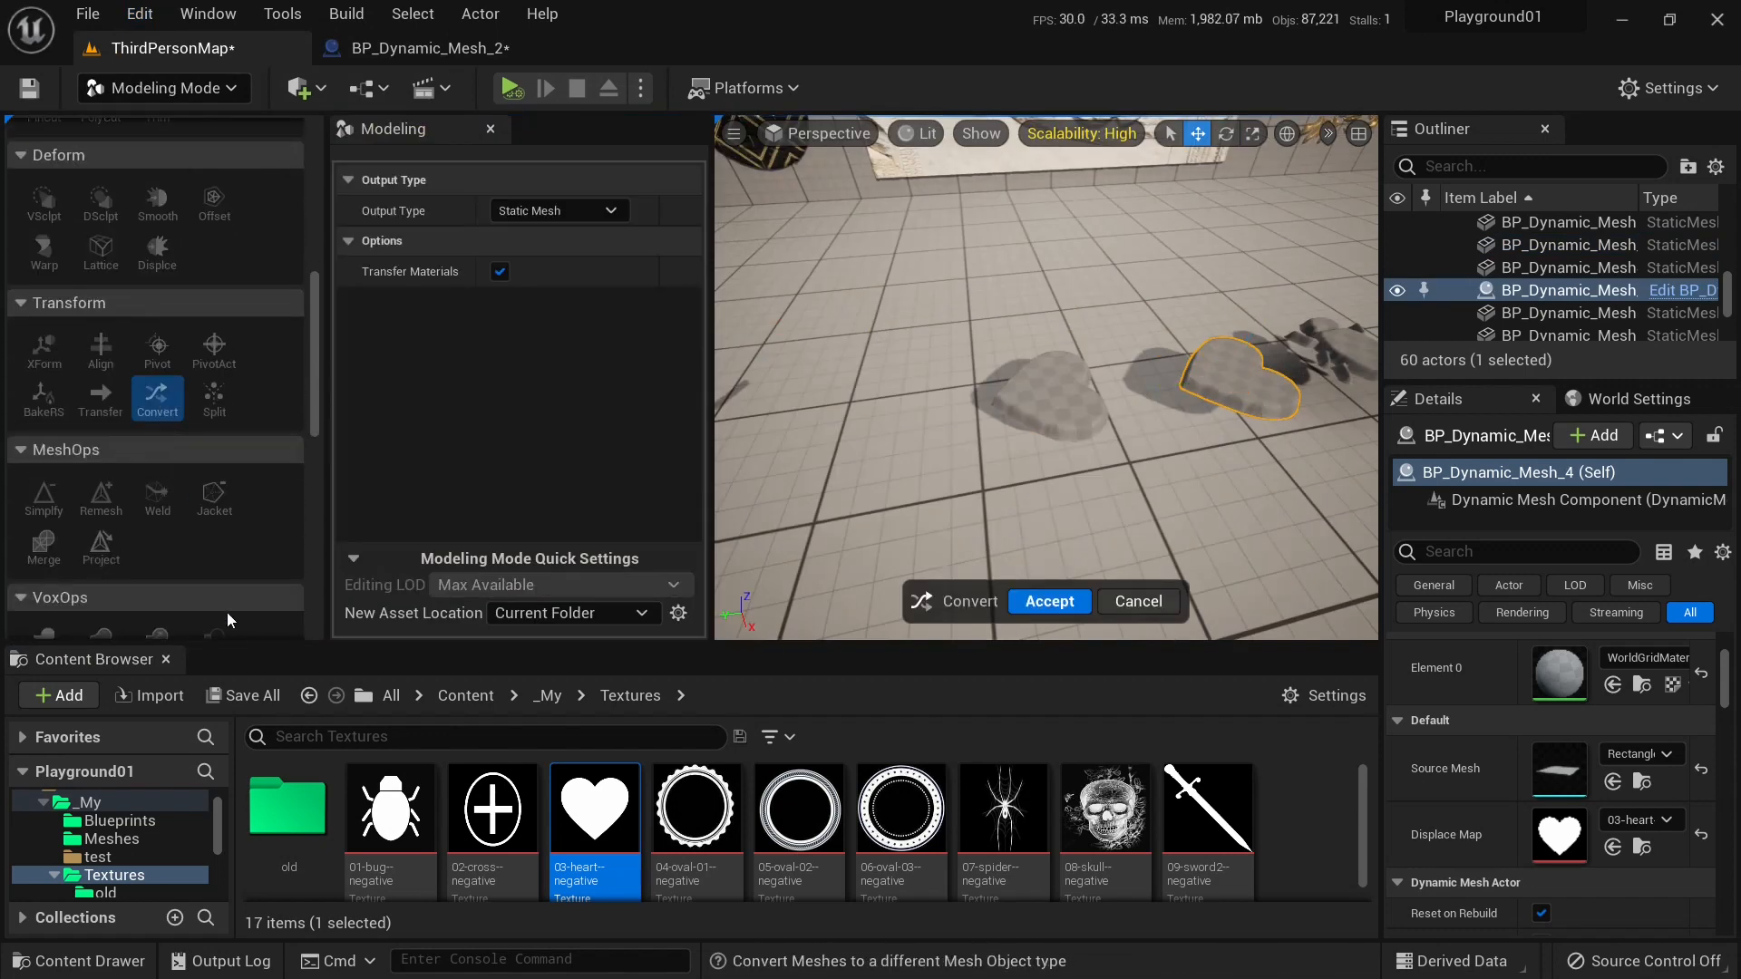
click(119, 821)
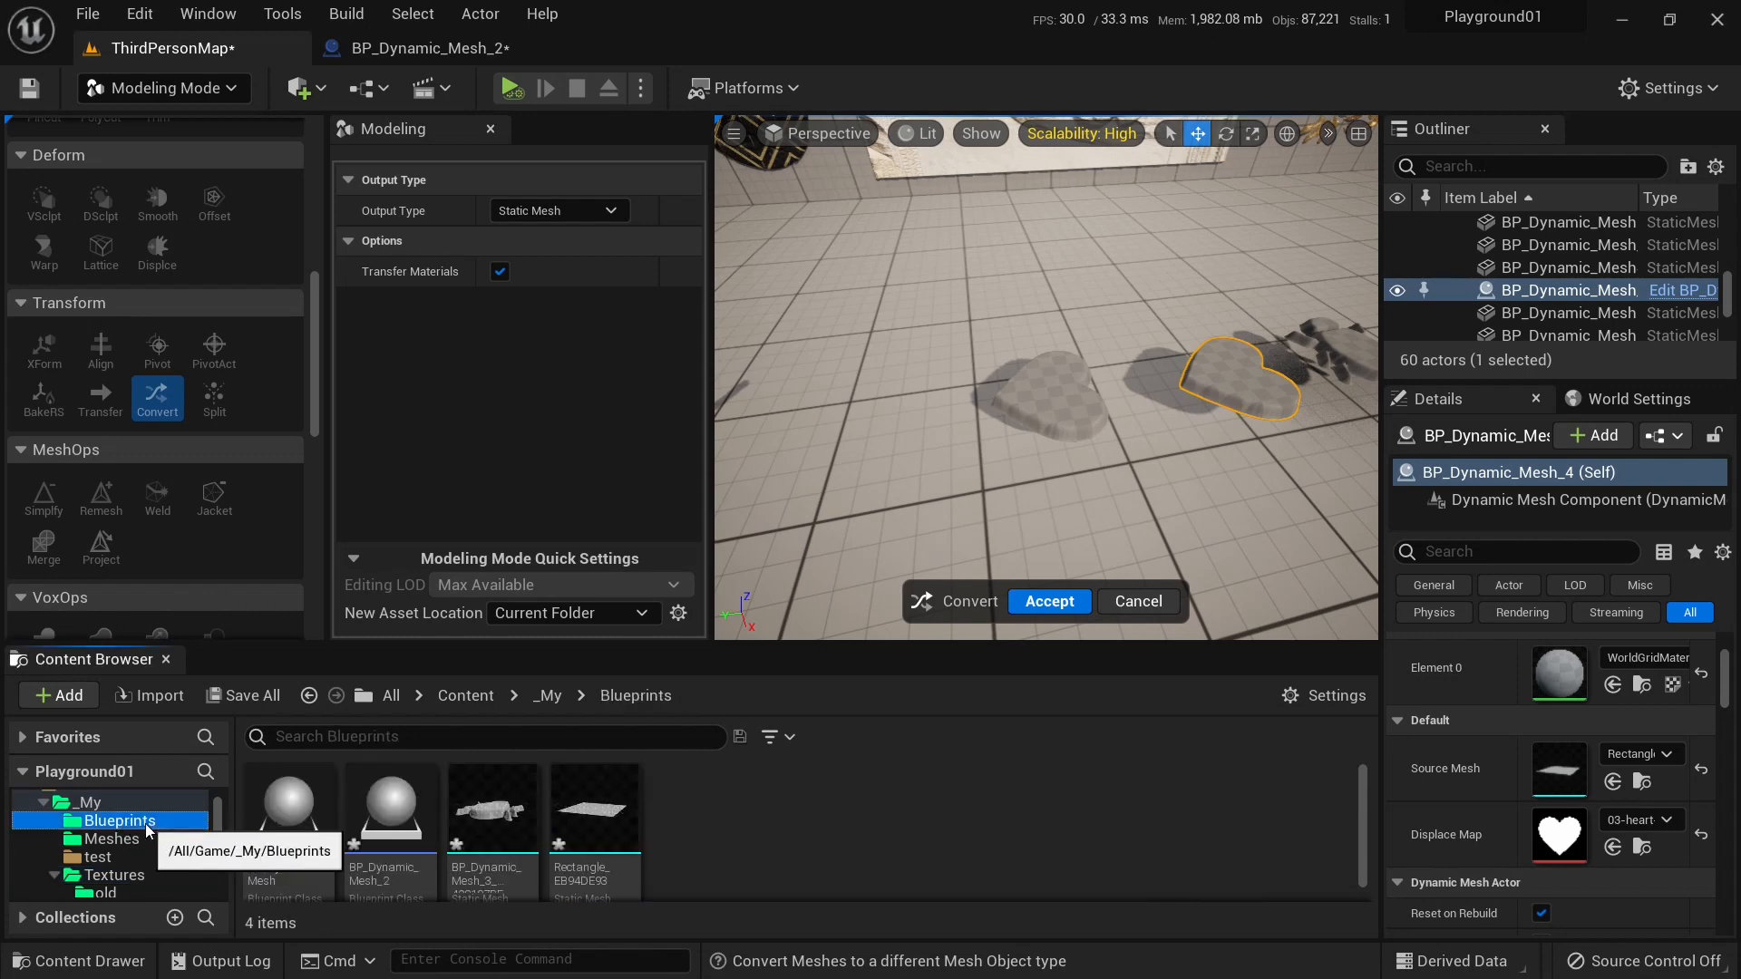
mouse_move(565, 845)
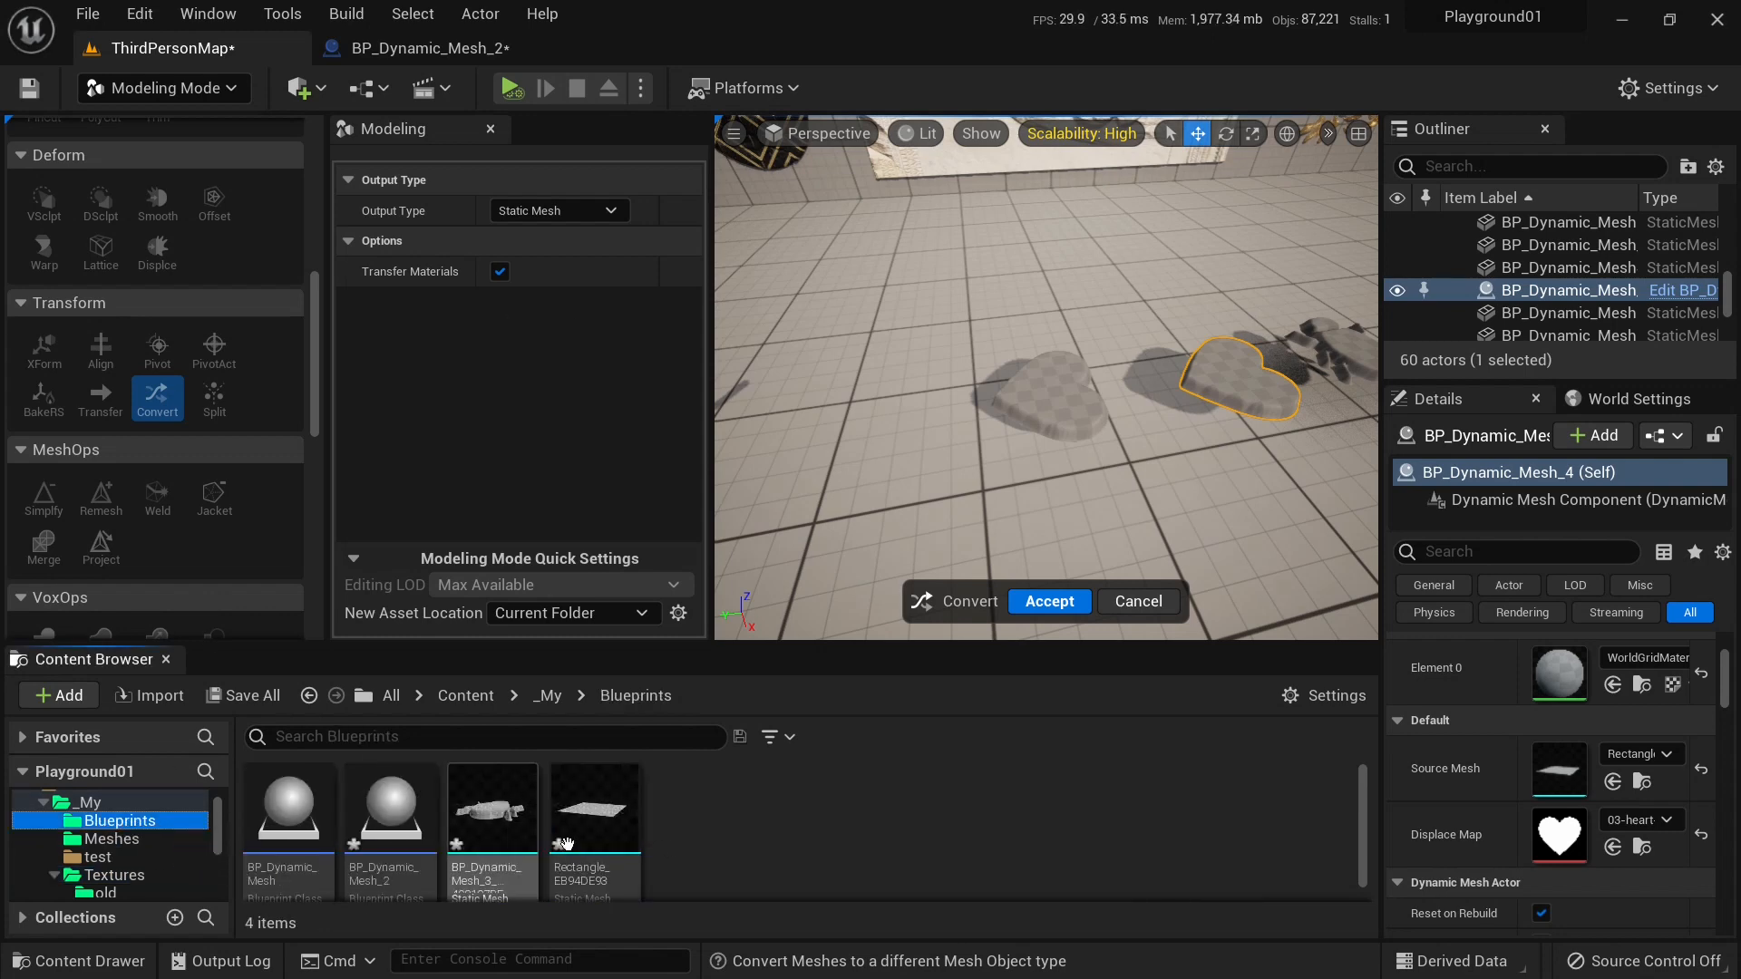
mouse_move(787, 819)
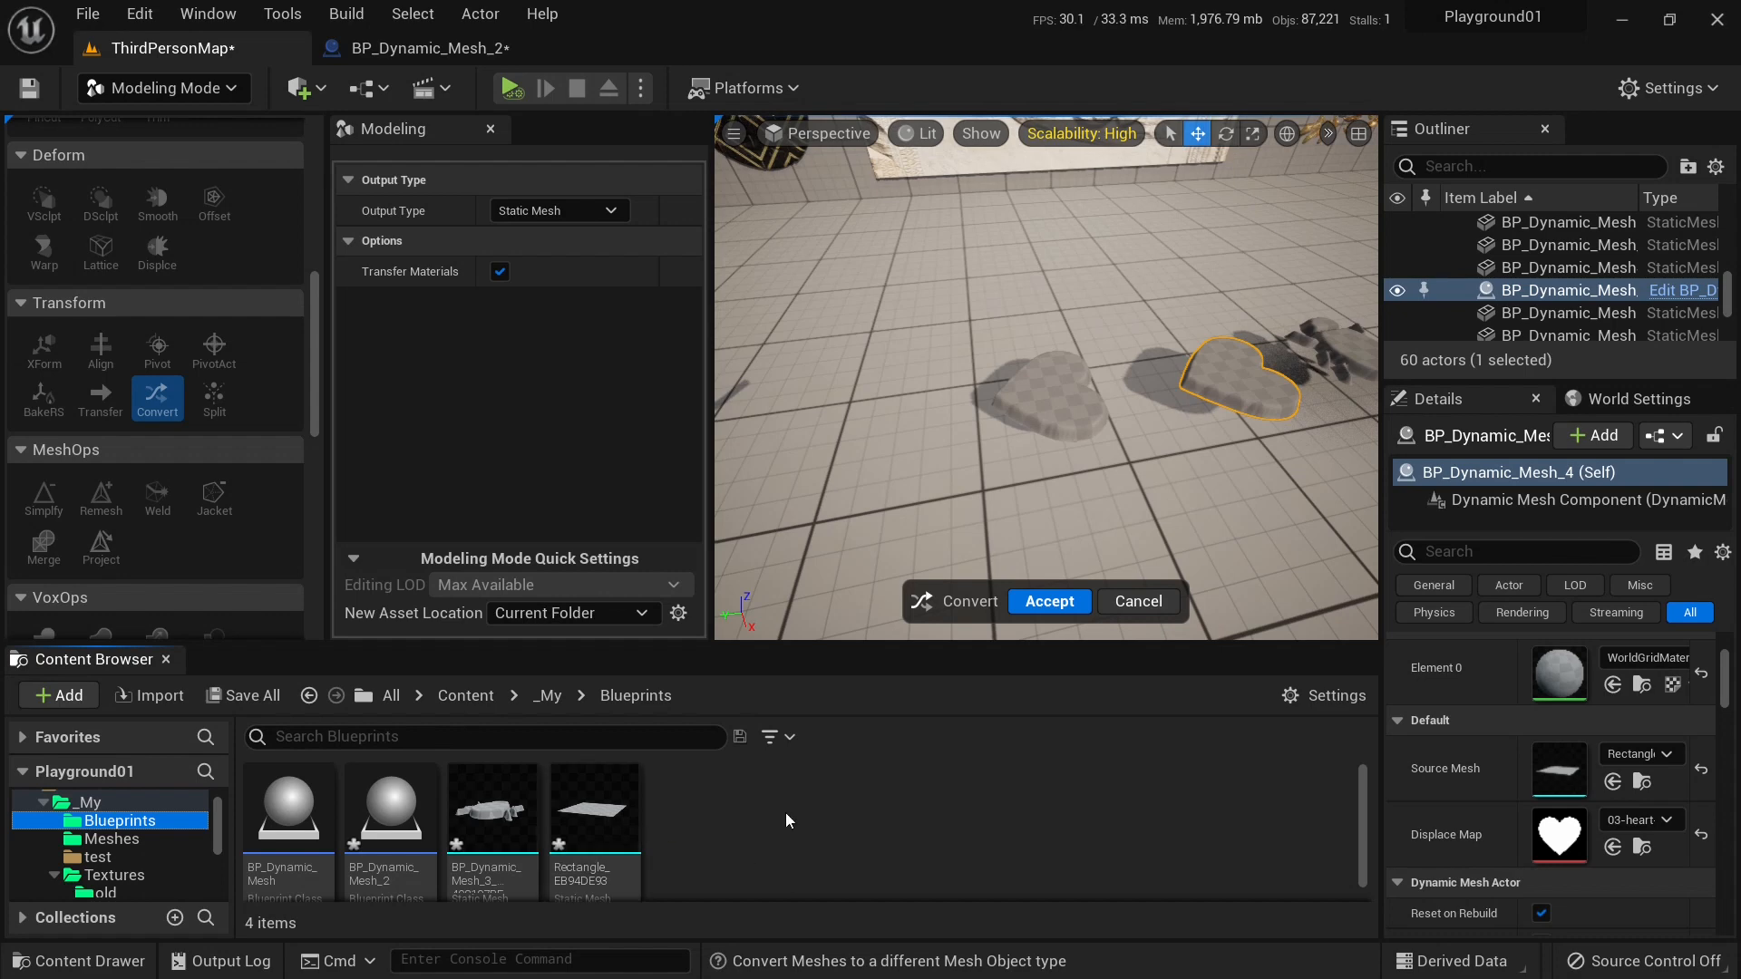
mouse_move(1047, 600)
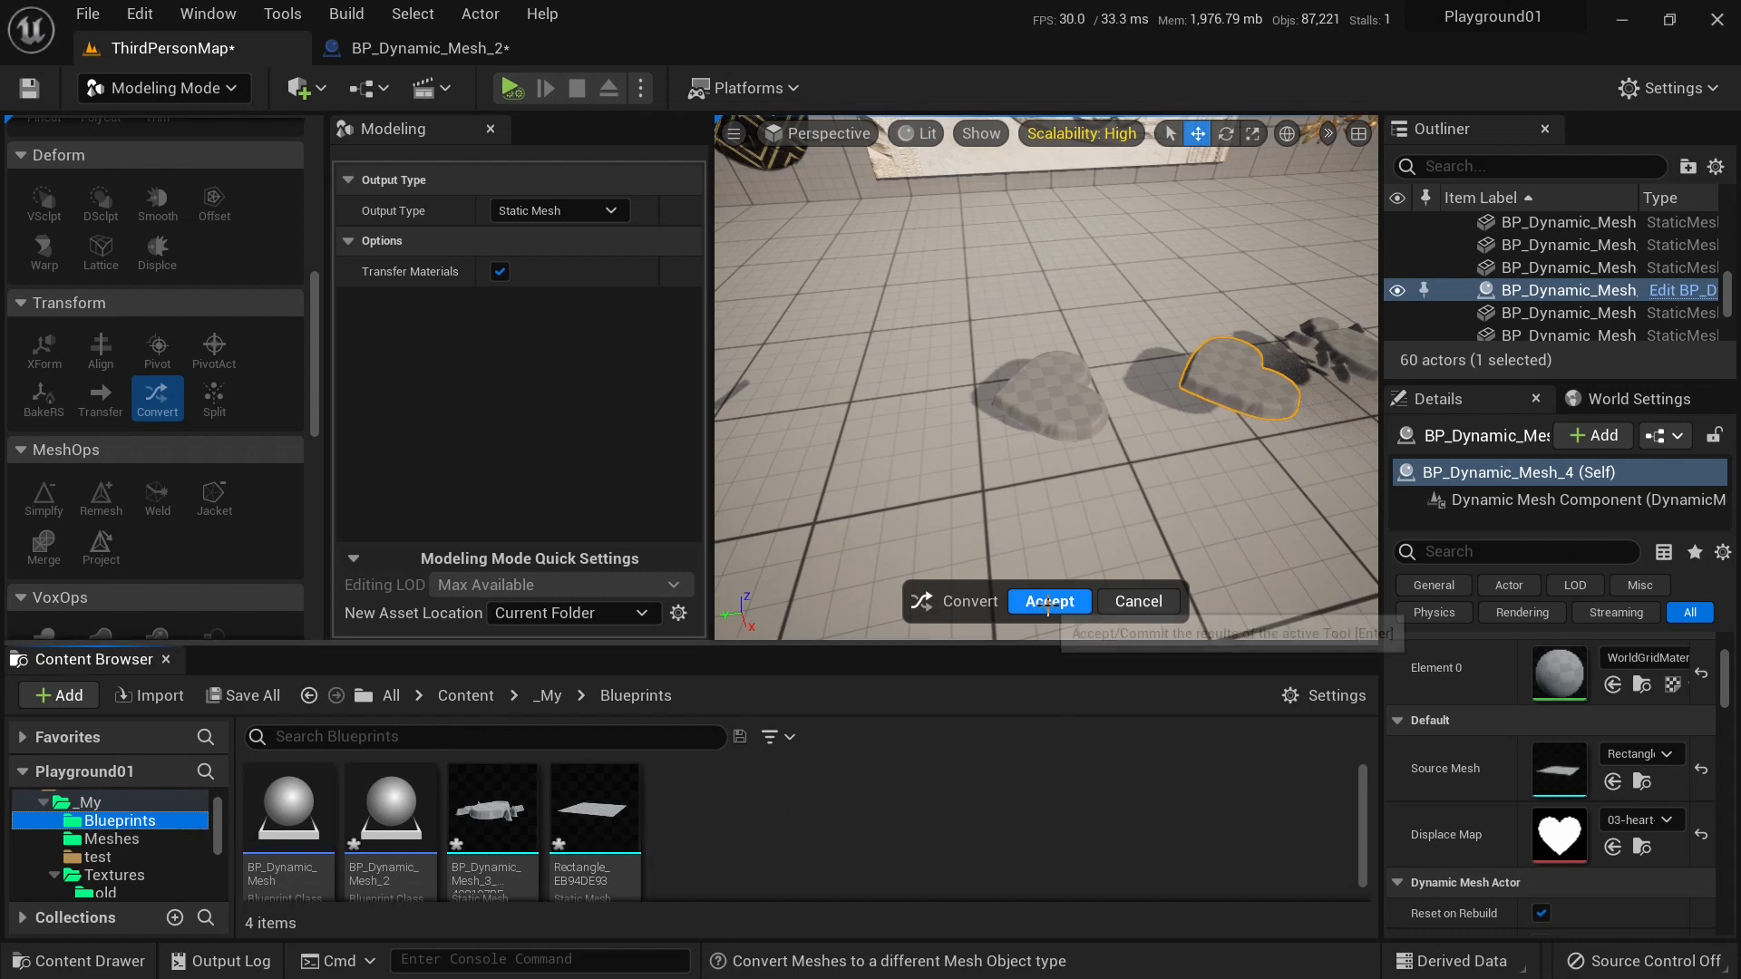
click(1048, 600)
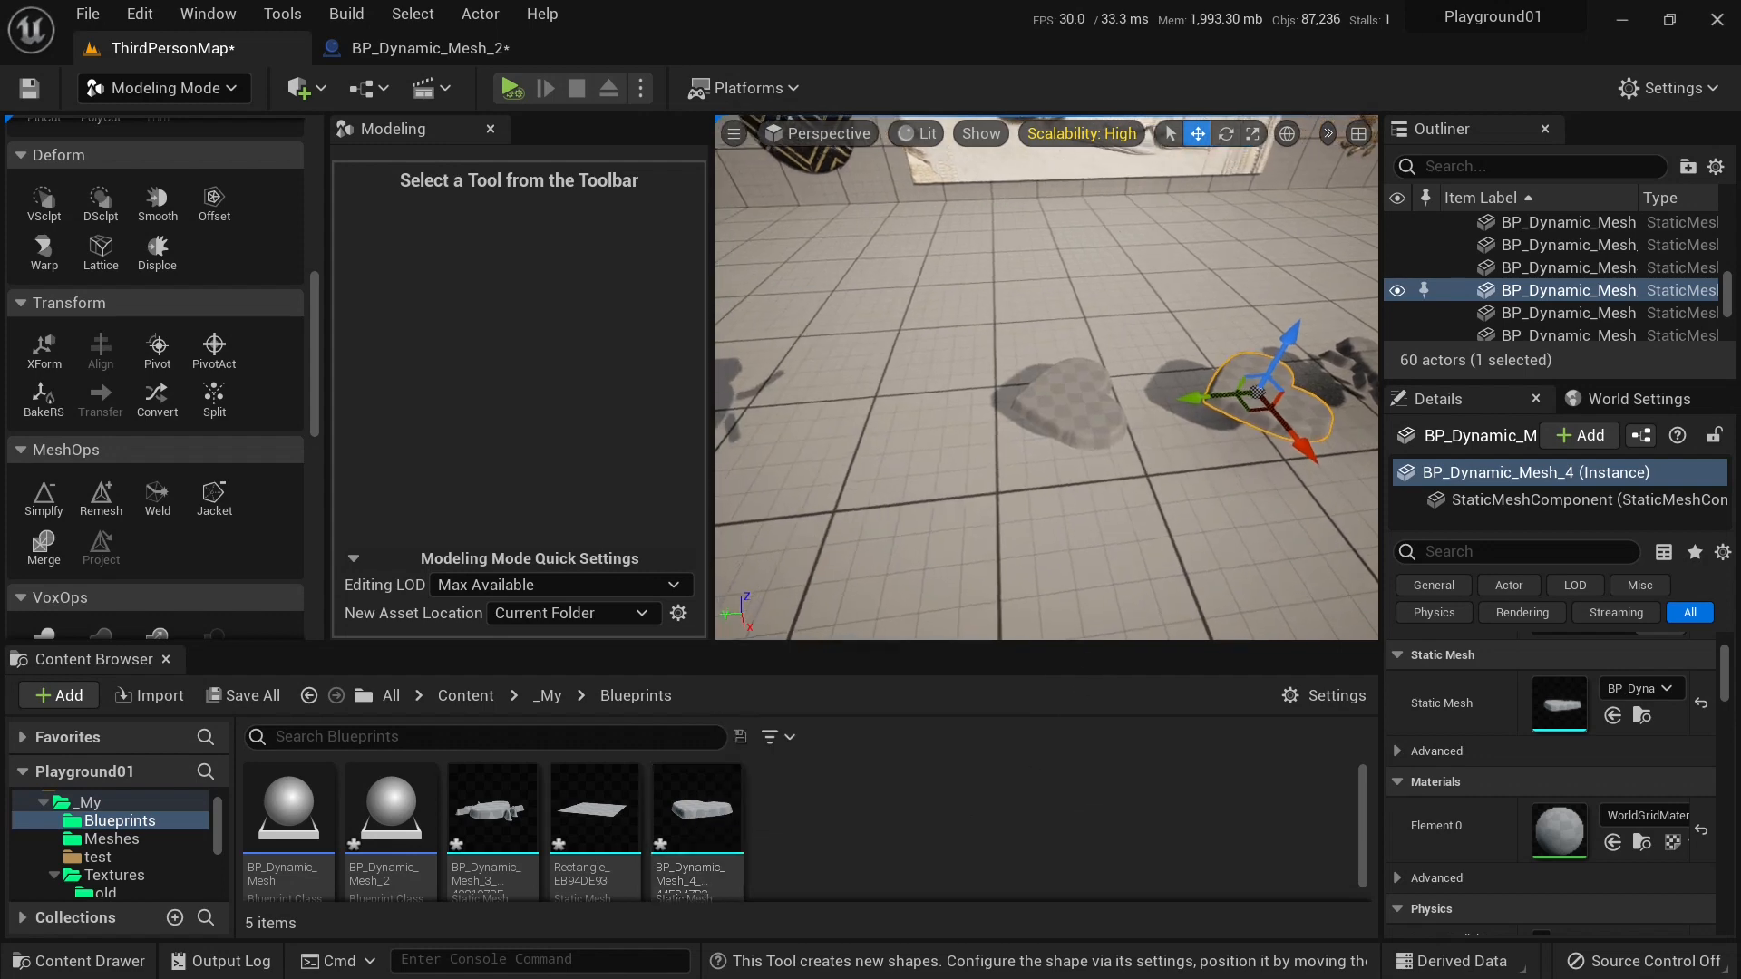
click(163, 88)
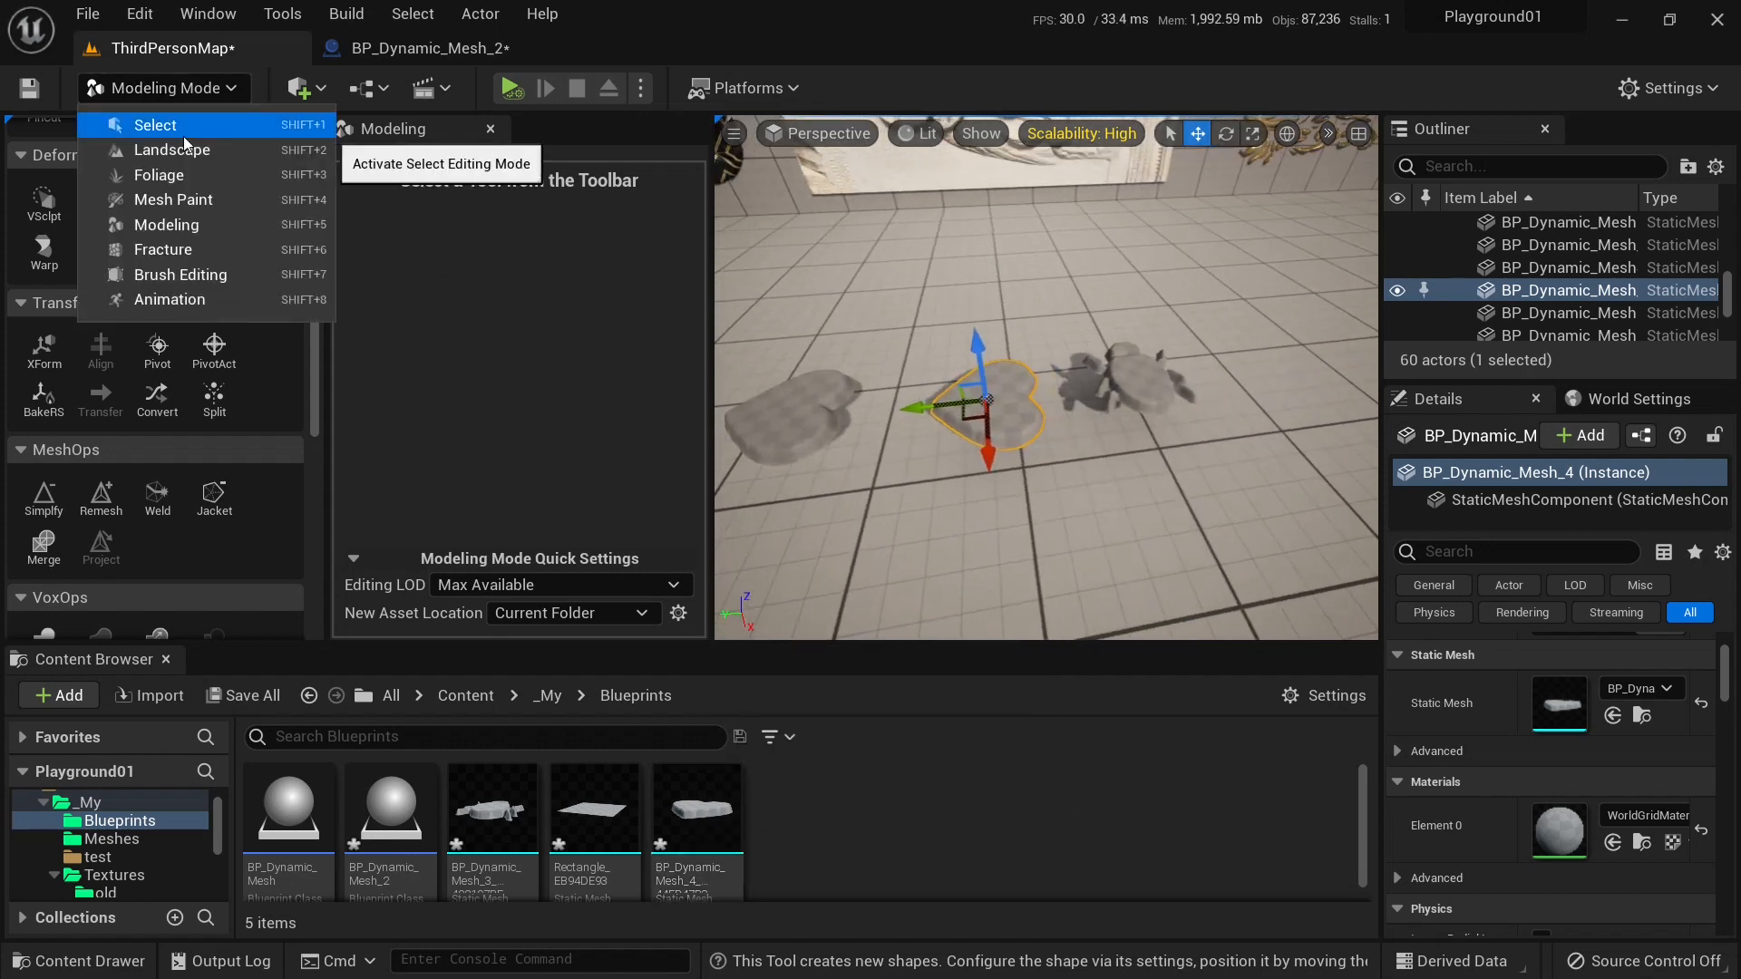
Apply gold to the static heart and gold-inlay marble tiles to the static beetle.
click(154, 124)
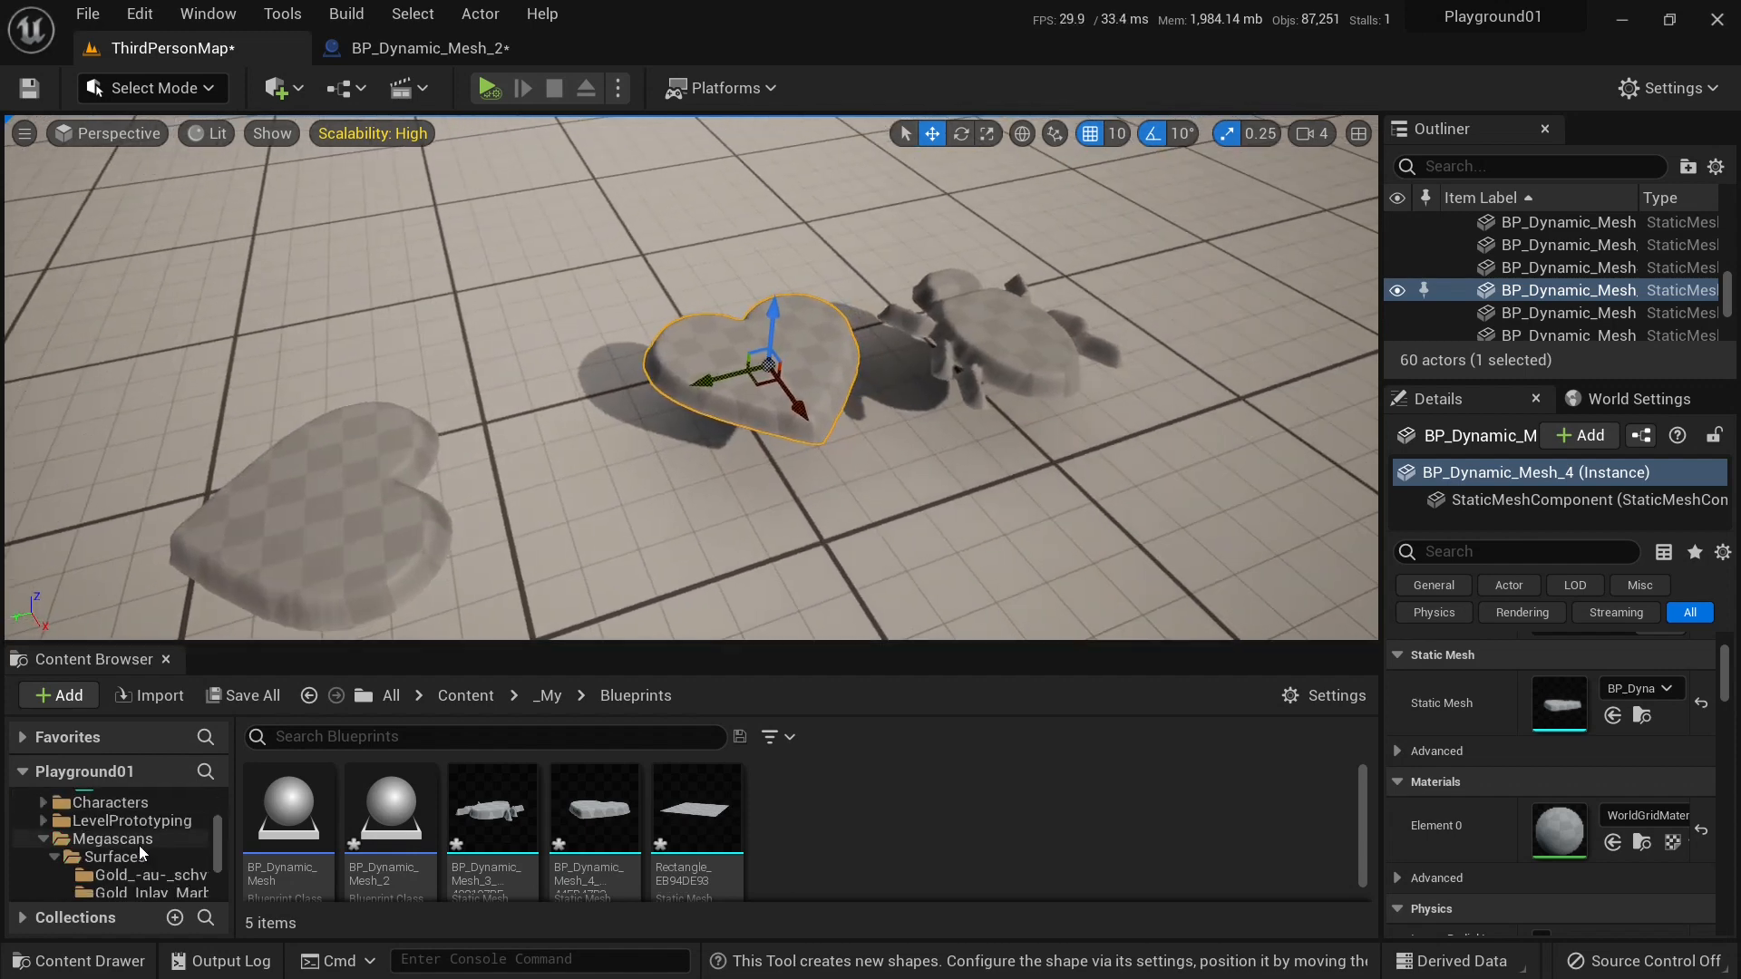
scroll(down, 3)
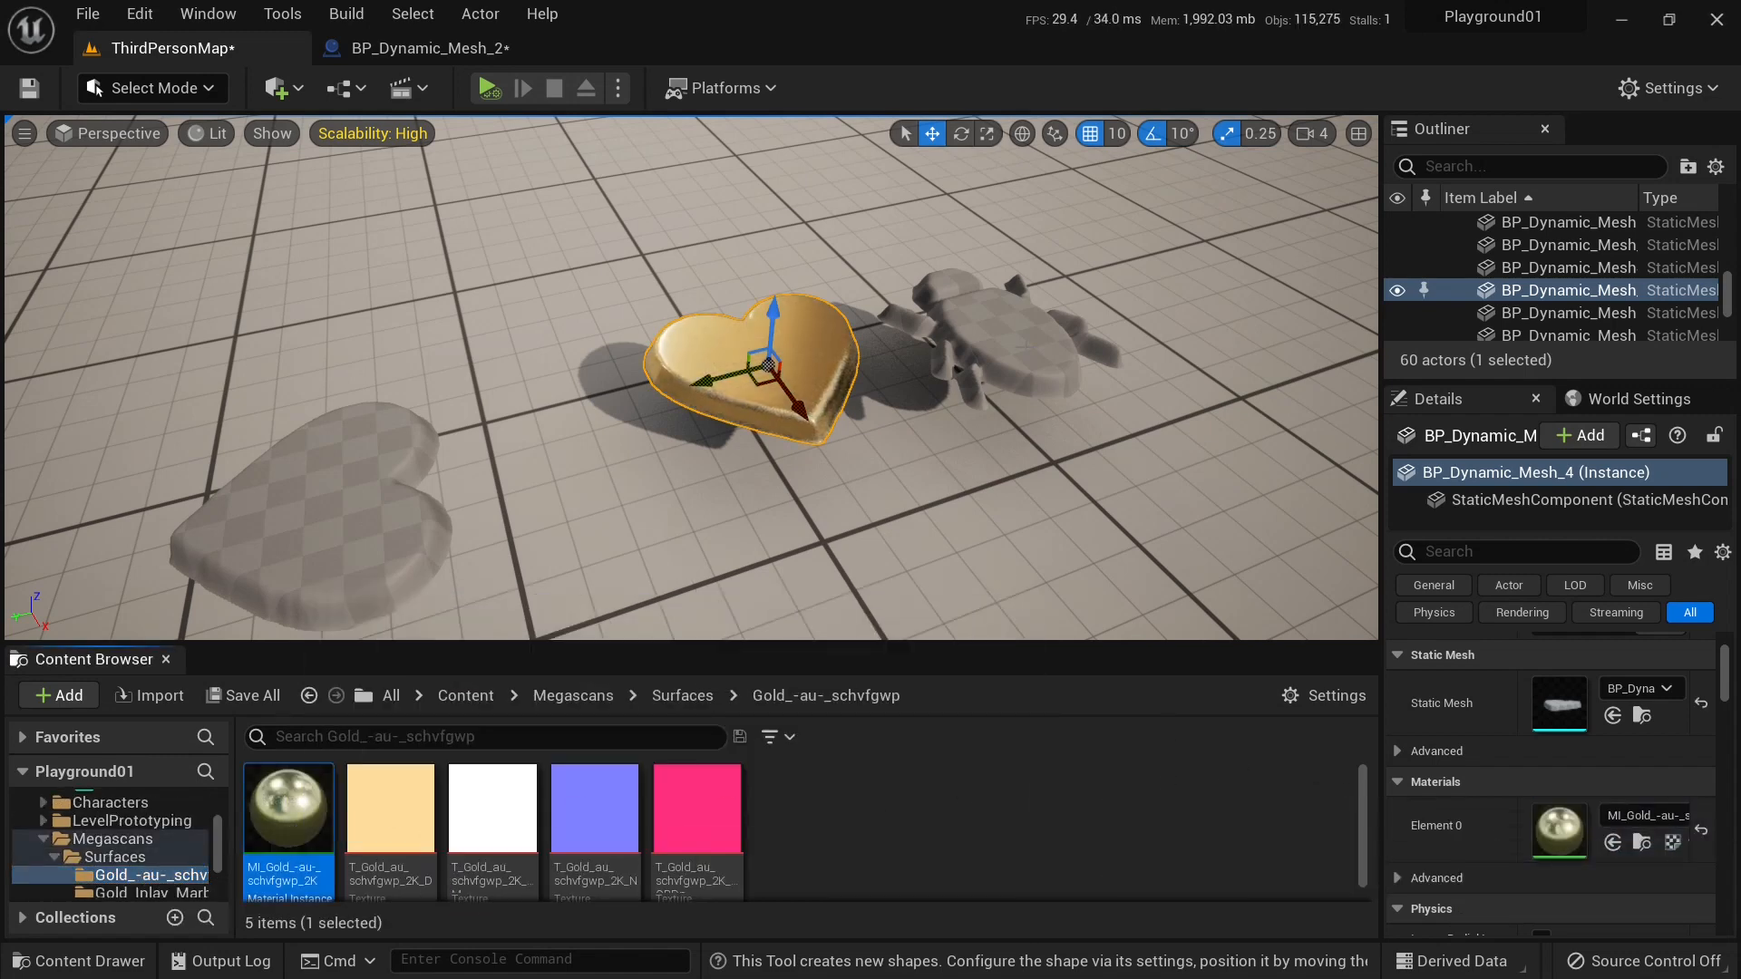
click(999, 333)
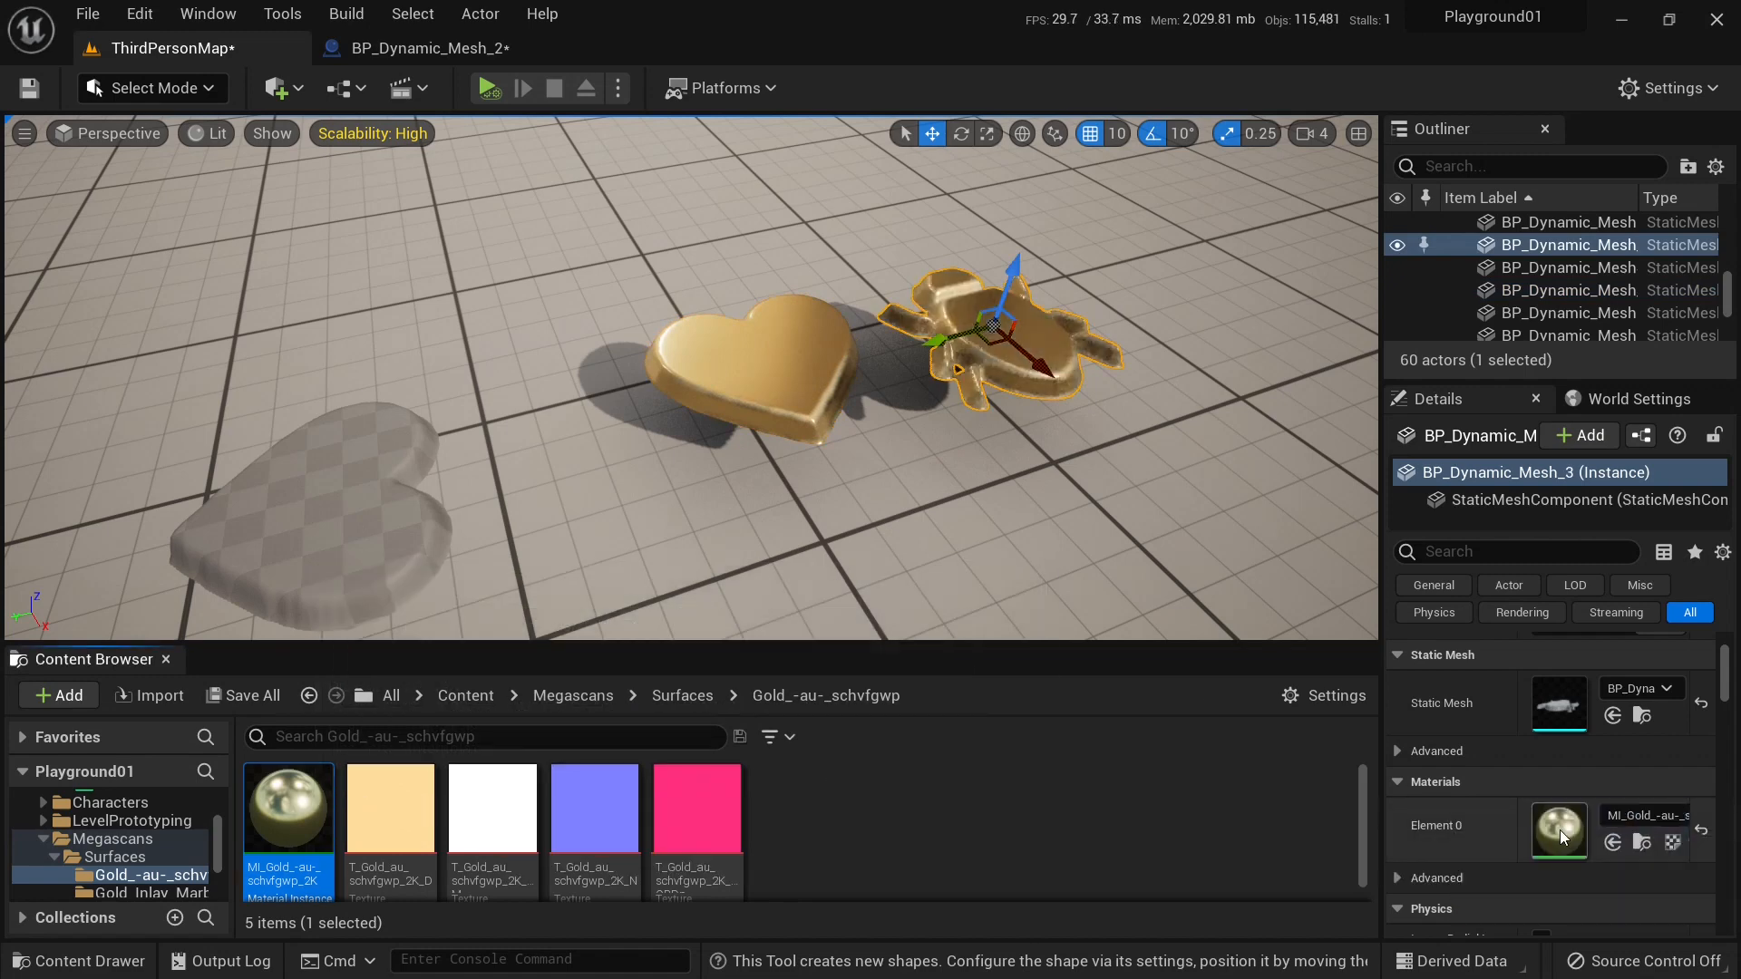
click(155, 857)
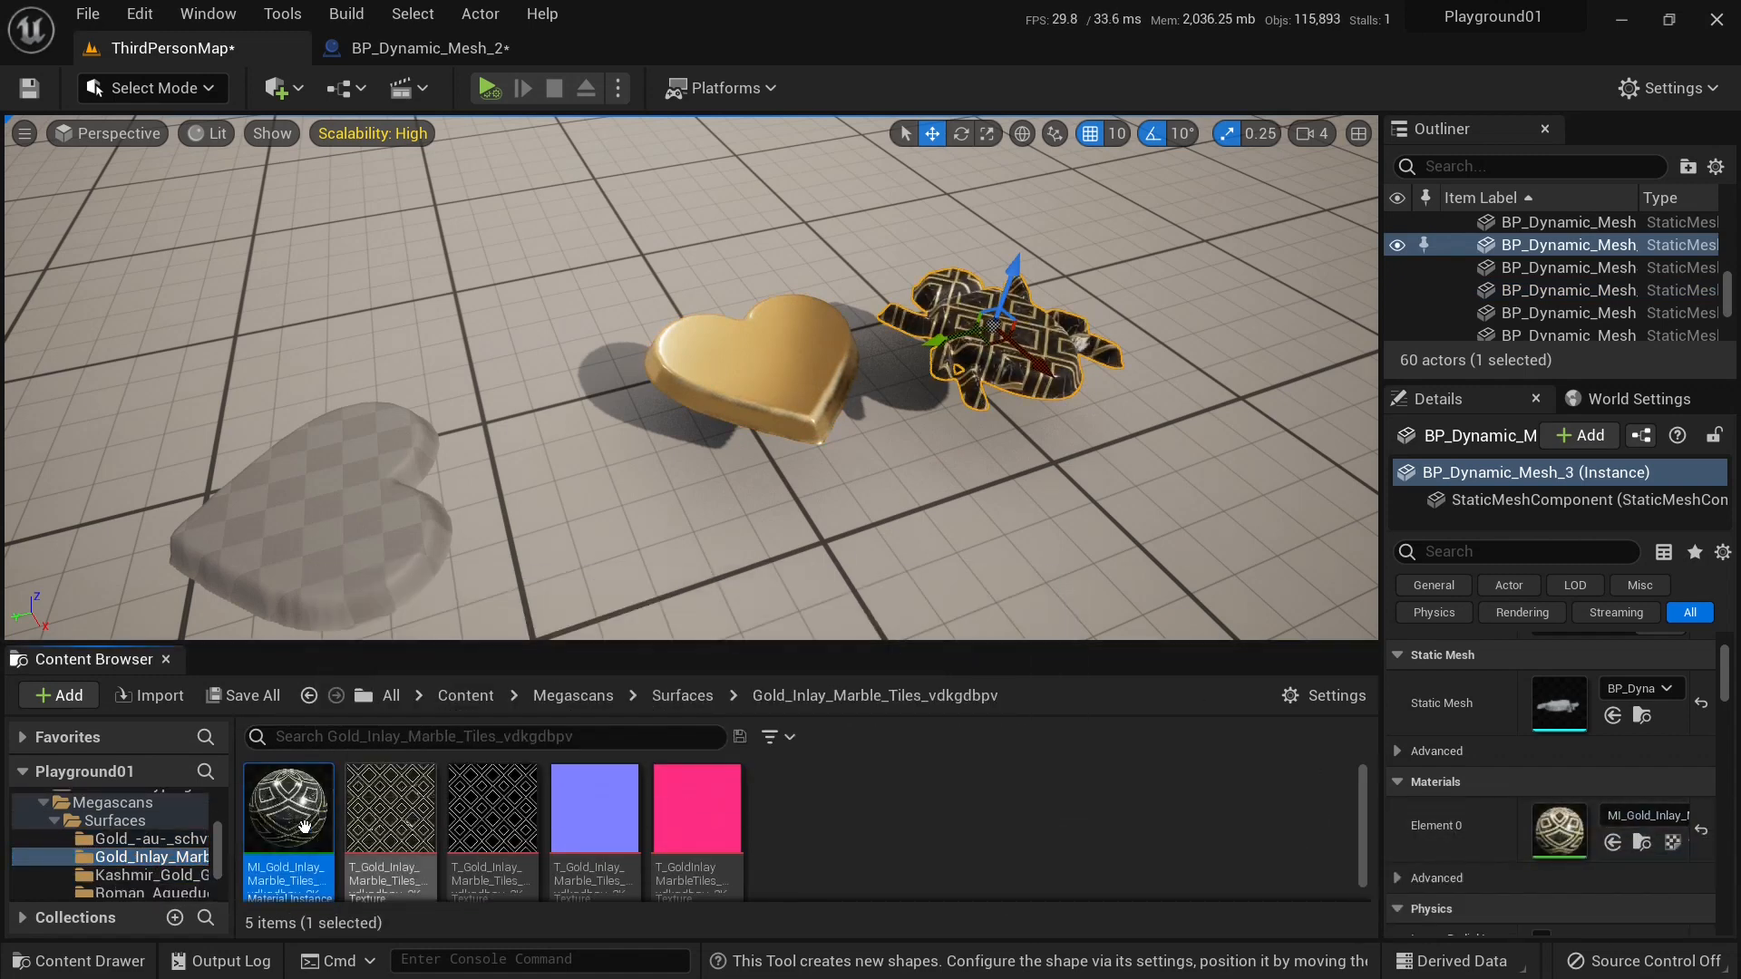
click(152, 856)
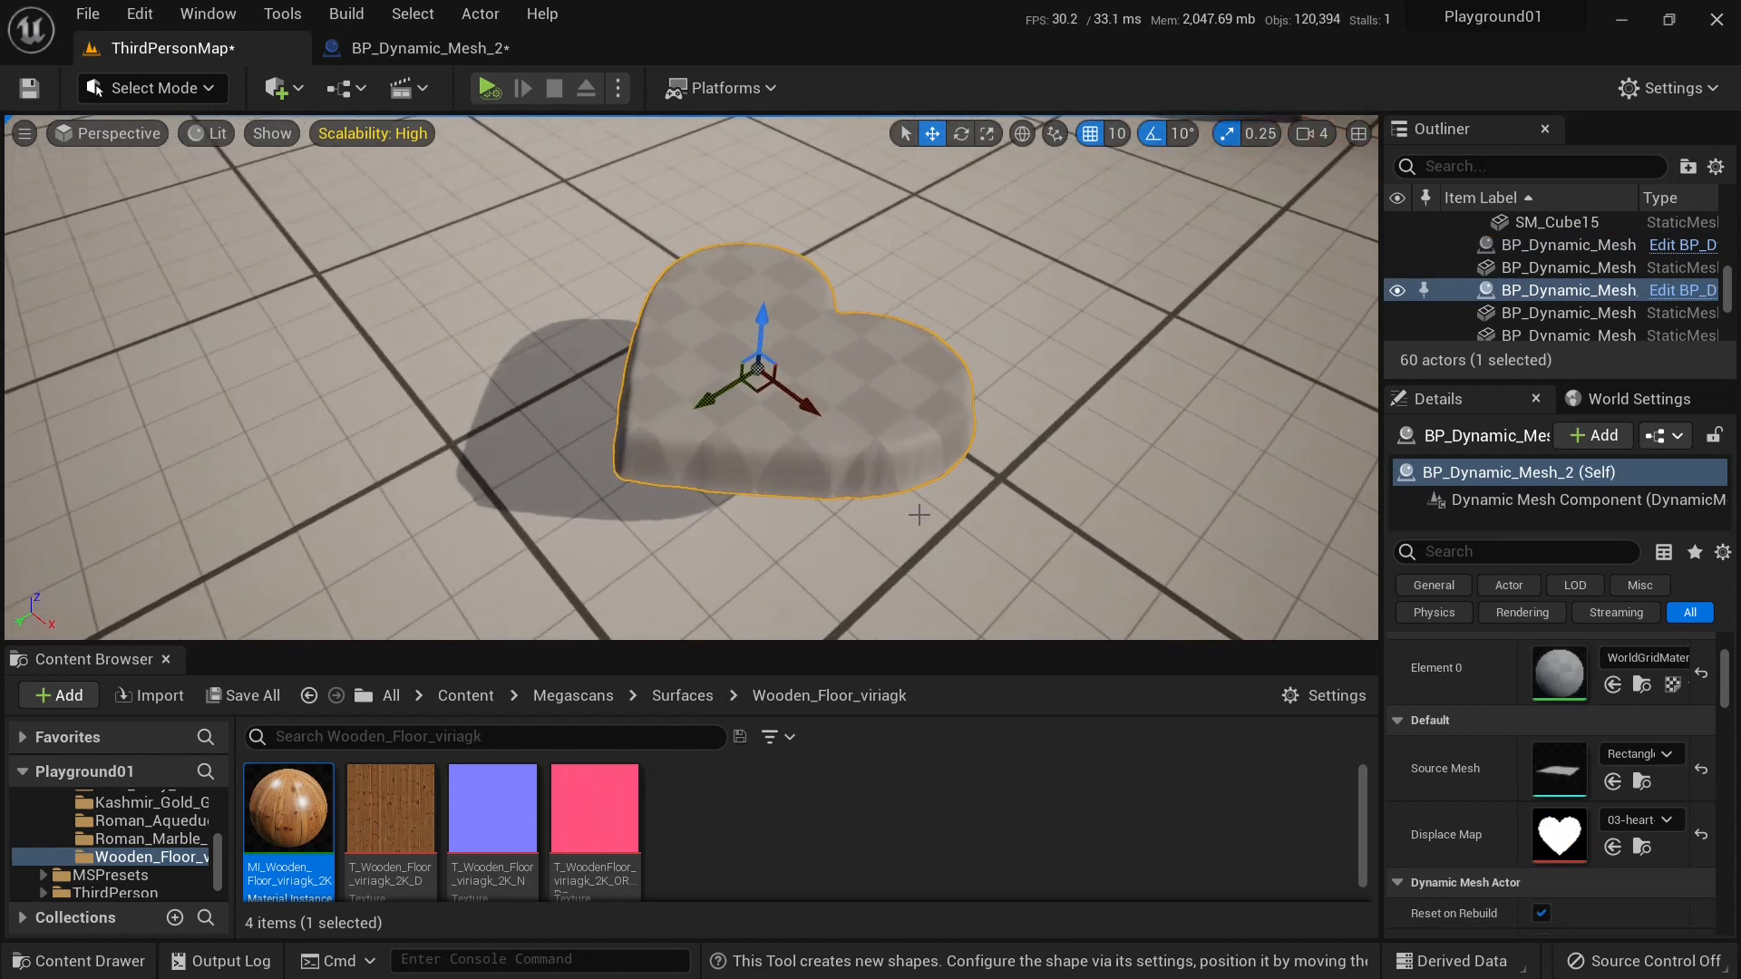
Give the original dynamic mesh actor the gold material on Element 0.
click(159, 875)
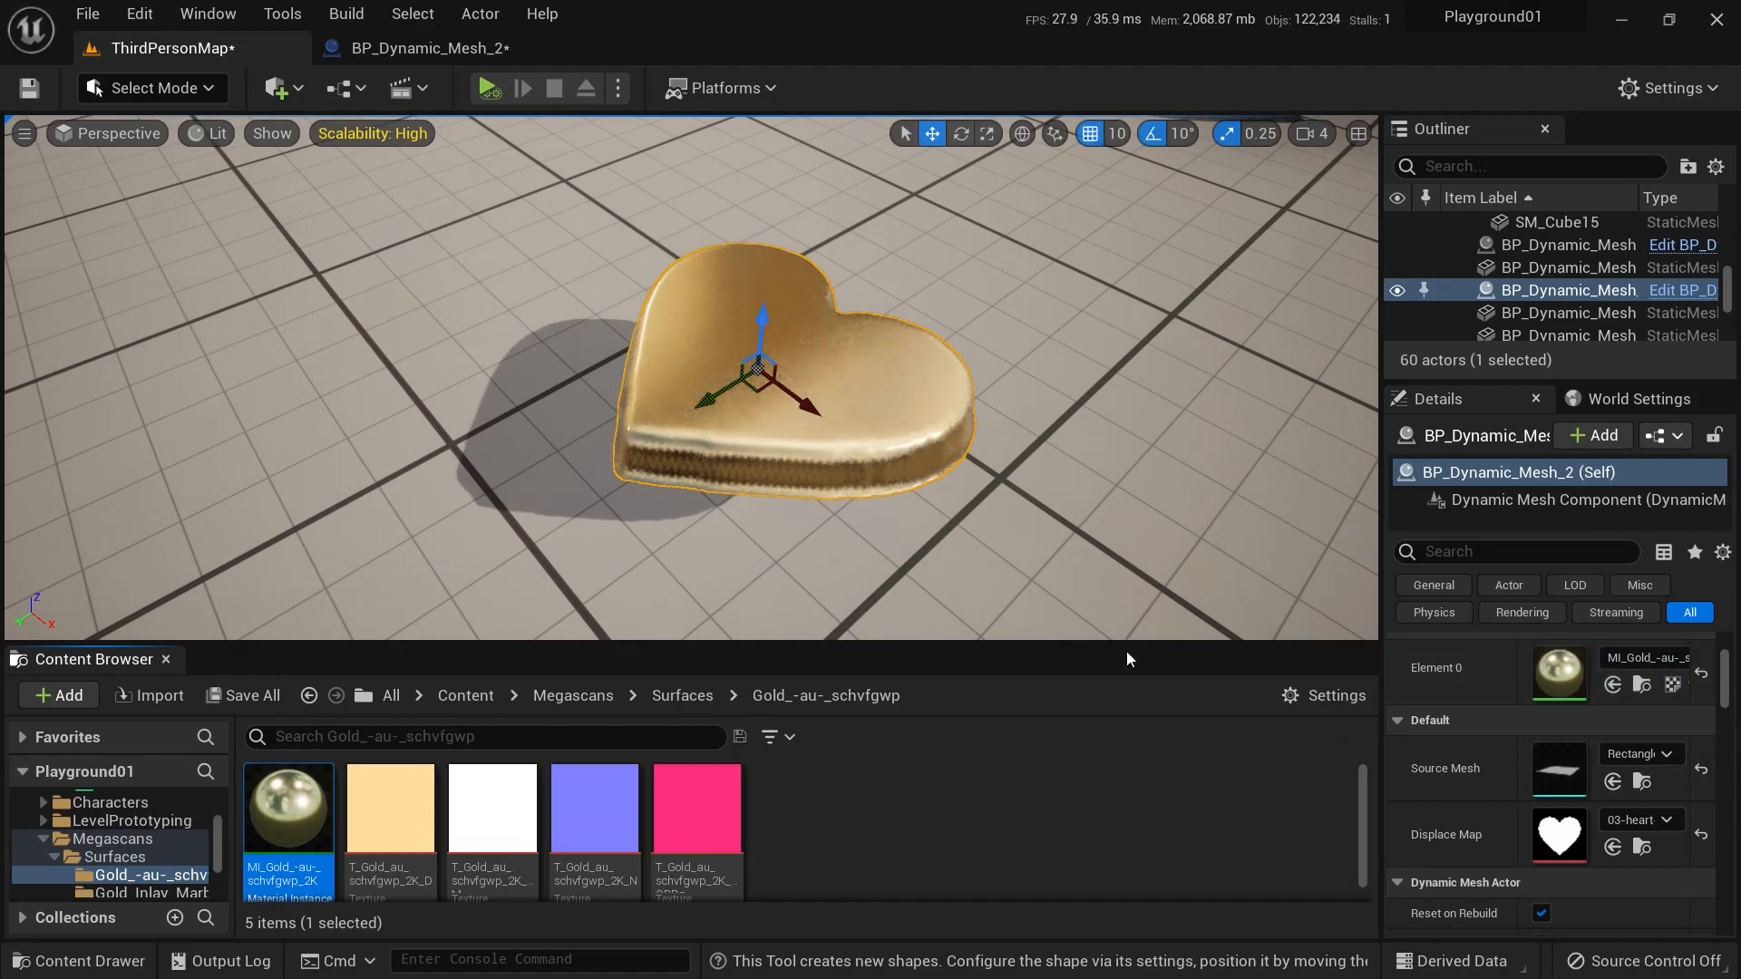
scroll(up, 3)
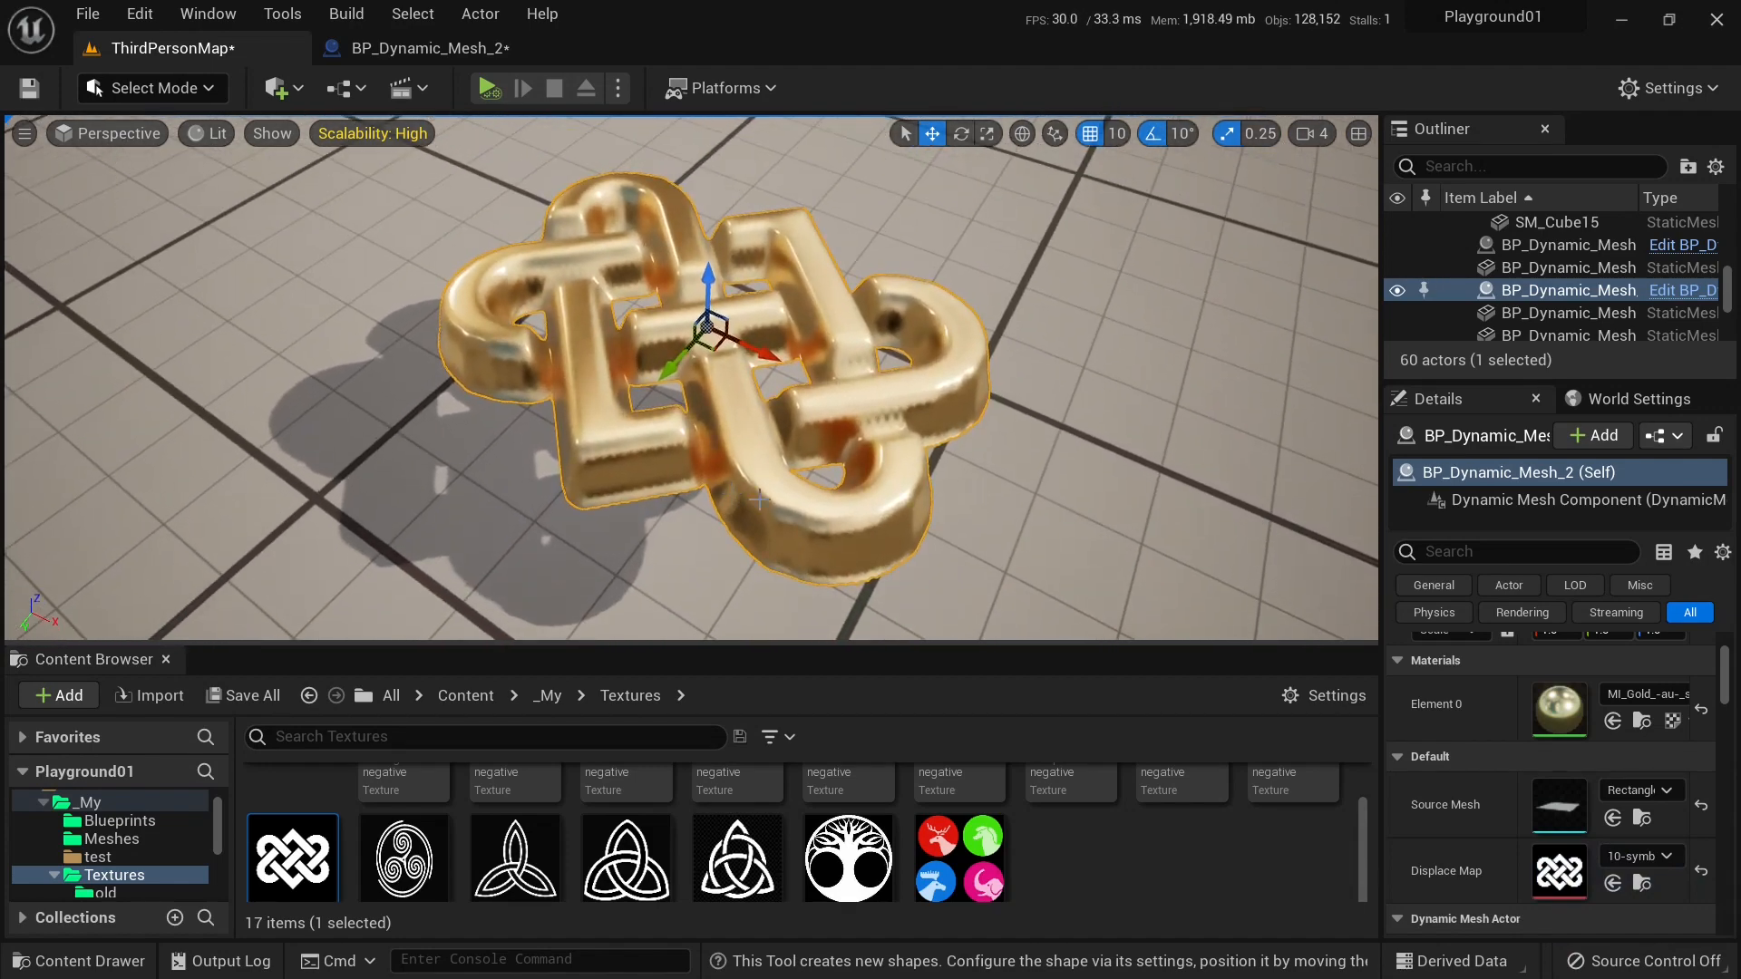
mouse_move(954, 524)
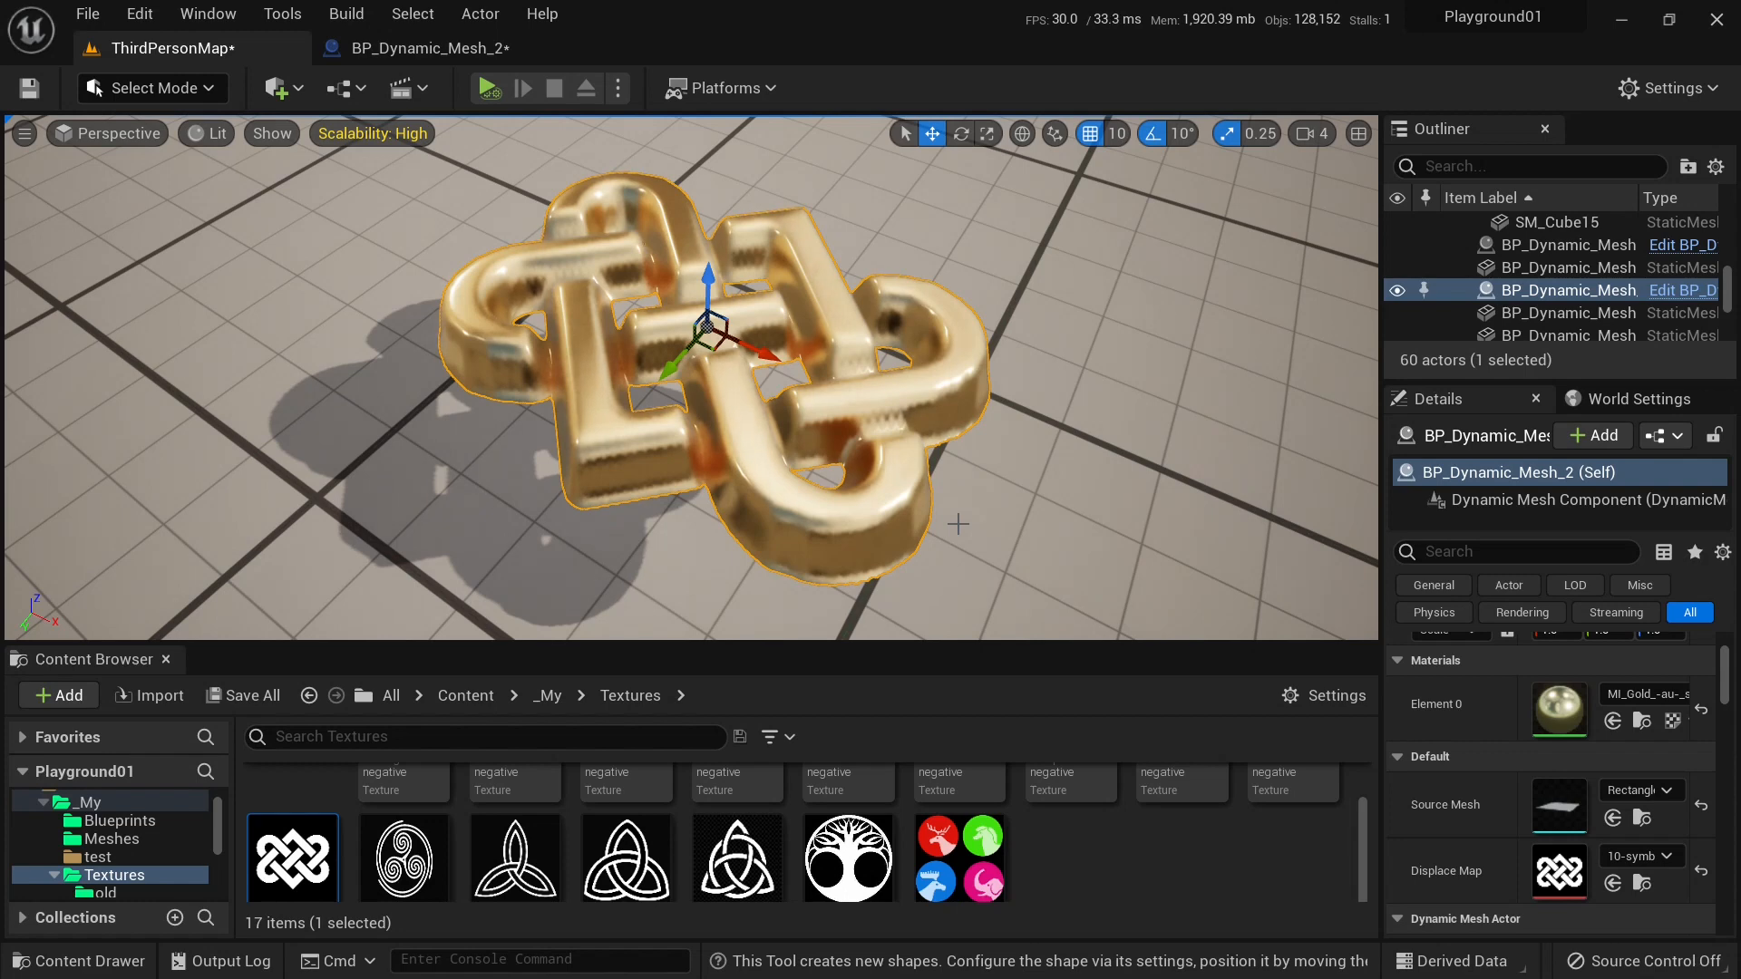
Promote the PNTessellation level pin to an instance-editable Tessellation Level variable and compile.
click(420, 48)
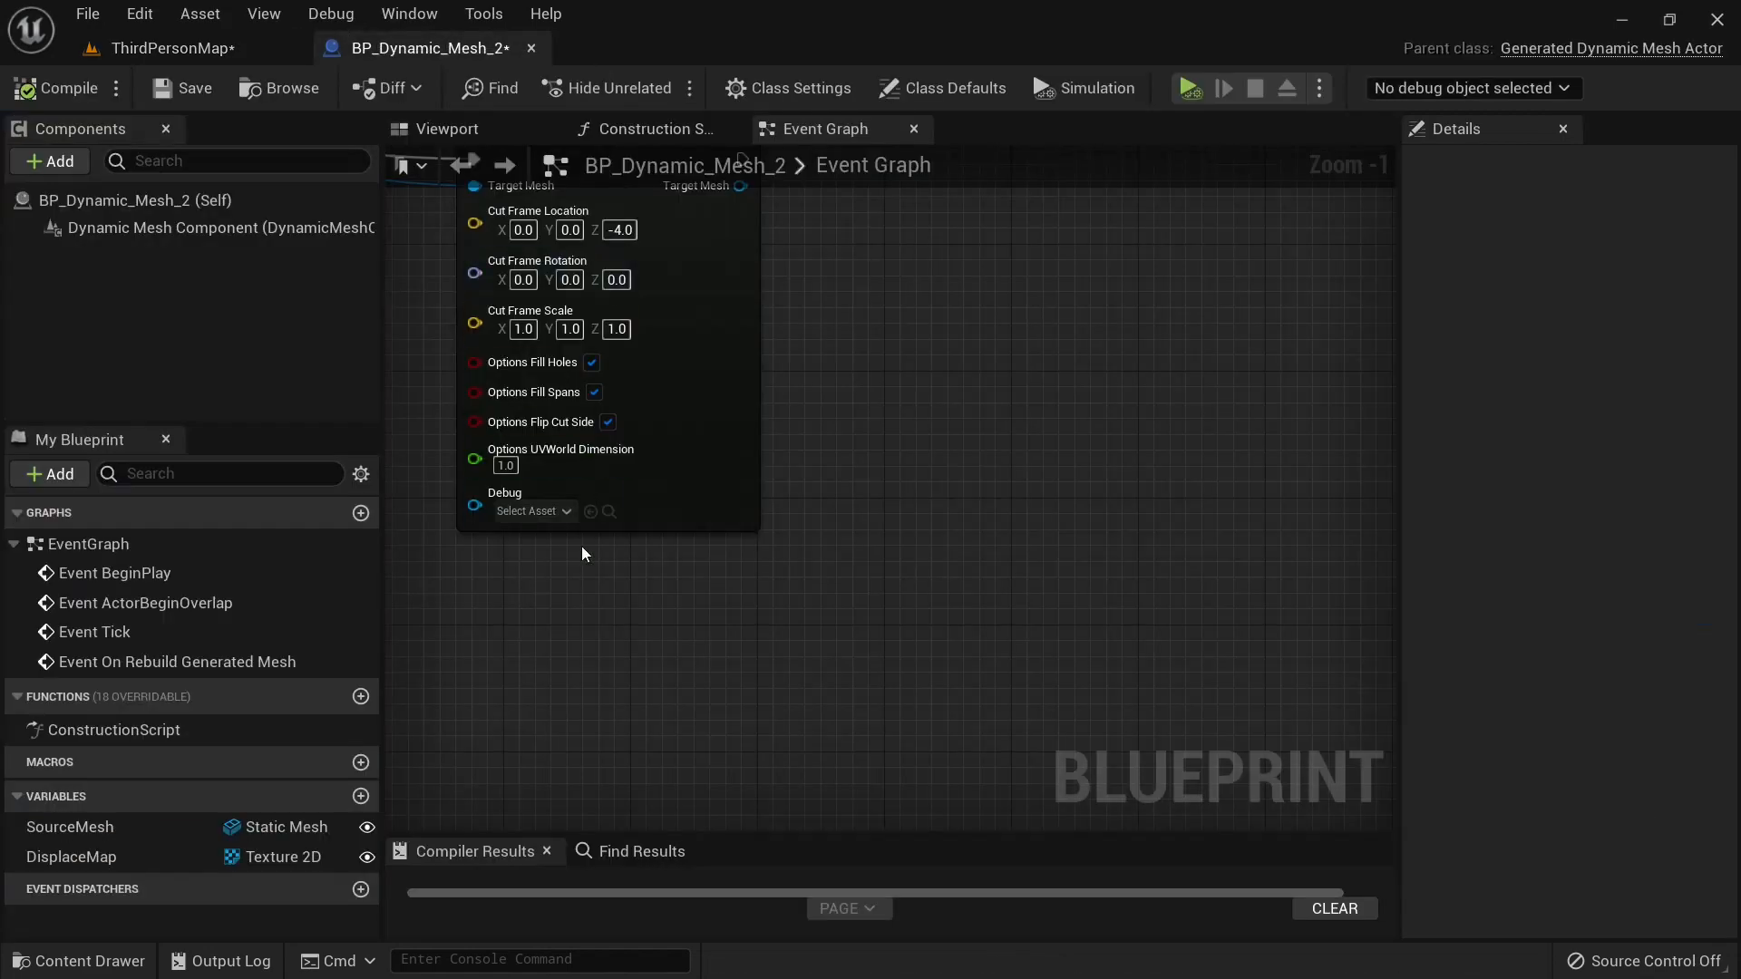
scroll(down, 3)
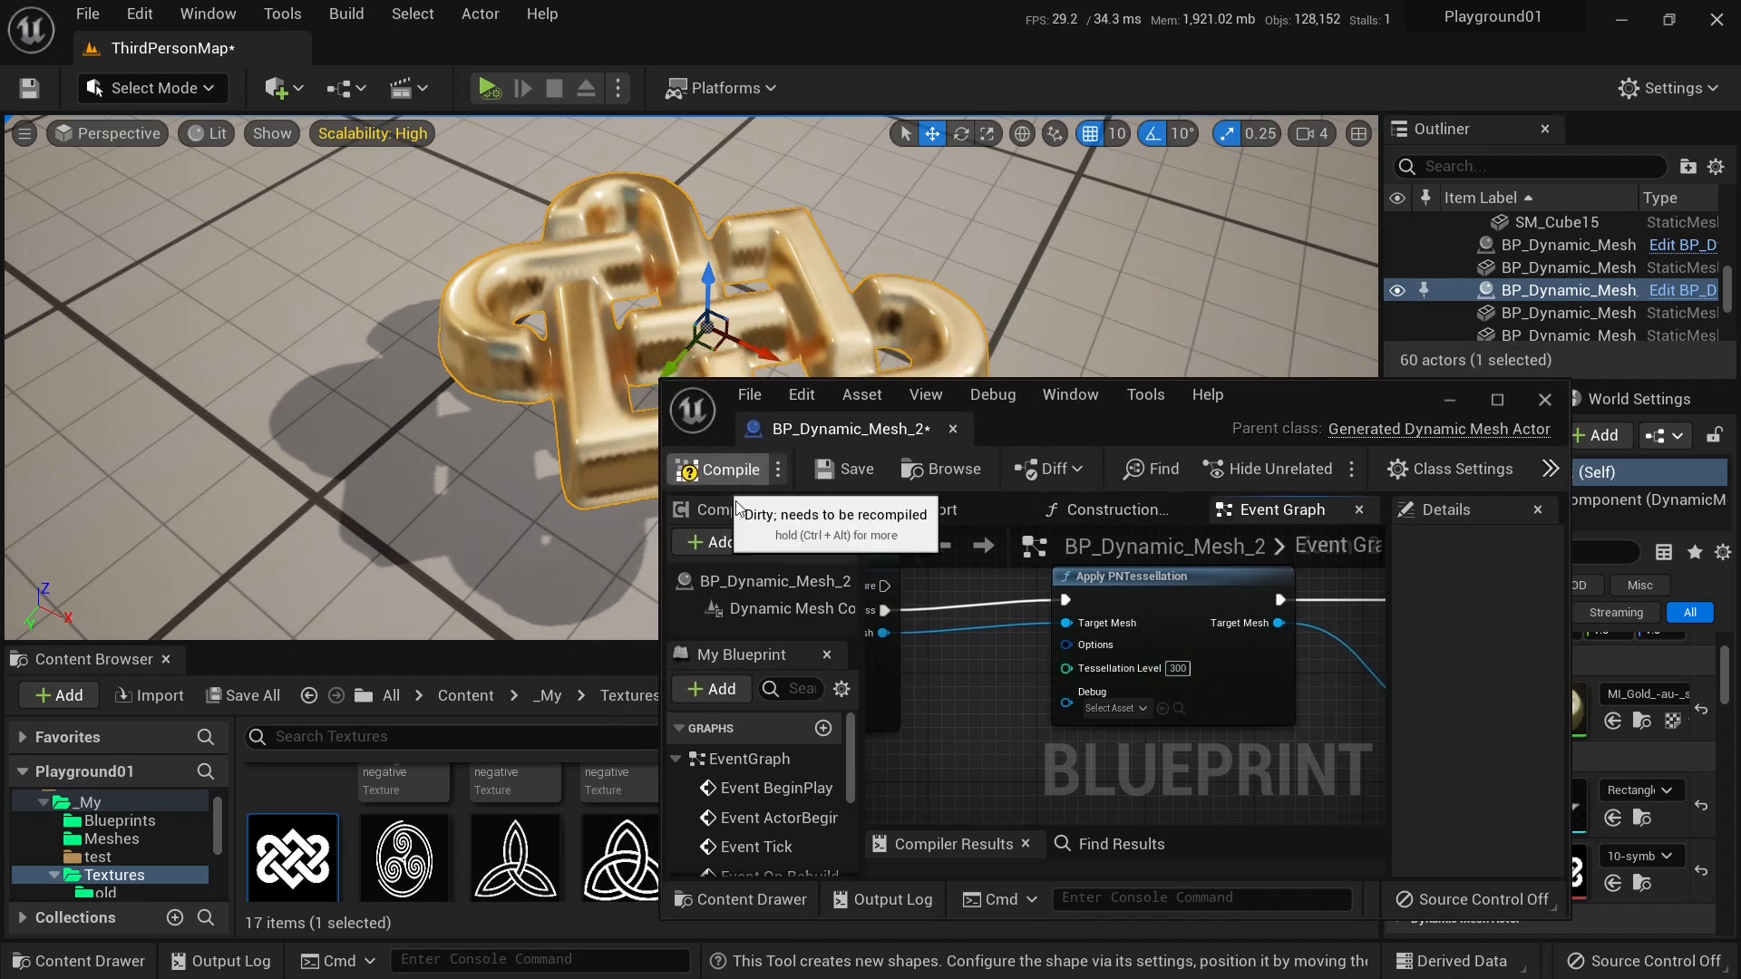
click(732, 468)
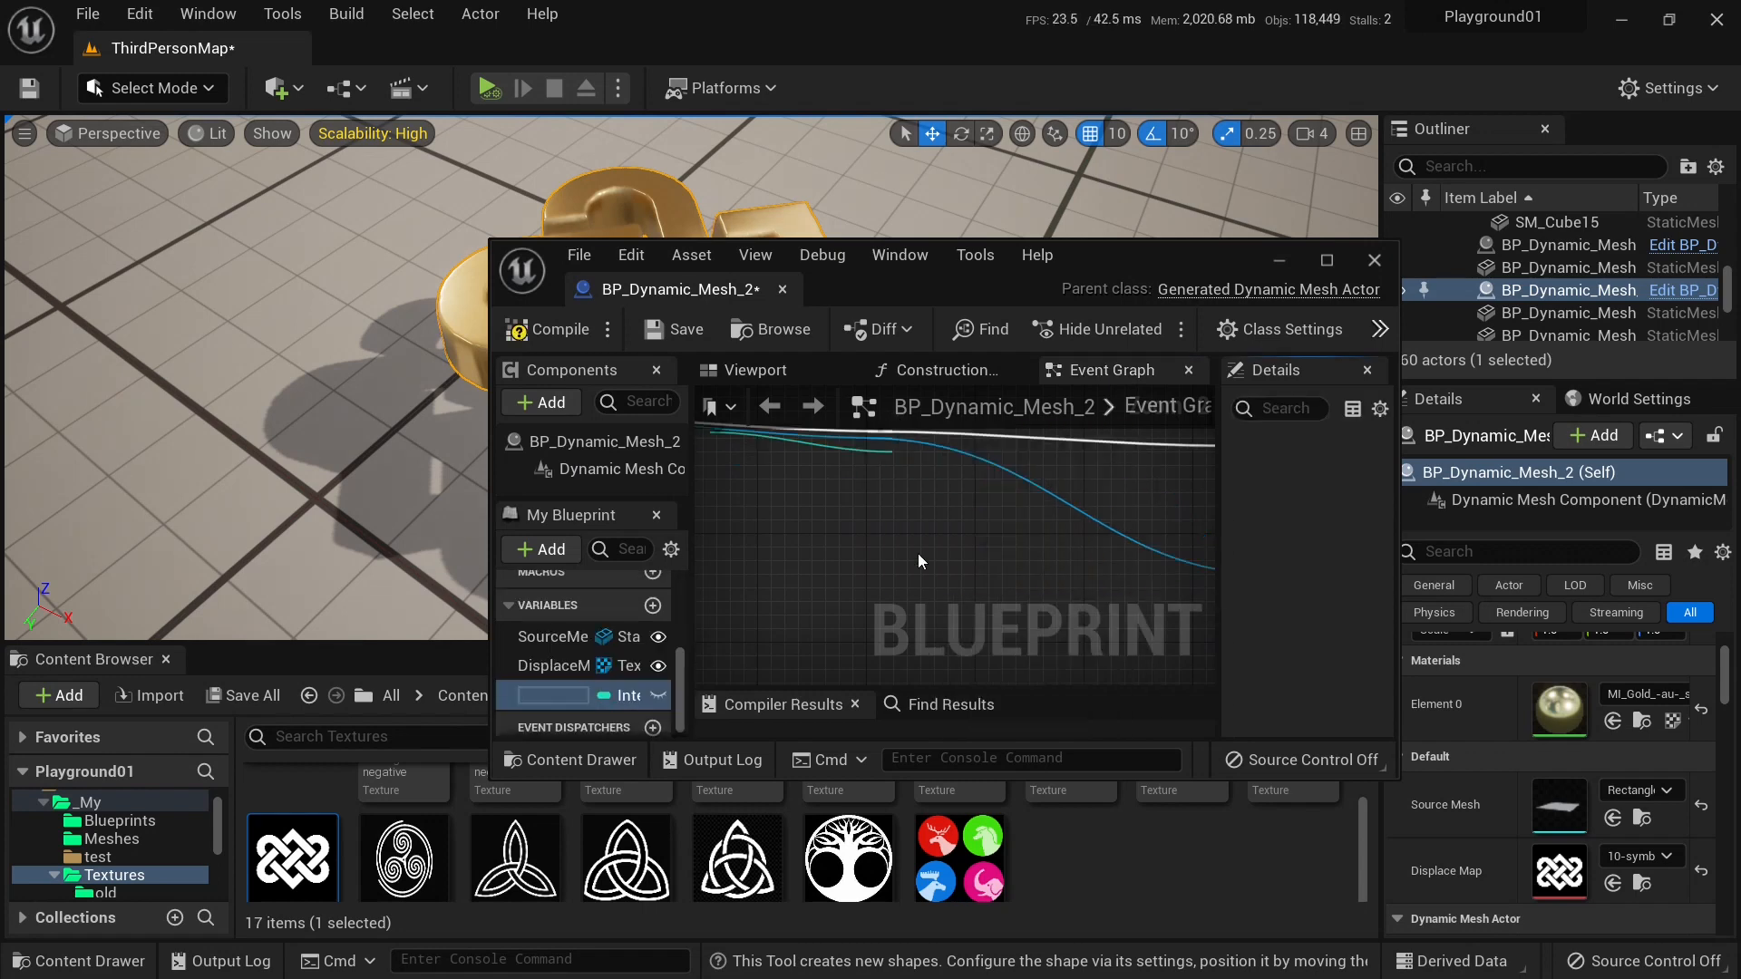
click(552, 696)
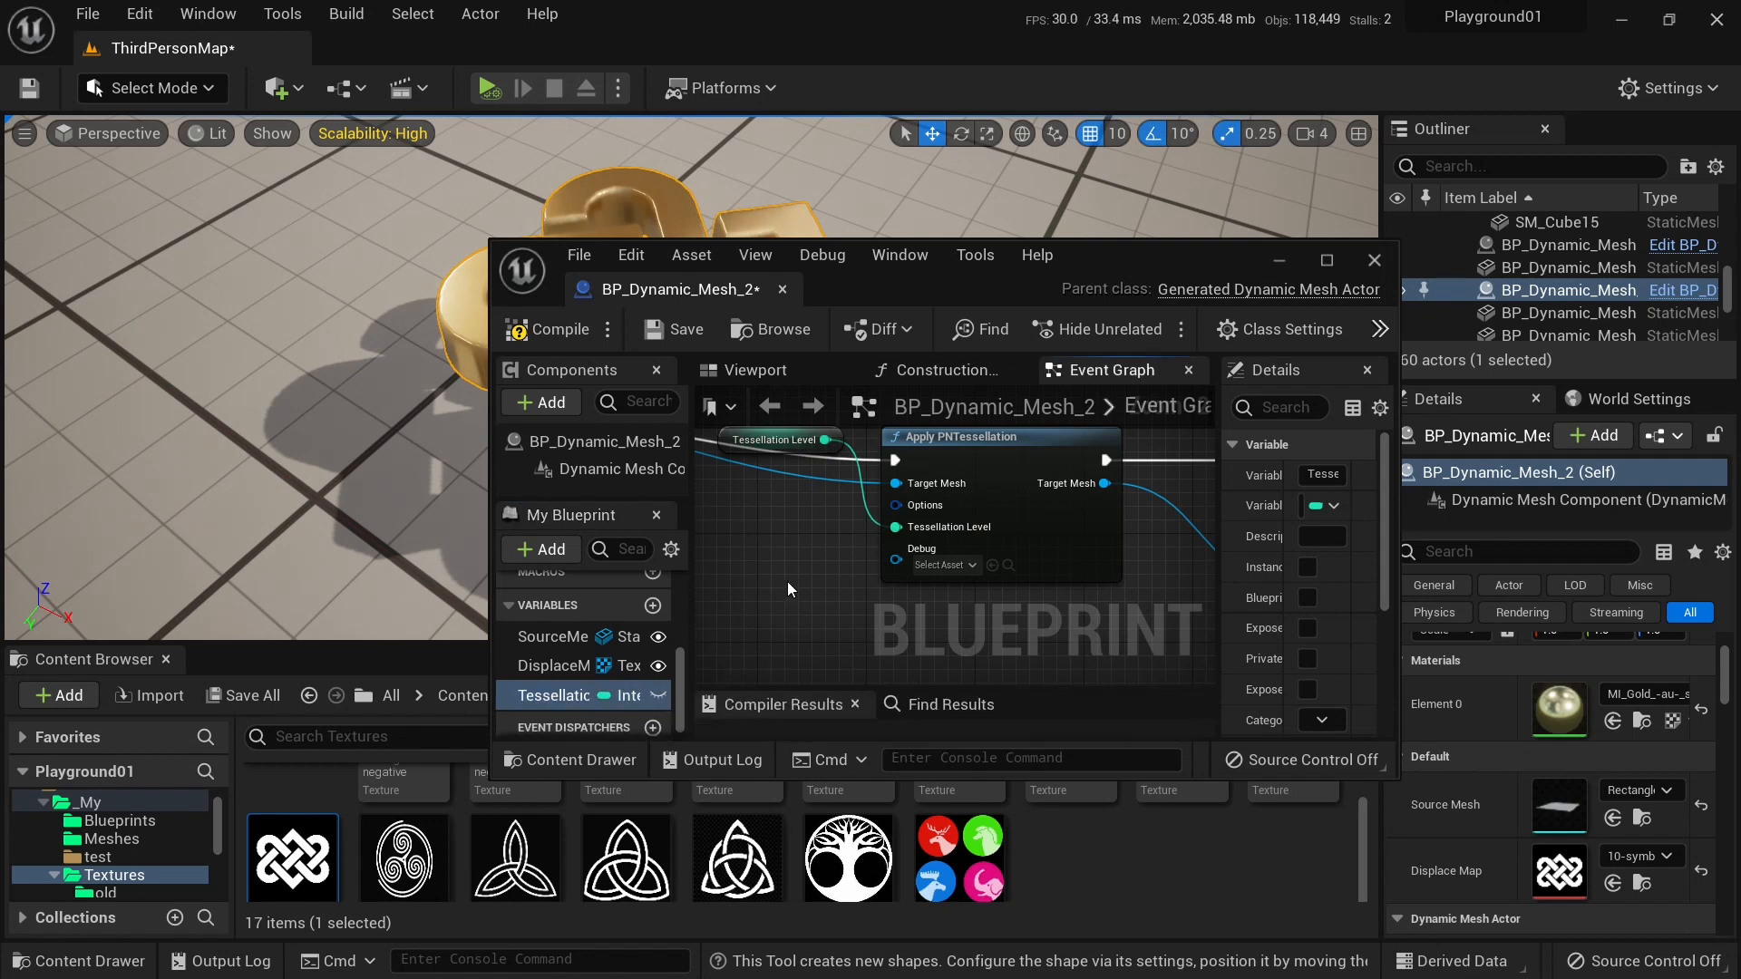
click(1306, 568)
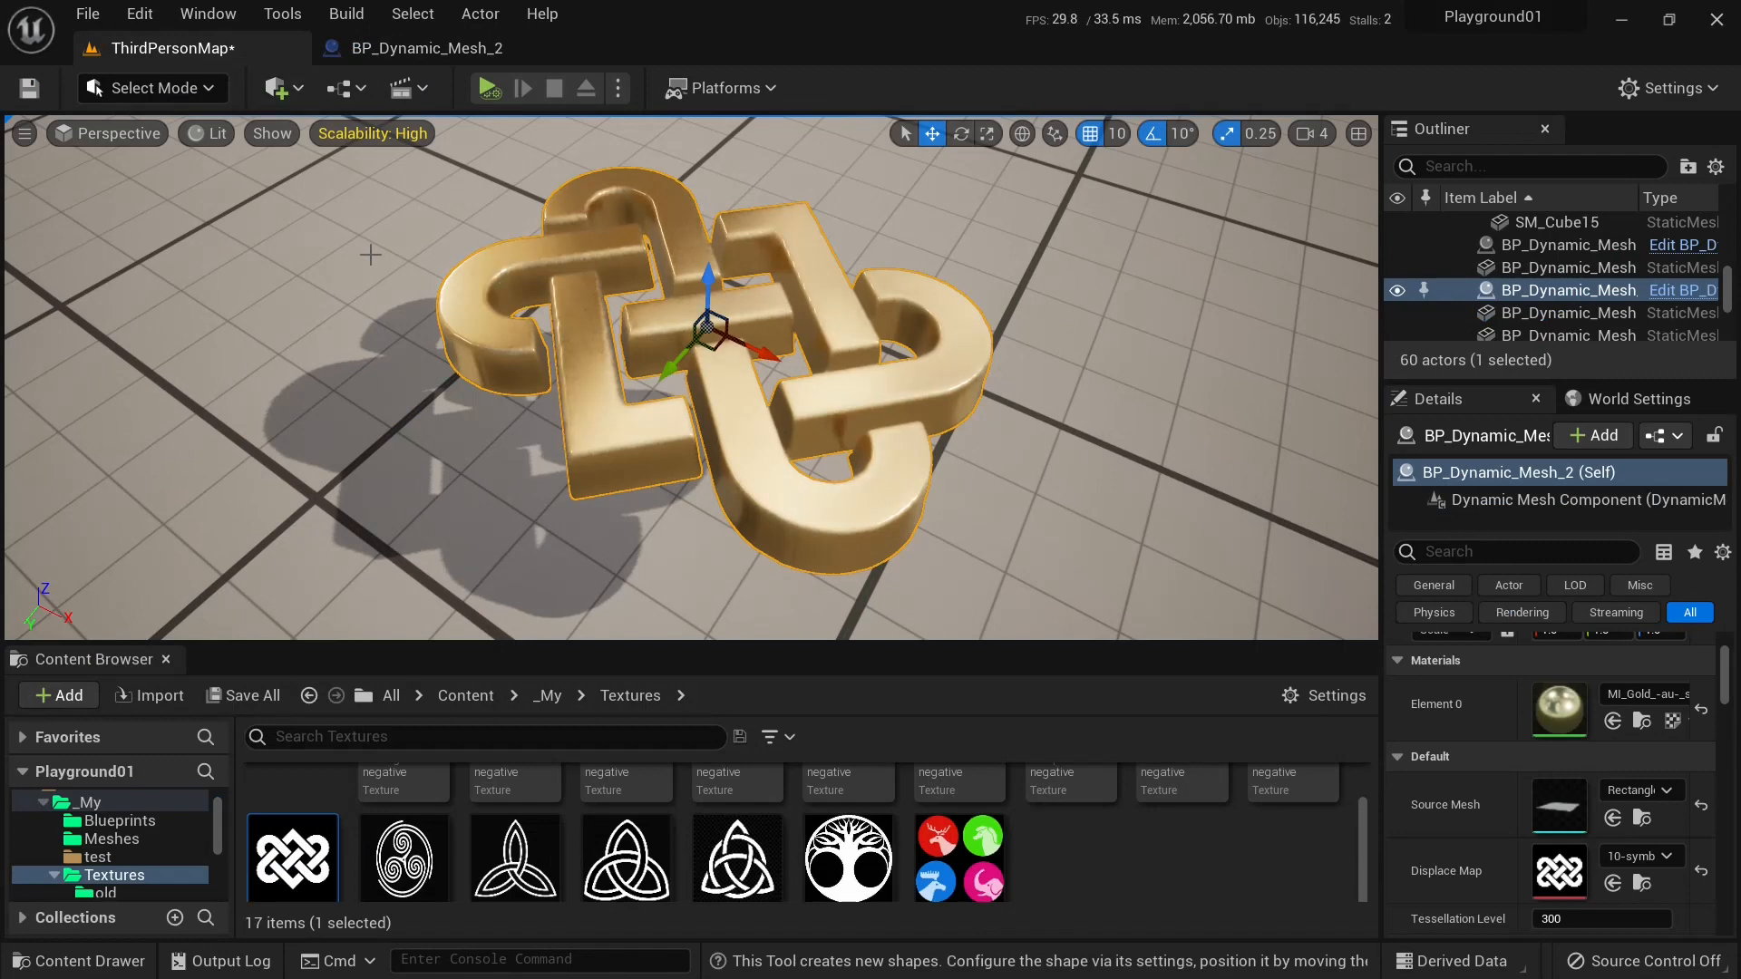
Set Tessellation Level to 300 and use the heart texture as displacement map.
scroll(down, 3)
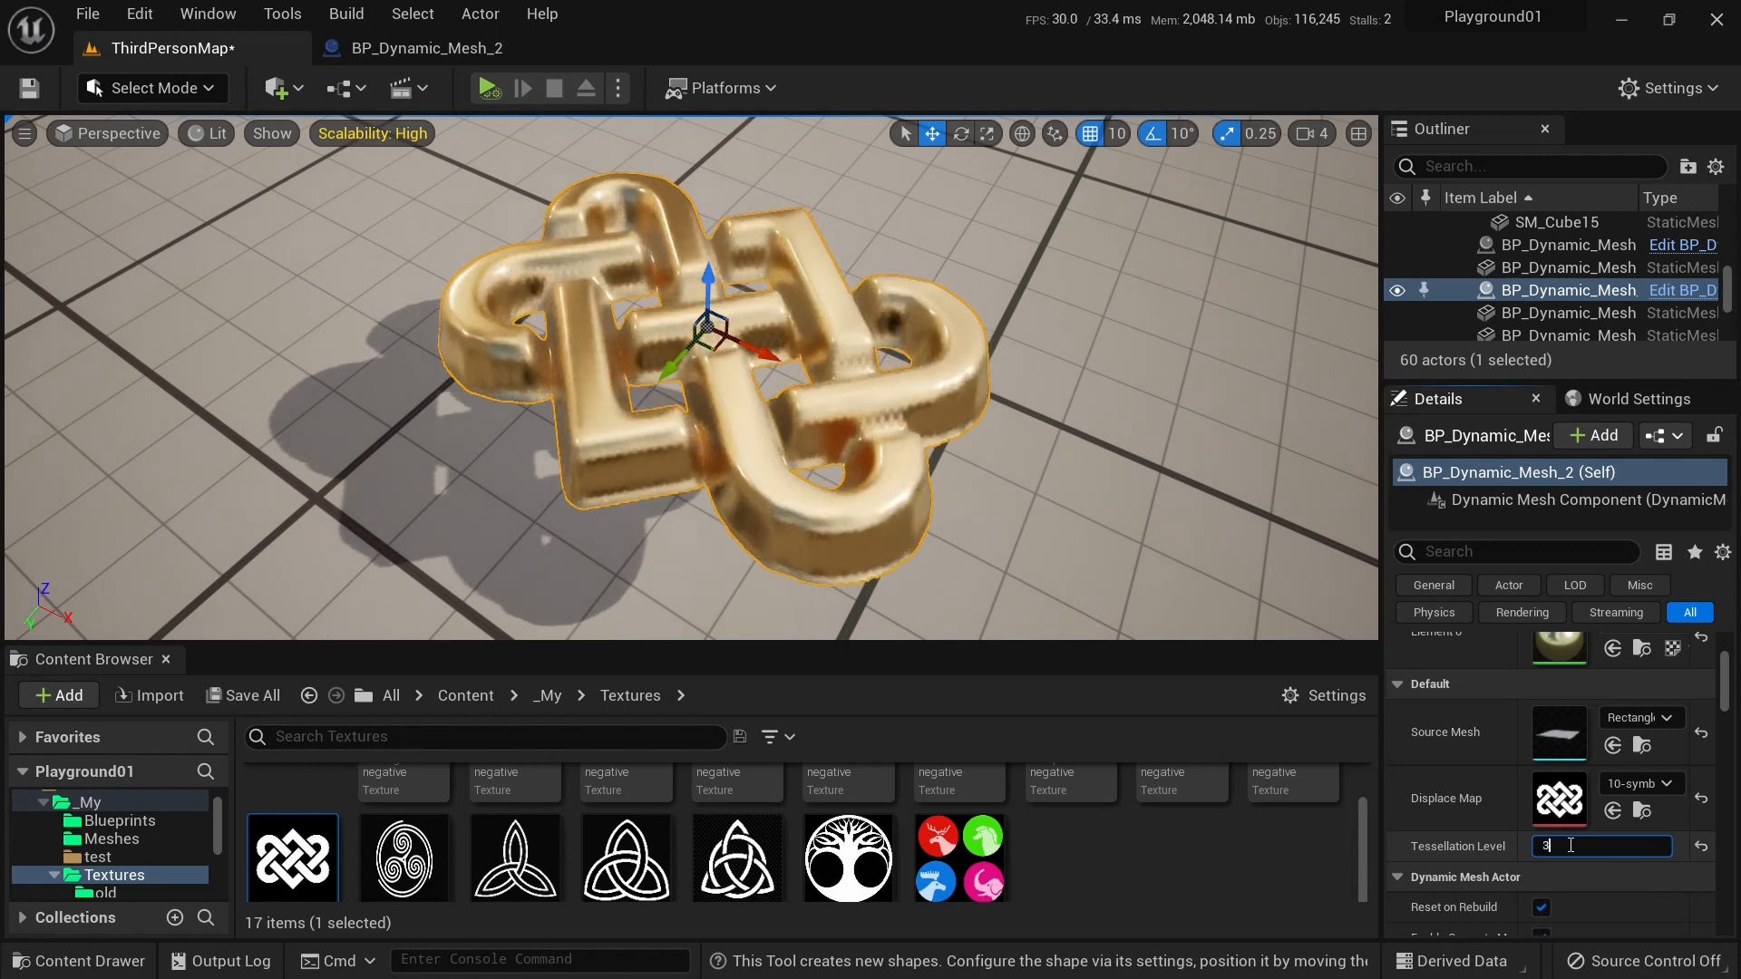
text(300)
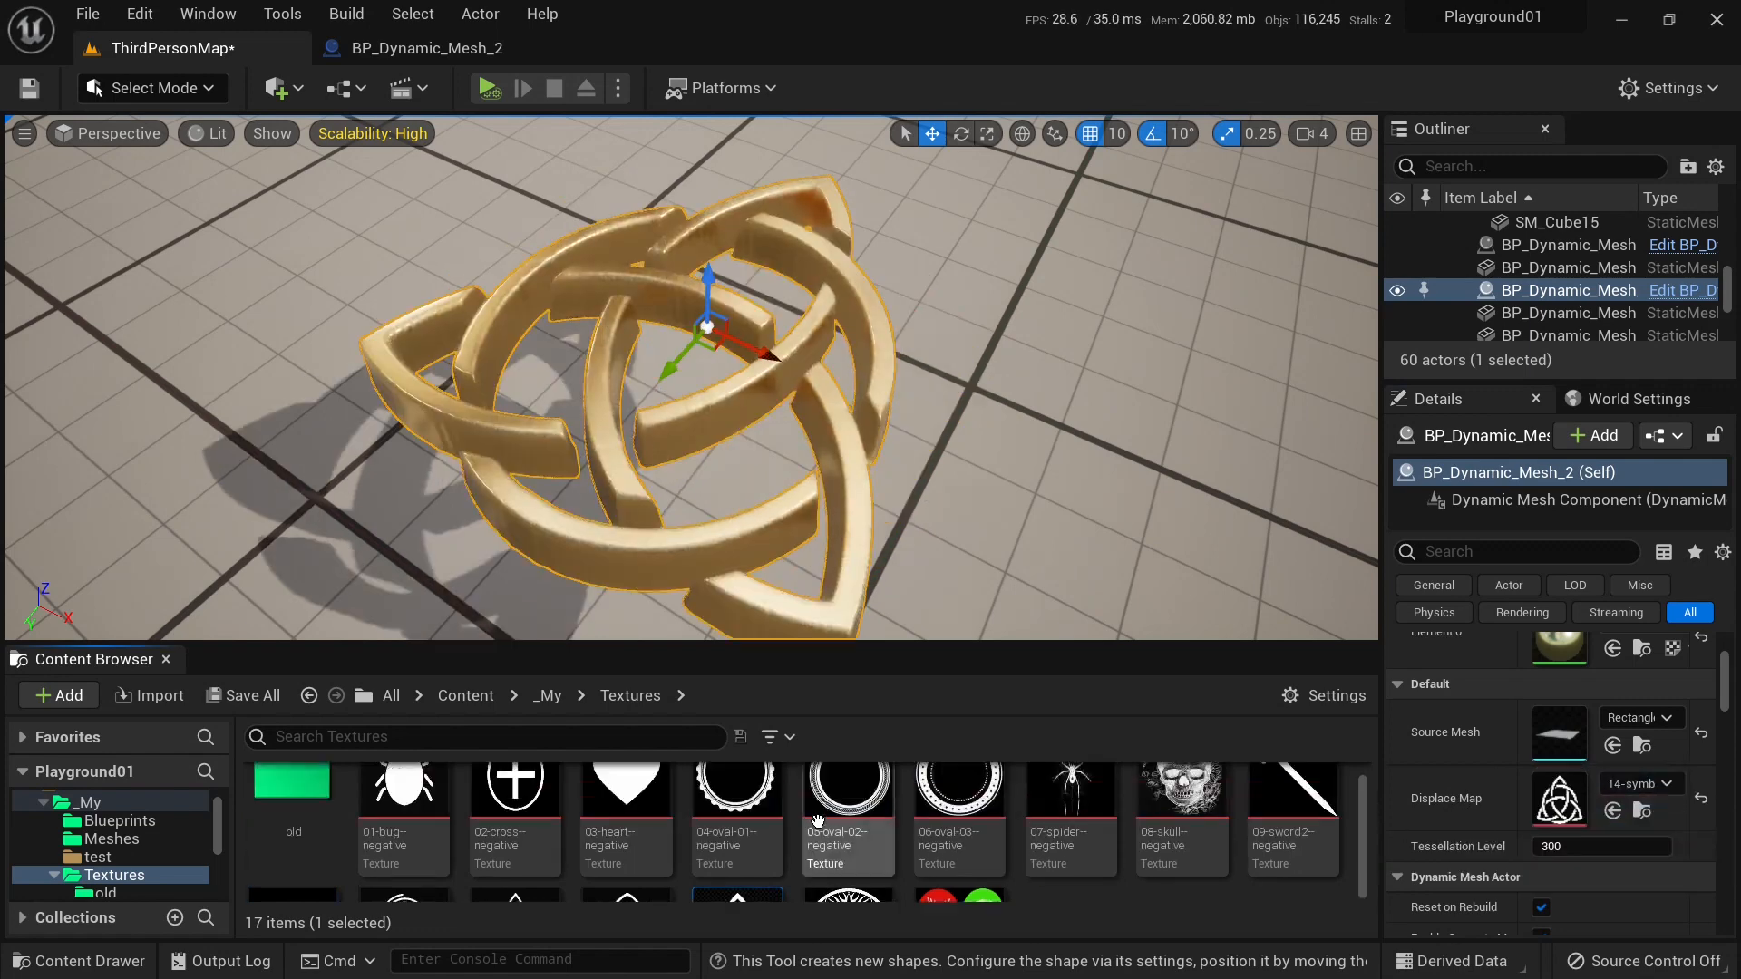
click(594, 807)
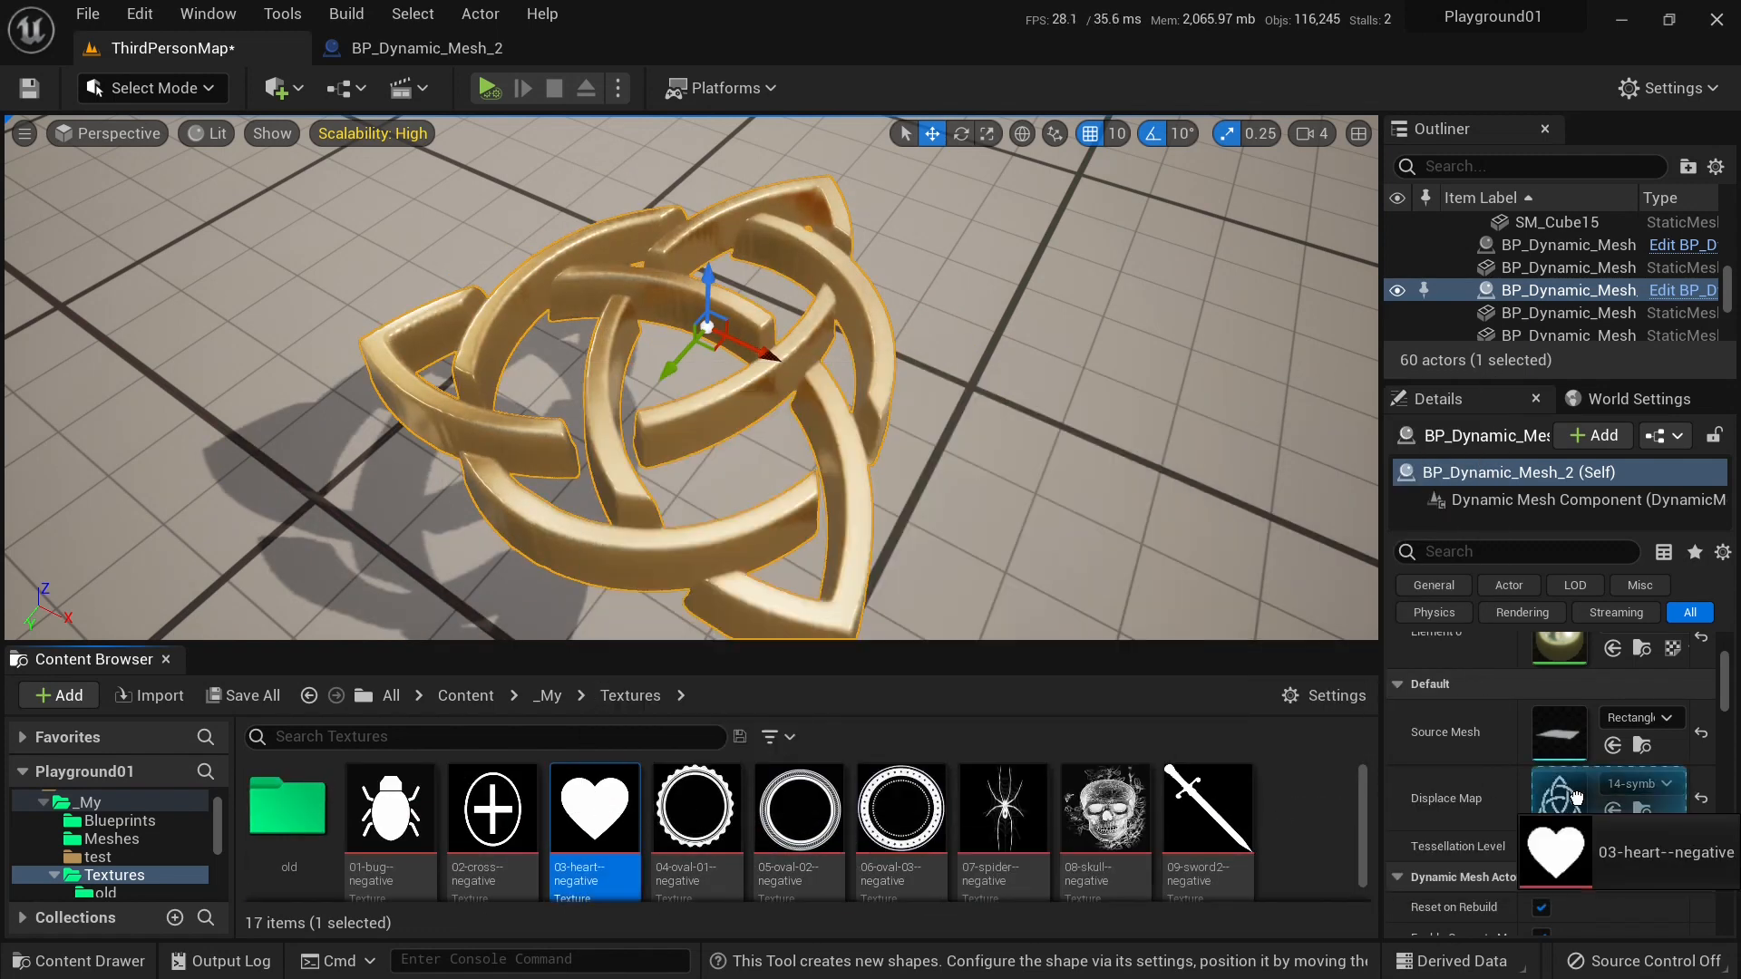
click(1206, 806)
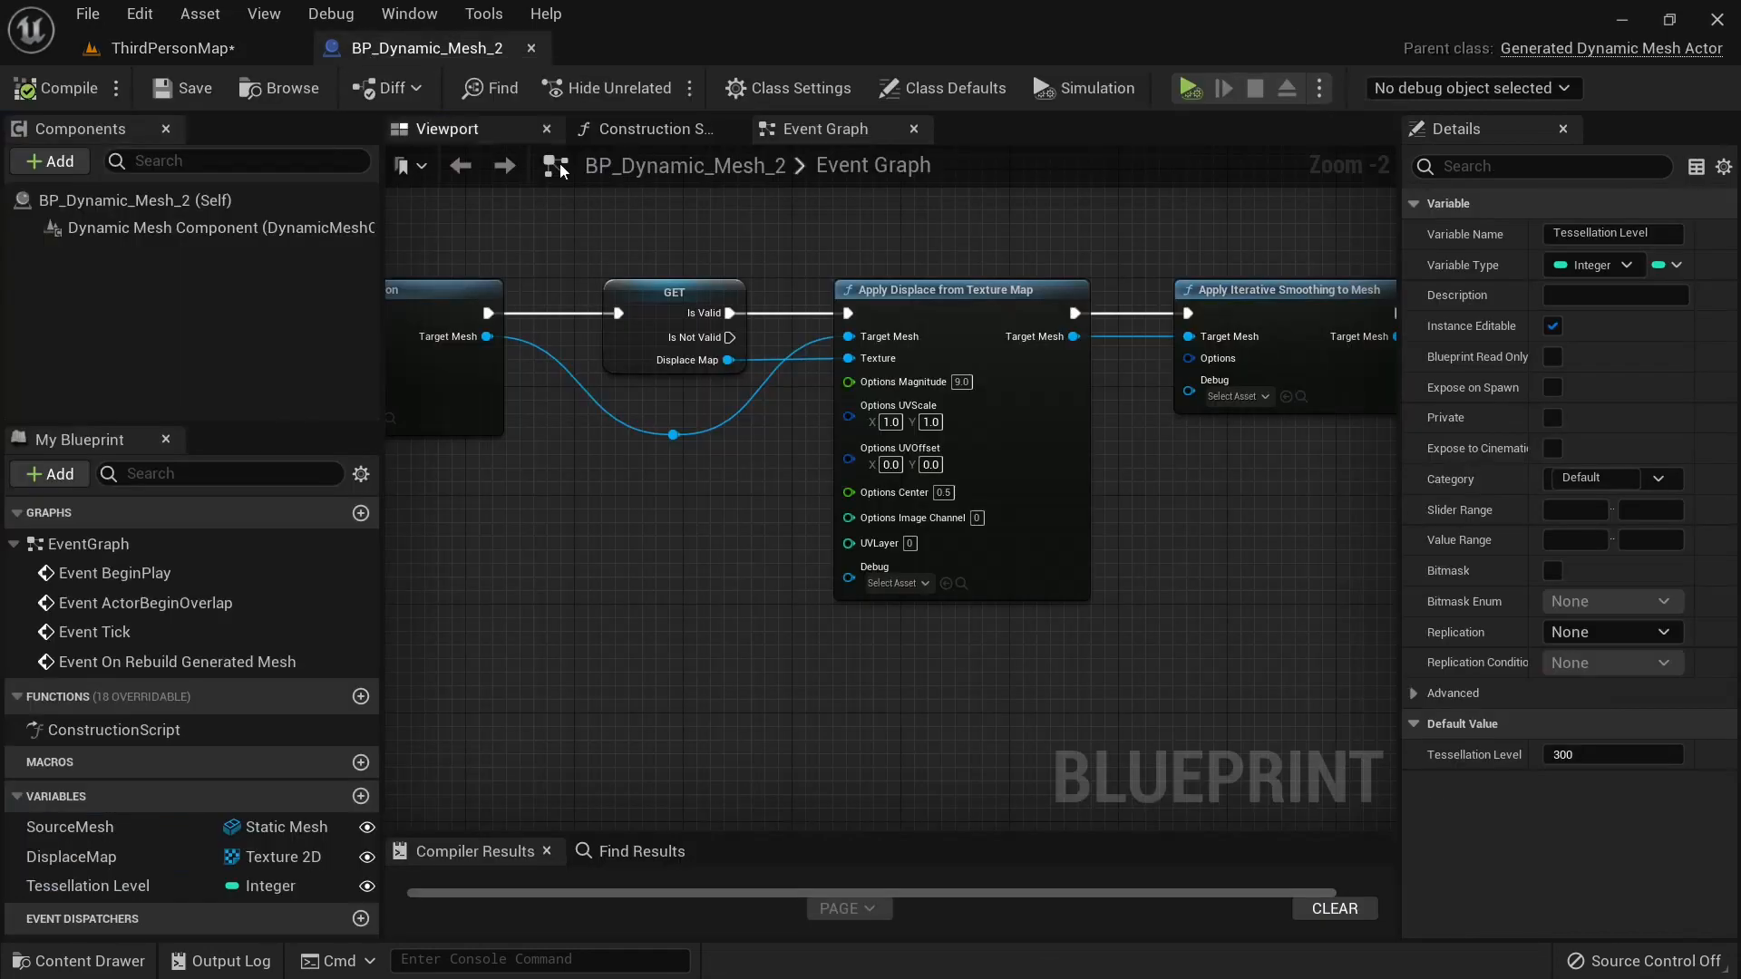
mouse_move(975, 387)
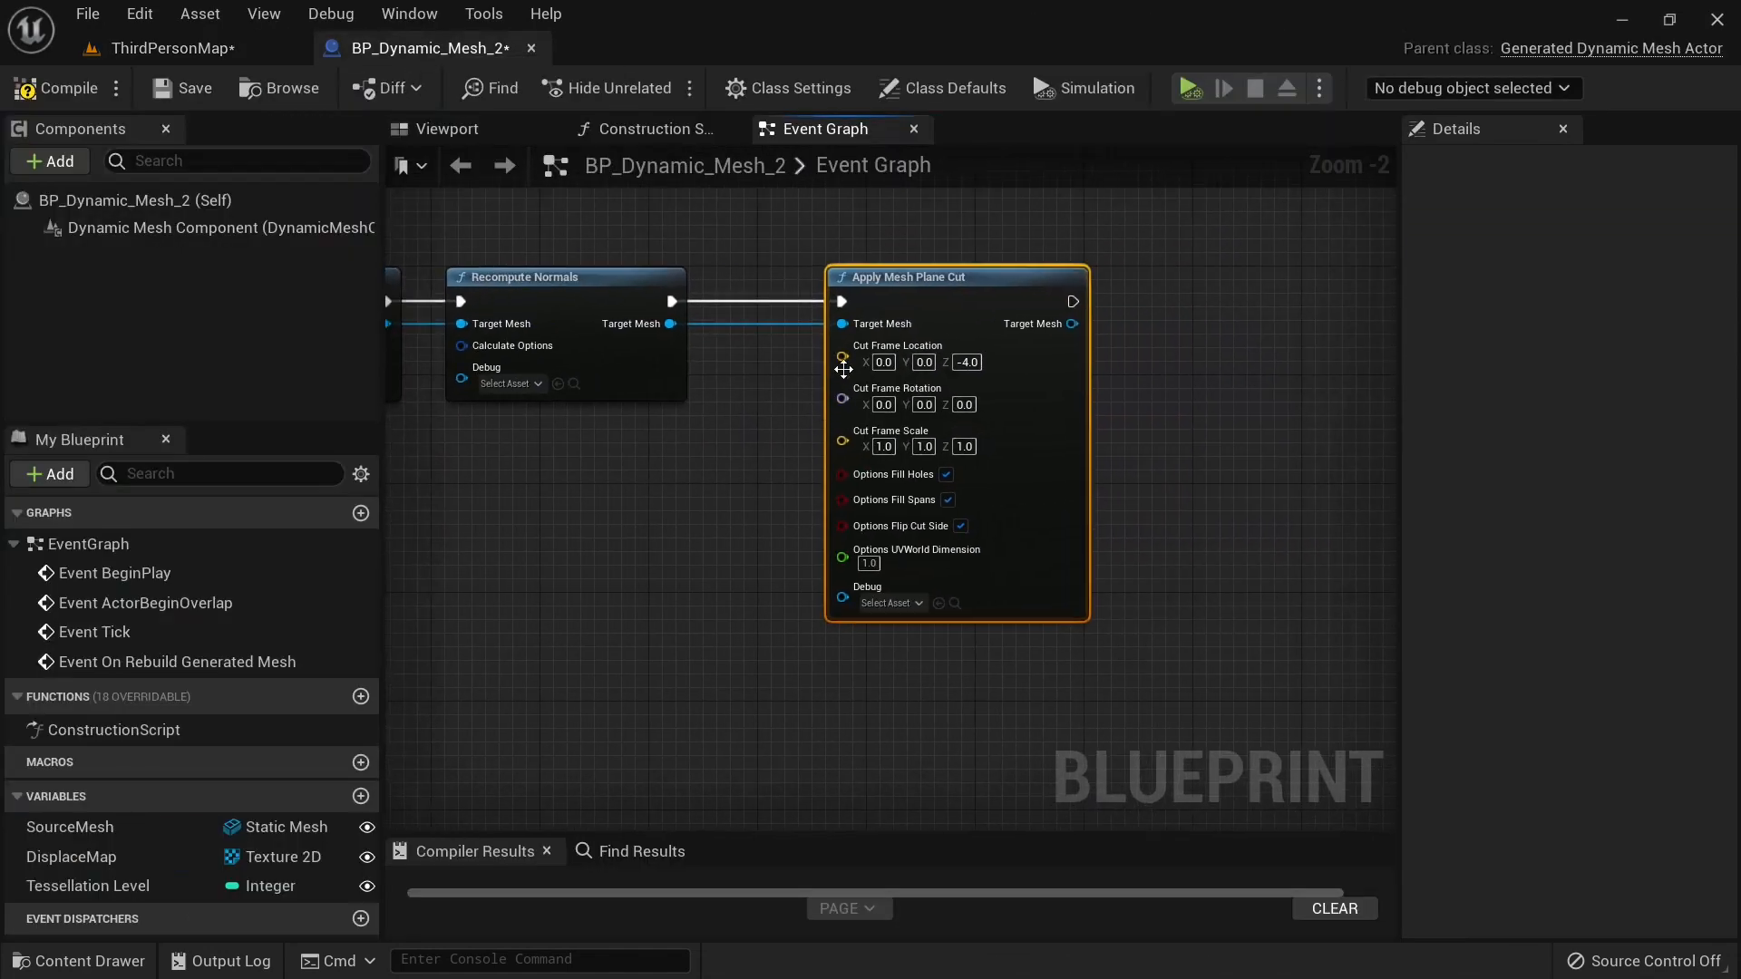
mouse_move(966, 362)
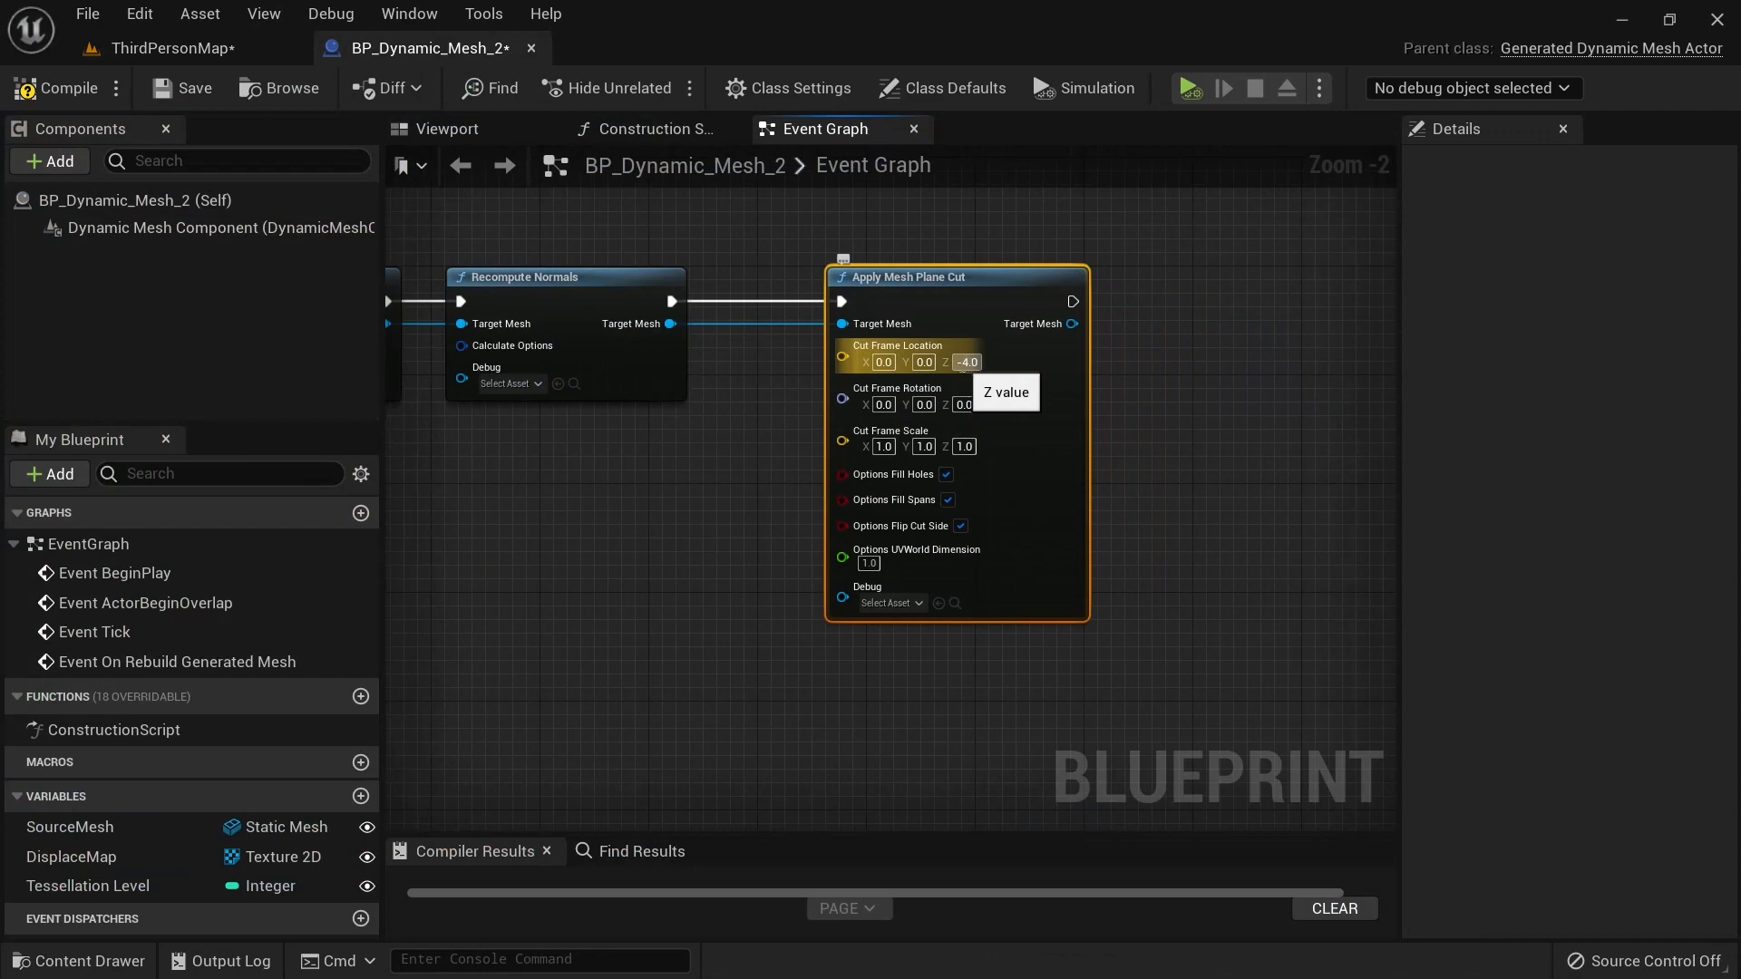
Split Cut Frame Location, make its Z an instance-editable variable, then compile and save.
right_click(900, 353)
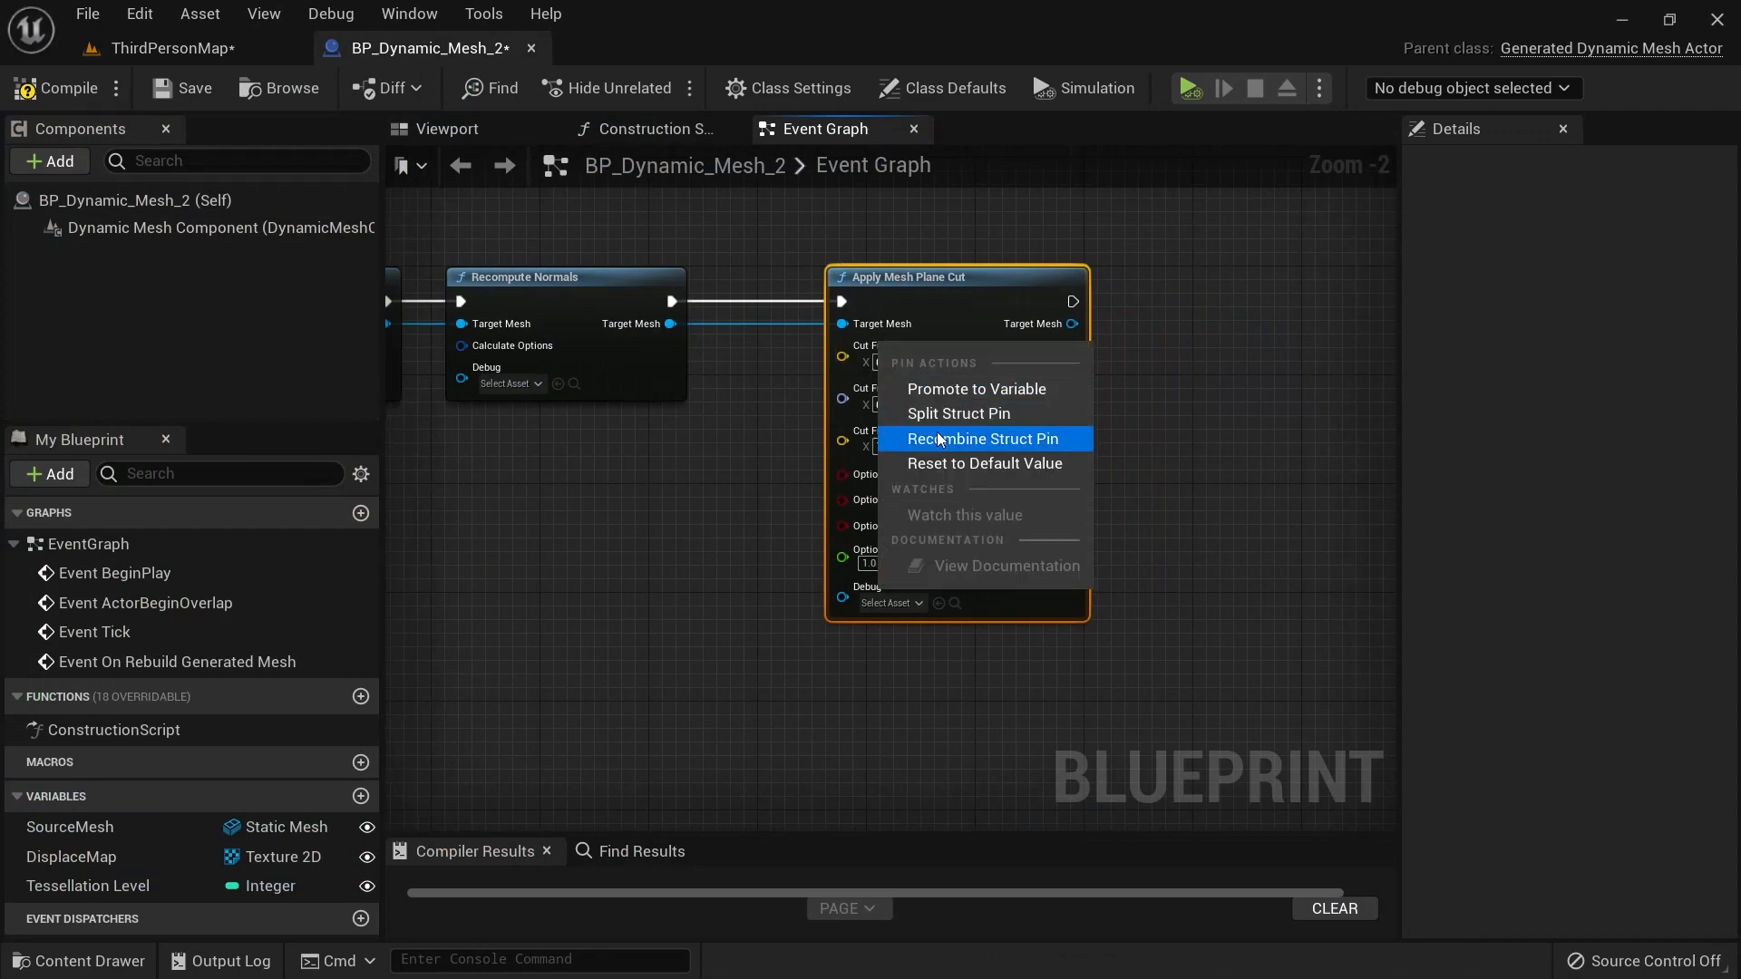
click(981, 439)
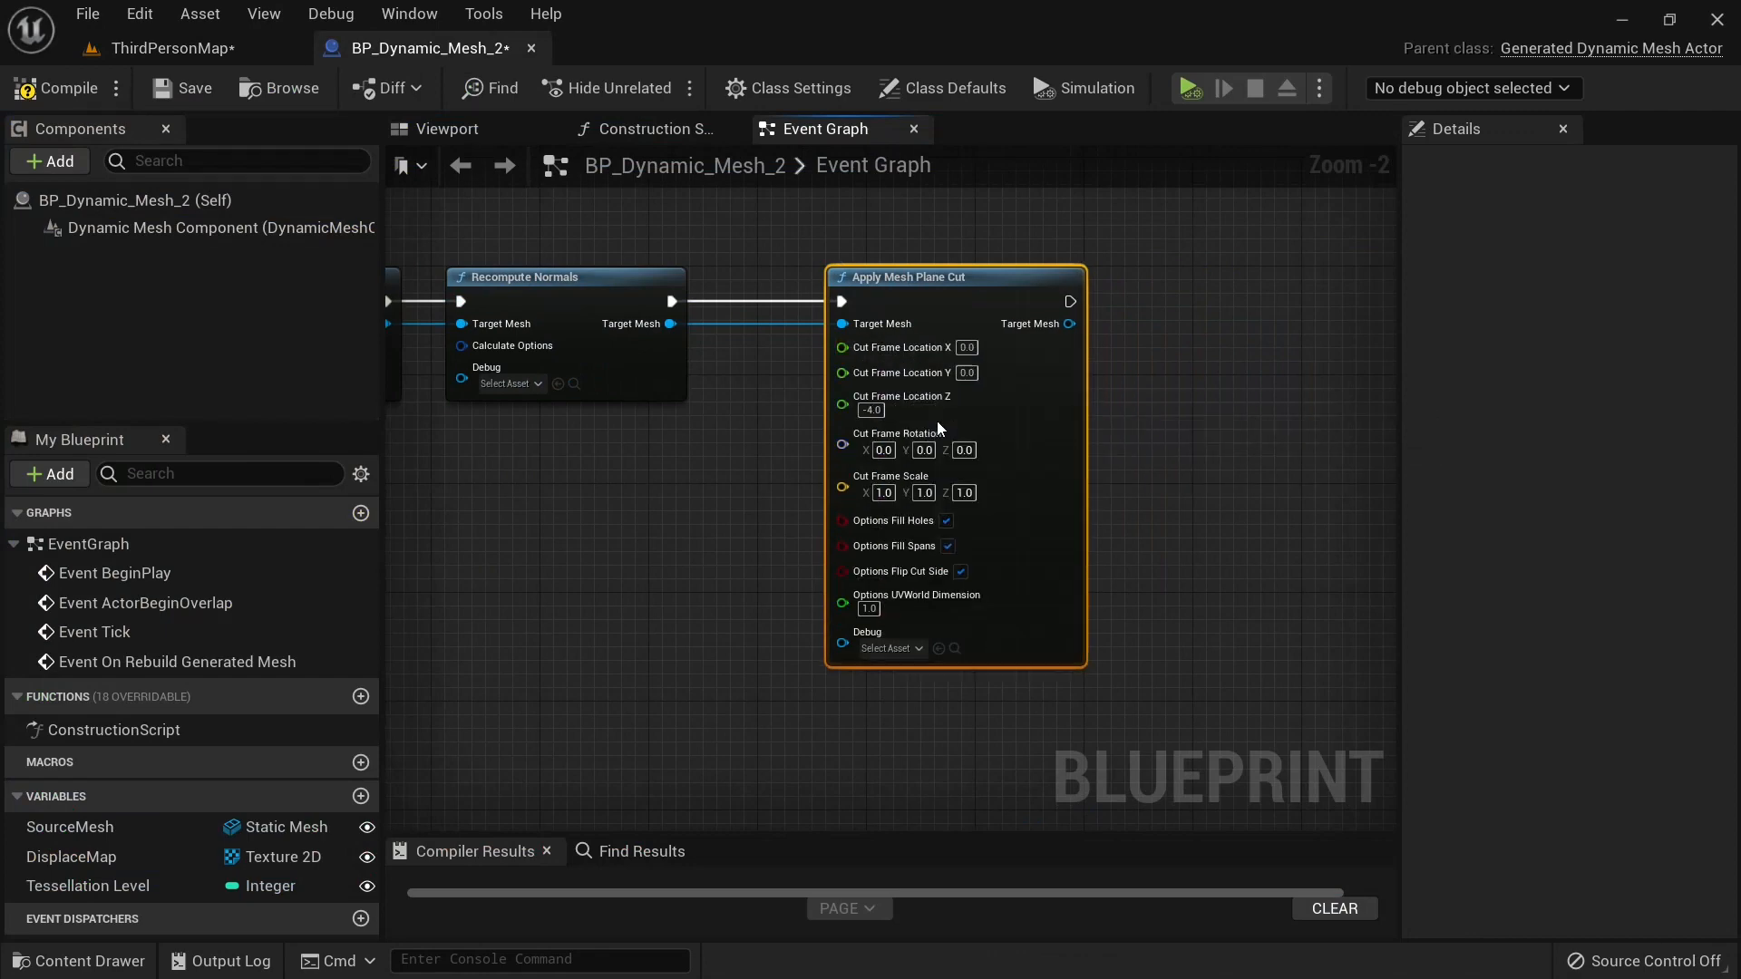
right_click(877, 450)
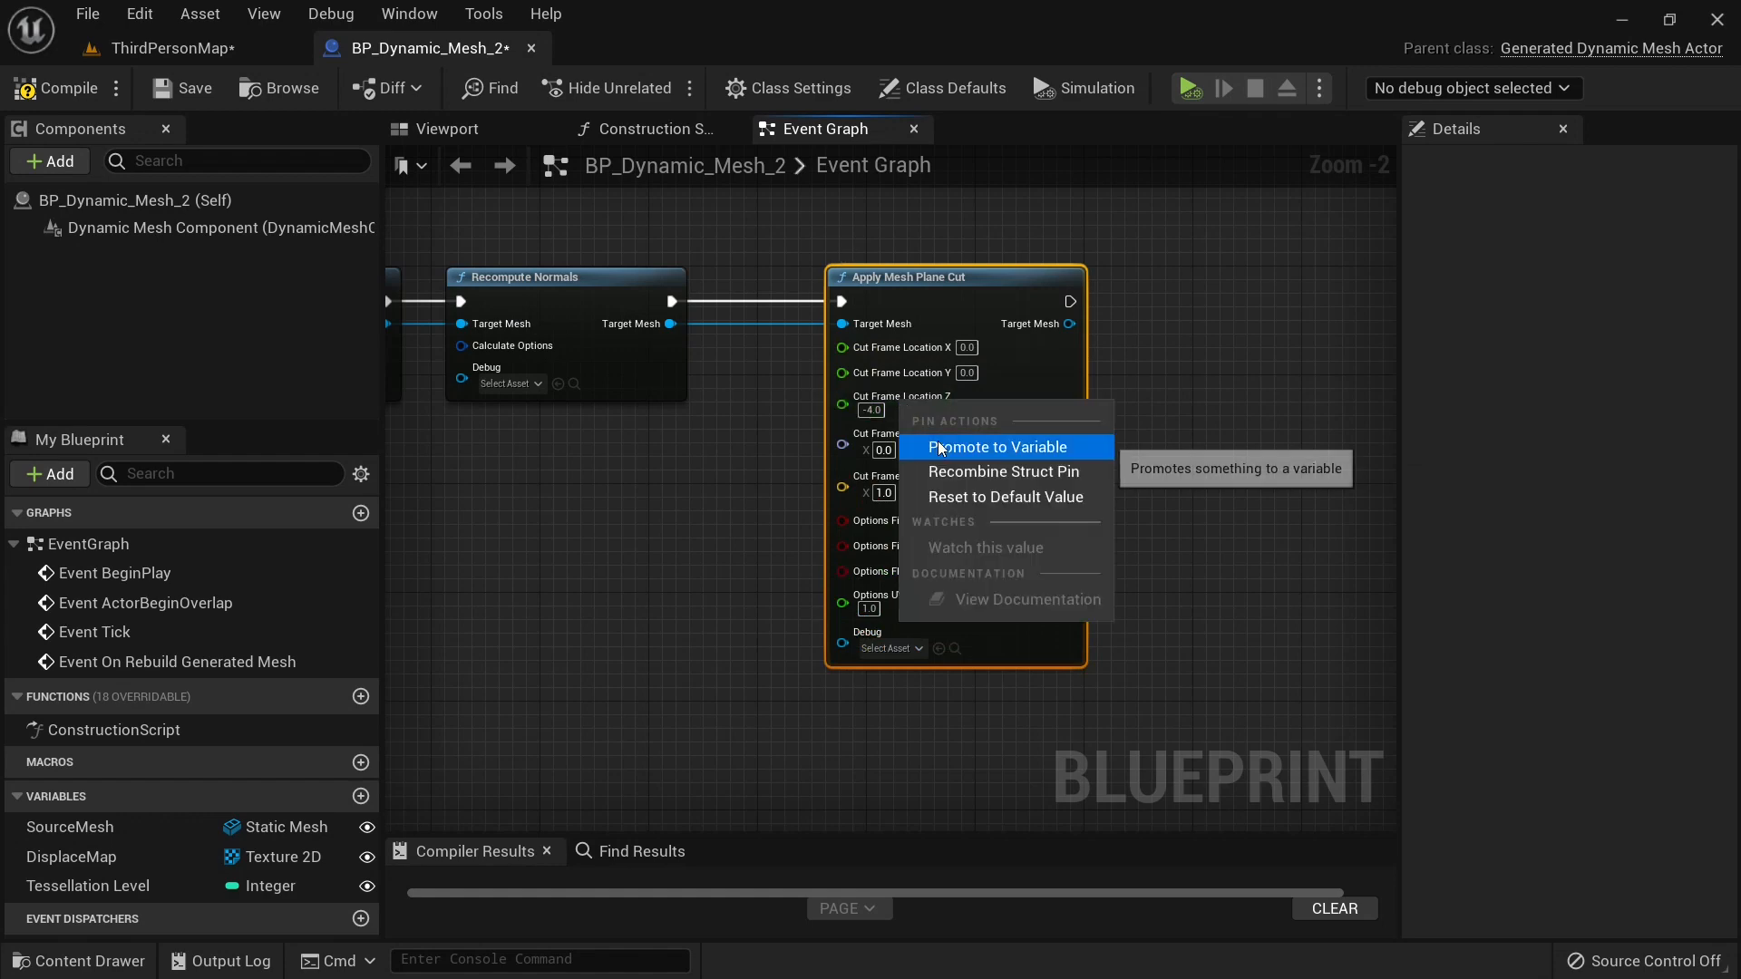
click(999, 446)
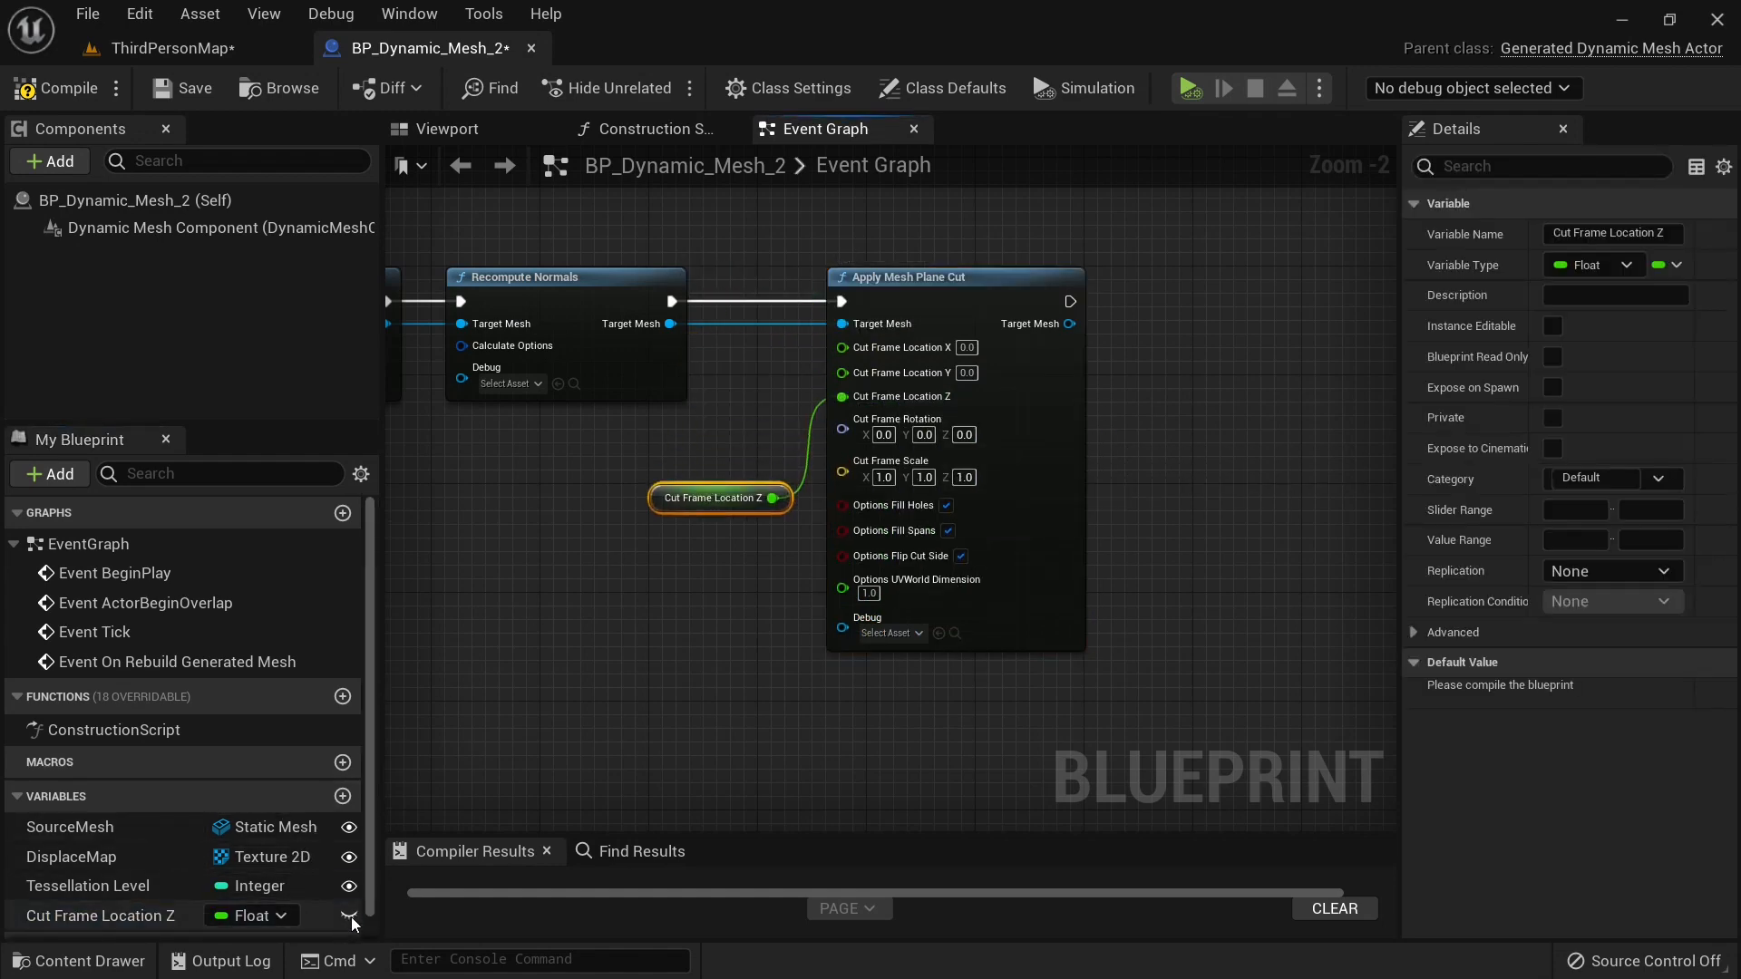
click(1552, 325)
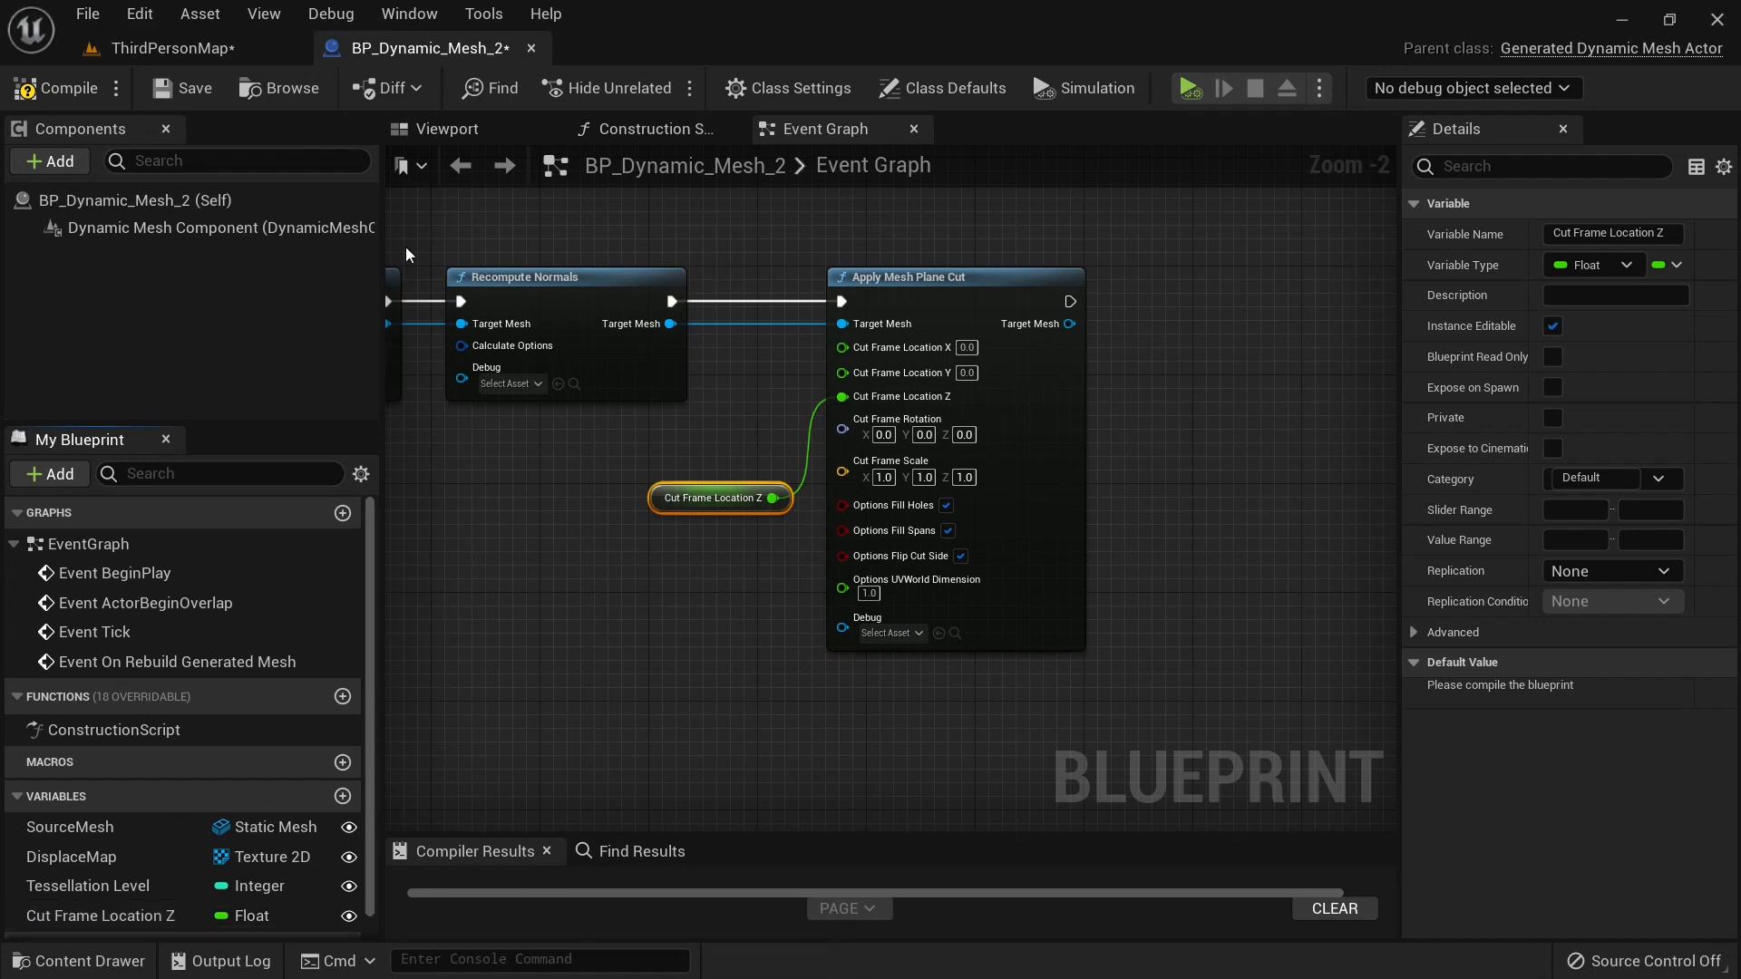
click(190, 88)
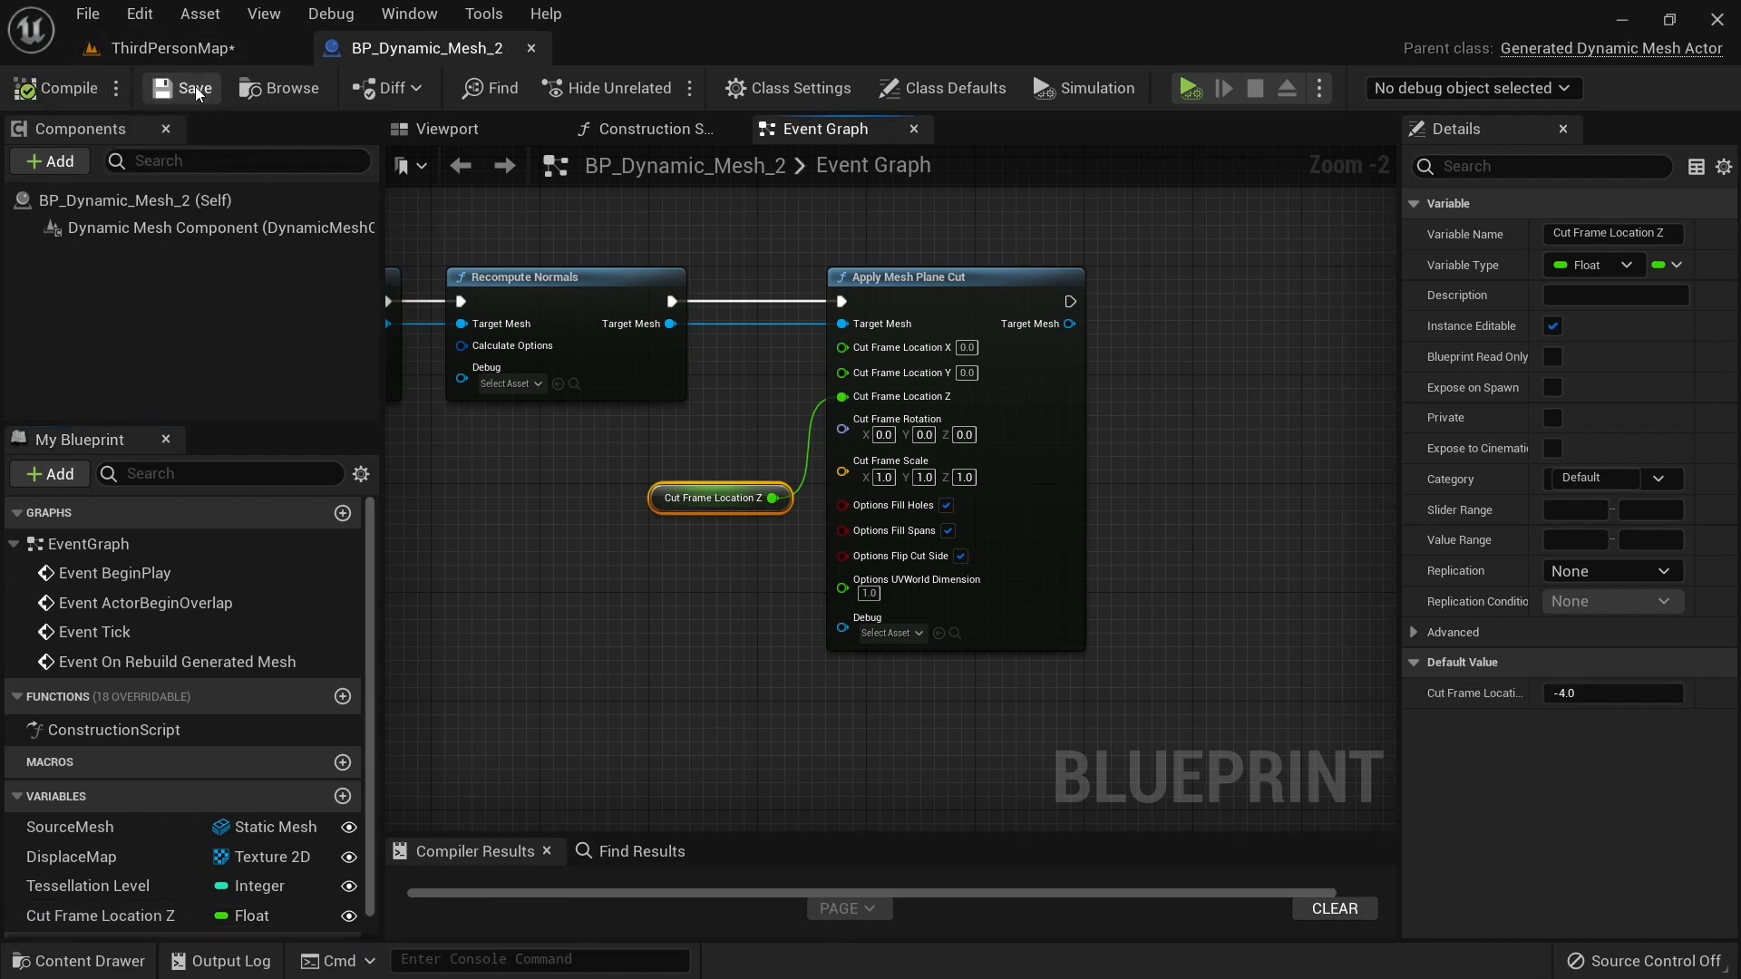
click(167, 48)
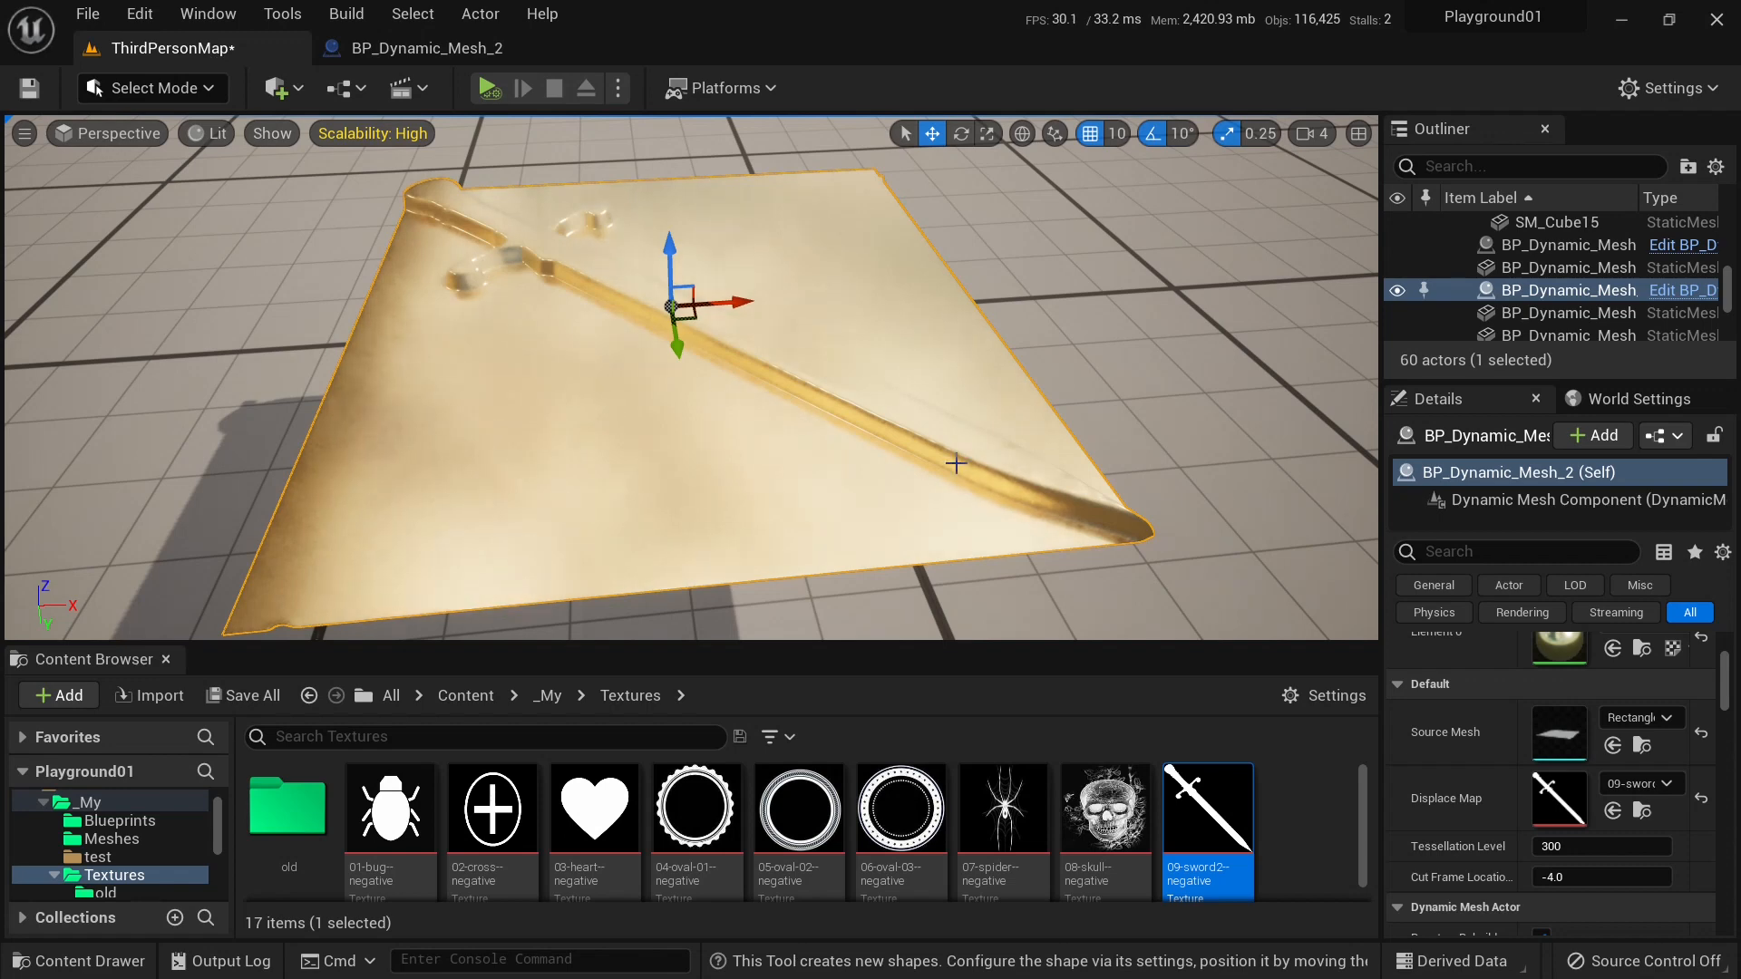
Try Cut Frame Location Z values -9.0, -1.0, -2, 0.0 and 1 to free the sword.
triple_click(1601, 842)
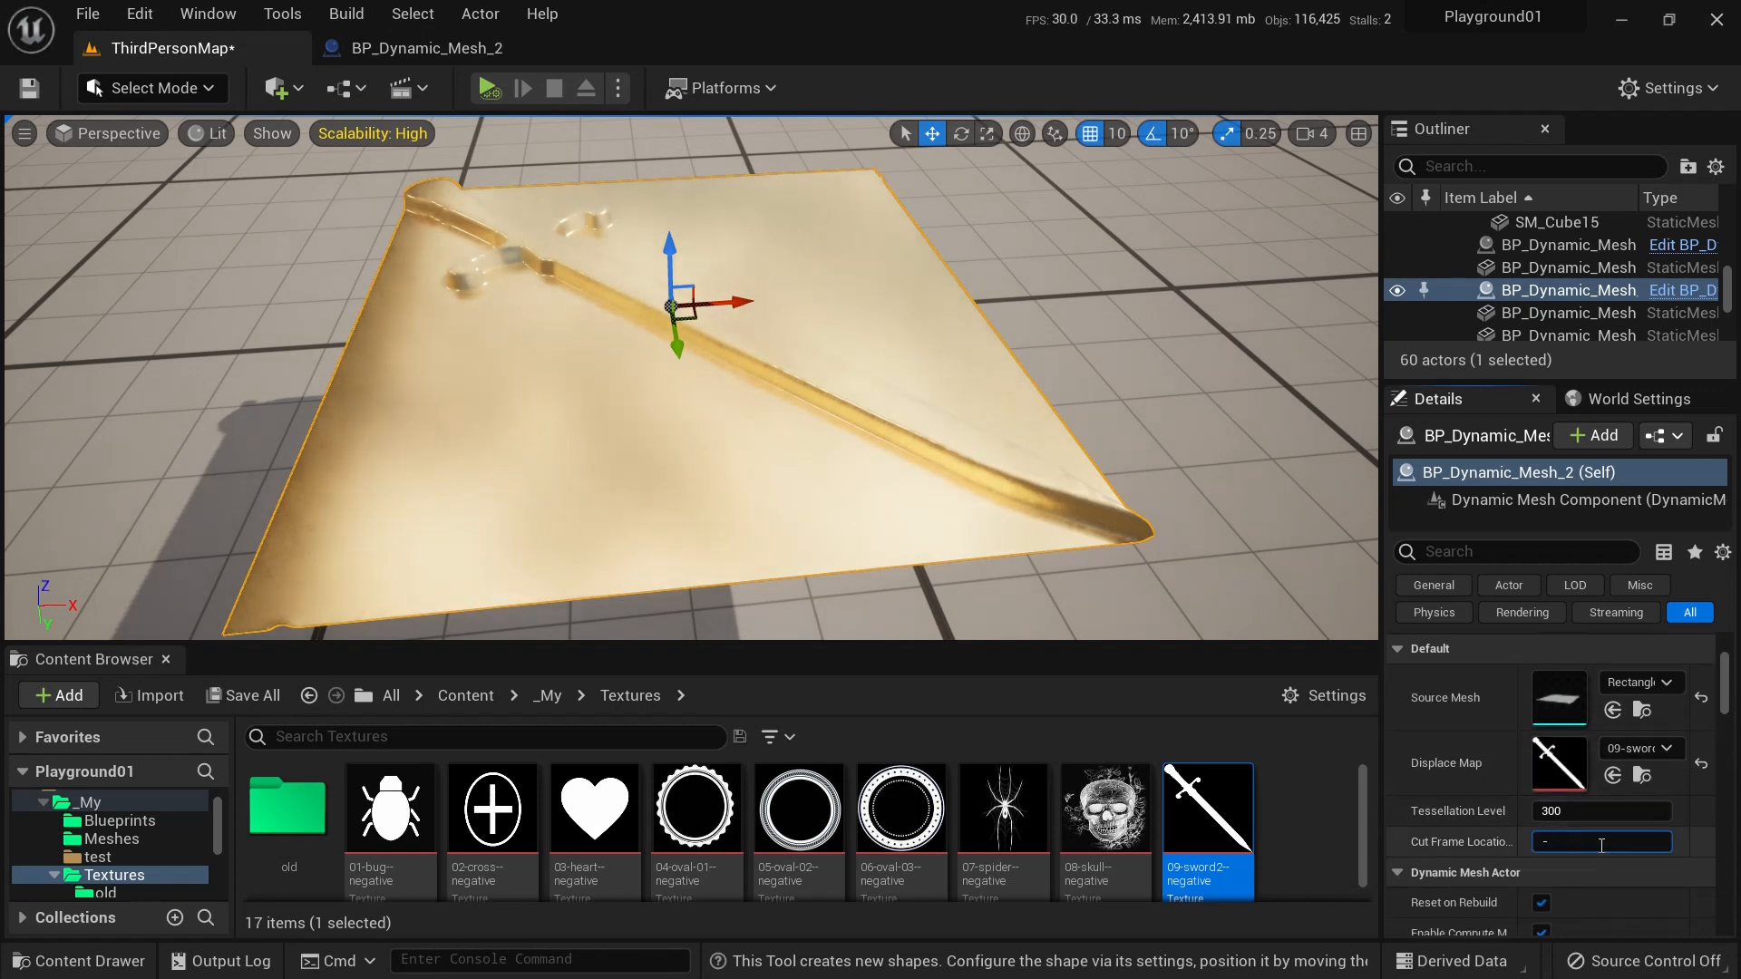
text(-9.0)
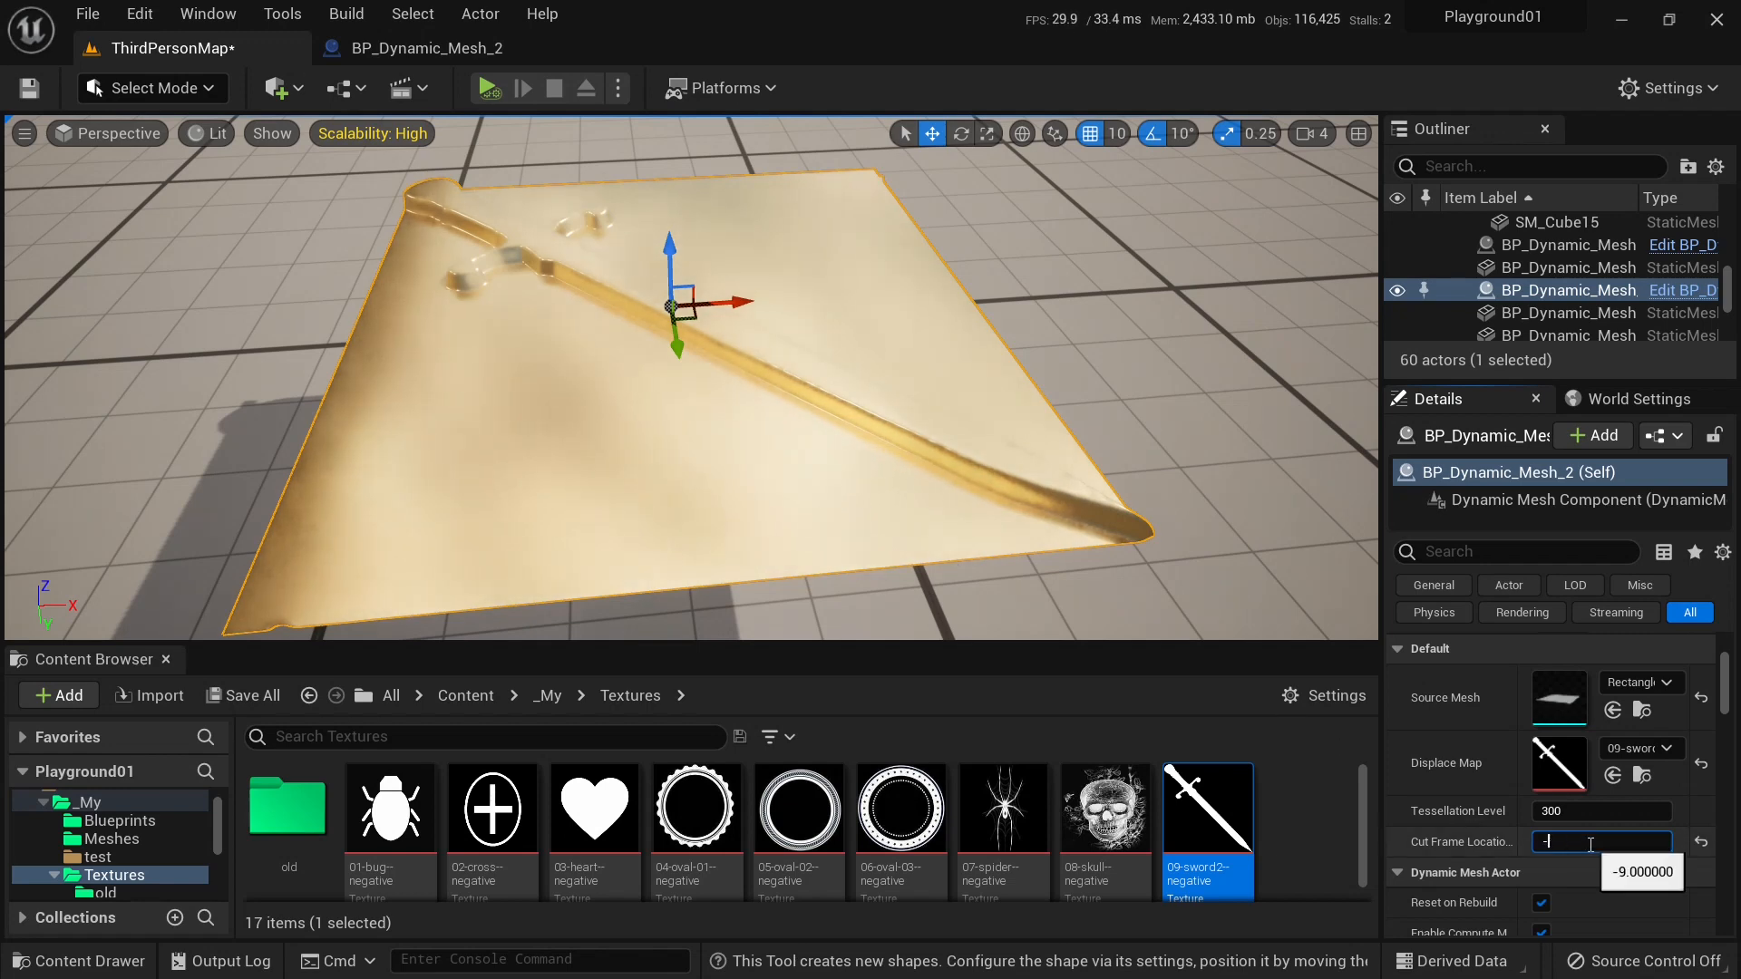
text(-1.0)
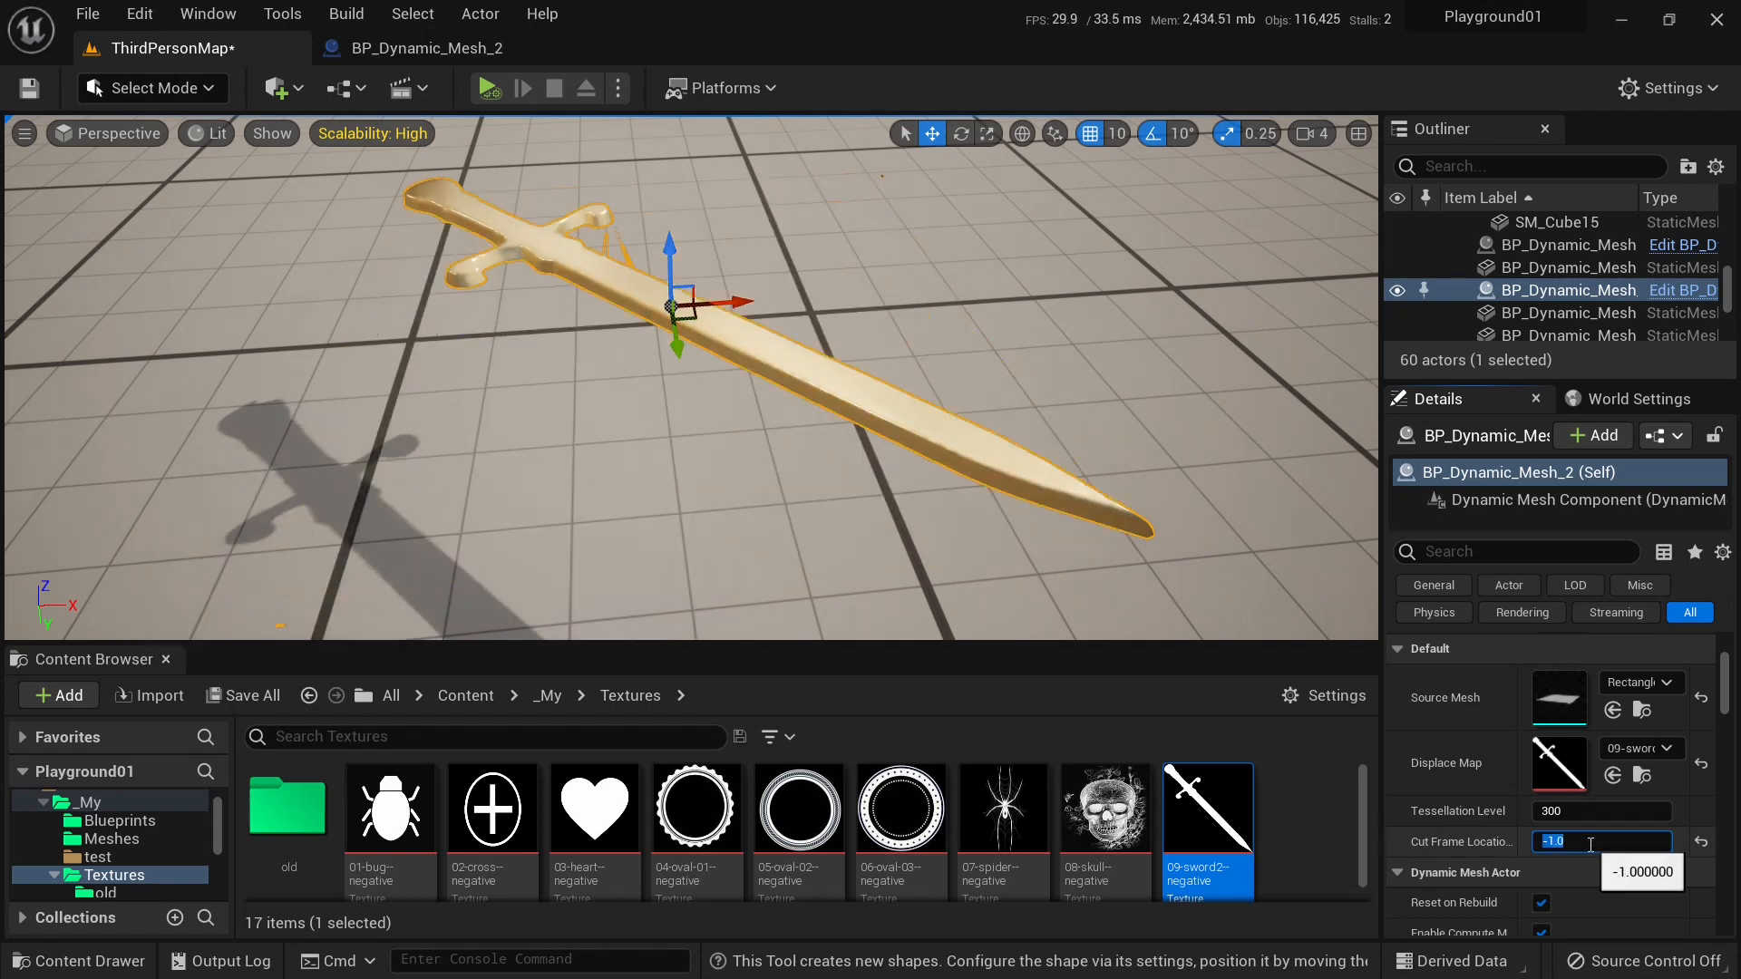
text(-2)
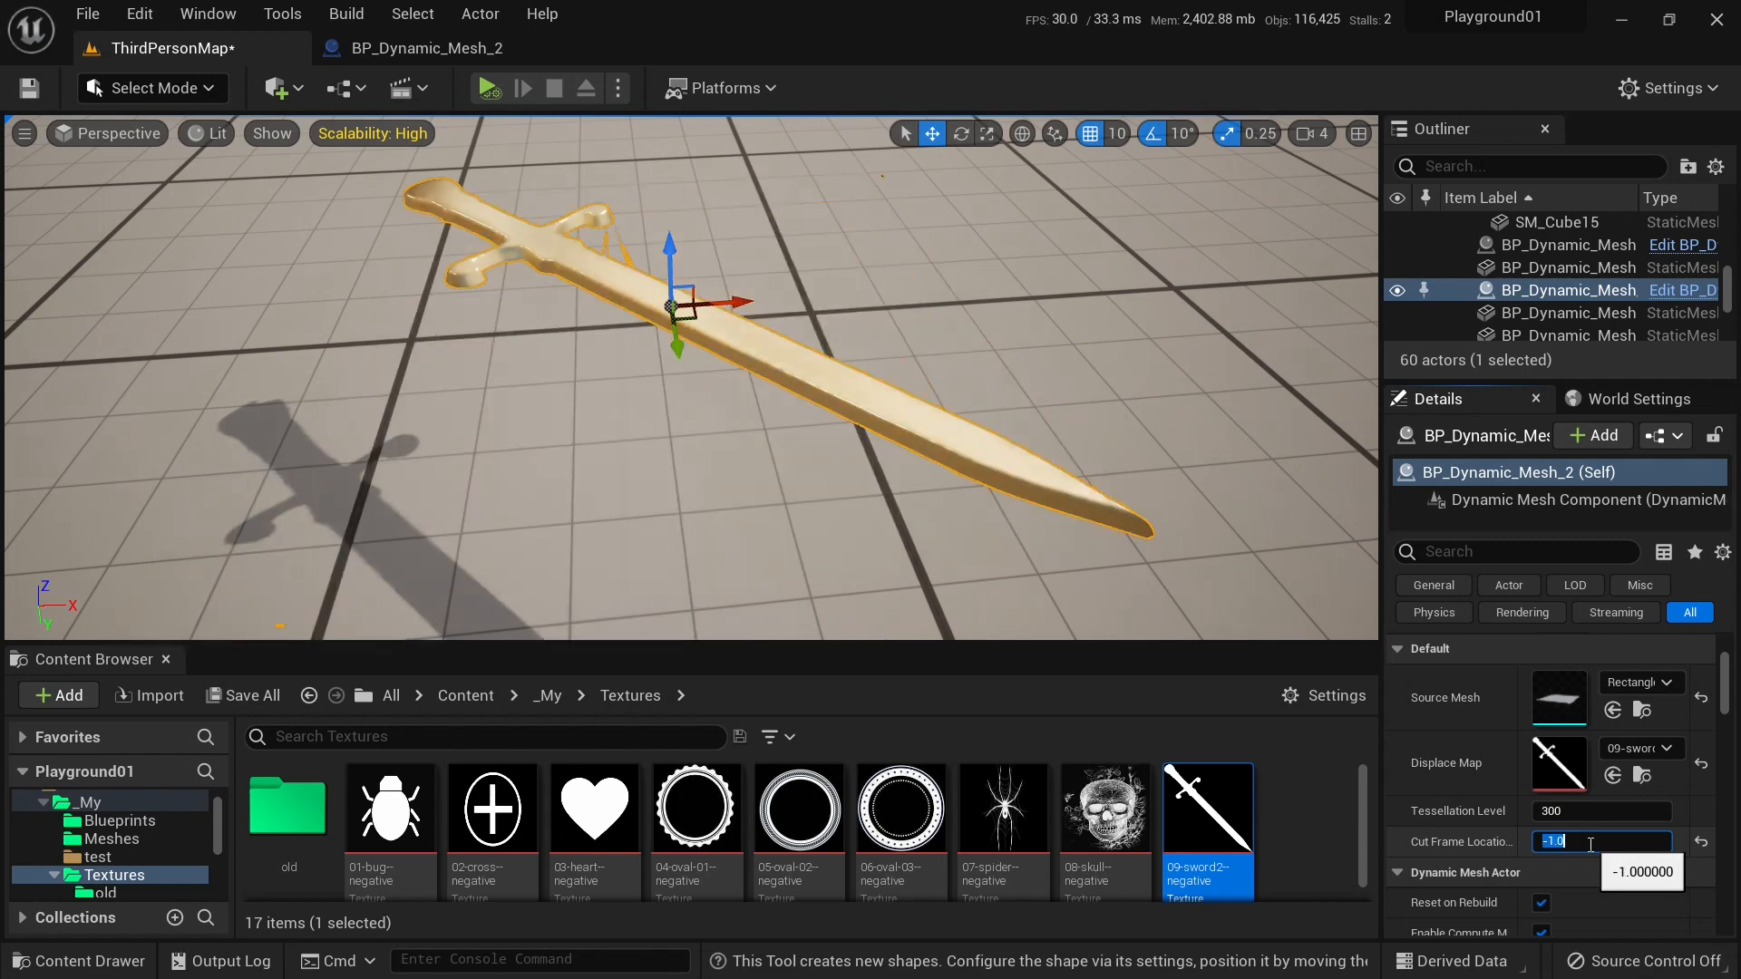
text(0.0)
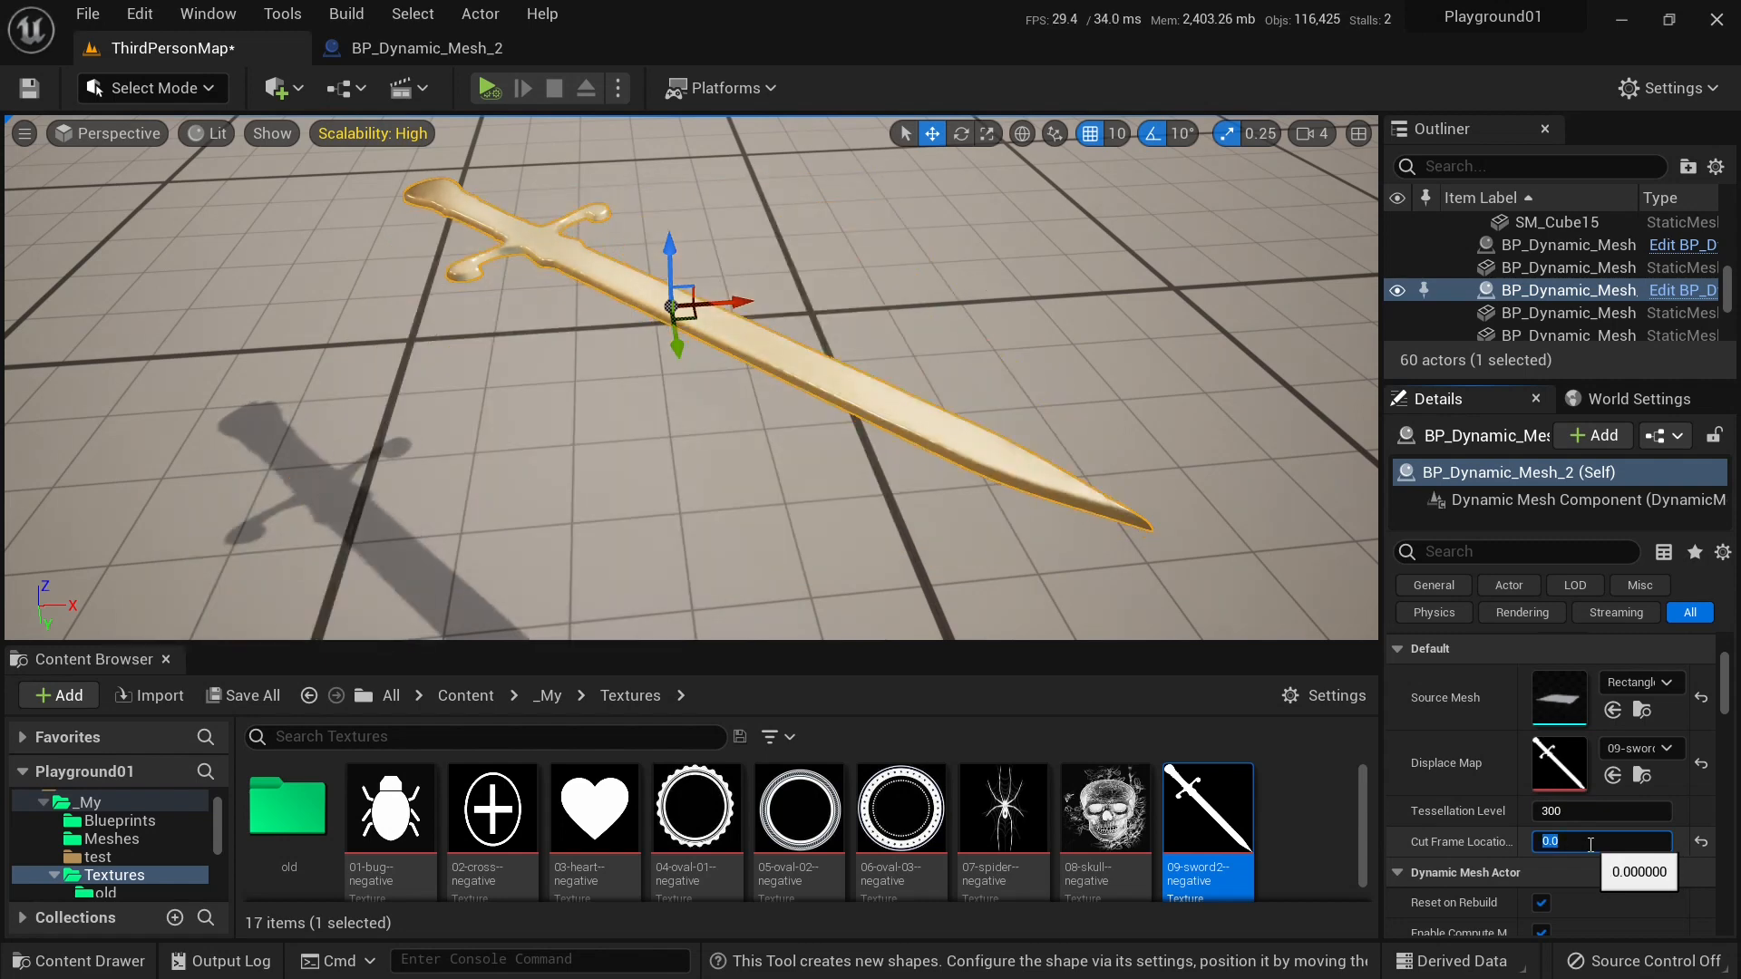
text(1)
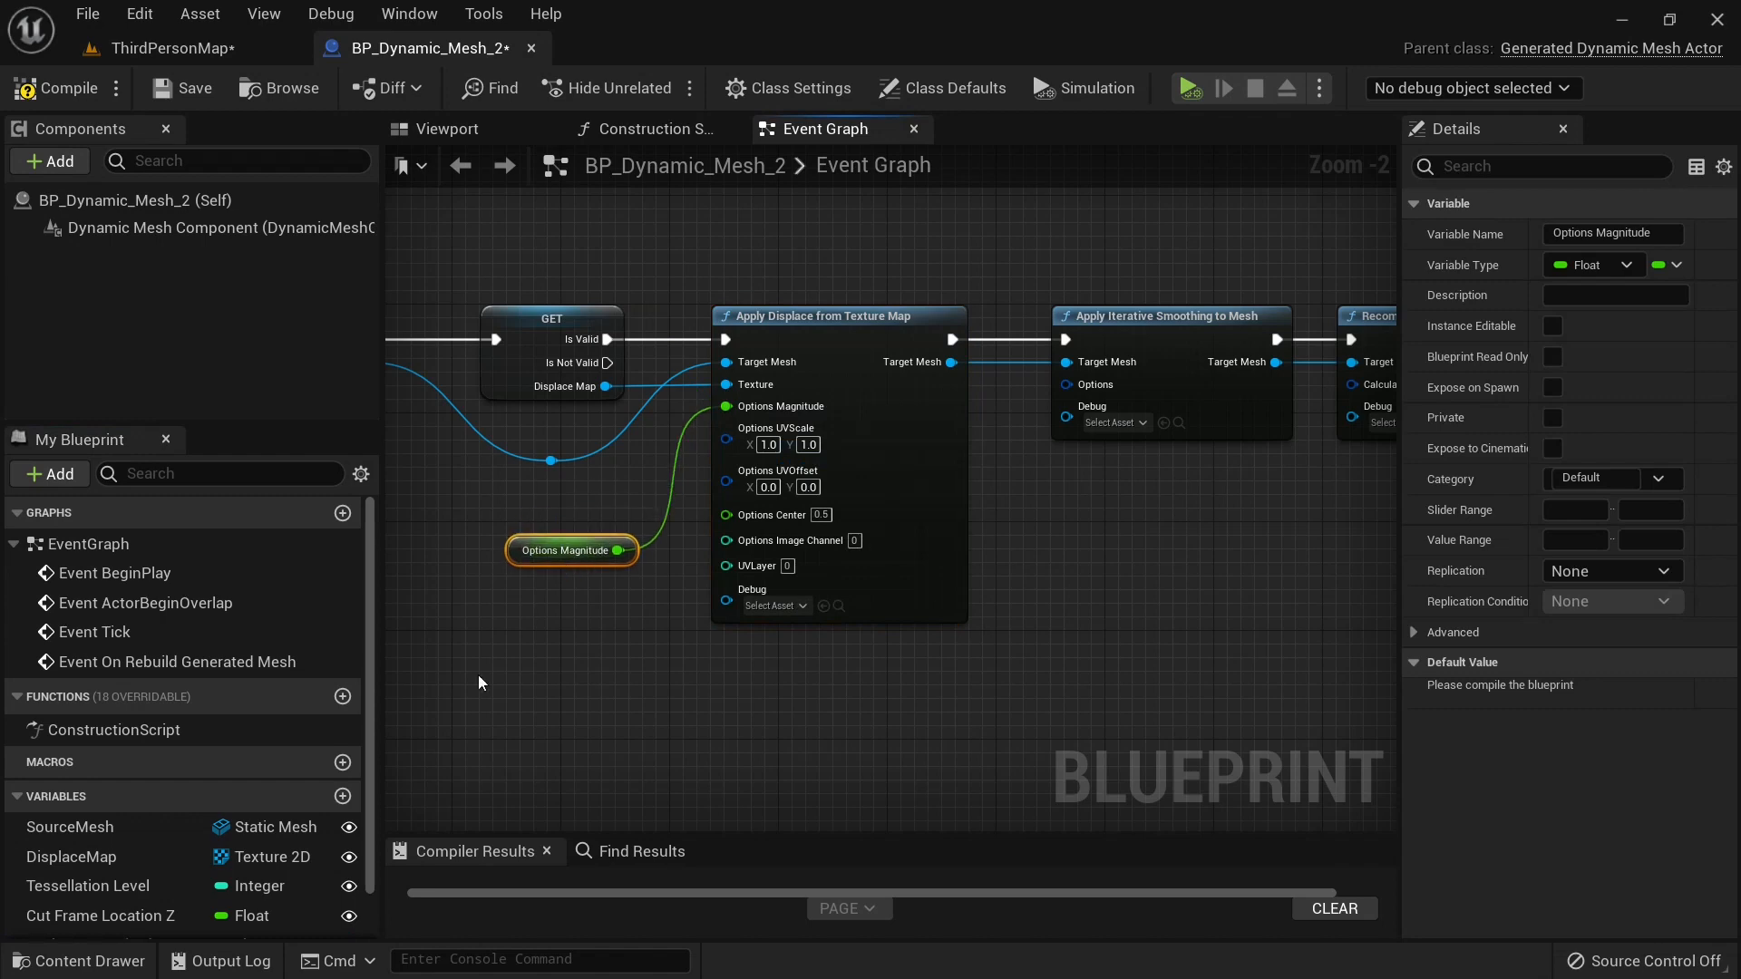
Make the Options Magnitude variable instance-editable and compile the blueprint.
click(1552, 325)
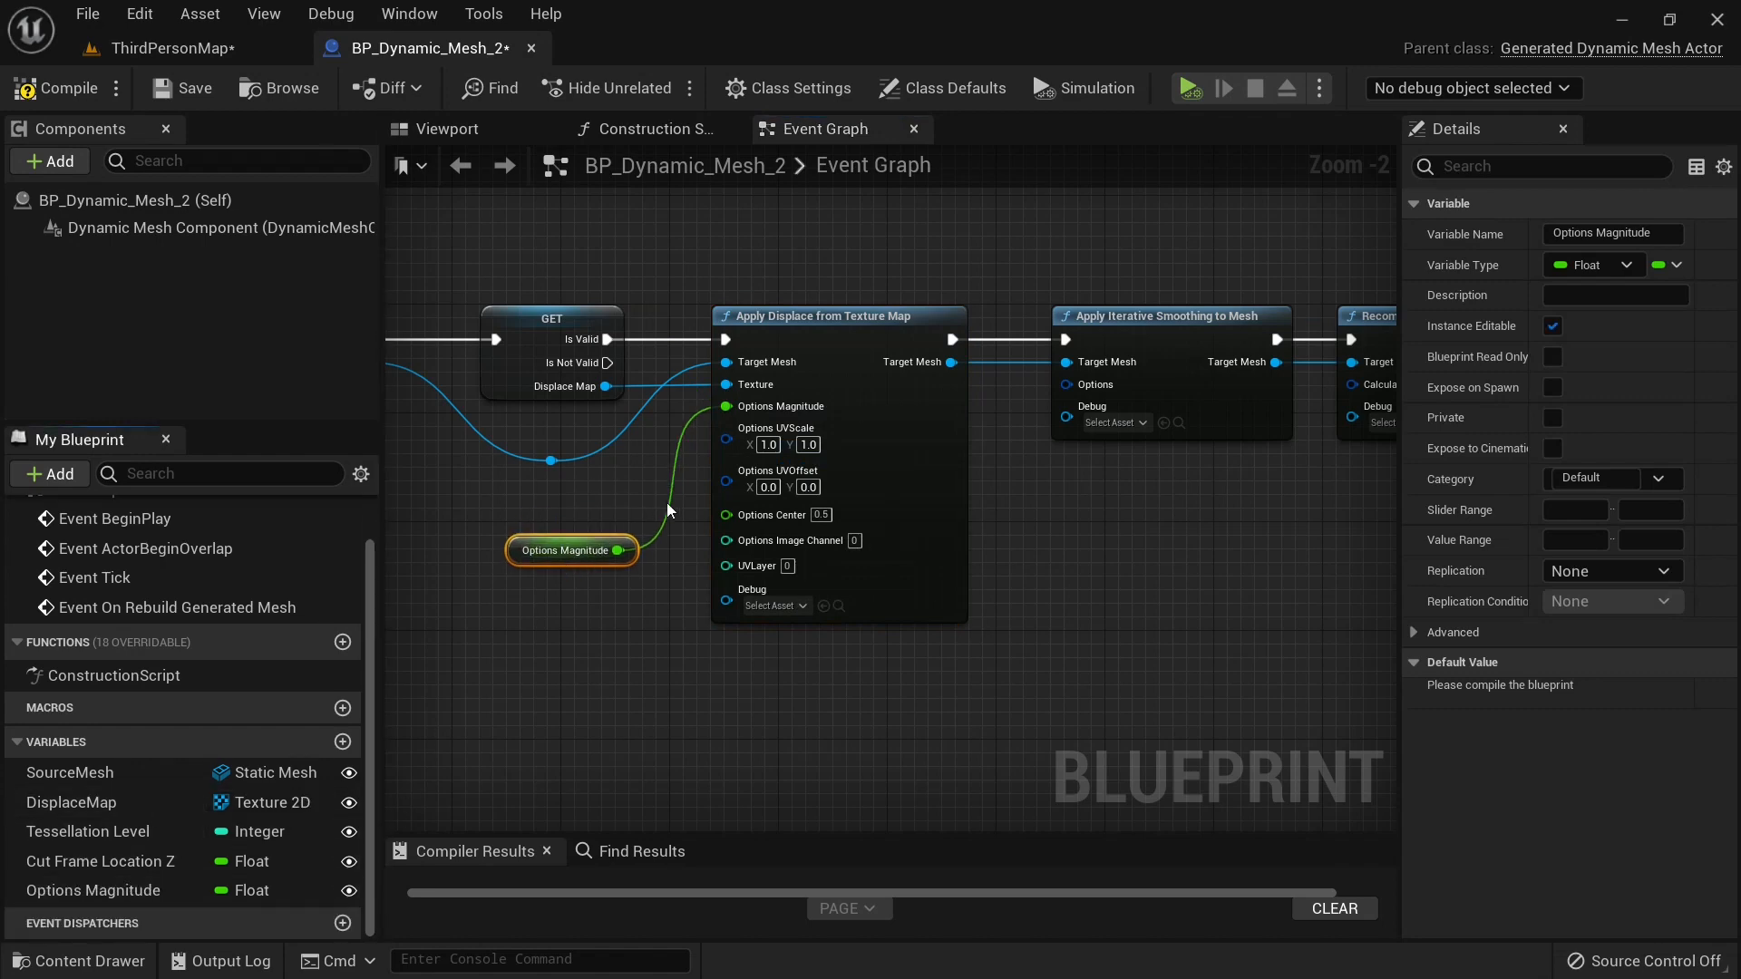
click(183, 88)
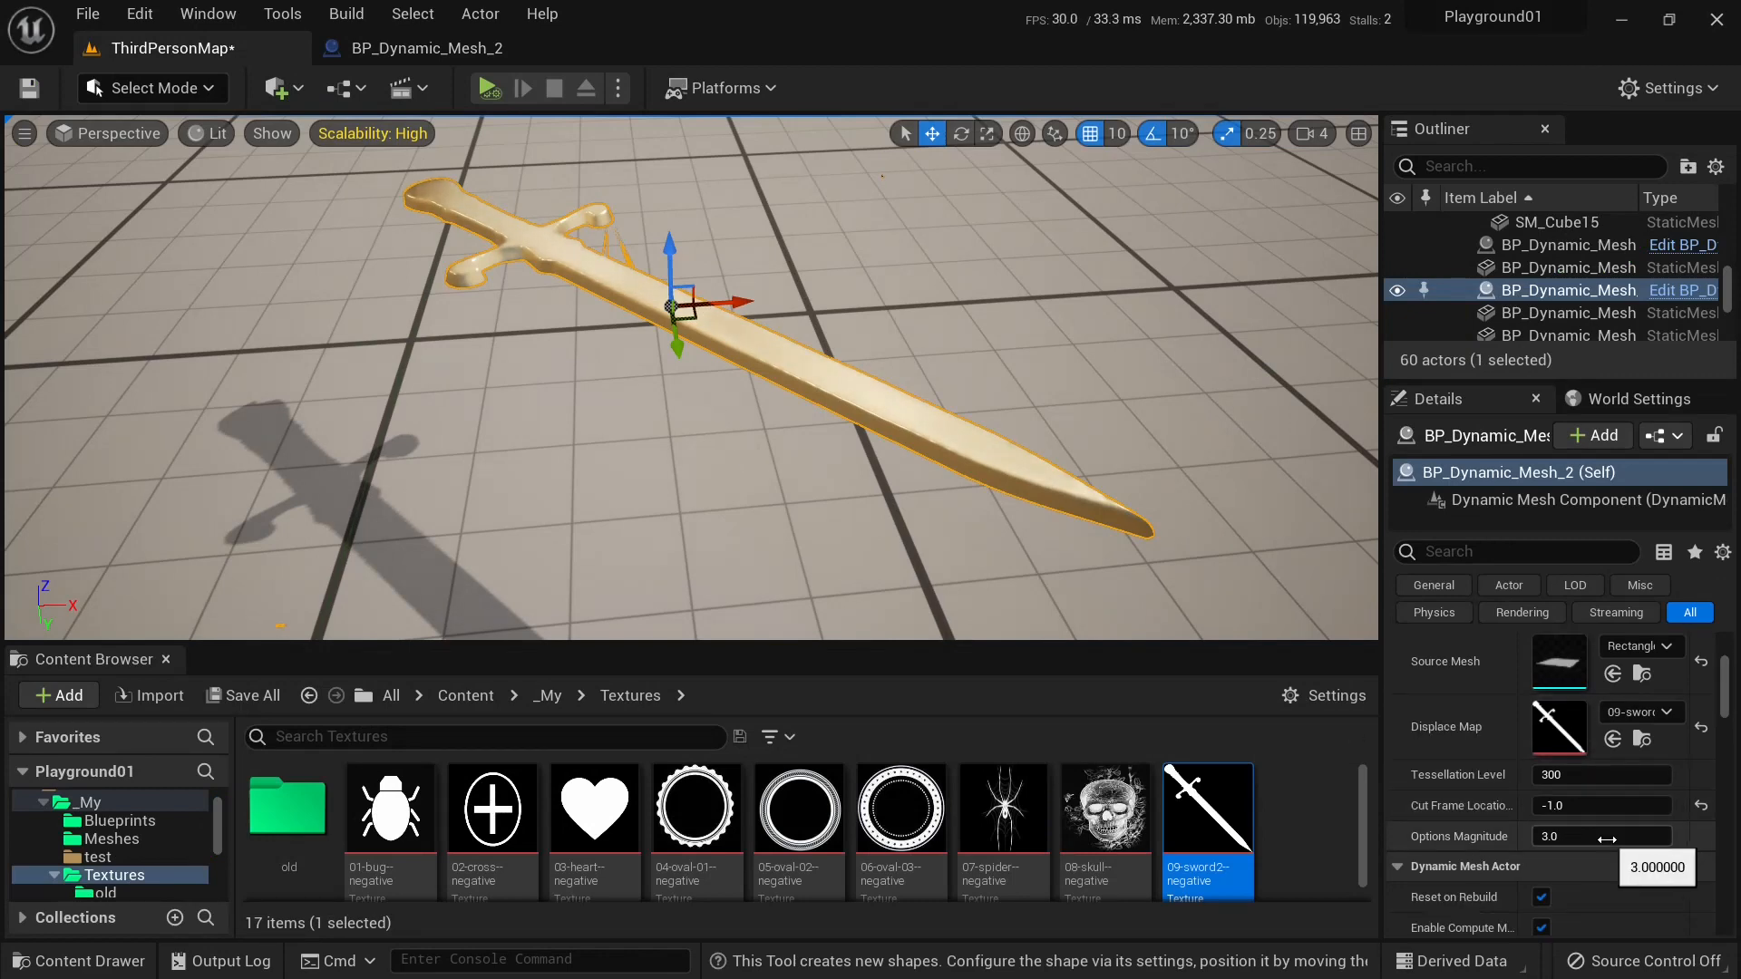
Try Options Magnitude values 3.0 and 5.0 on the actor.
click(1602, 836)
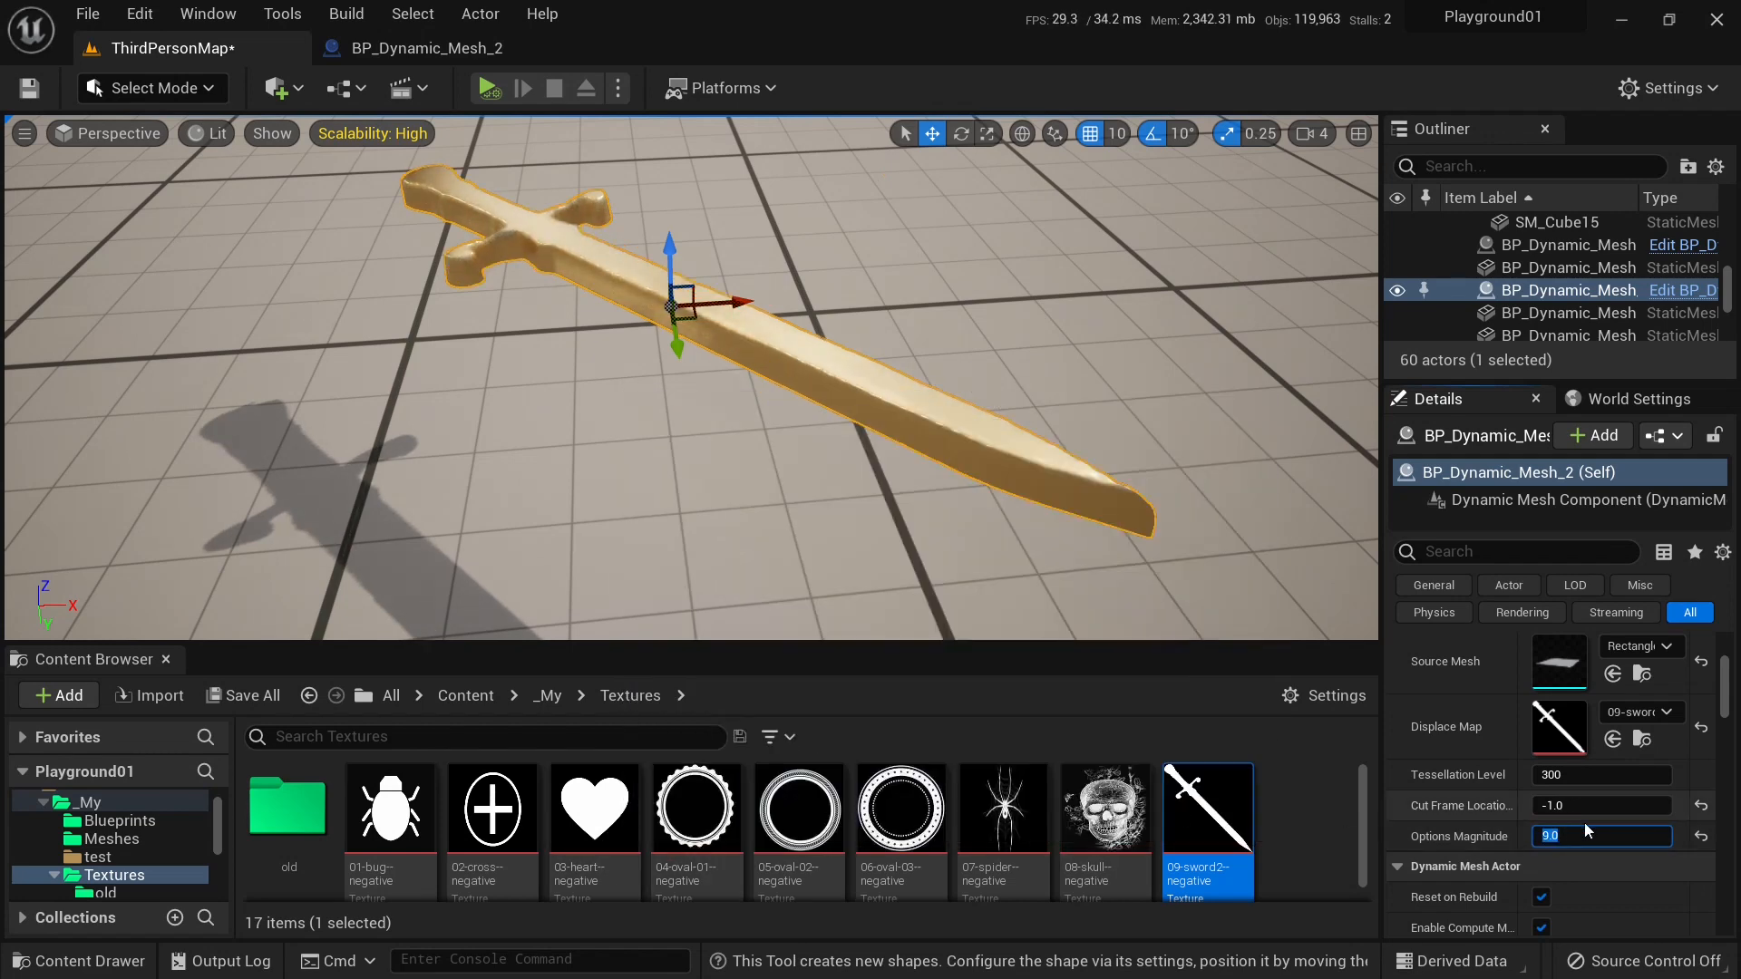
text(3.0)
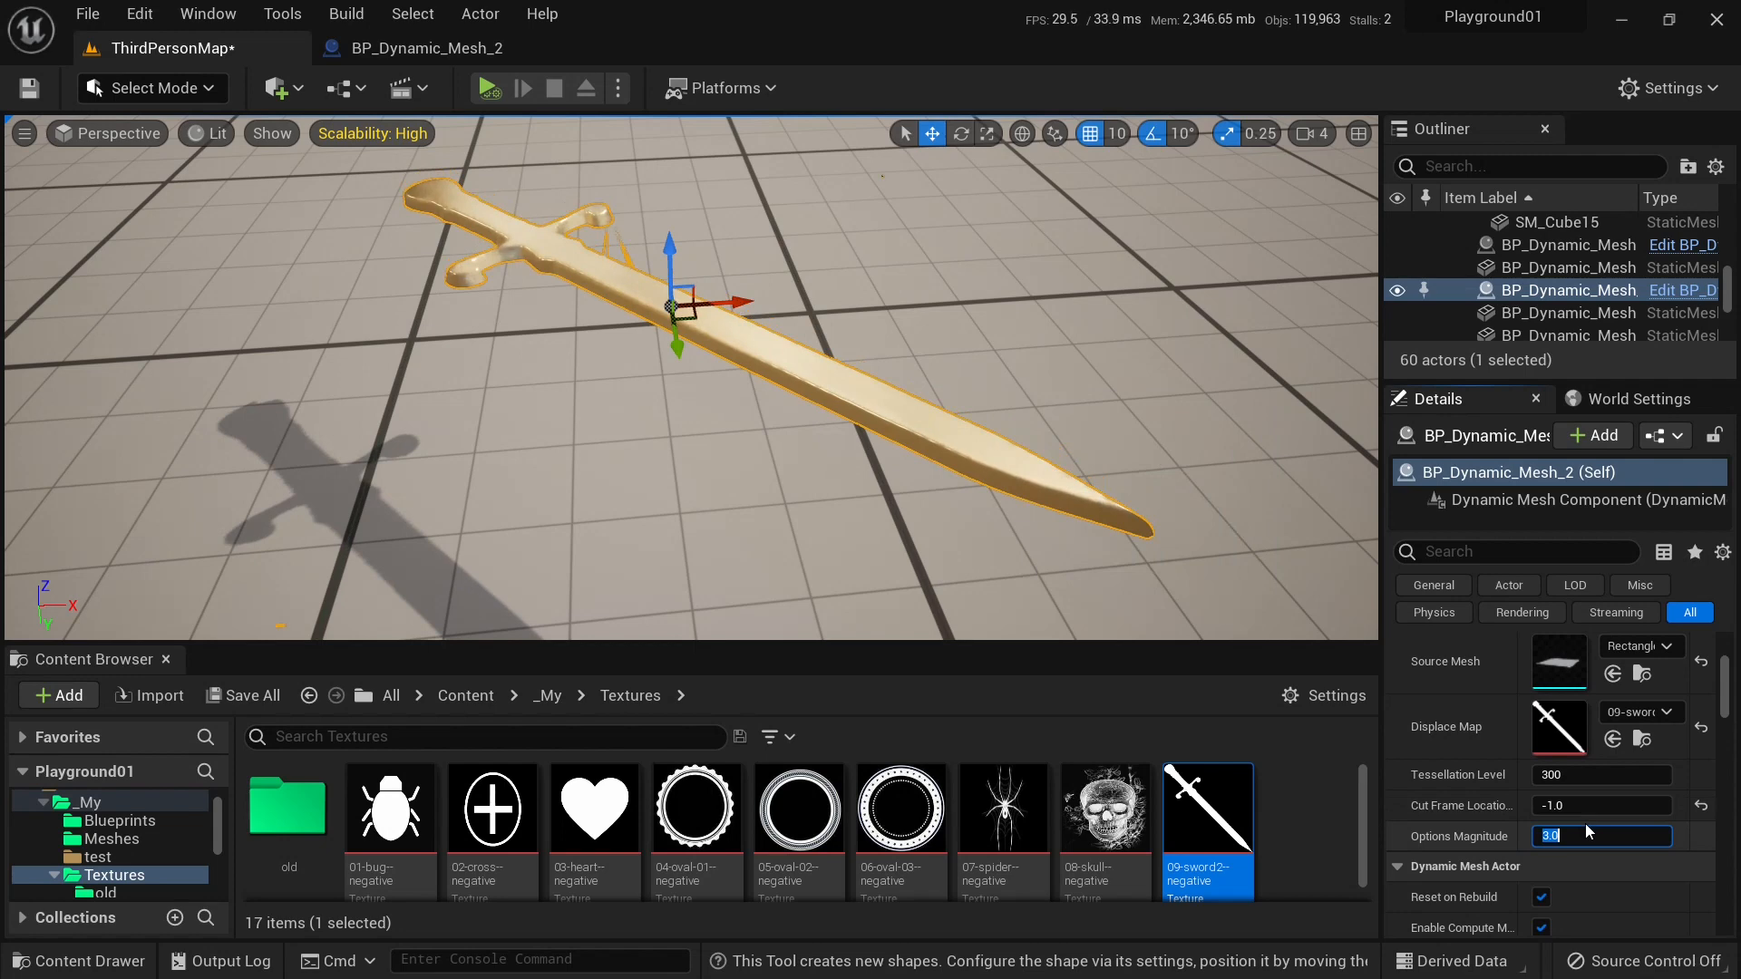
text(5.0)
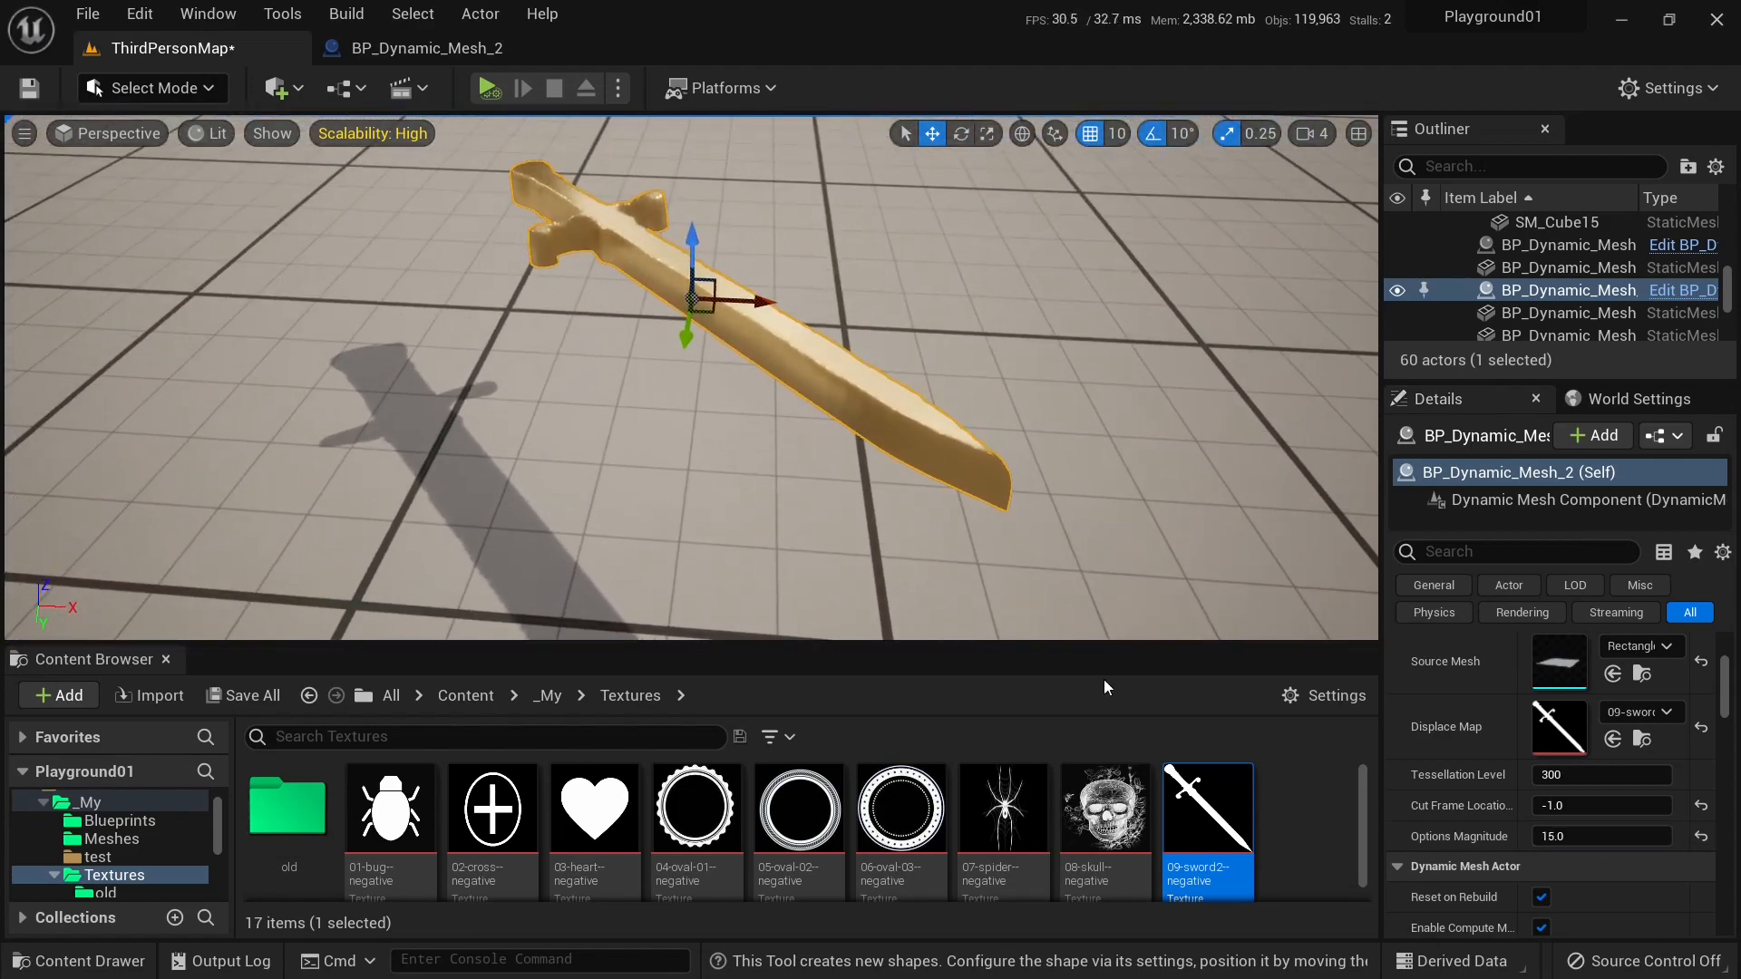
Use 06-oval-03-negative as Displace Map, test tessellation 100 and 400, and reselect magnitude.
click(901, 807)
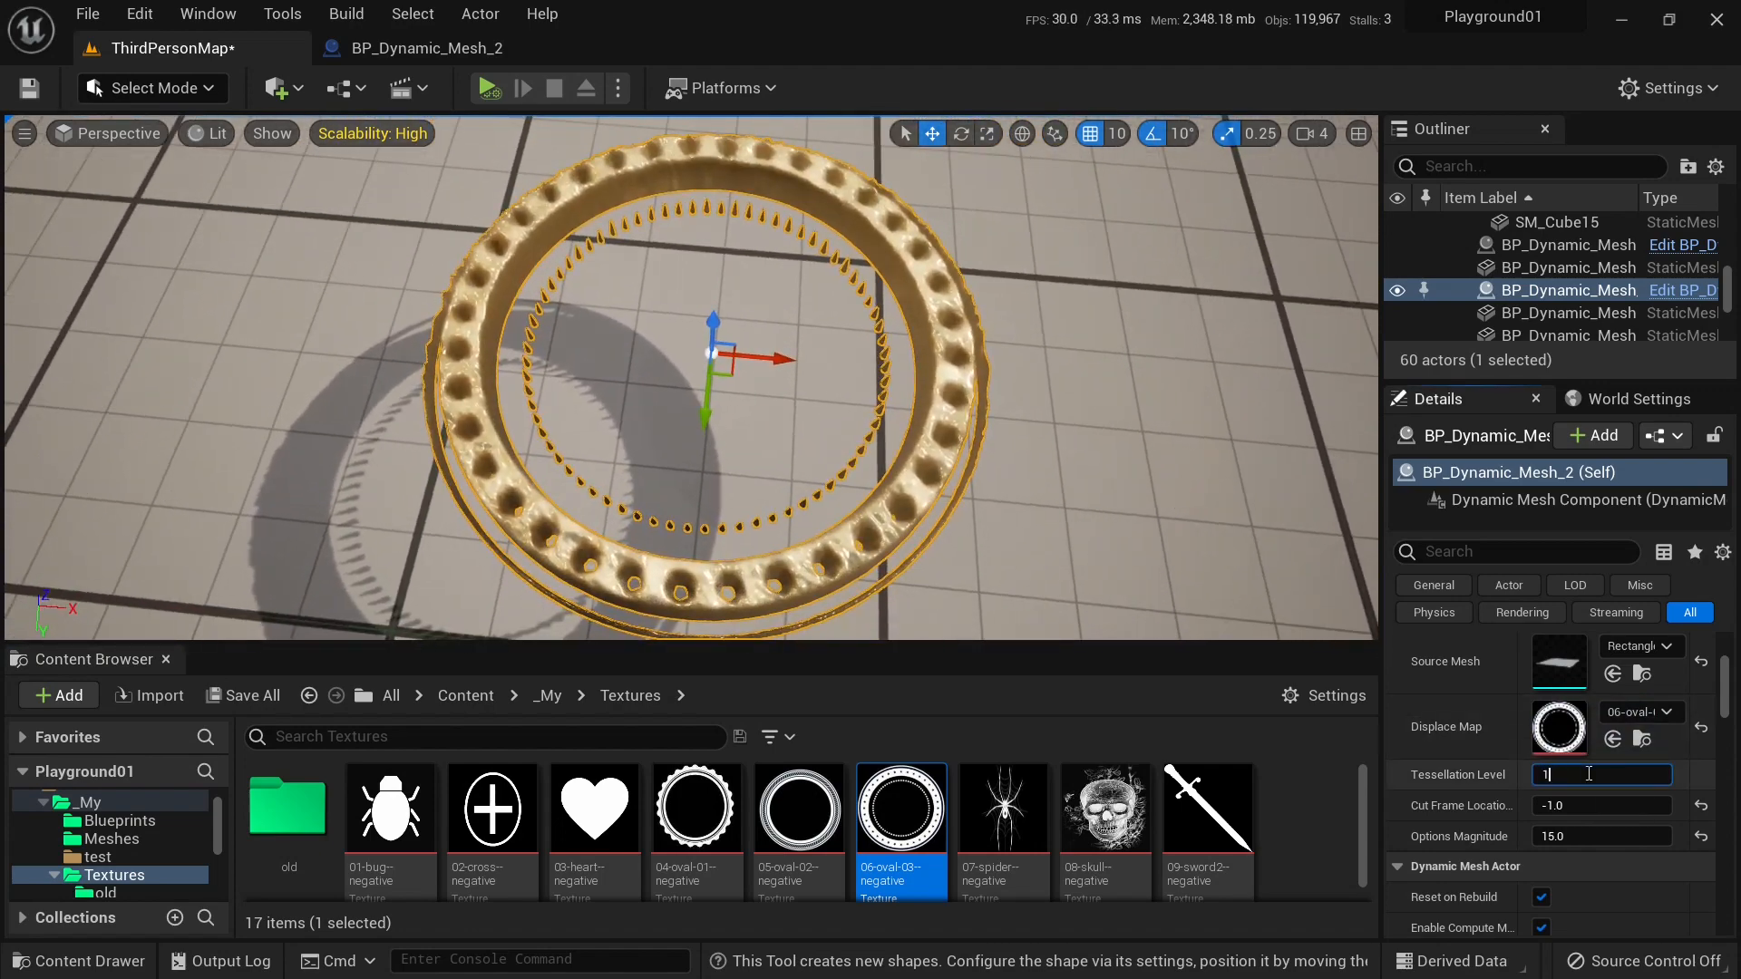
text(100)
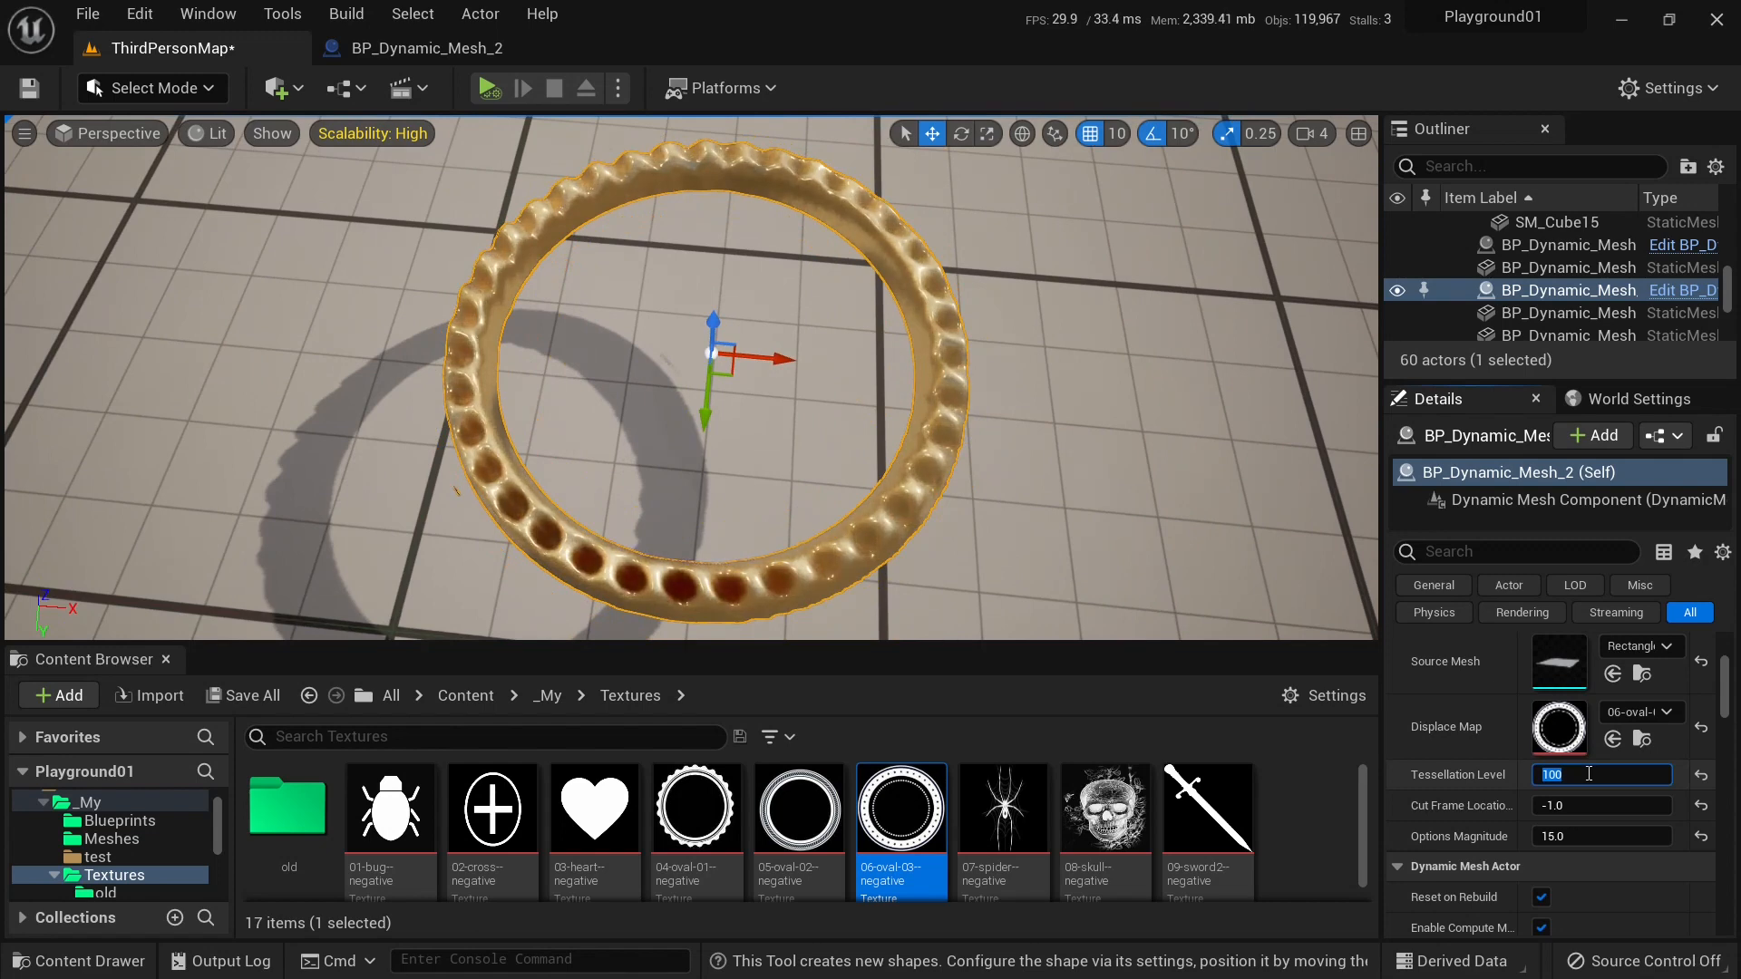
text(400)
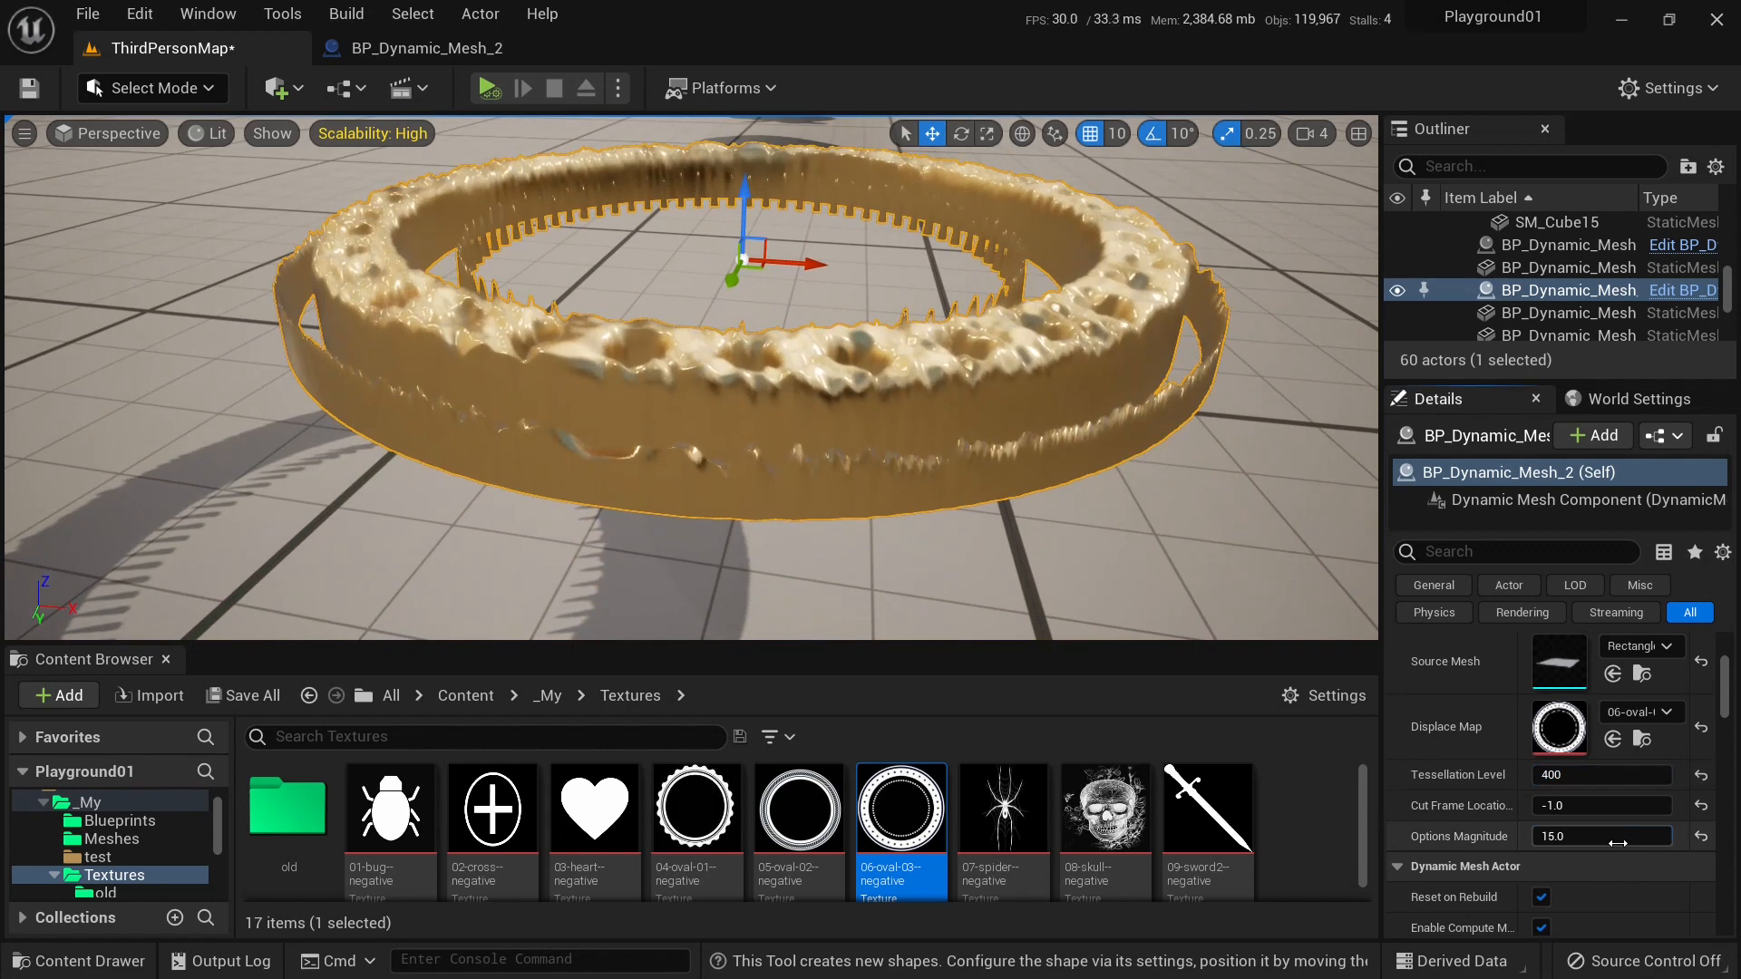
triple_click(1601, 835)
text(3)
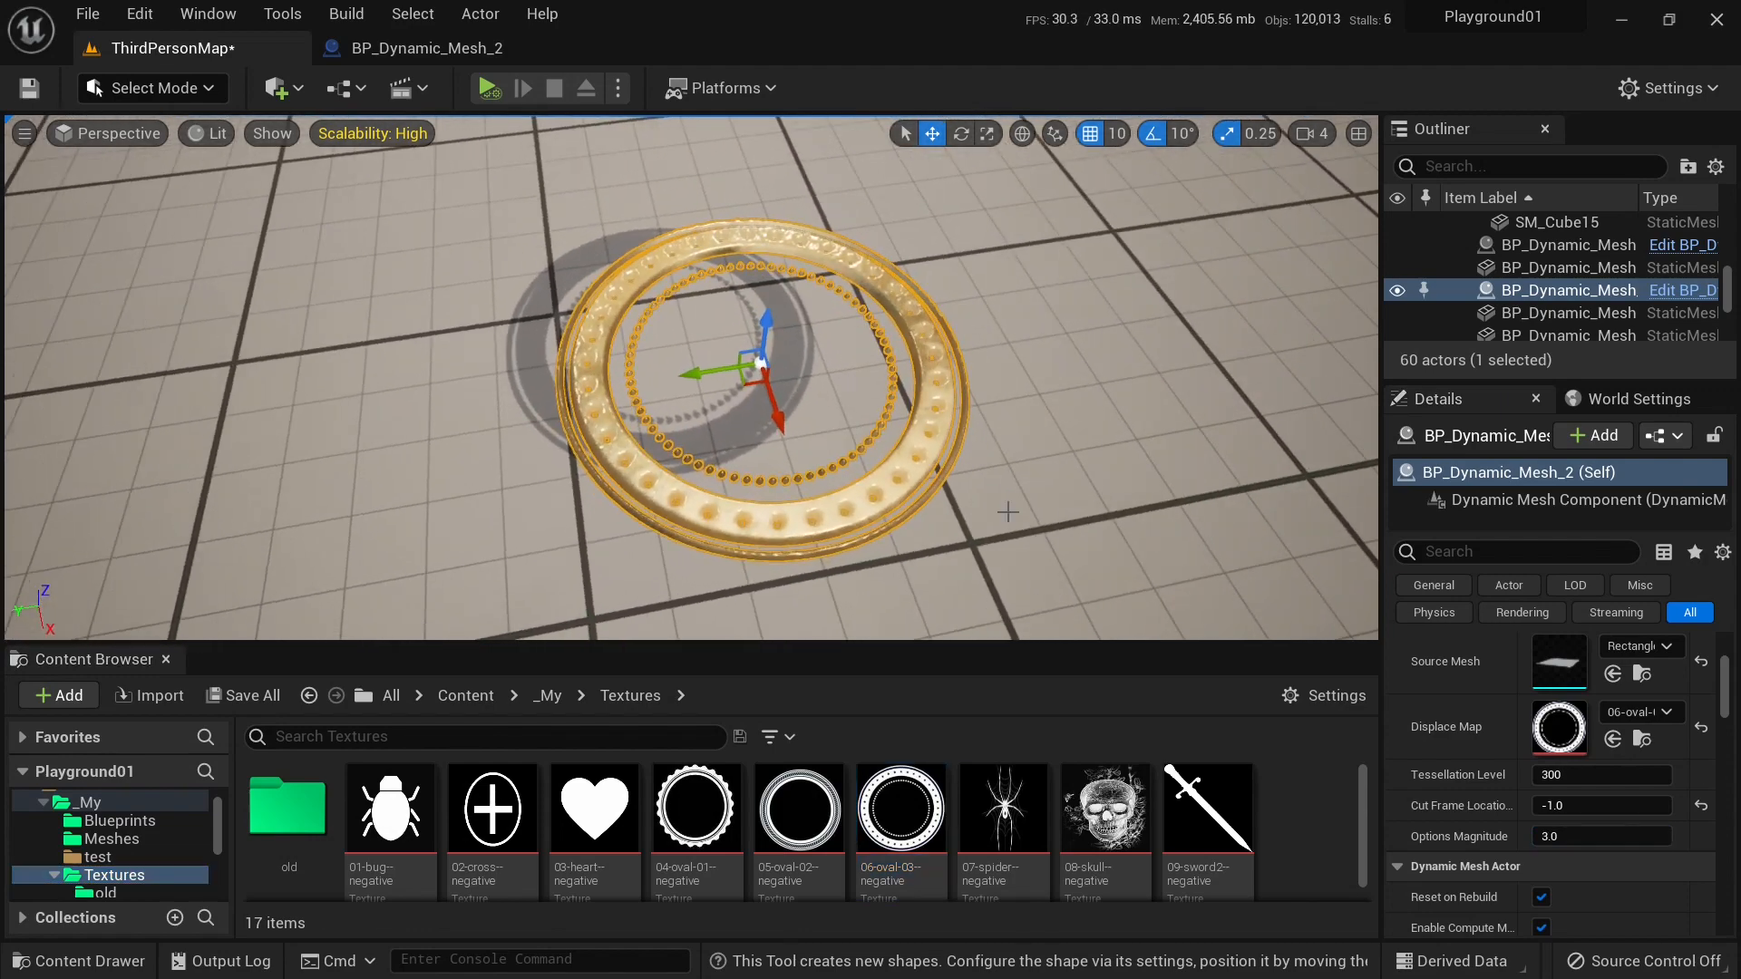
Duplicate the gold ring actor and convert it to a static mesh in the Blueprints folder.
click(139, 13)
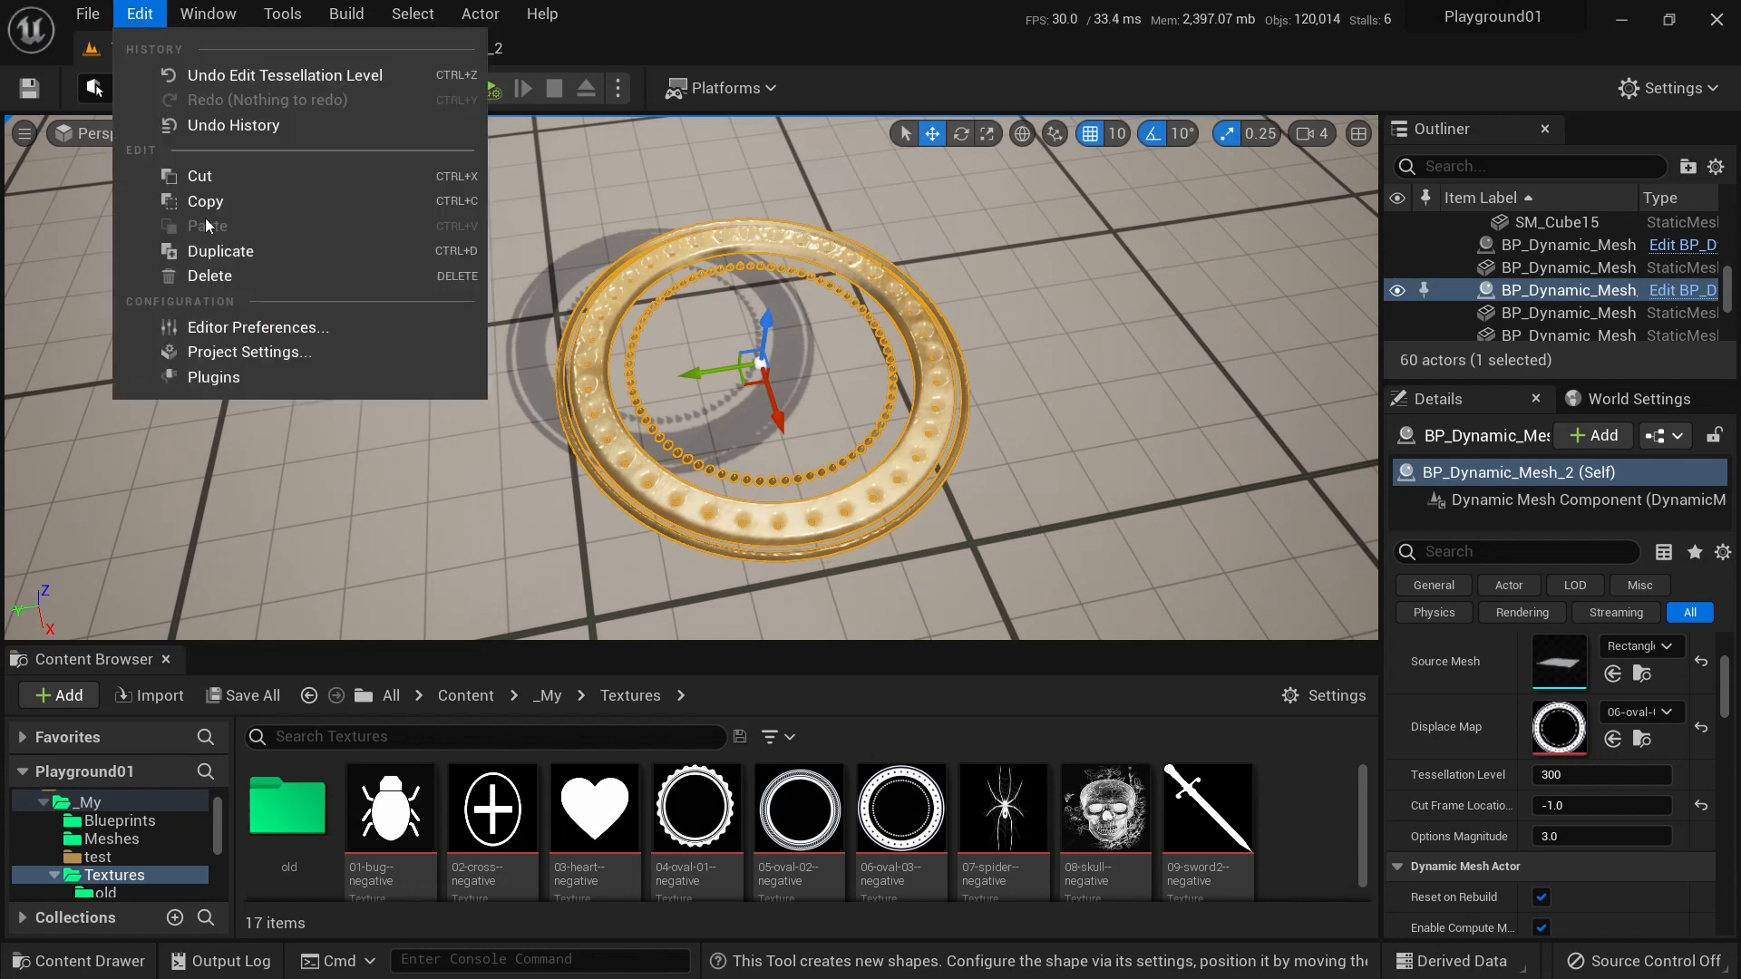
click(226, 261)
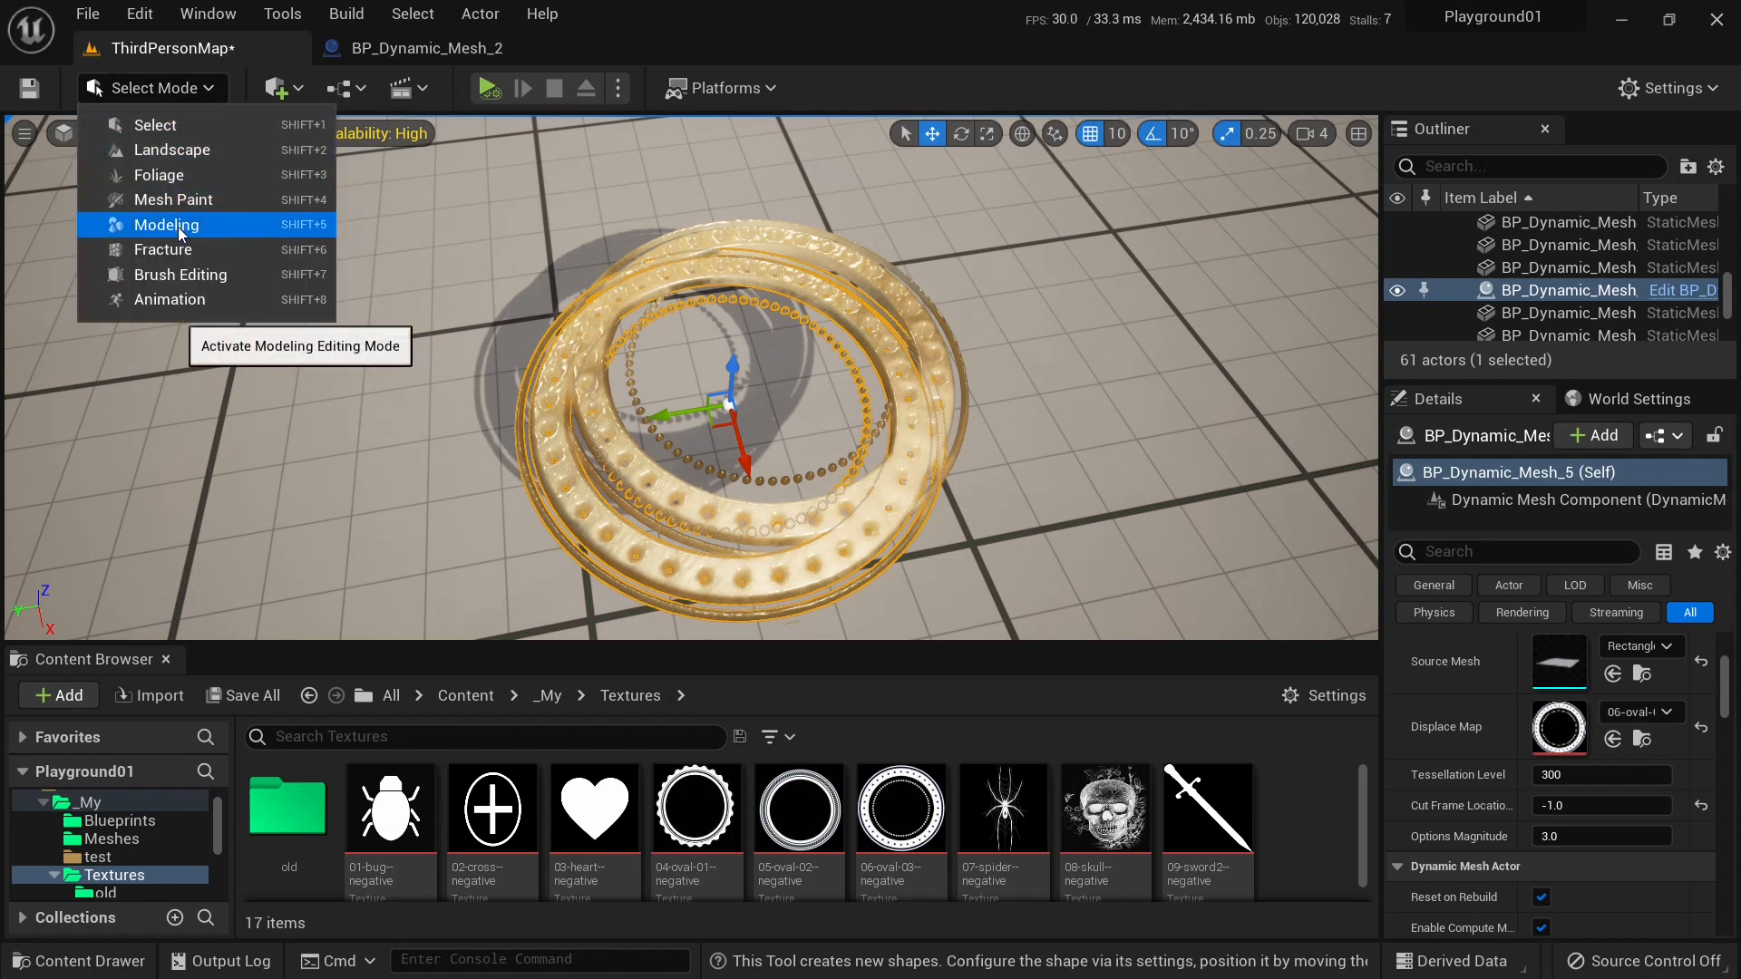
click(167, 224)
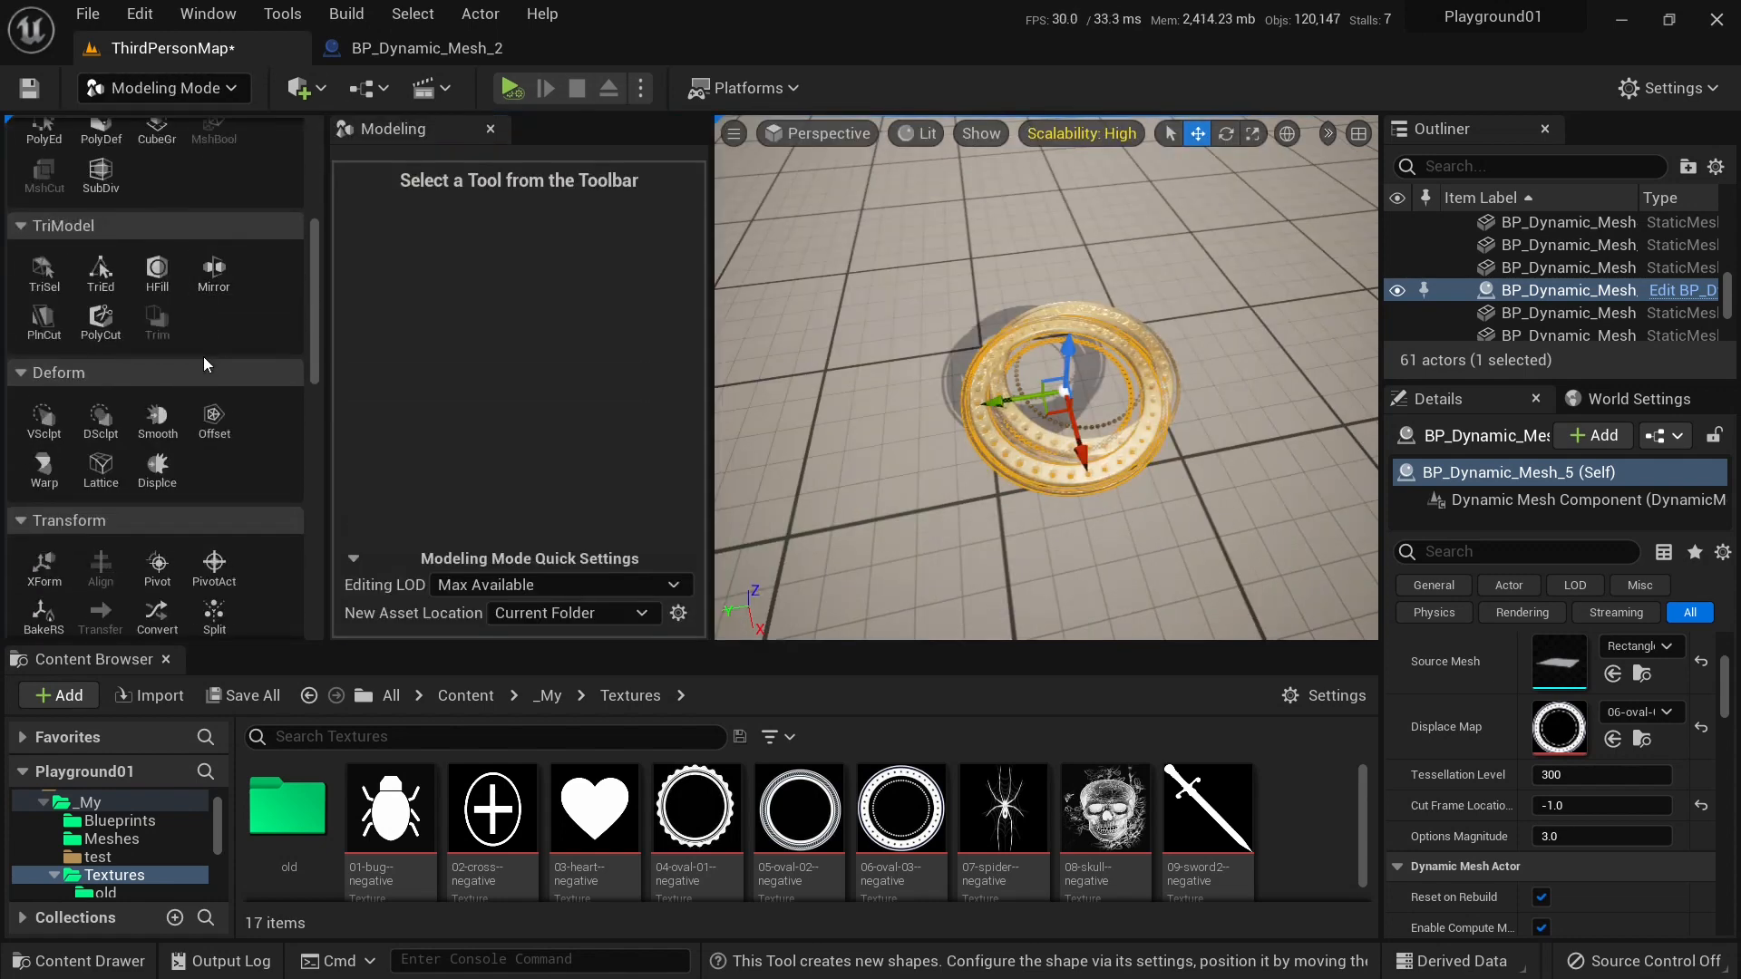
click(157, 432)
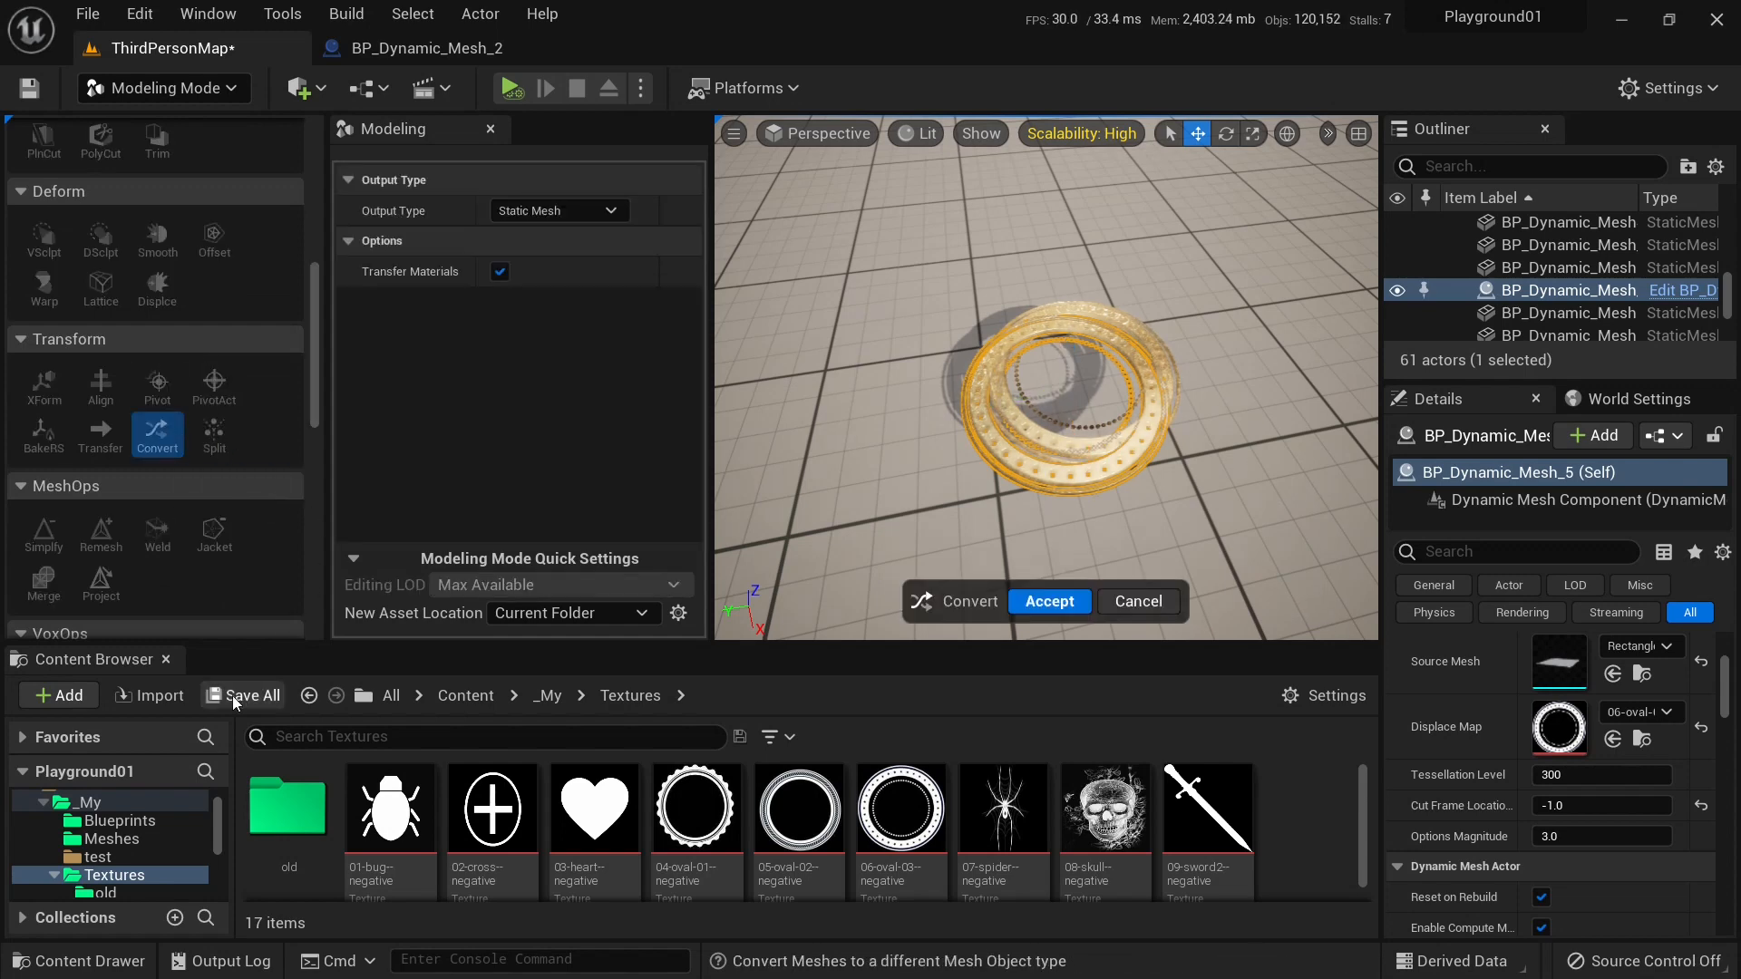
click(120, 821)
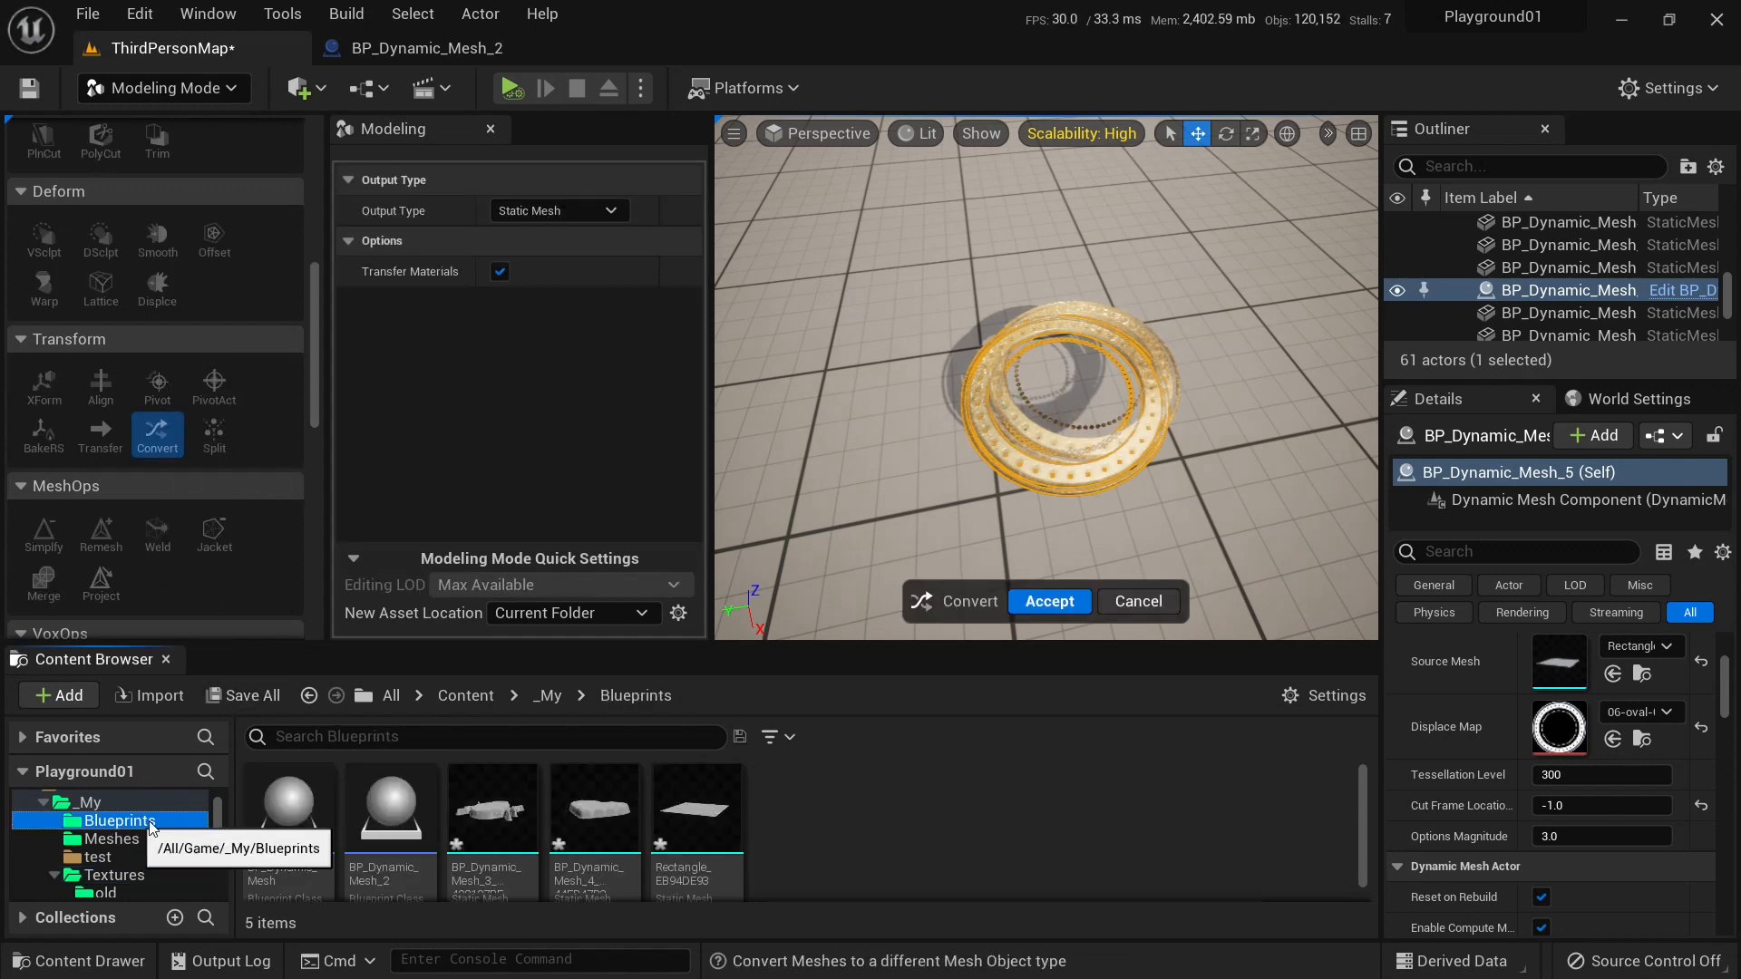
mouse_move(1059, 669)
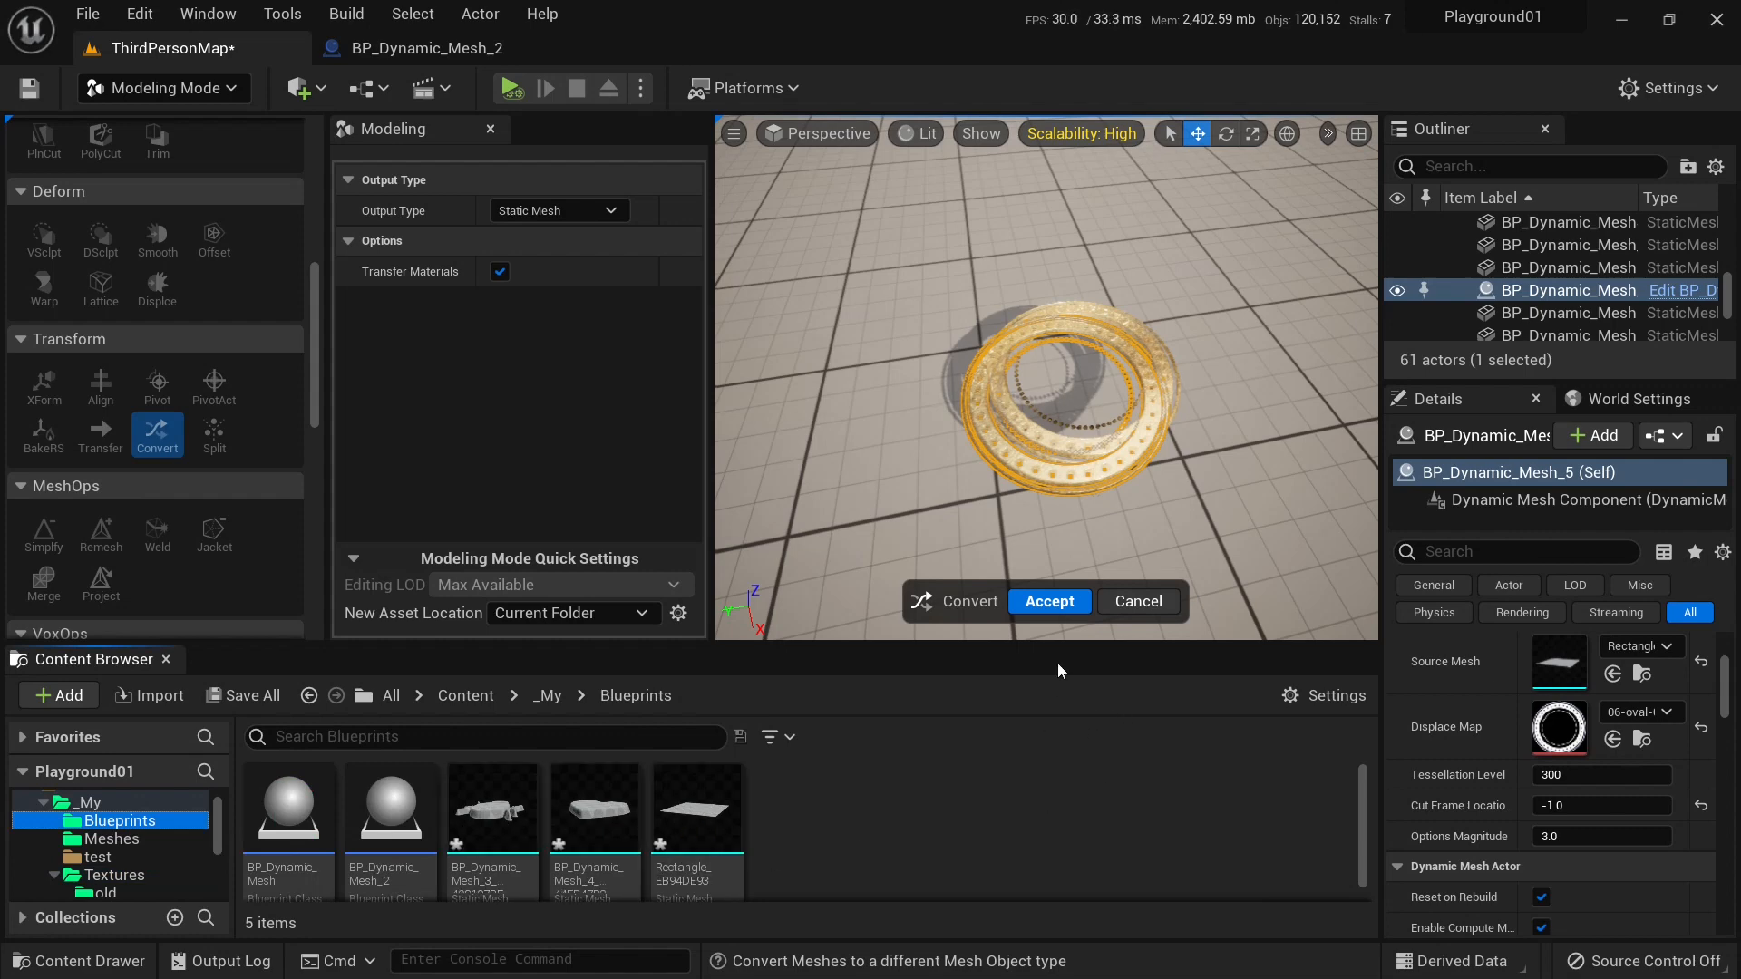
click(1049, 600)
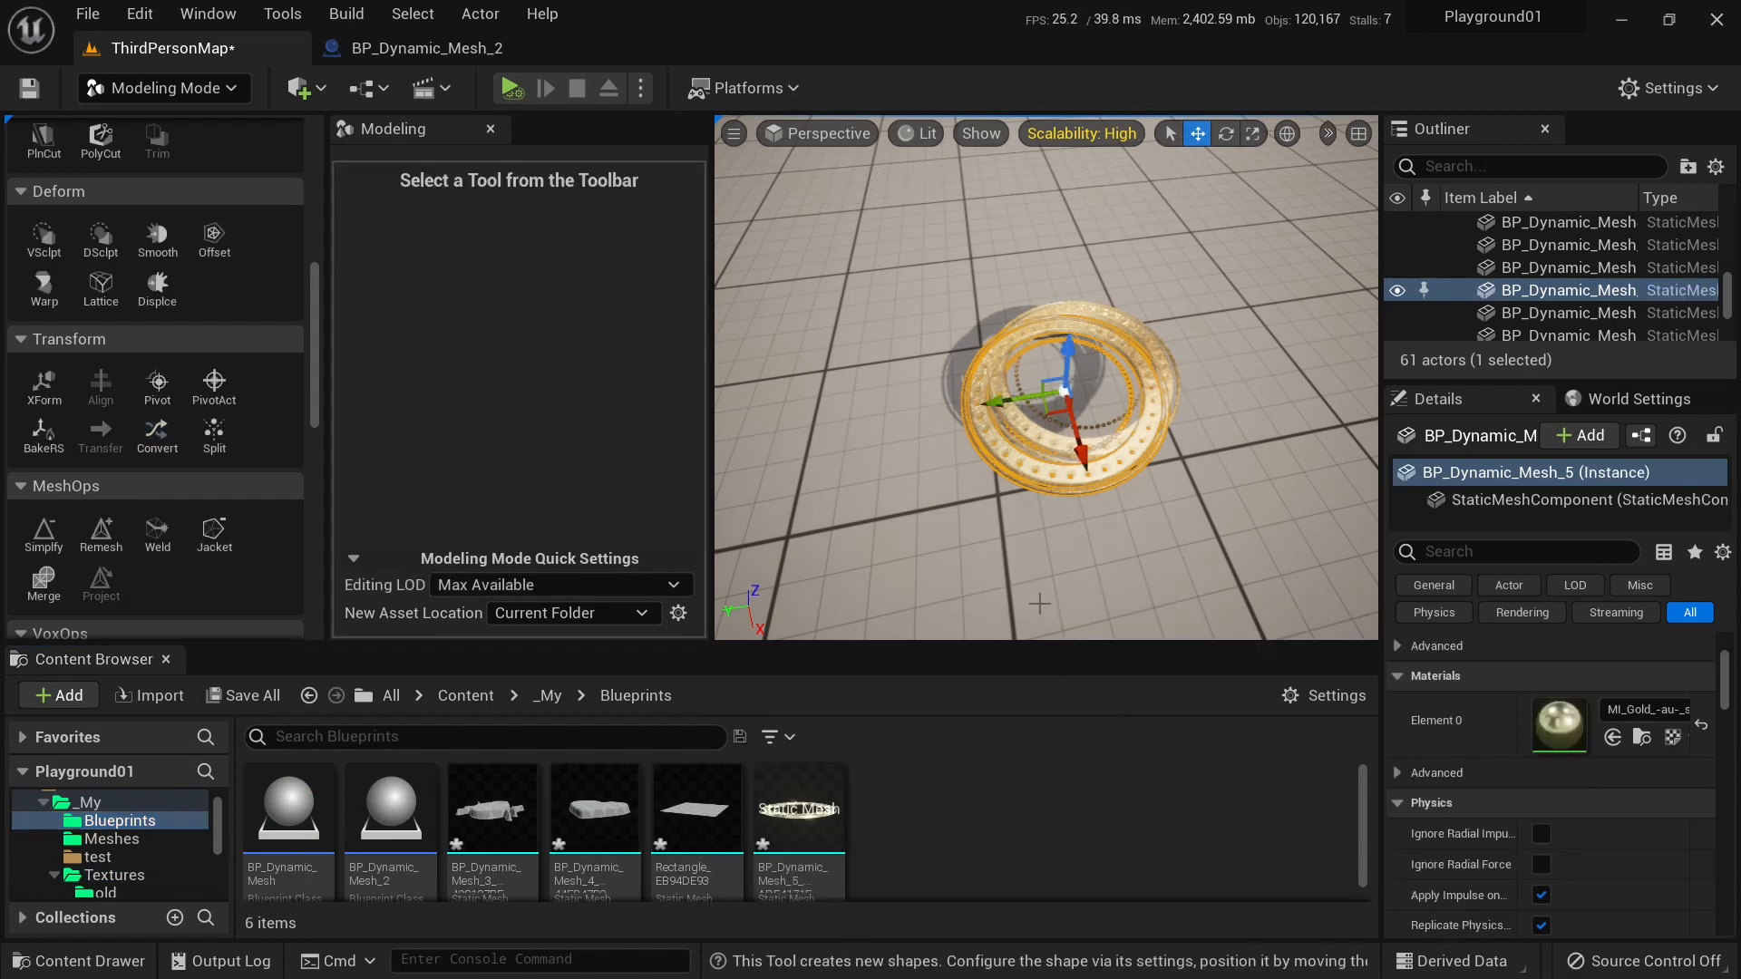